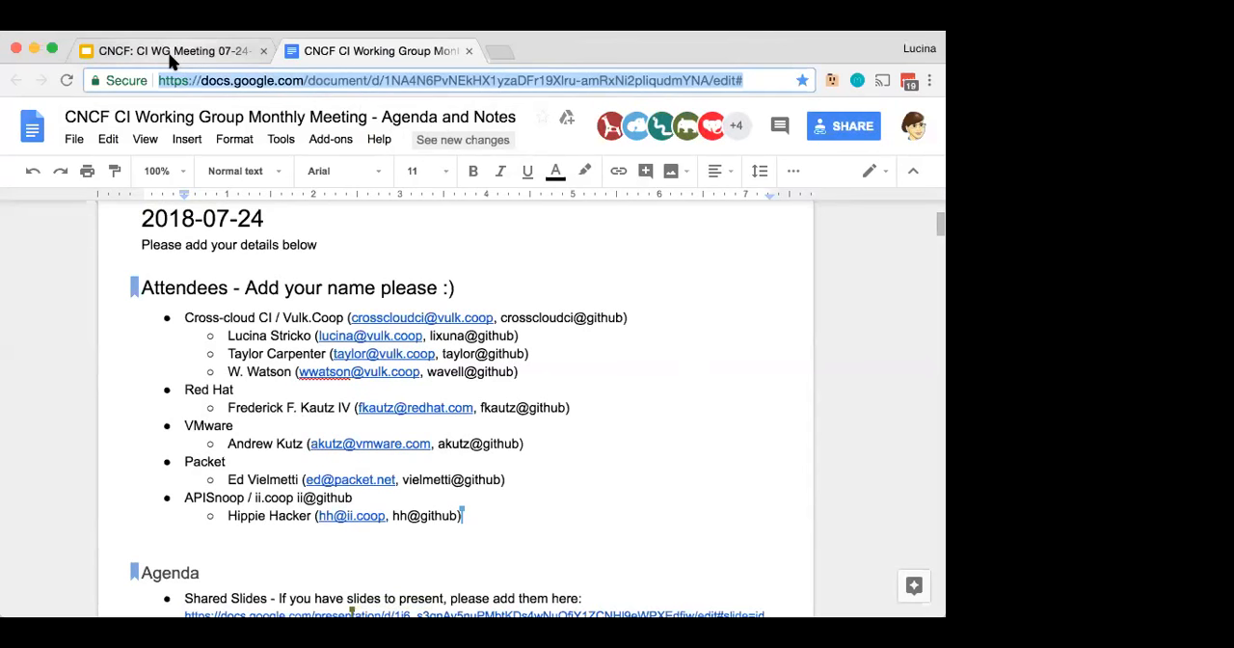
pyautogui.click(173, 50)
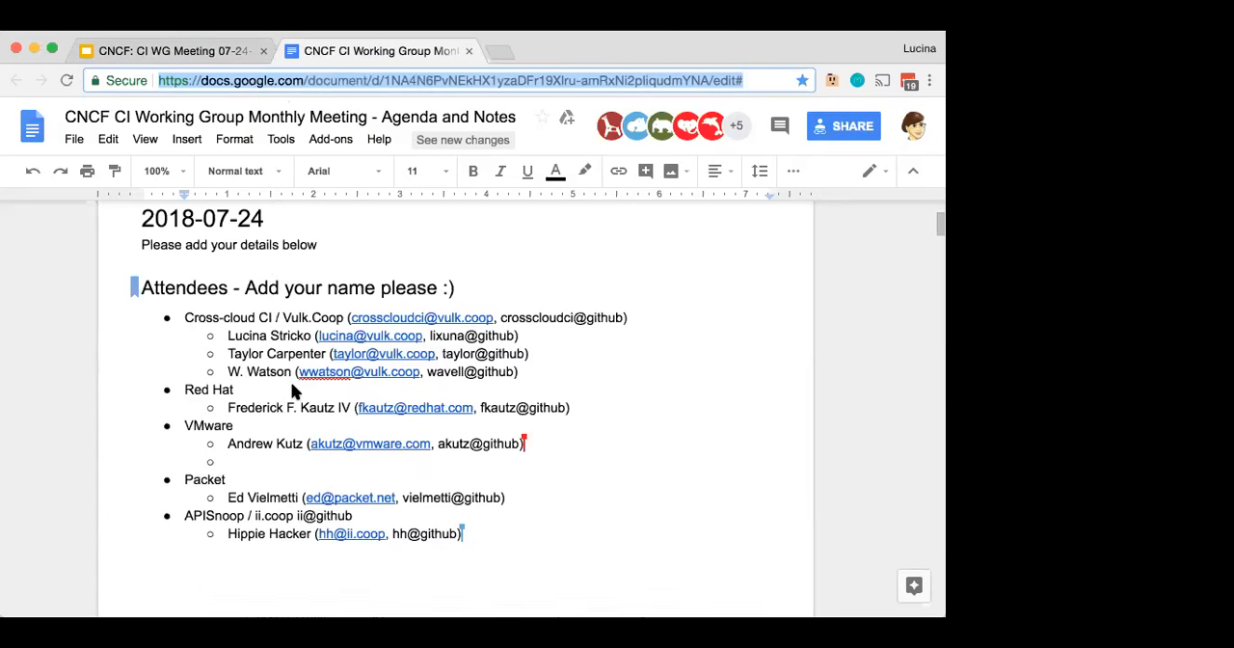
pyautogui.write('Hui')
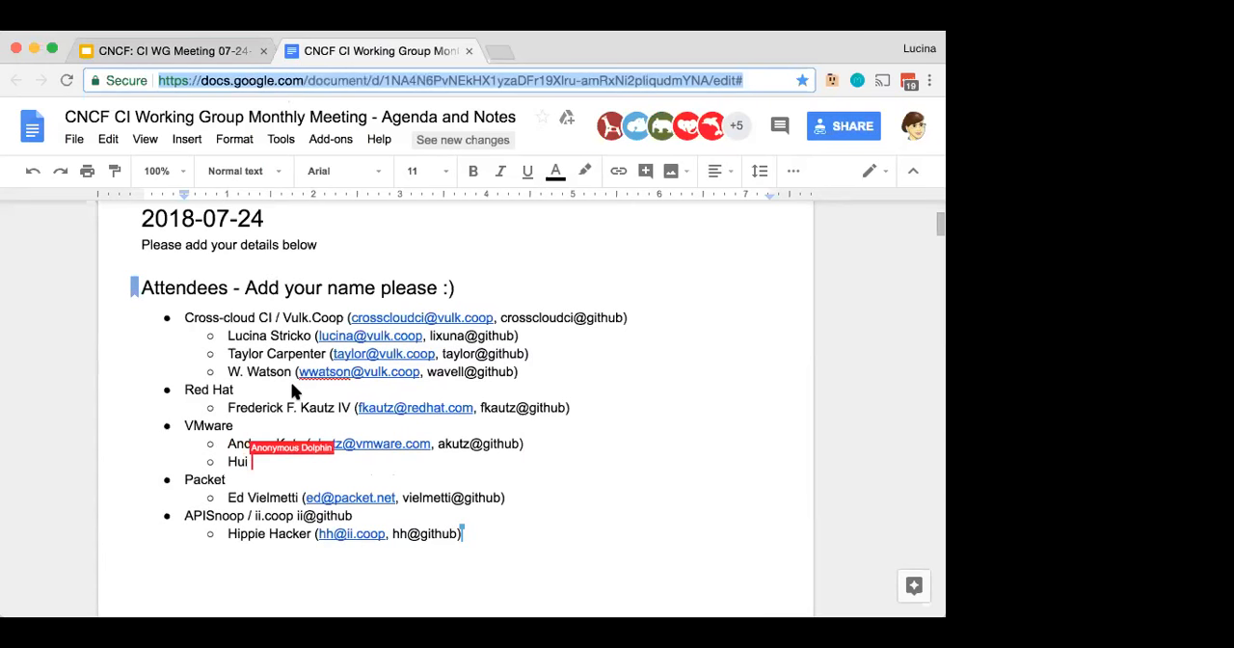
pyautogui.write('Luo ()')
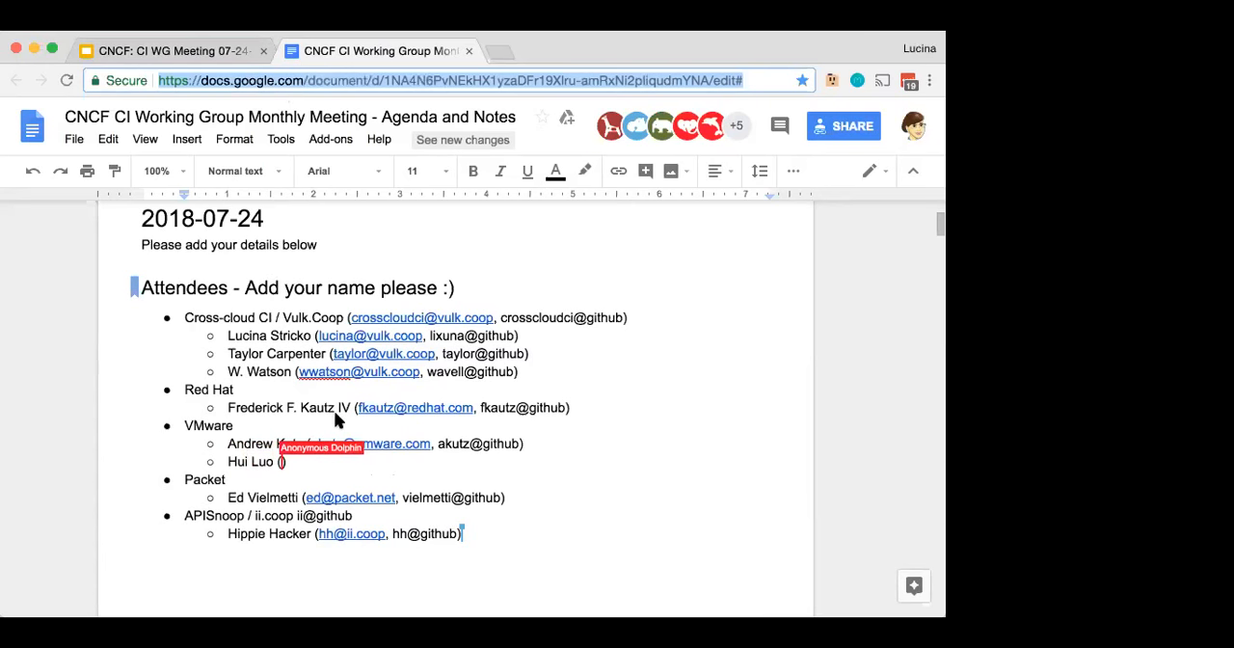
pyautogui.write('luoh@')
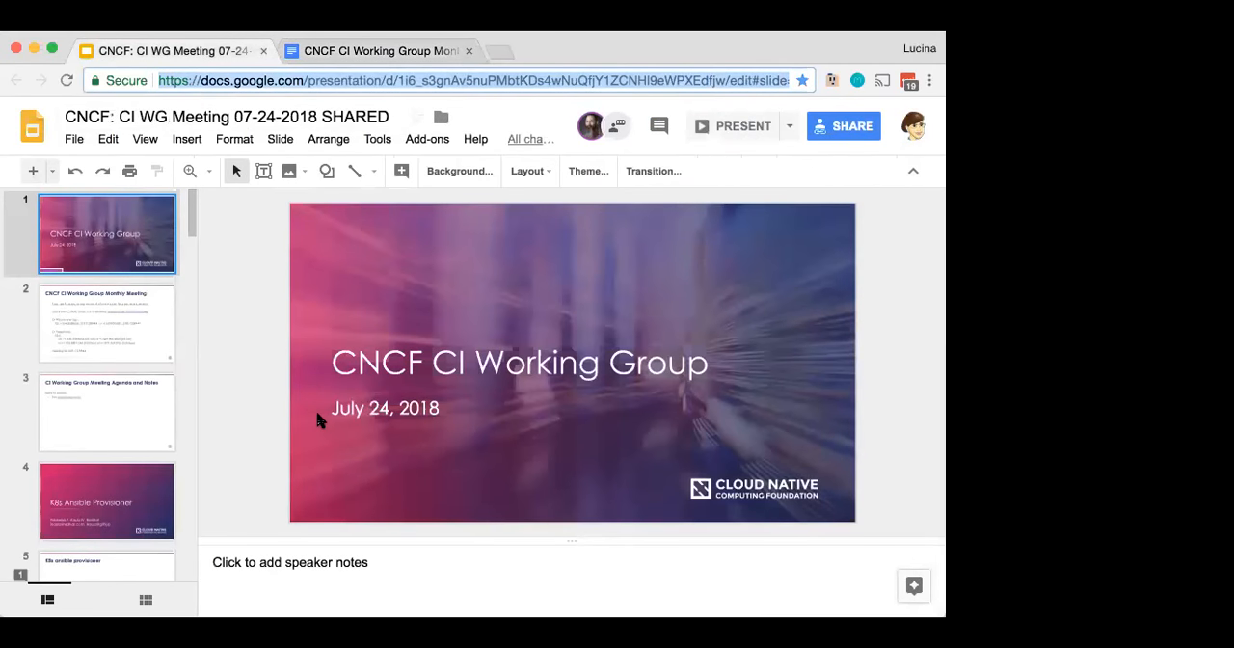
pyautogui.moveTo(132, 319)
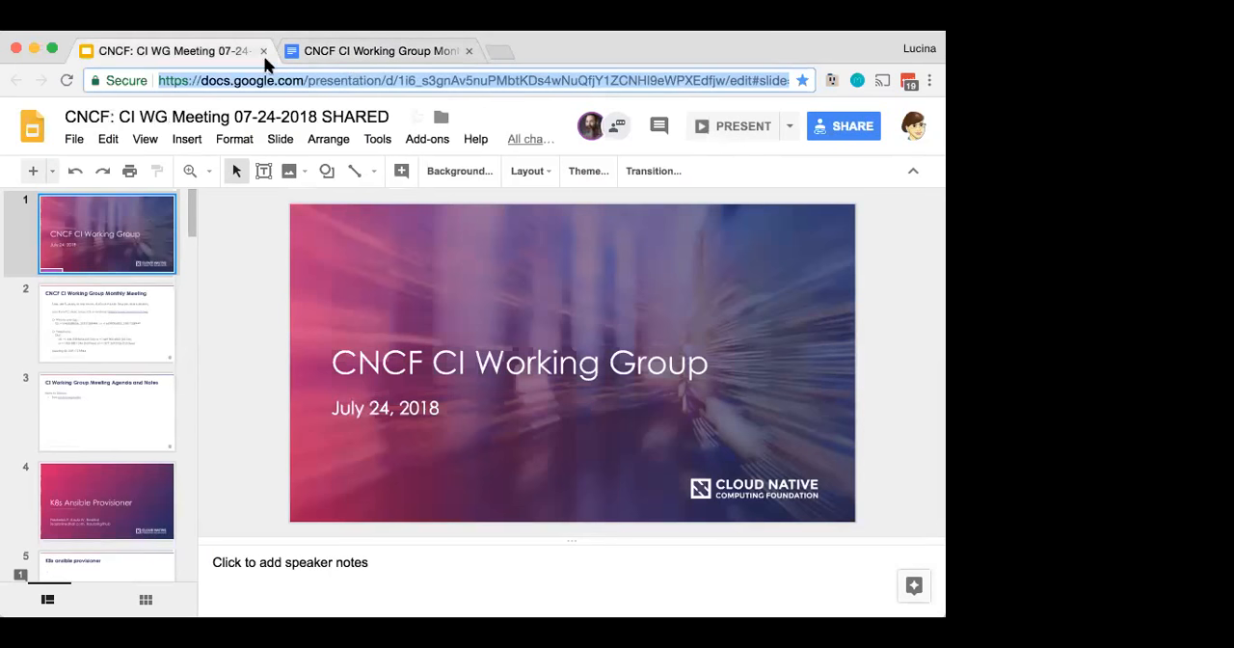
pyautogui.moveTo(486, 205)
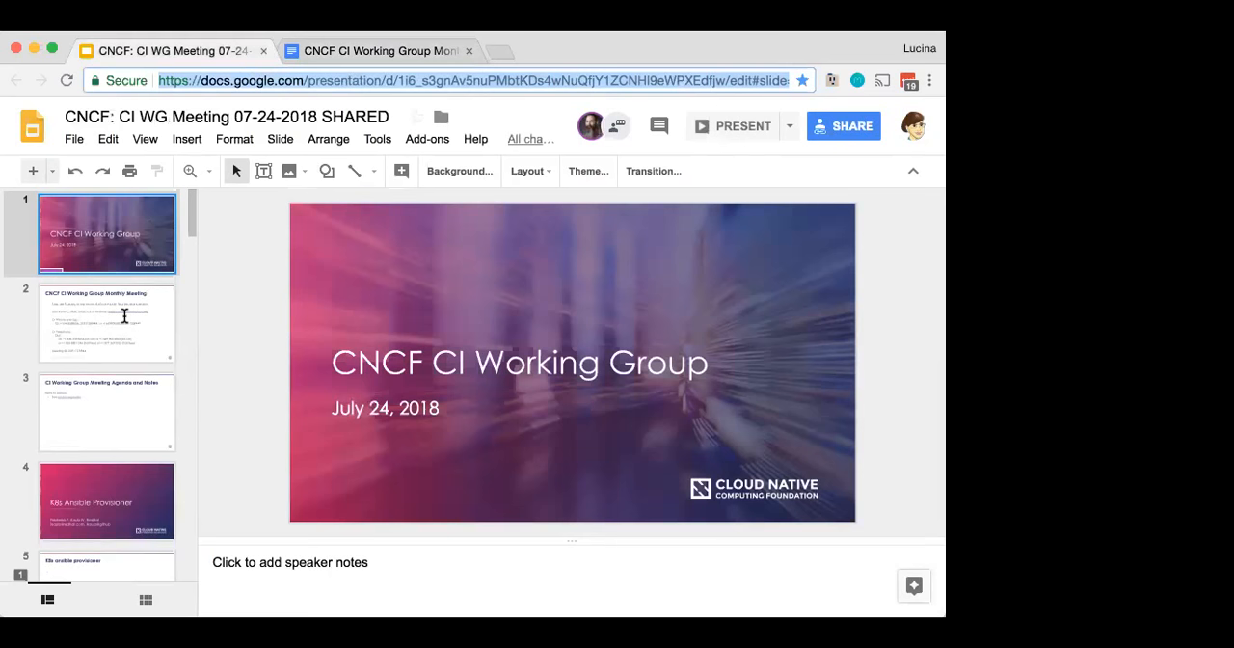
# Step: Show slide 2 with the call-in details, then return to the Agenda and Notes doc
pyautogui.click(106, 323)
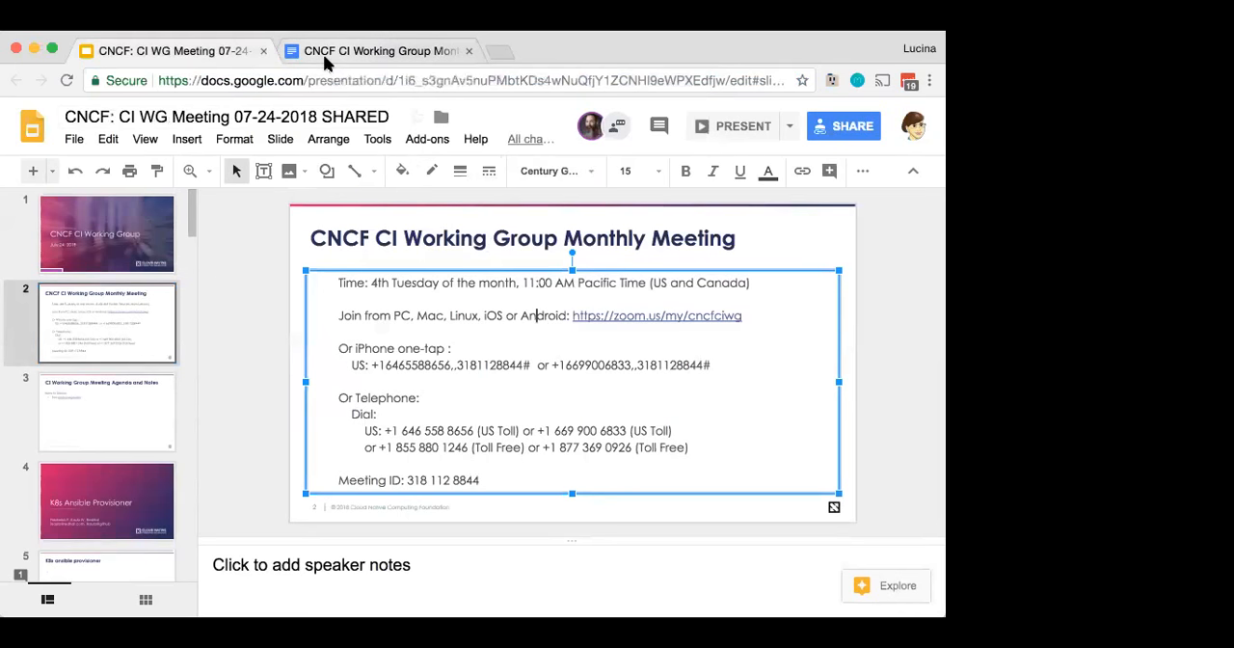
pyautogui.click(376, 50)
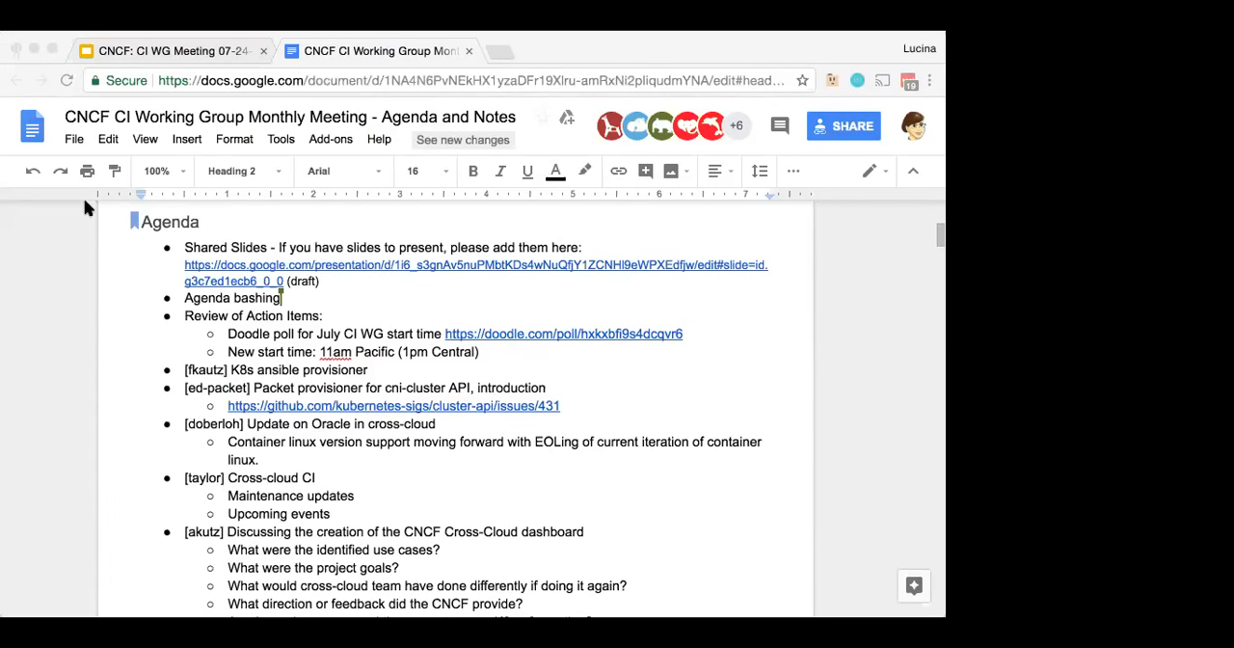
pyautogui.moveTo(652, 415)
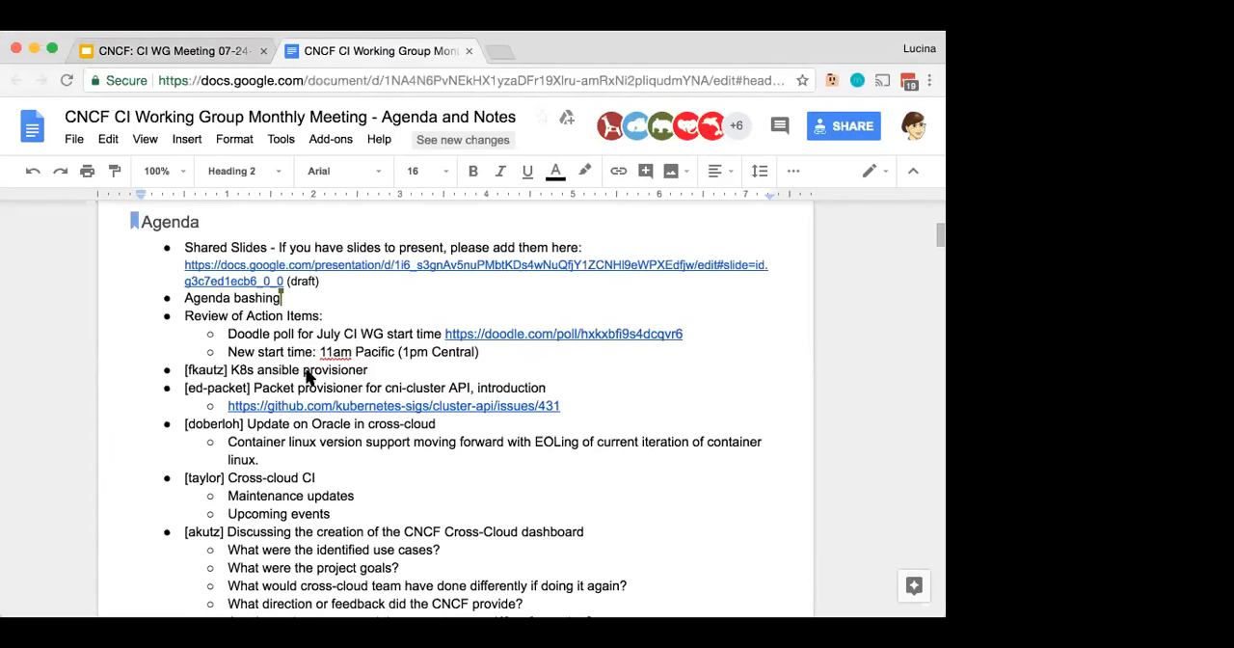
pyautogui.moveTo(198, 413)
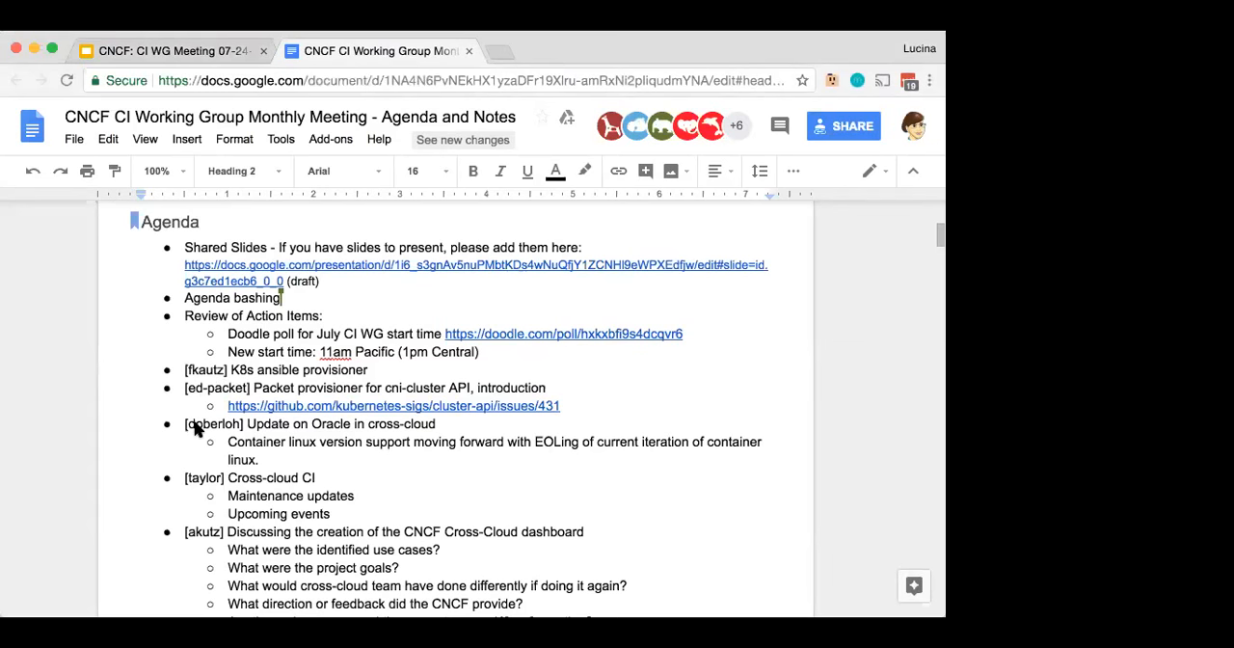
pyautogui.moveTo(337, 507)
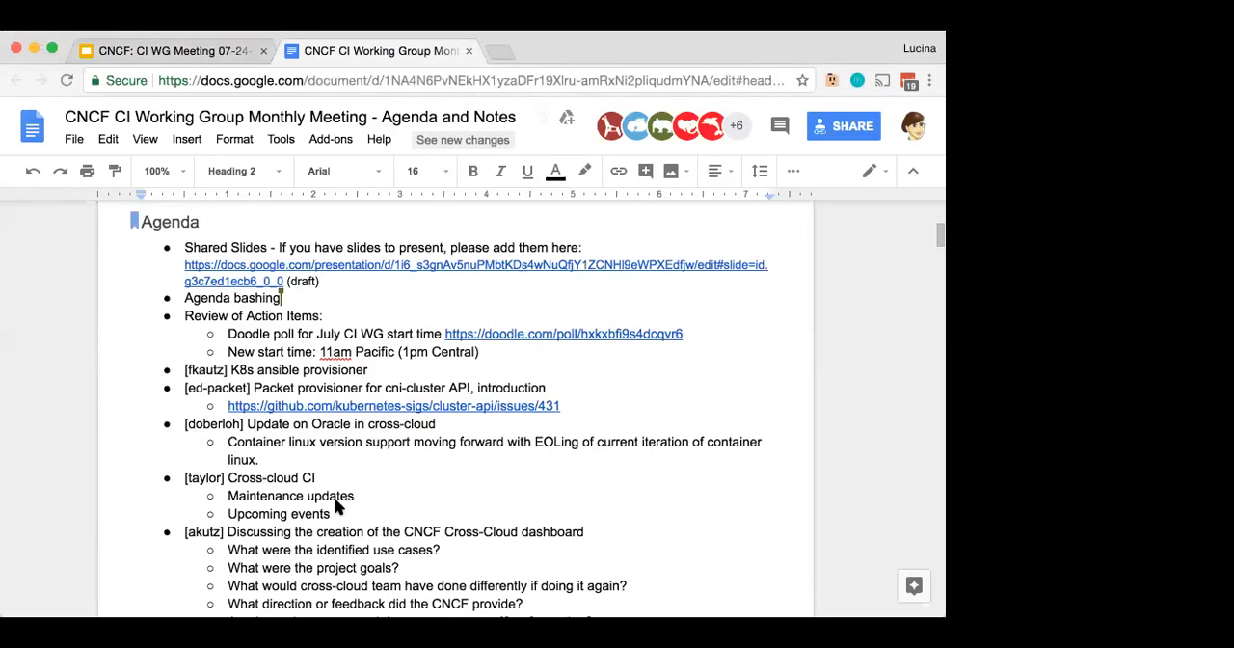
pyautogui.scroll(-3)
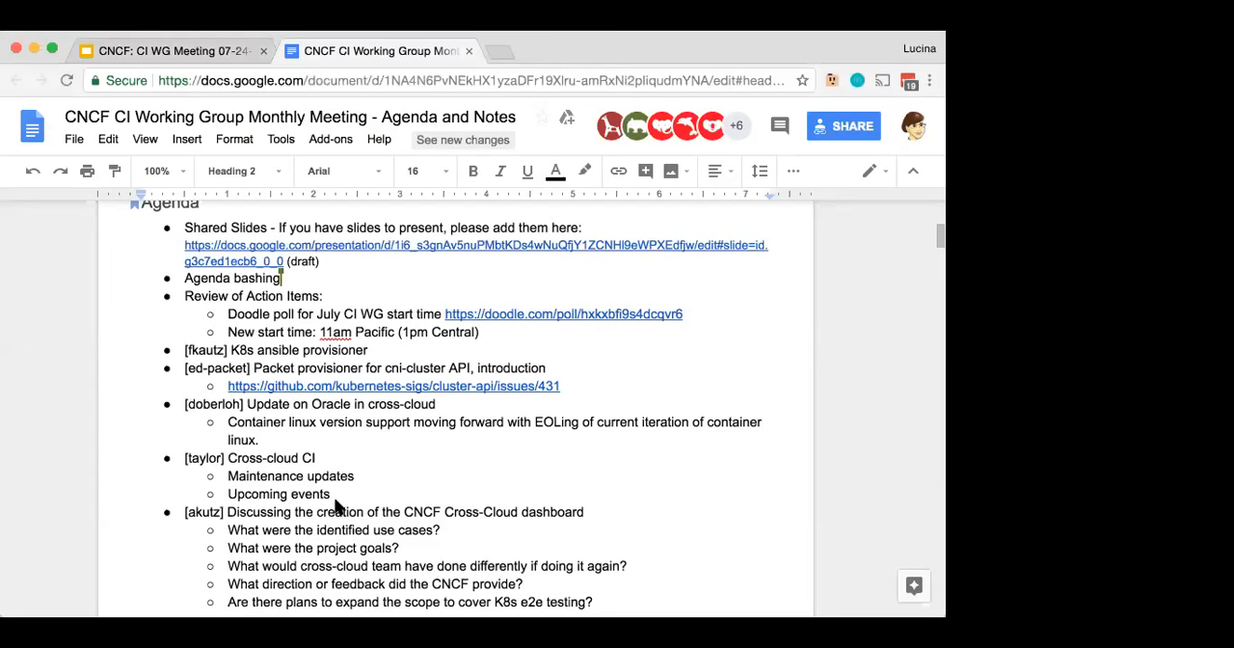
pyautogui.moveTo(345, 506)
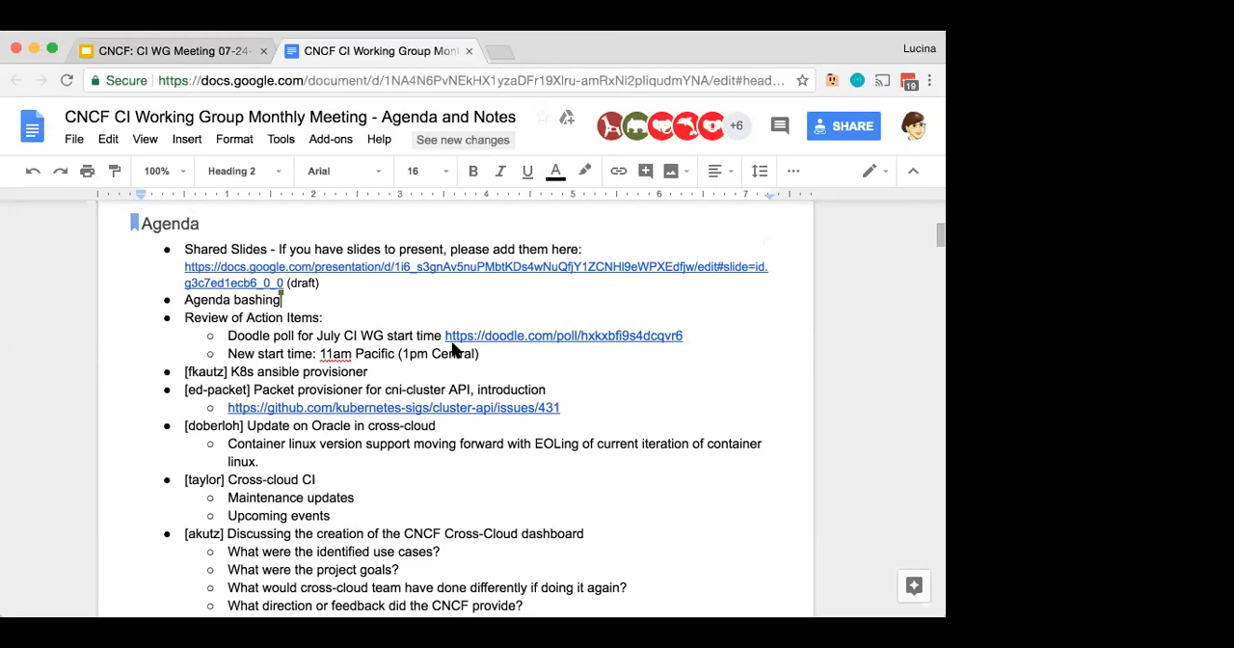
pyautogui.scroll(-3)
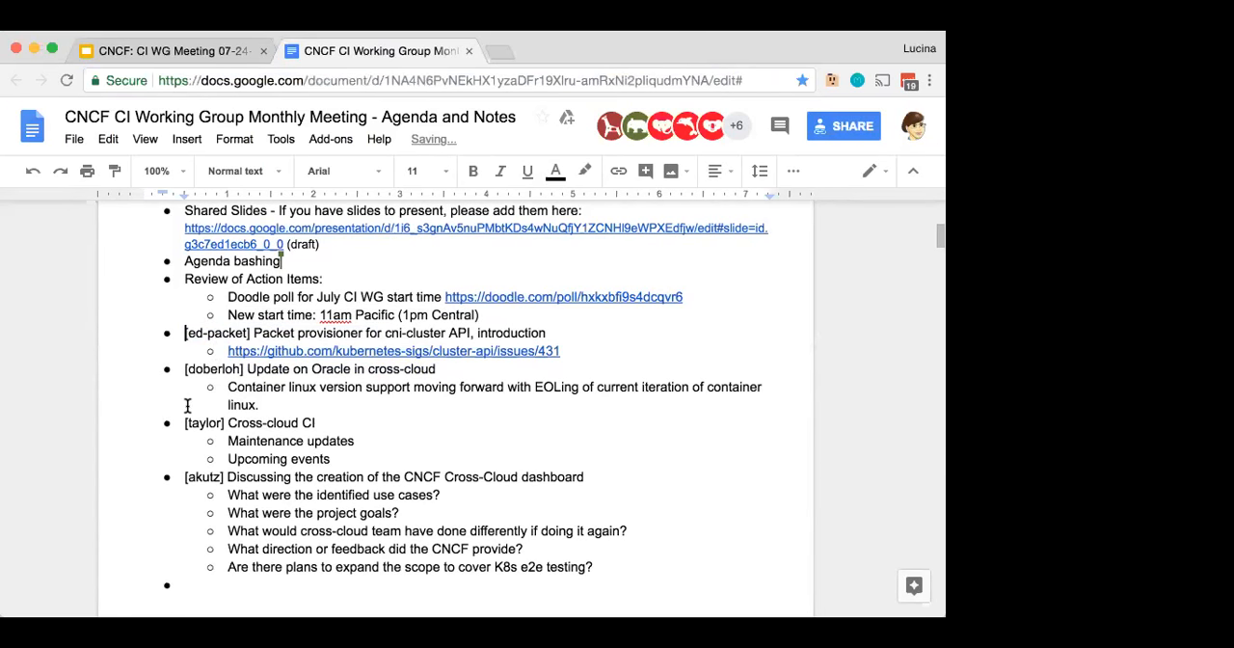
pyautogui.write('[fkautz] K8s ansible provisioner')
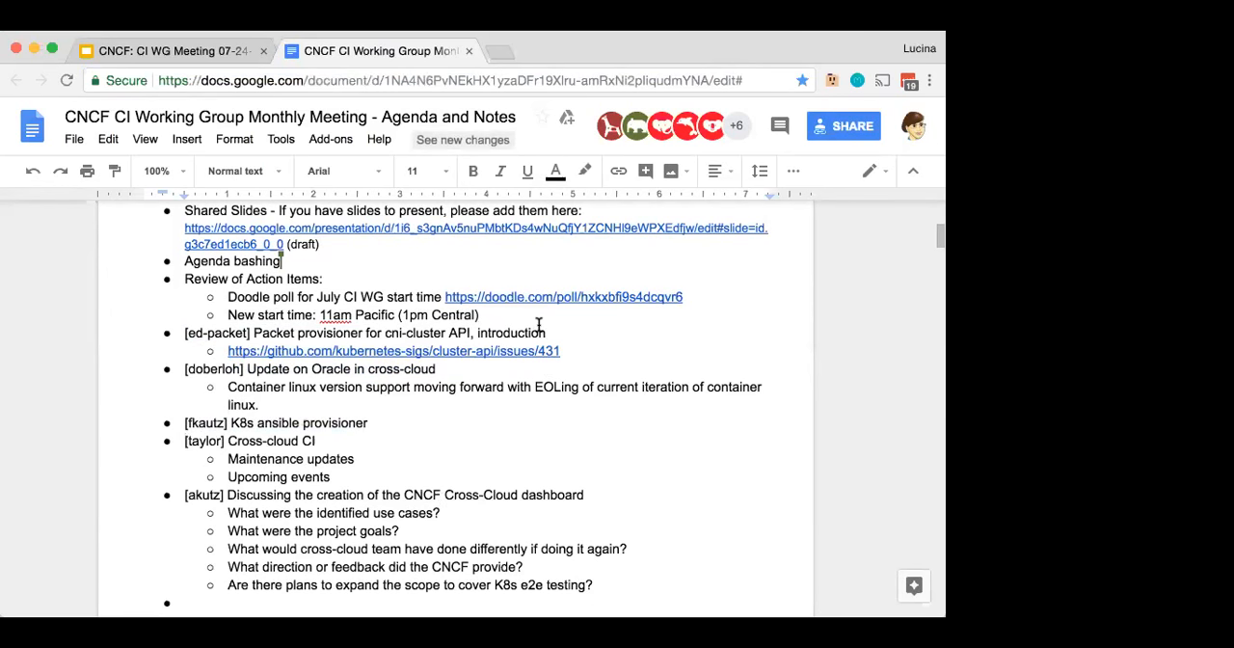
pyautogui.moveTo(228, 296); pyautogui.dragTo(479, 315)
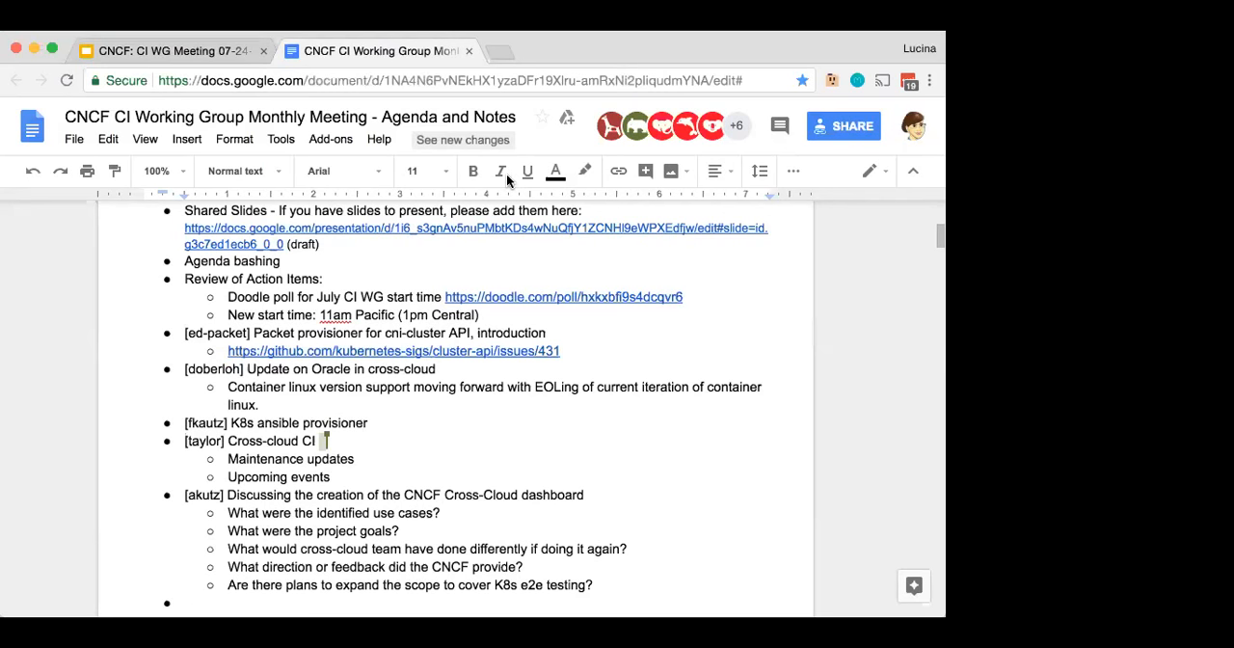
# Step: In the deck, view slide 3 and then slide 6, Packet Updates
pyautogui.click(174, 50)
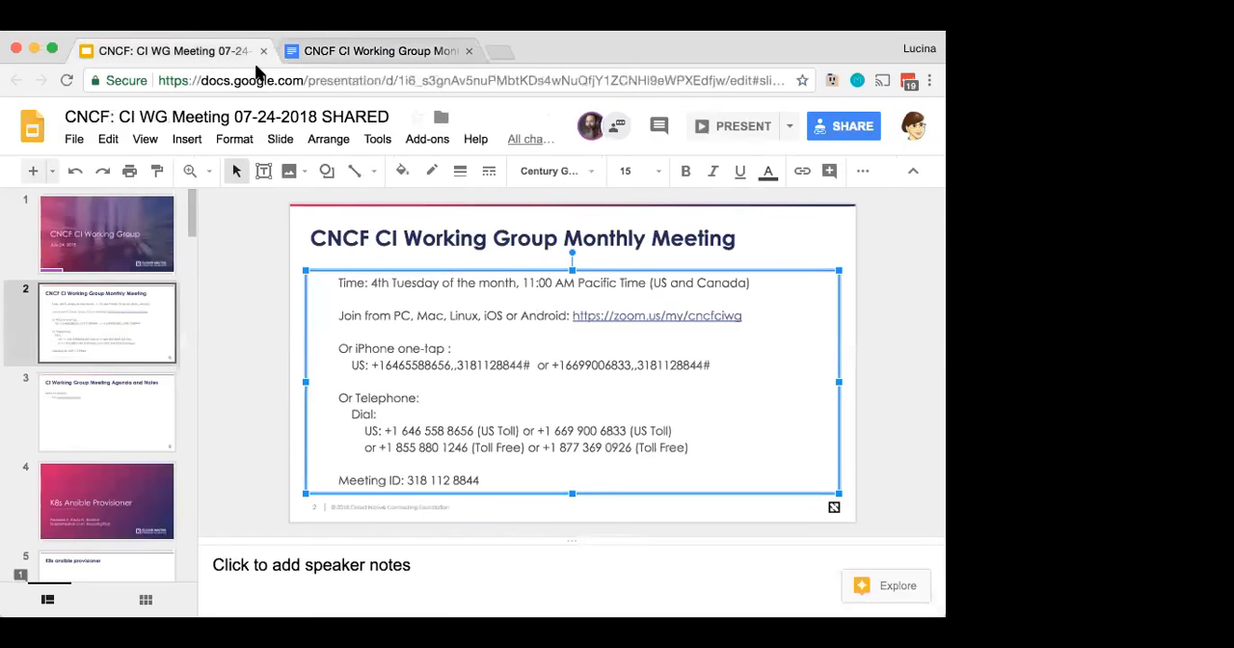
pyautogui.click(106, 411)
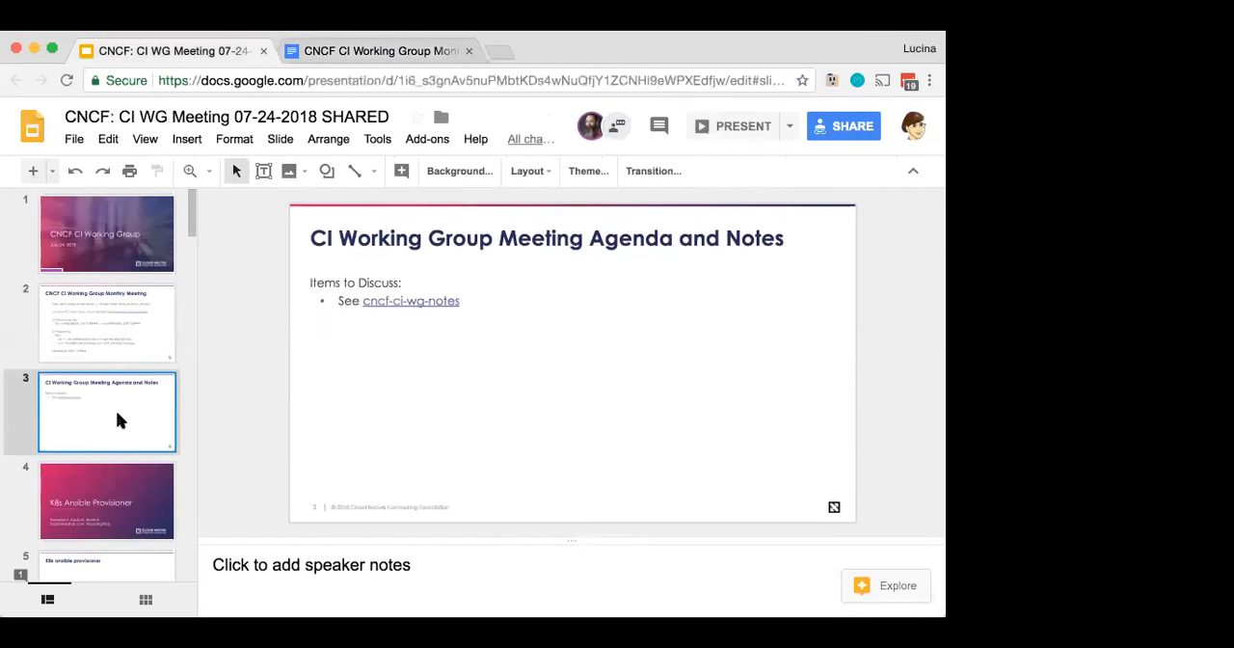
pyautogui.scroll(-3)
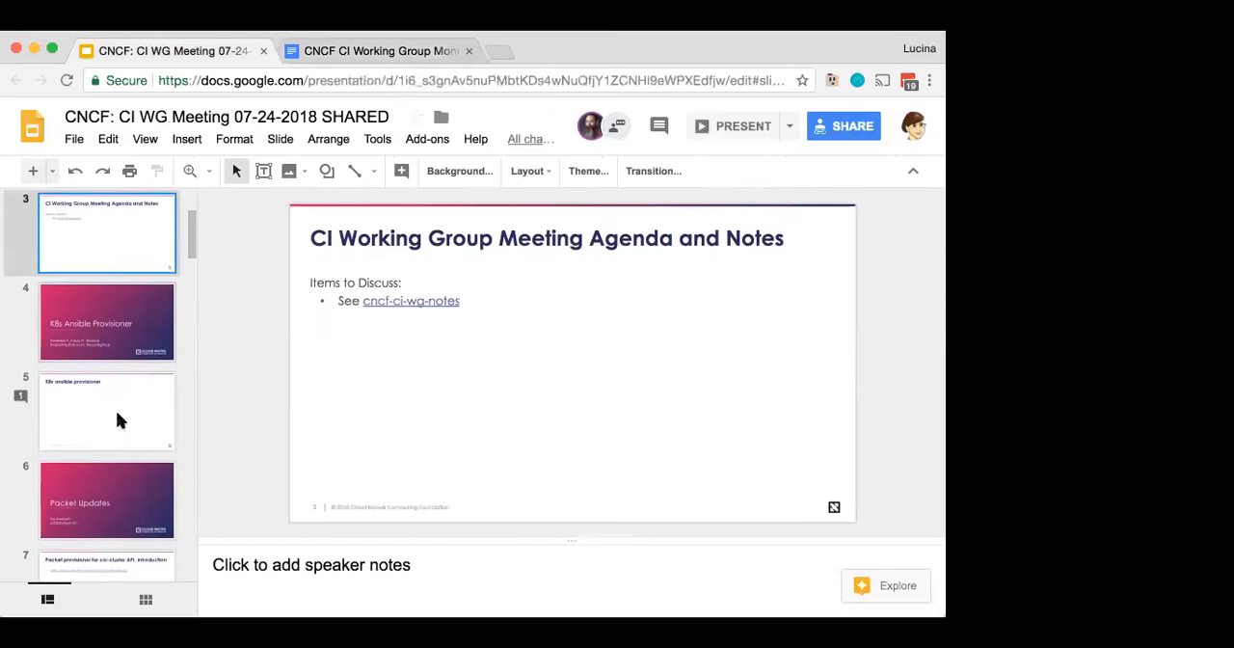
pyautogui.click(106, 405)
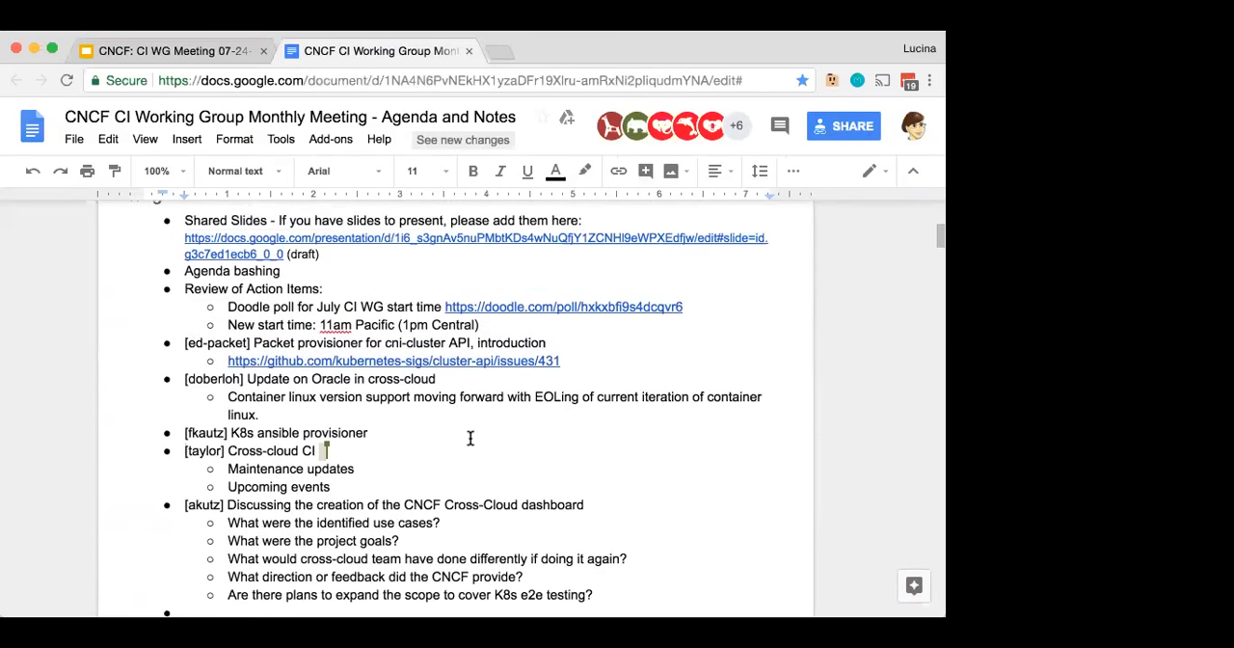
pyautogui.moveTo(212, 92)
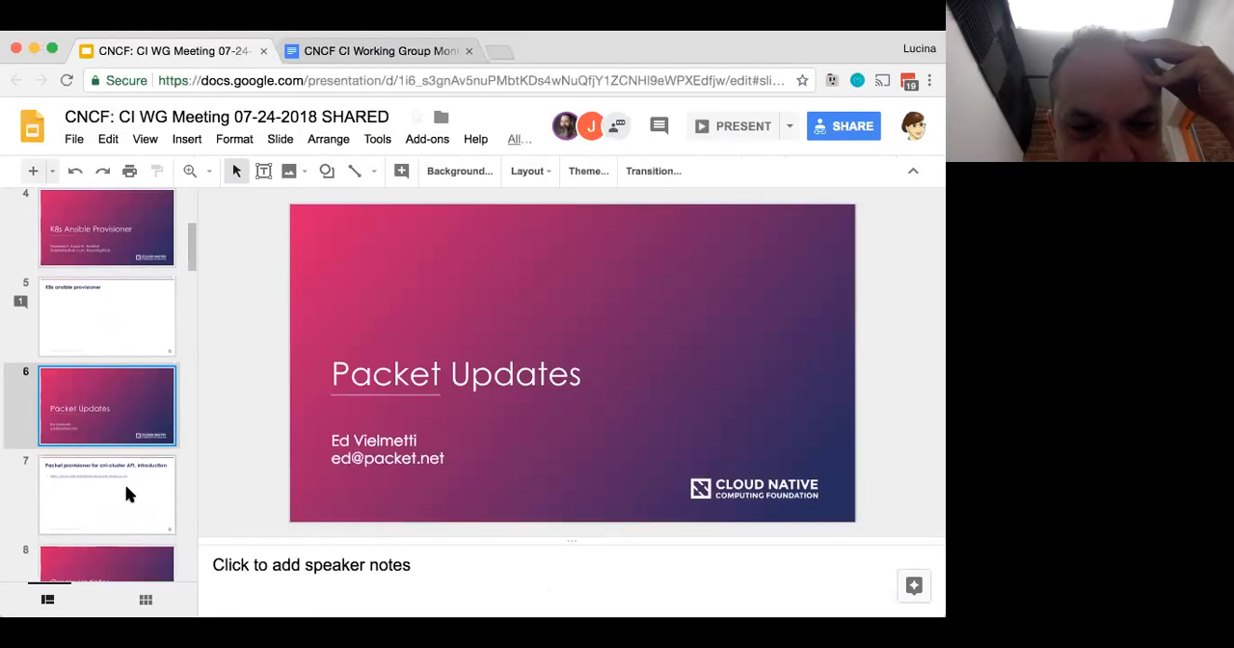
# Step: Show slide 7 and follow its cluster-api issues/431 link to GitHub
pyautogui.click(106, 493)
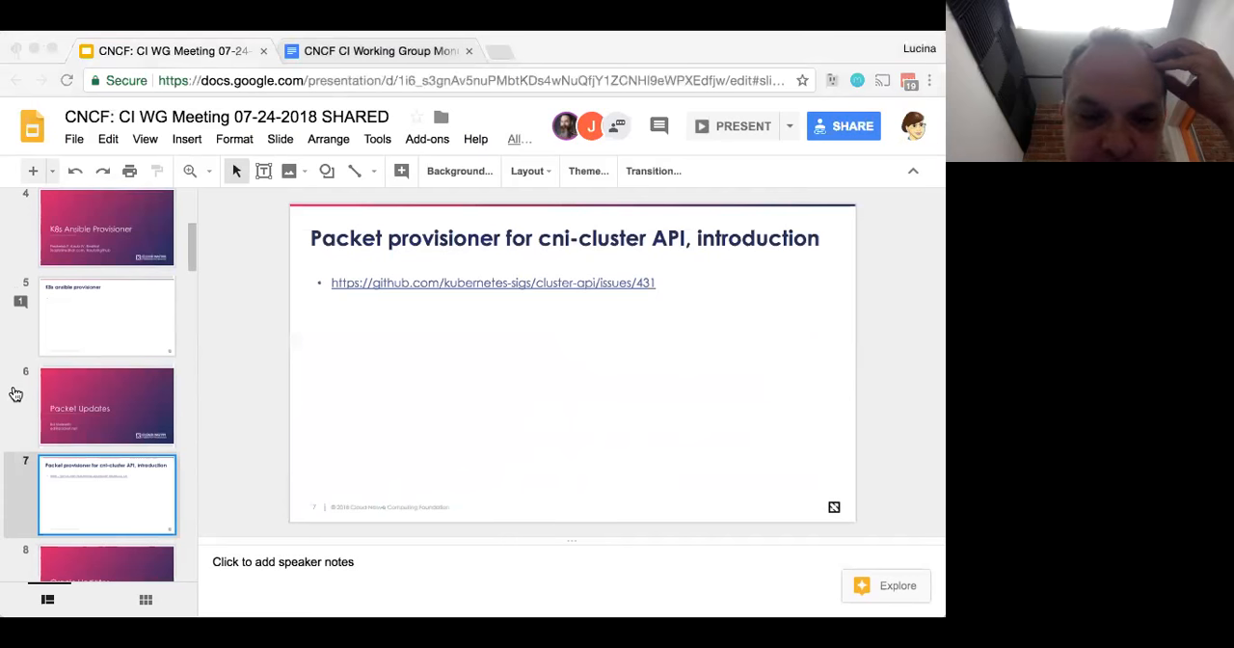
pyautogui.moveTo(14, 409)
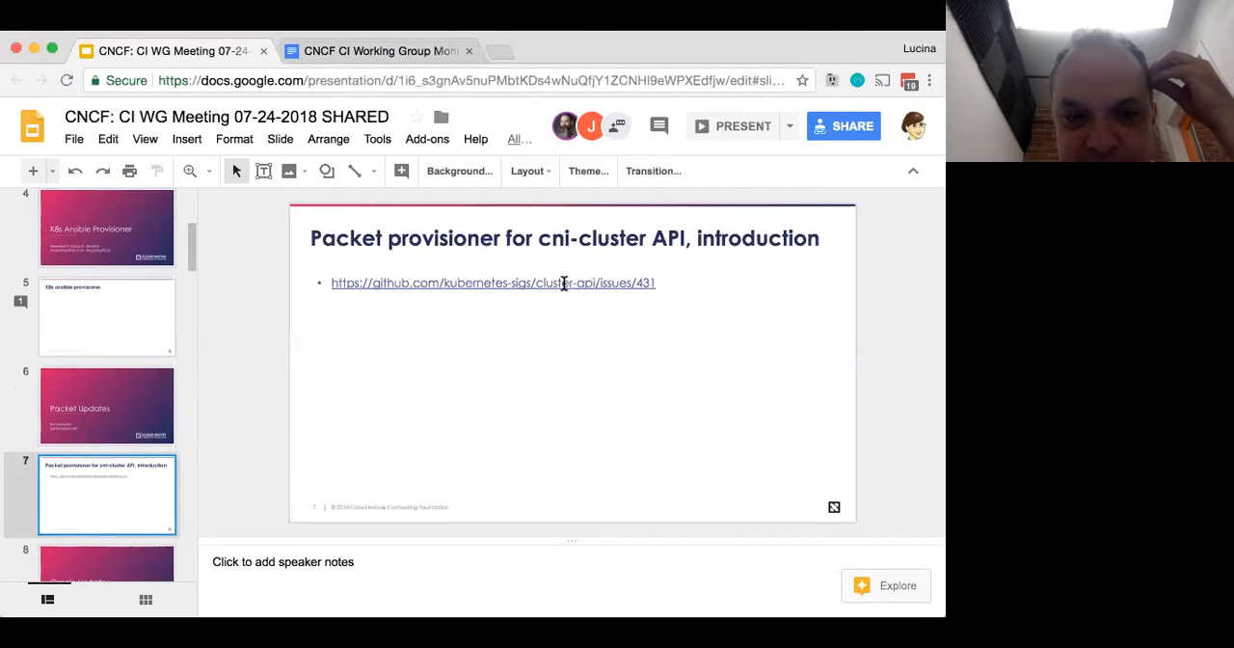
pyautogui.click(493, 283)
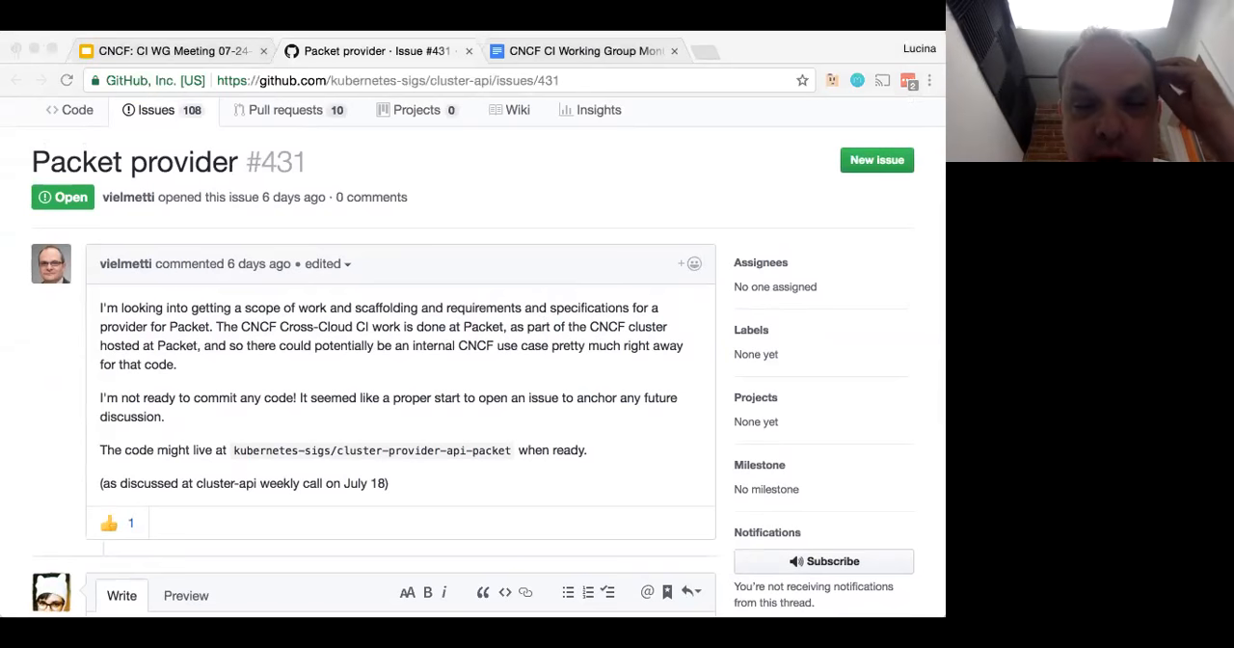
pyautogui.moveTo(671, 461)
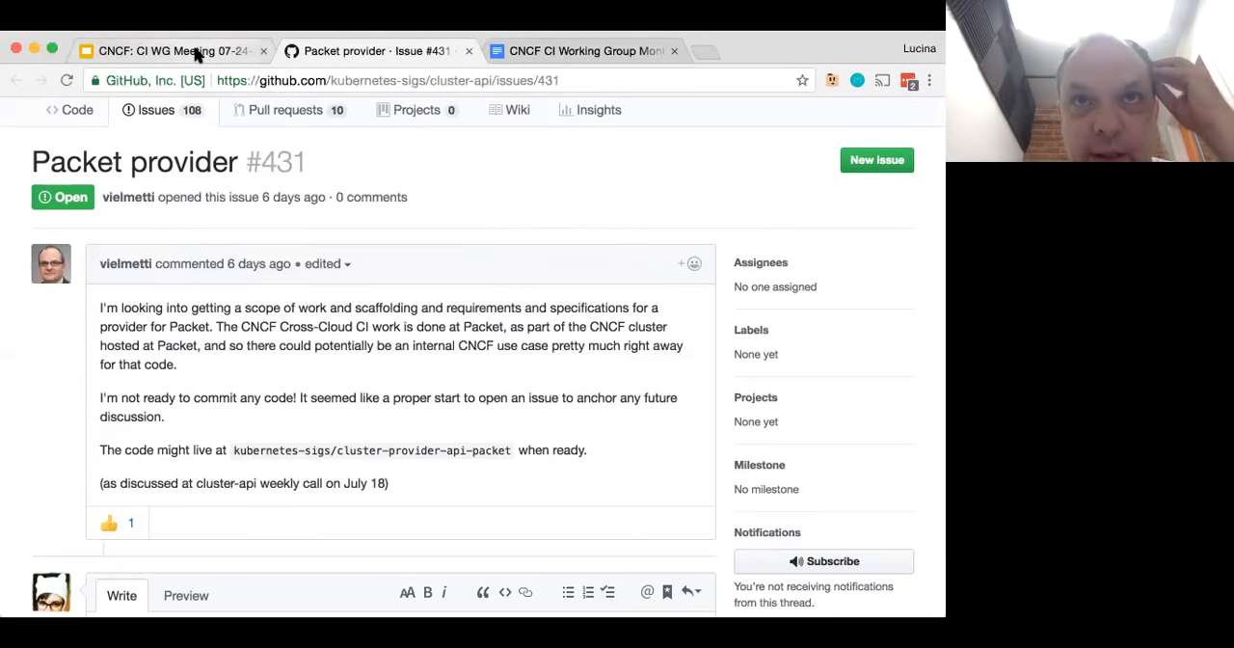
pyautogui.moveTo(674, 510)
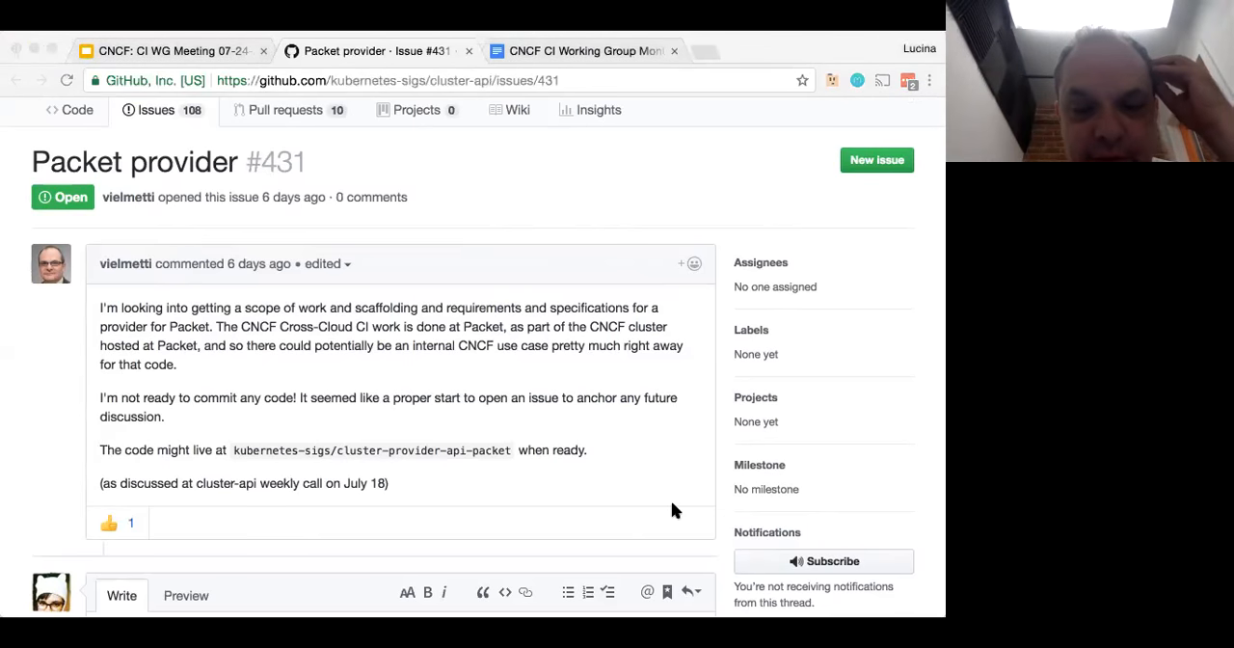
# Step: Add the 'Announce: new Go Cloud' bullet below the issue link, then view issue #431
pyautogui.click(173, 50)
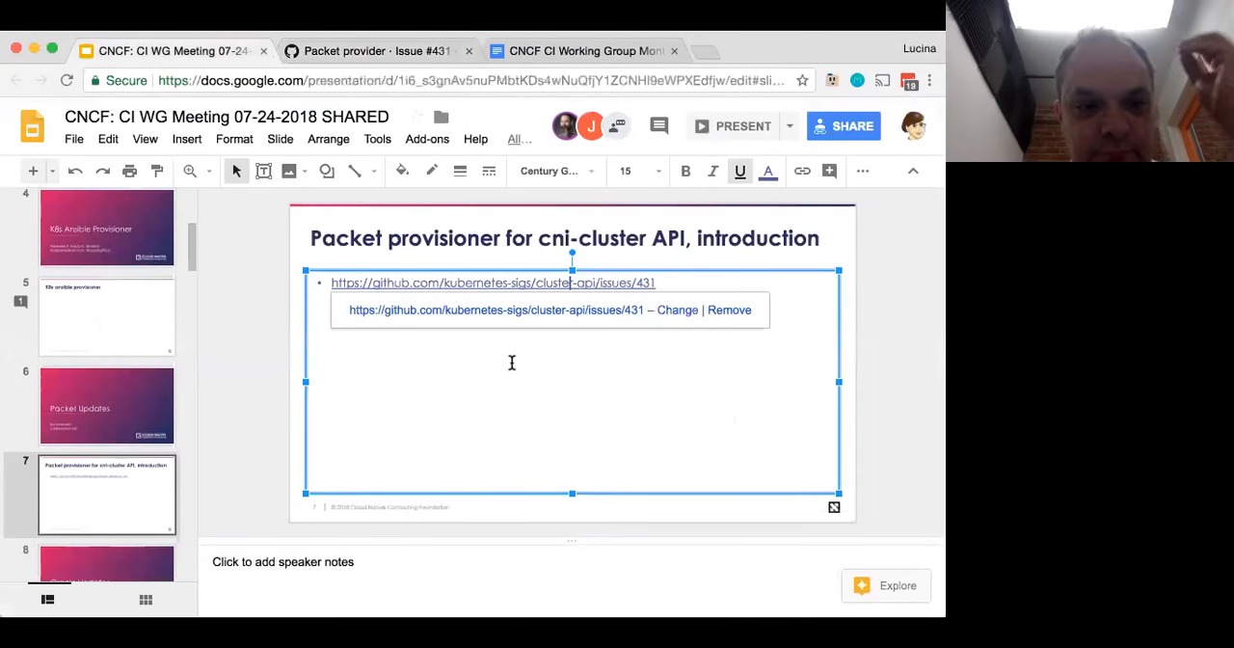
pyautogui.write('A')
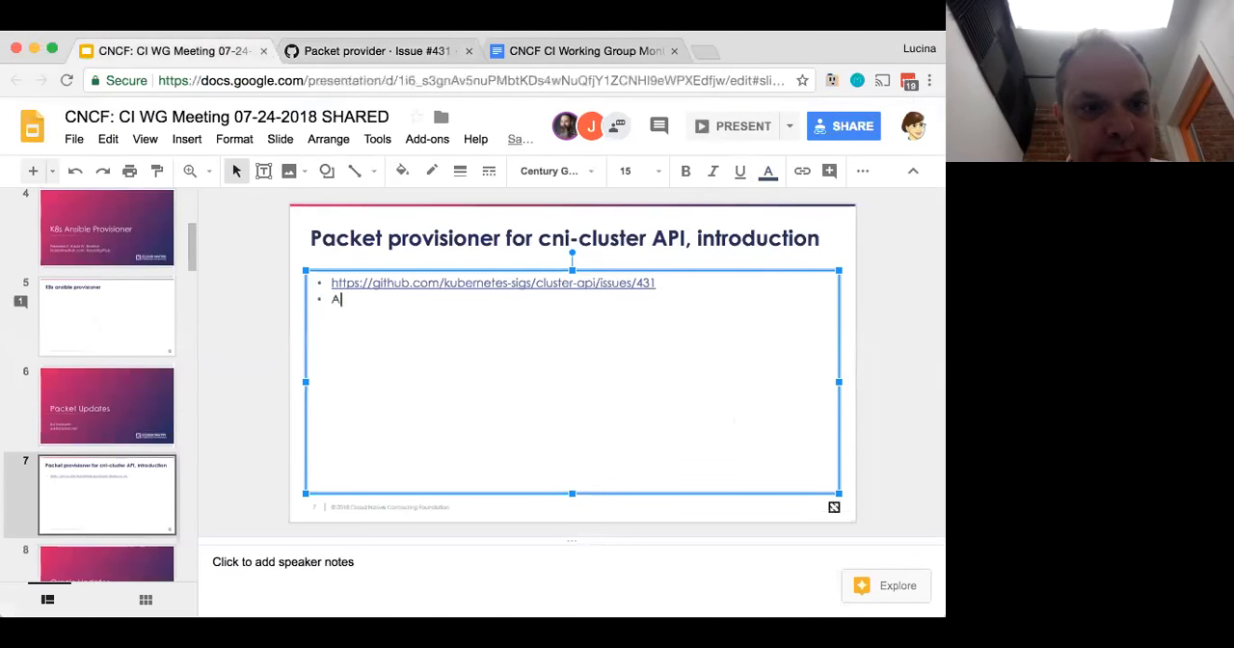
pyautogui.write('nnounce: new Go Cloud')
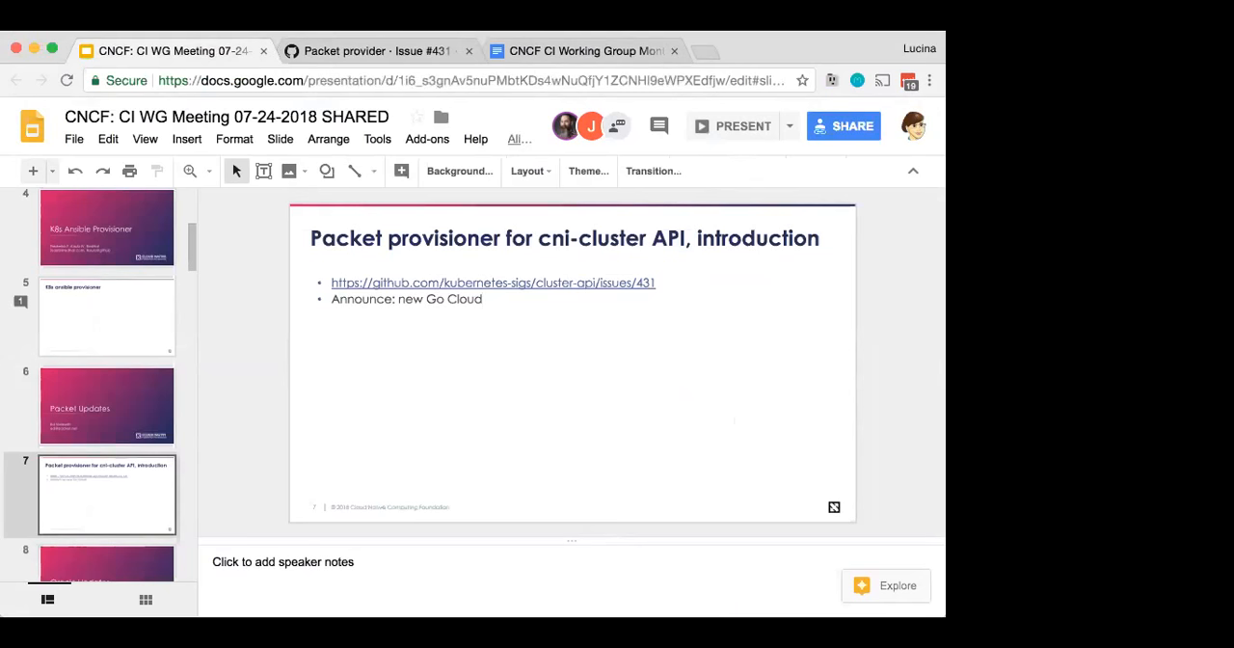
pyautogui.click(374, 50)
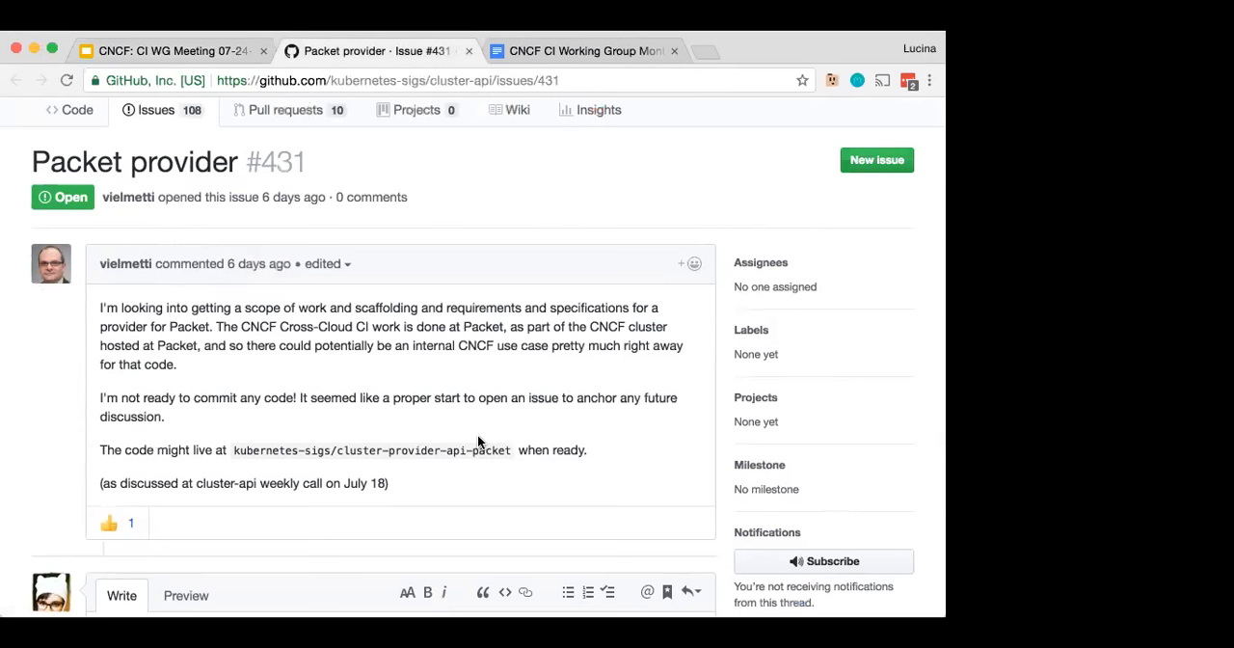
pyautogui.moveTo(476, 390)
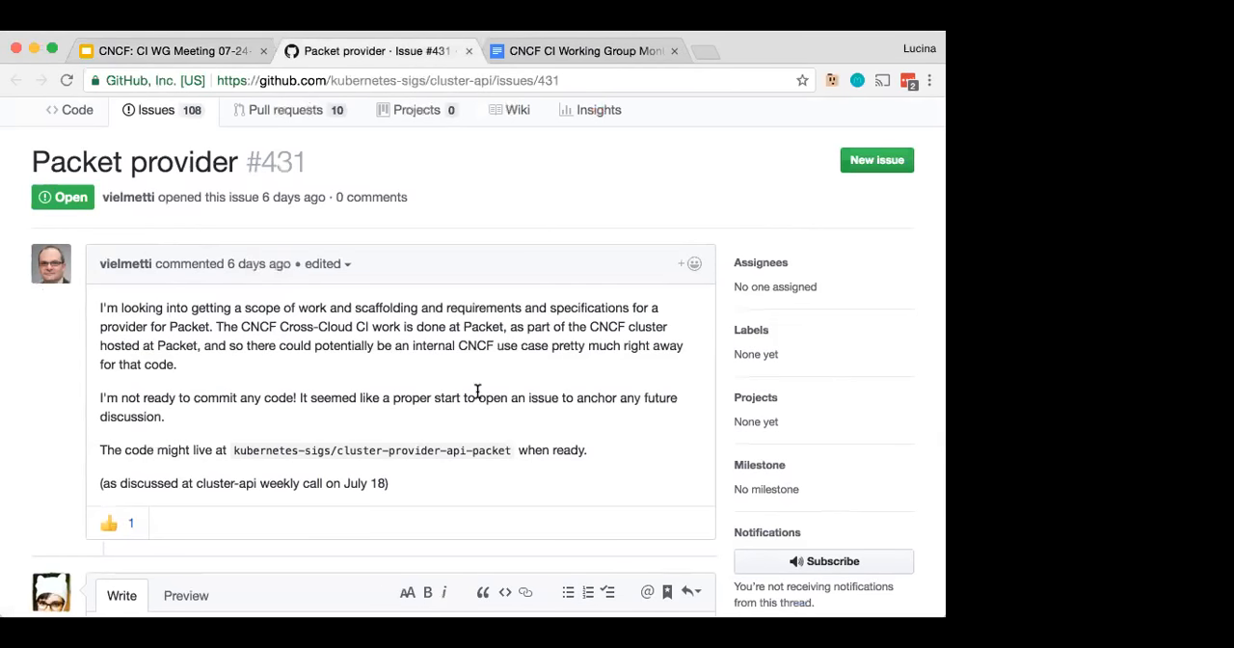
# Step: Move through the Oracle Updates title slide to slide 9, 'Adding Oracle (OCI) to cncf.ci'
pyautogui.click(173, 50)
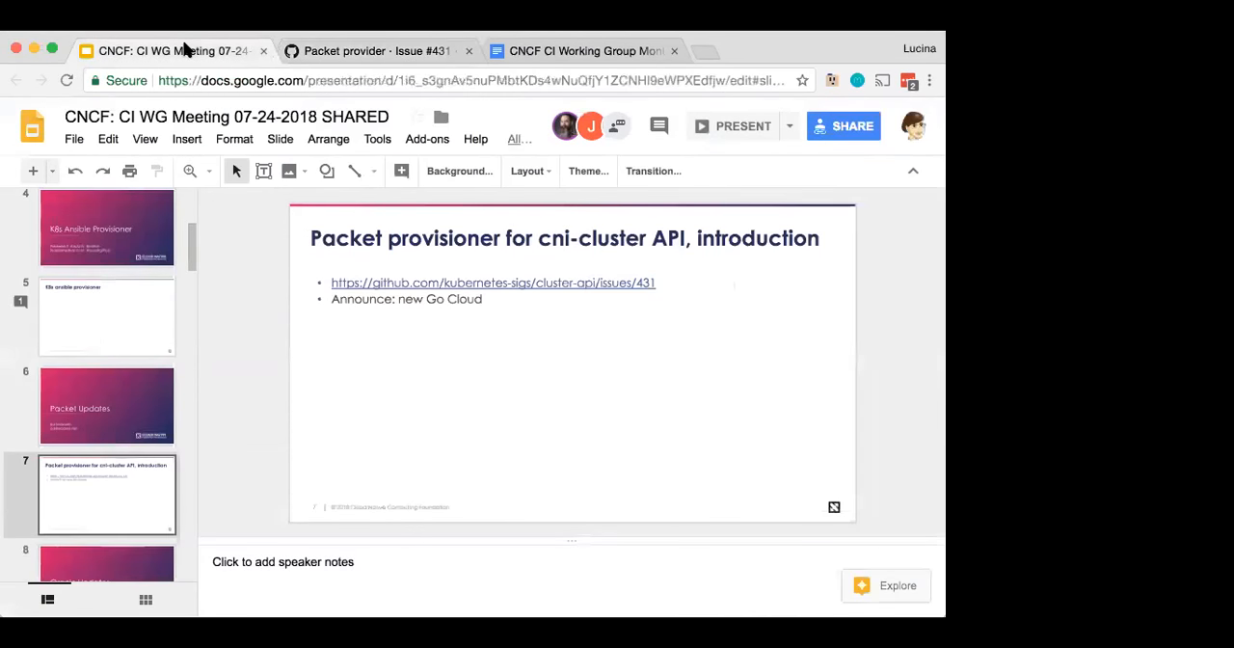
pyautogui.scroll(-3)
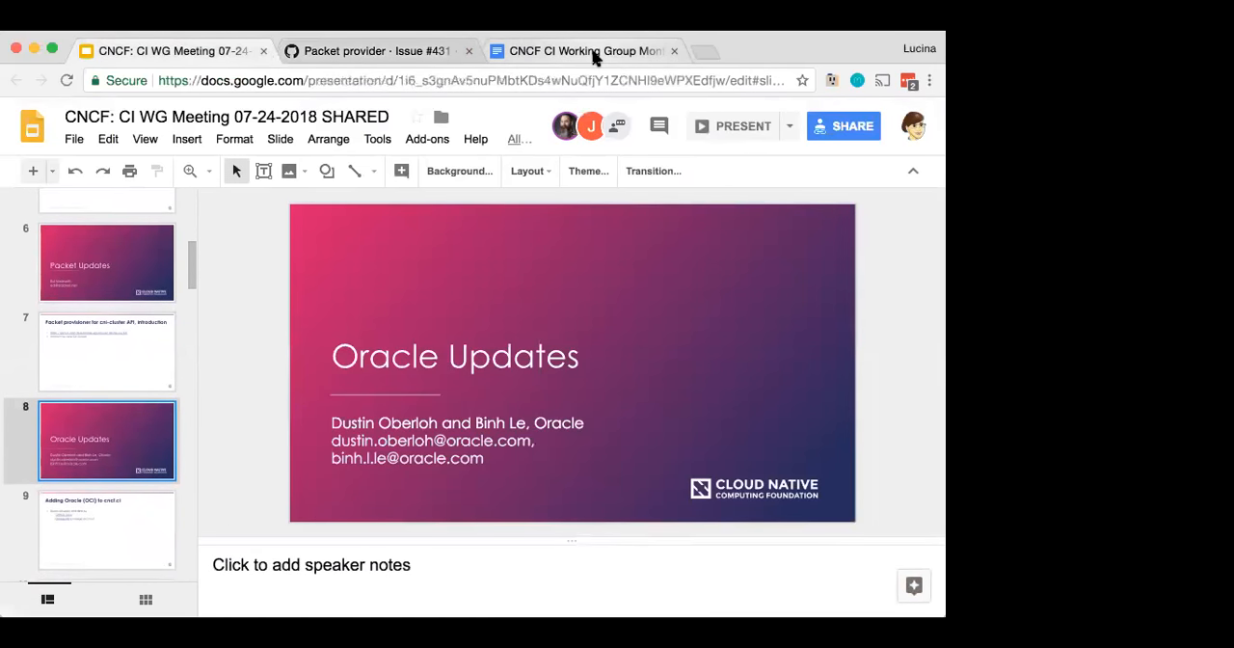
pyautogui.click(585, 50)
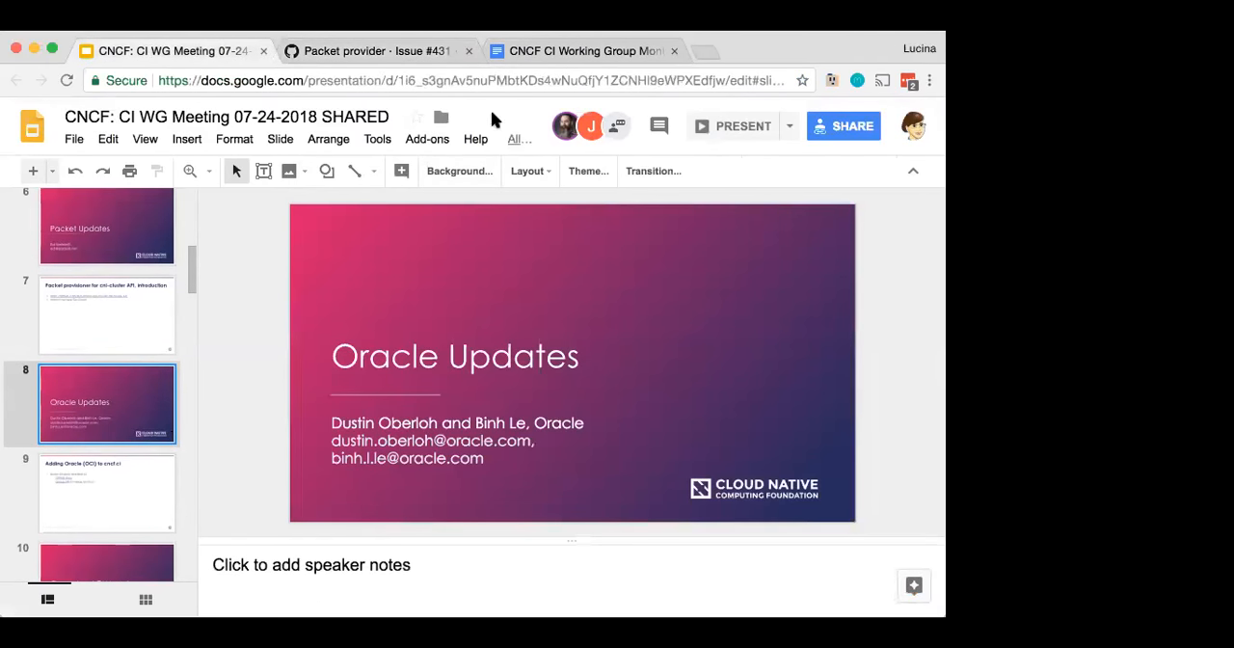
pyautogui.click(106, 492)
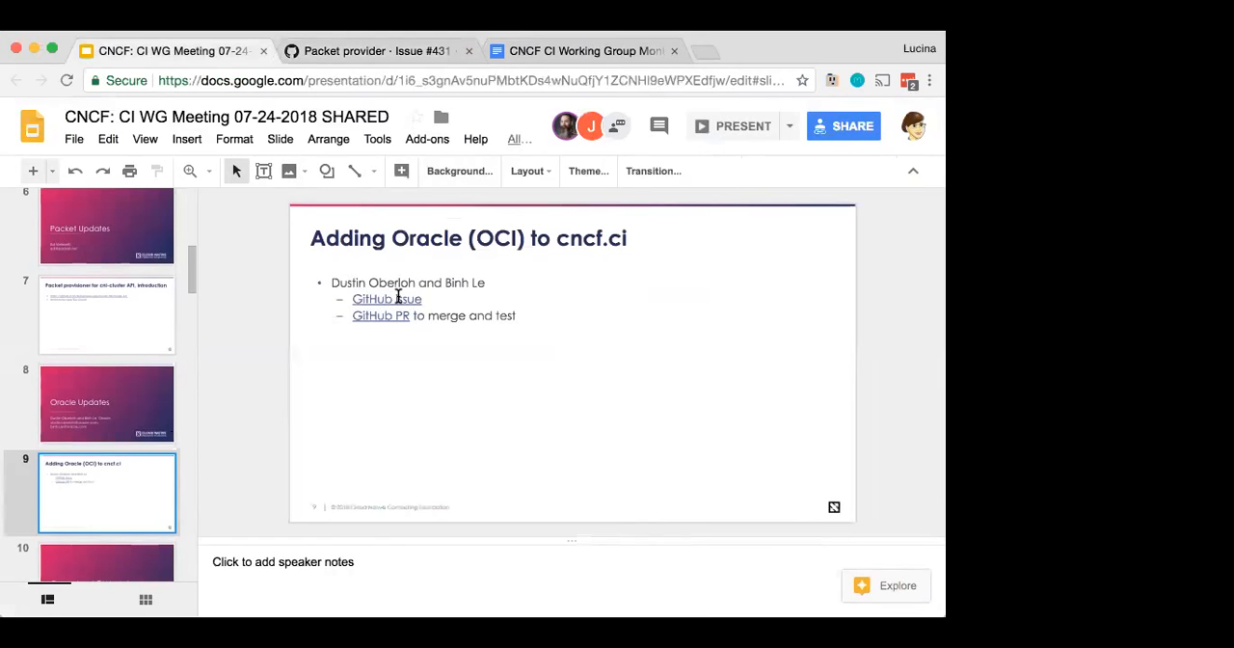
# Step: Open GitHub issue #95, 'Add Oracle Cloud support', and scroll through its comments
pyautogui.click(386, 299)
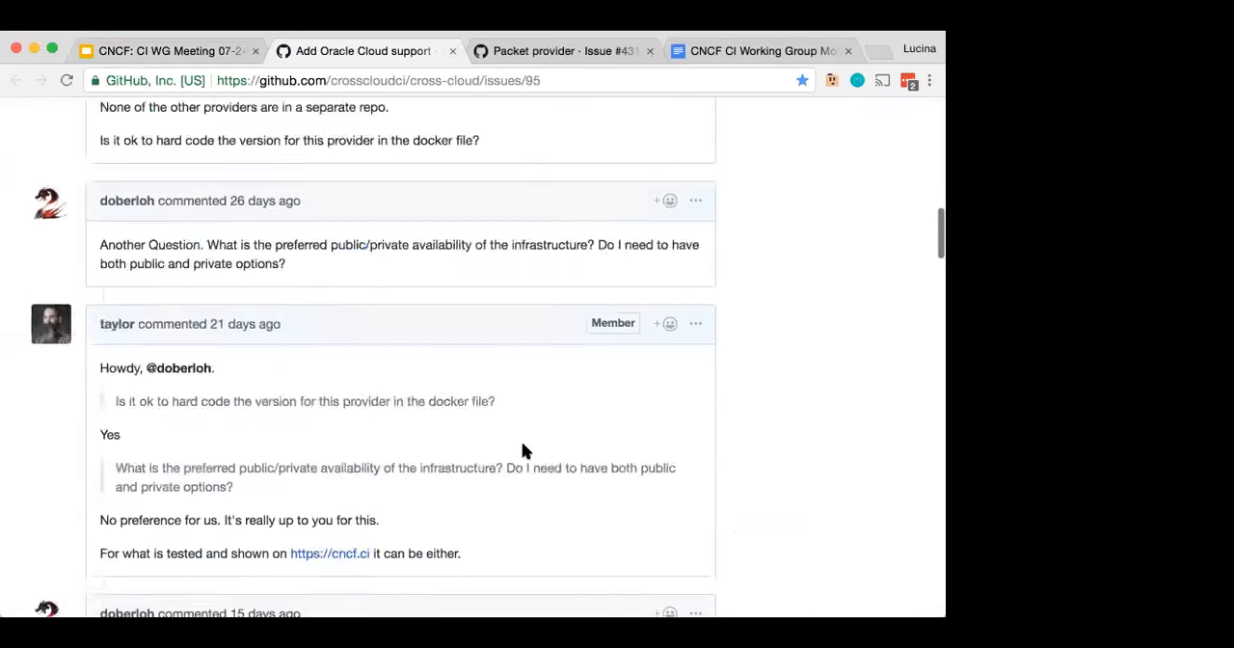
pyautogui.scroll(-3)
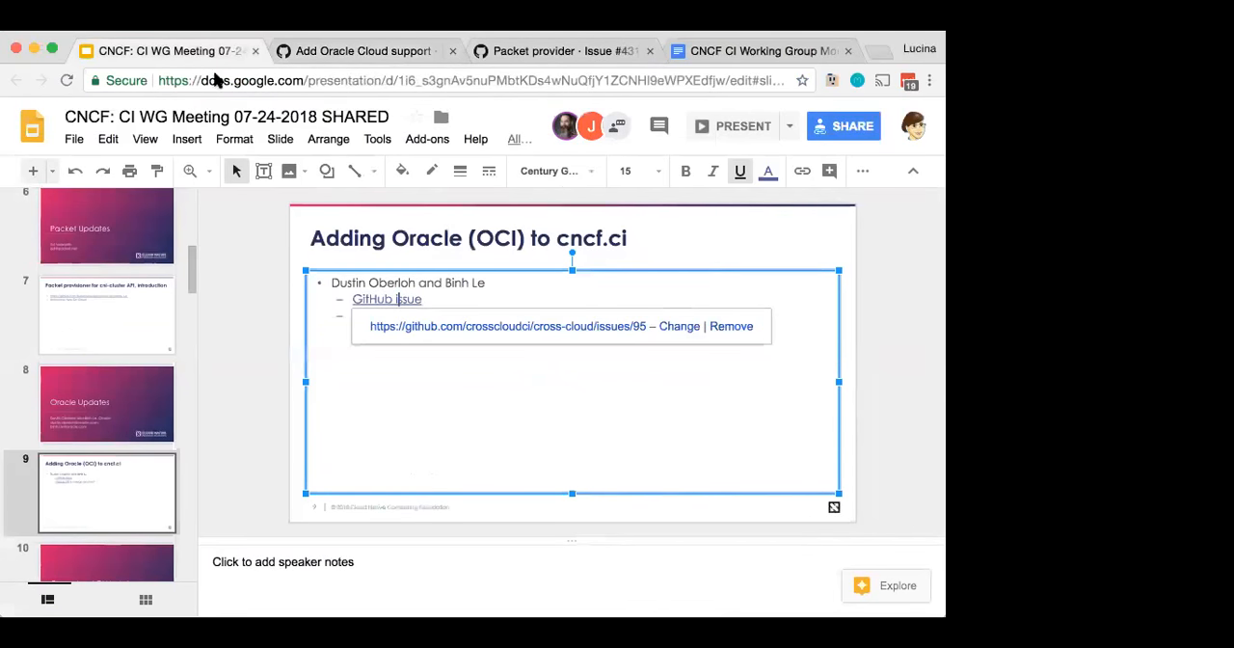
pyautogui.moveTo(466, 222)
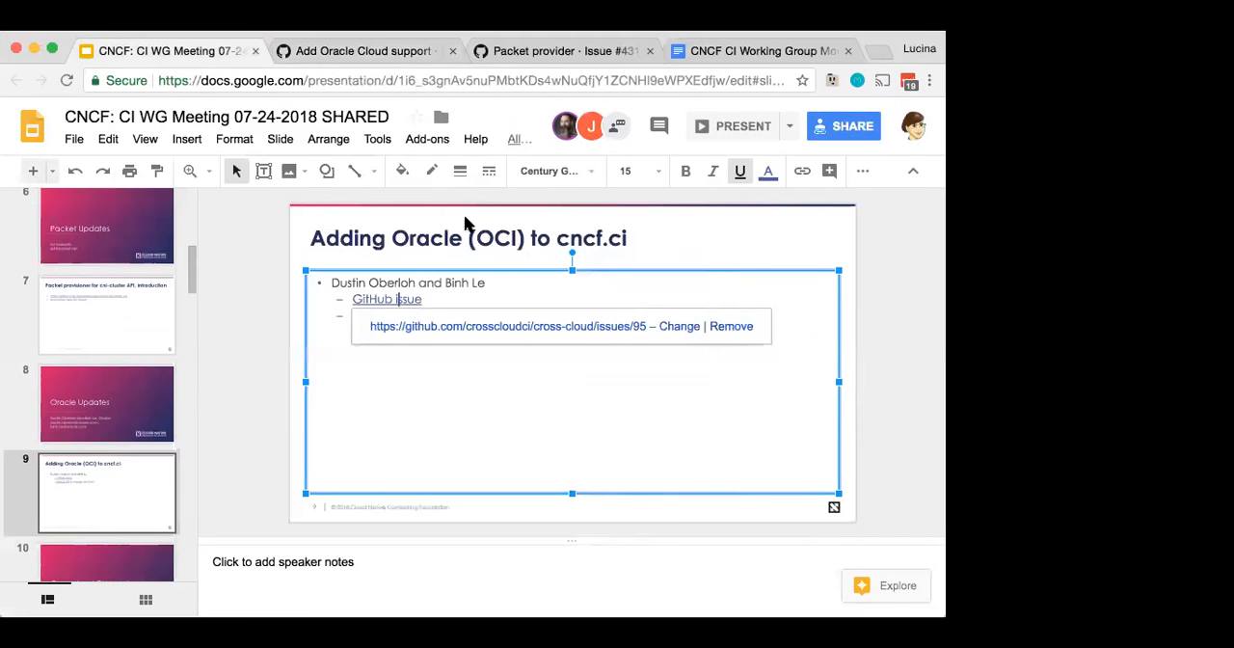
pyautogui.moveTo(466, 337)
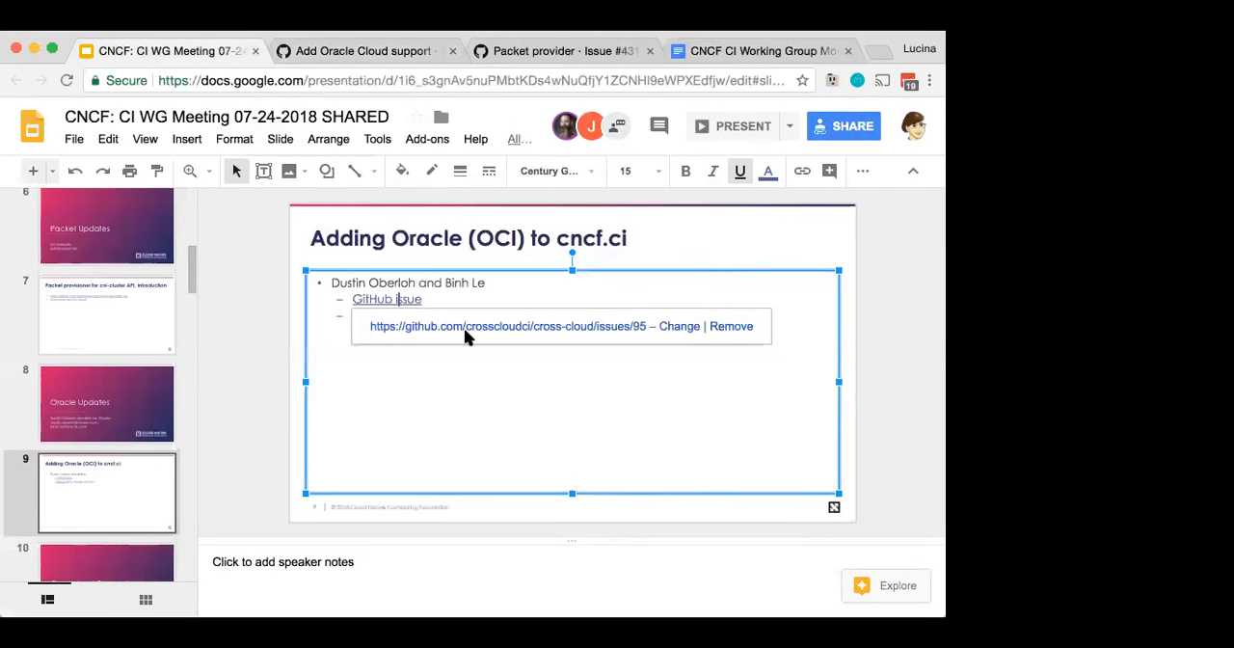
# Step: Add a 'GitHub PR to merge and test' bullet and review pull request #166
pyautogui.write('GitHub PR to merge and test')
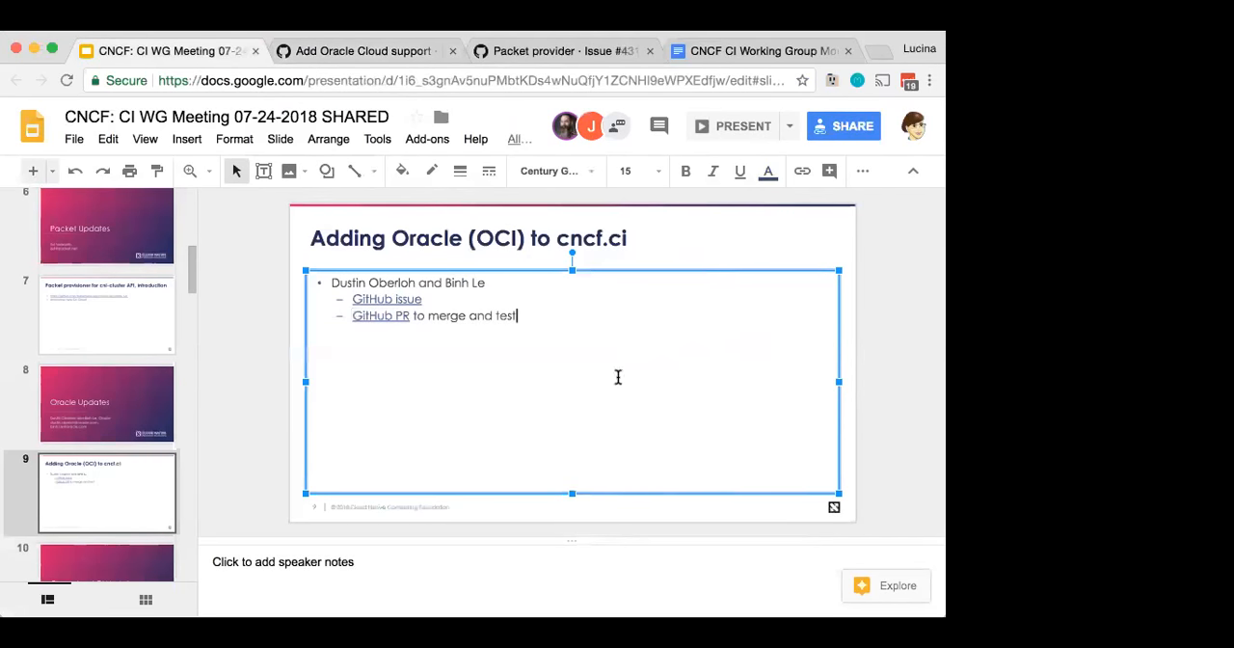
pyautogui.moveTo(375, 325)
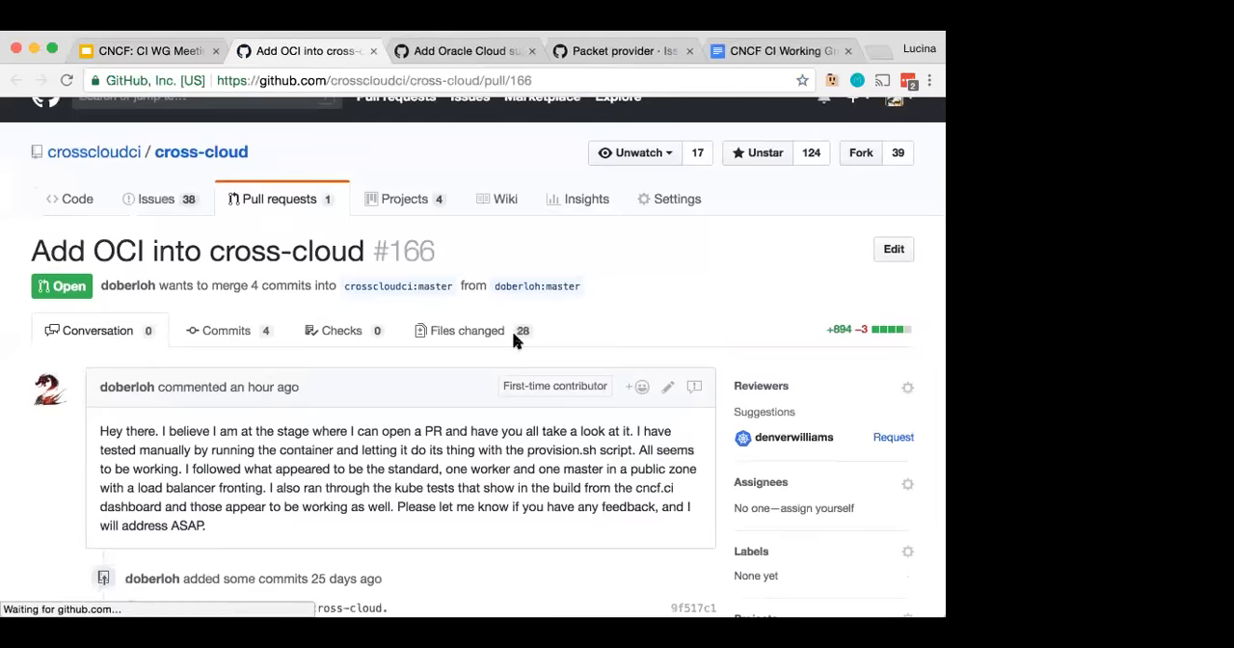
pyautogui.scroll(-3)
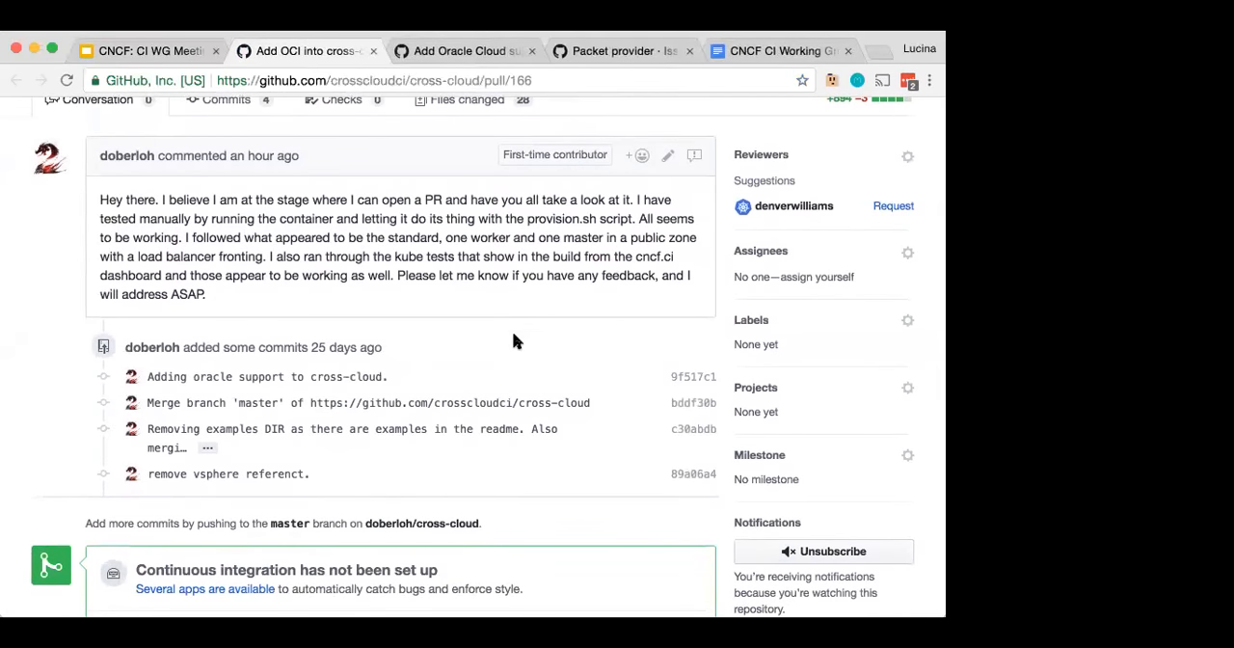
pyautogui.scroll(-3)
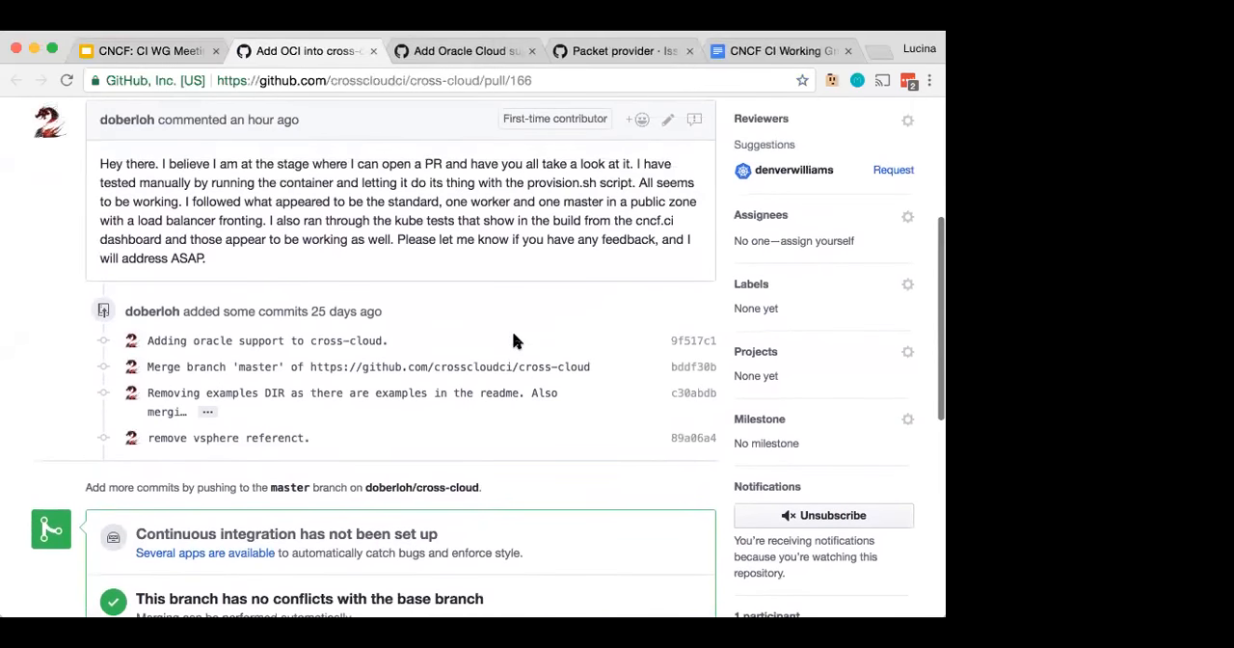
pyautogui.click(144, 50)
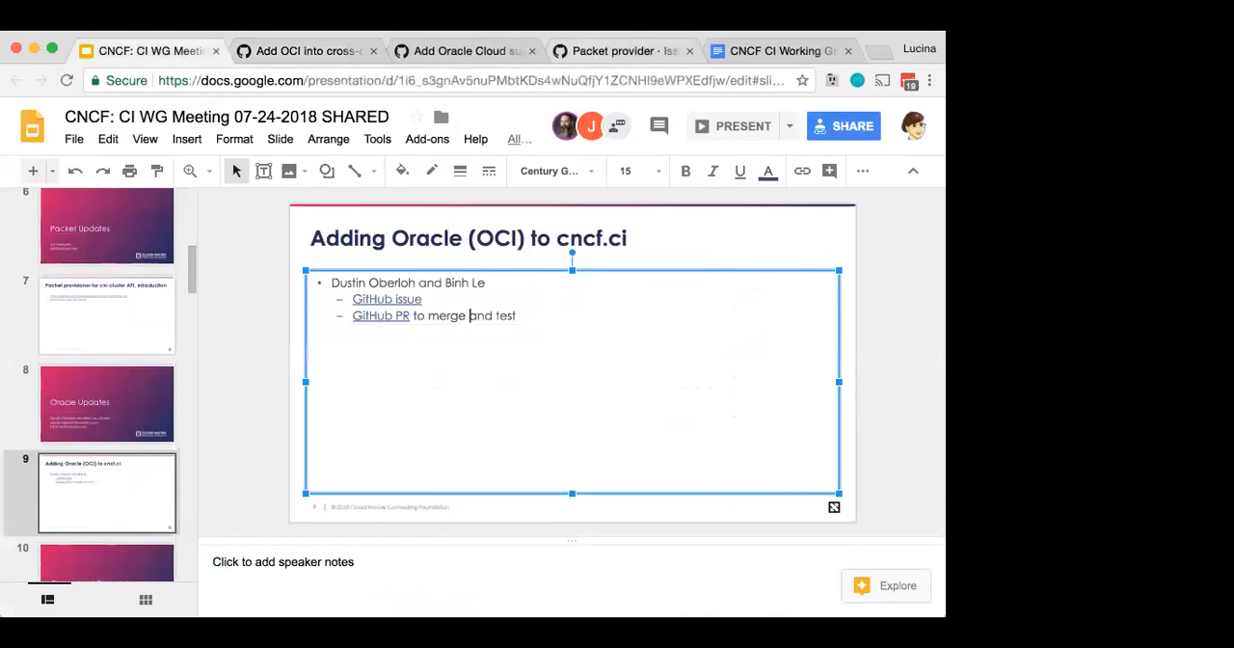
pyautogui.moveTo(533, 302)
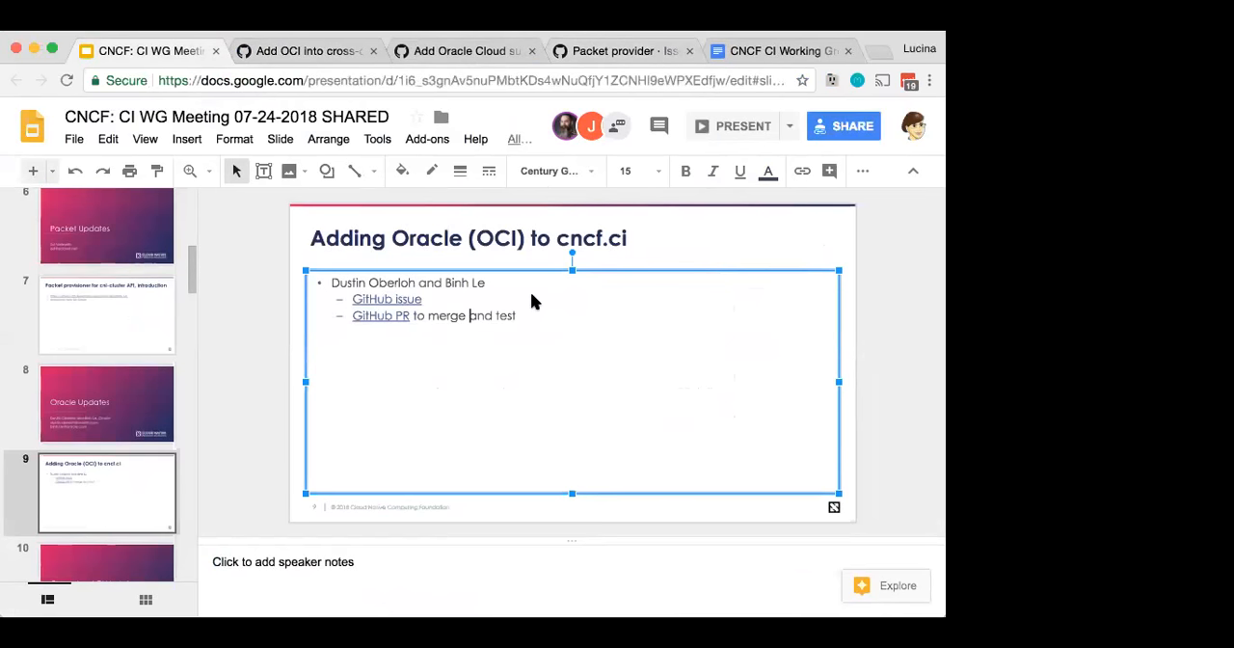
pyautogui.moveTo(284, 334)
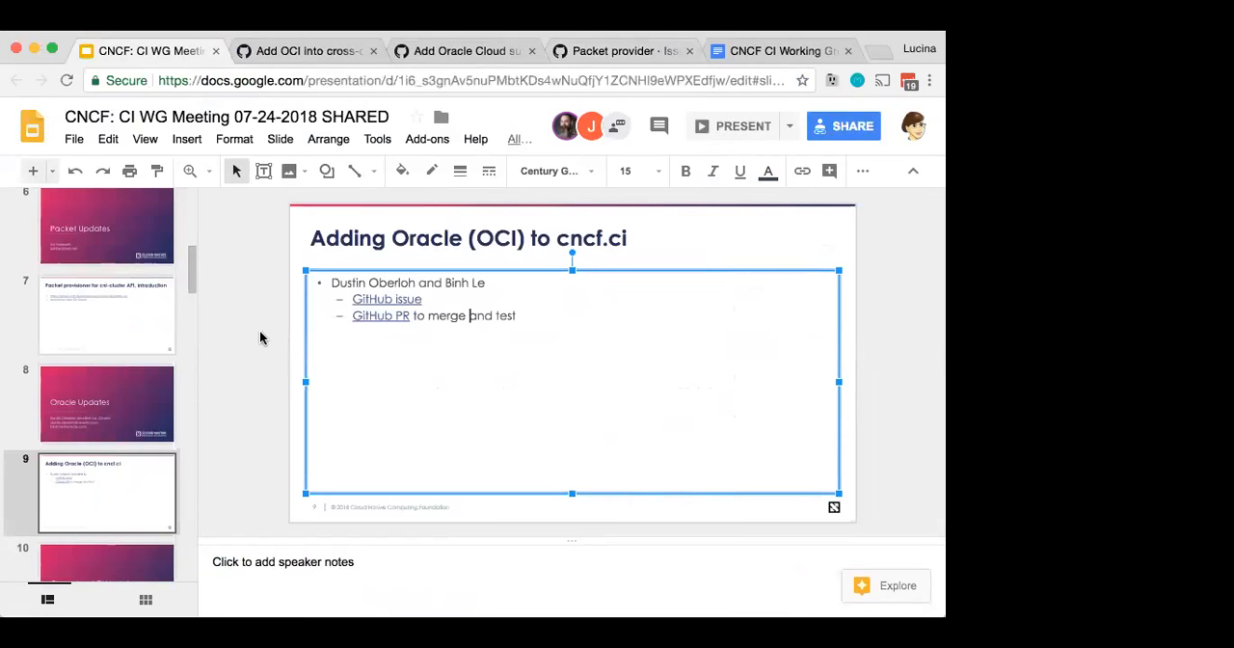
pyautogui.click(106, 313)
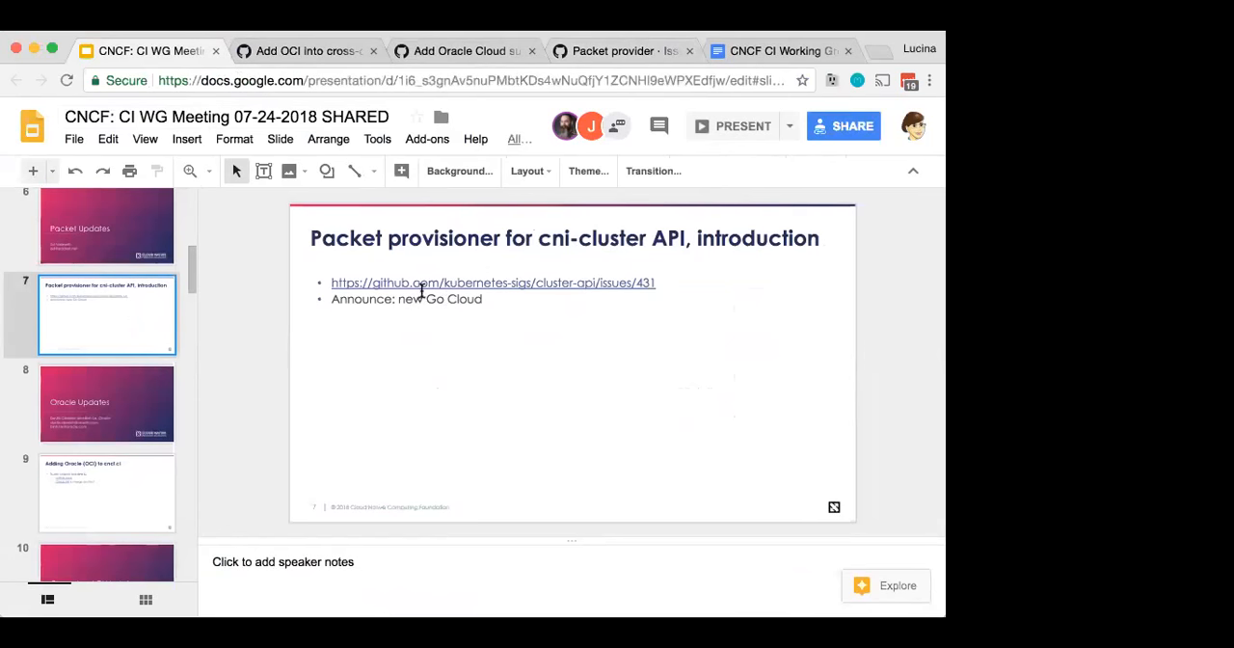
pyautogui.write('https://github.com/google/go-cloud')
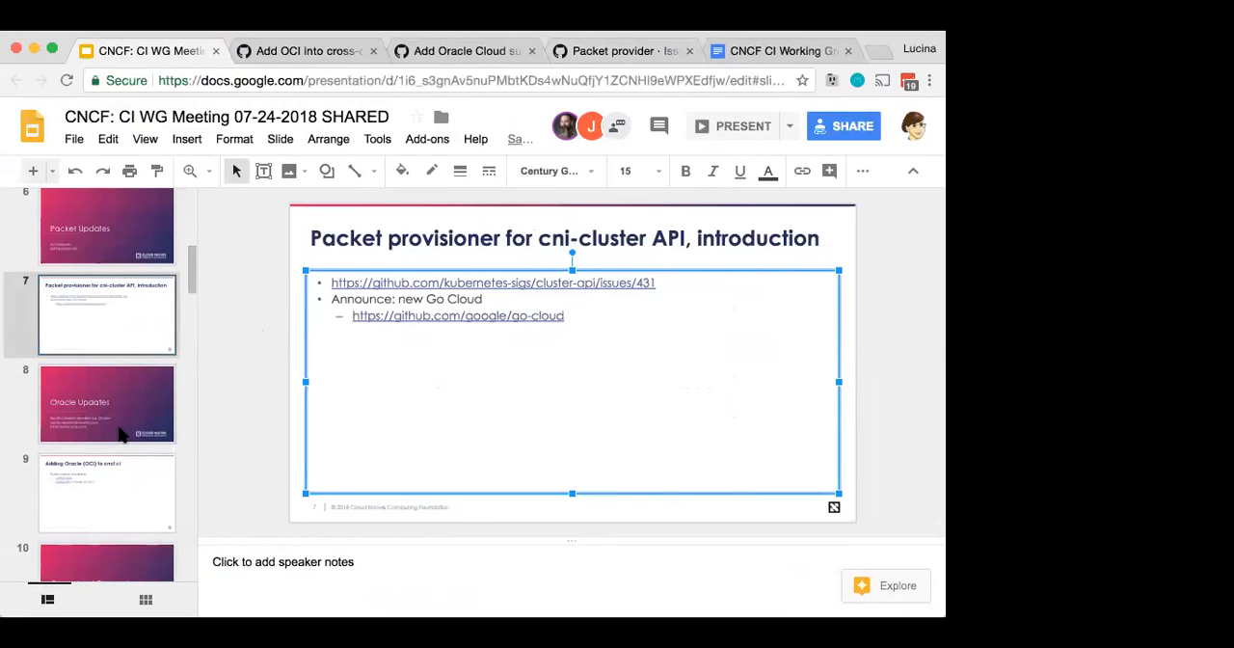
pyautogui.click(106, 493)
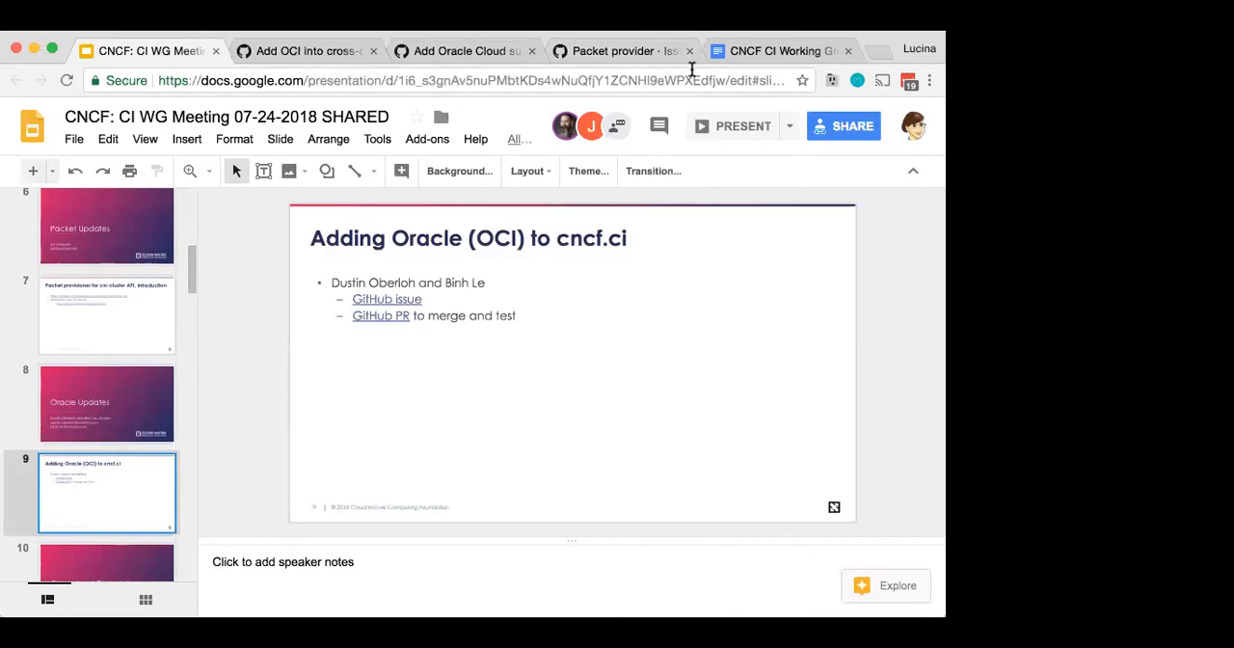
# Step: Close the GitHub issue and pull request tabs and show slide 4, the K8s Ansible Provisioner title
pyautogui.click(374, 51)
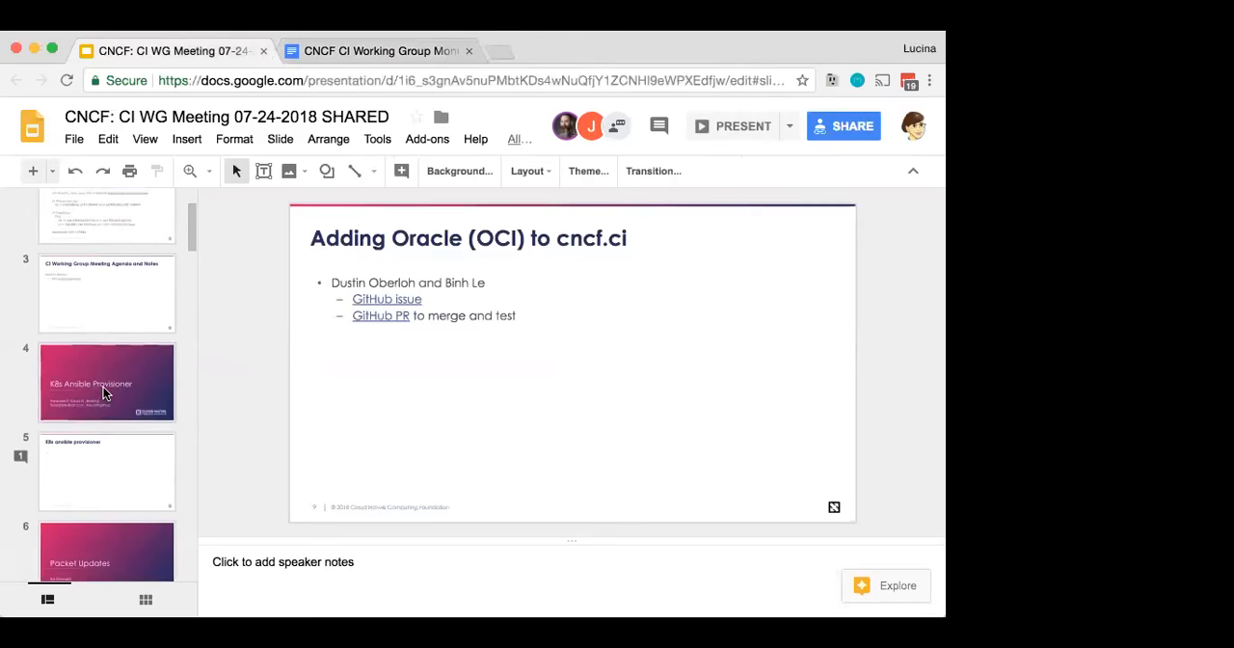
pyautogui.click(106, 382)
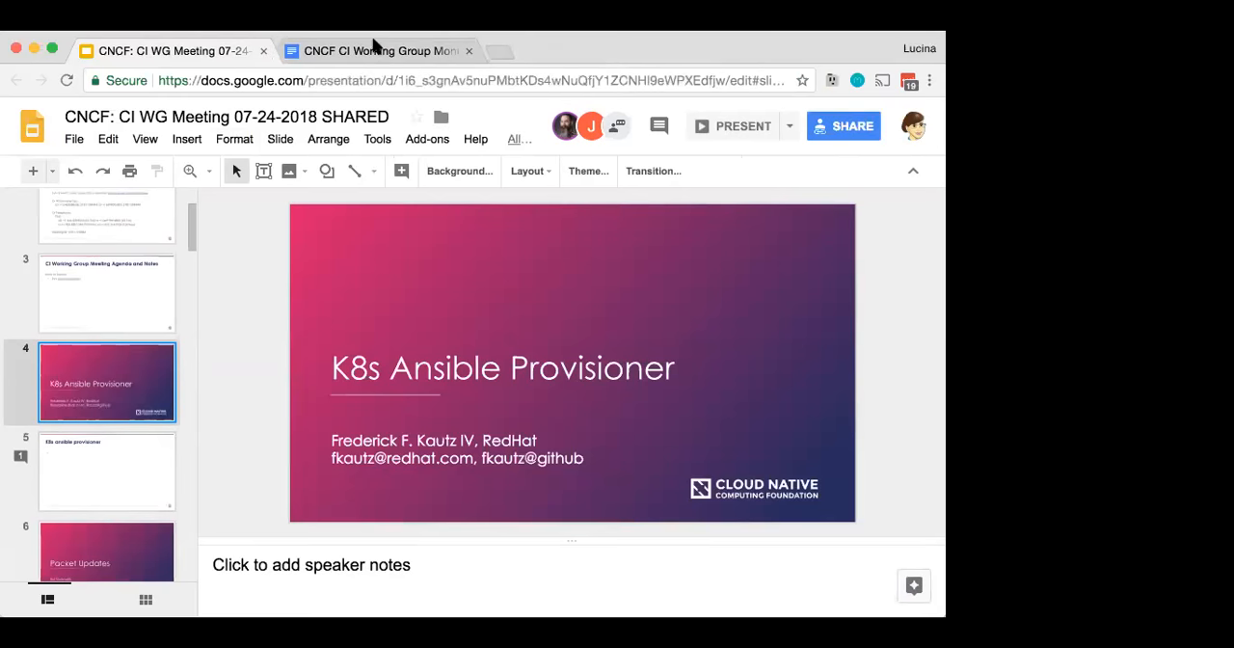
pyautogui.click(375, 50)
pyautogui.write('Working w')
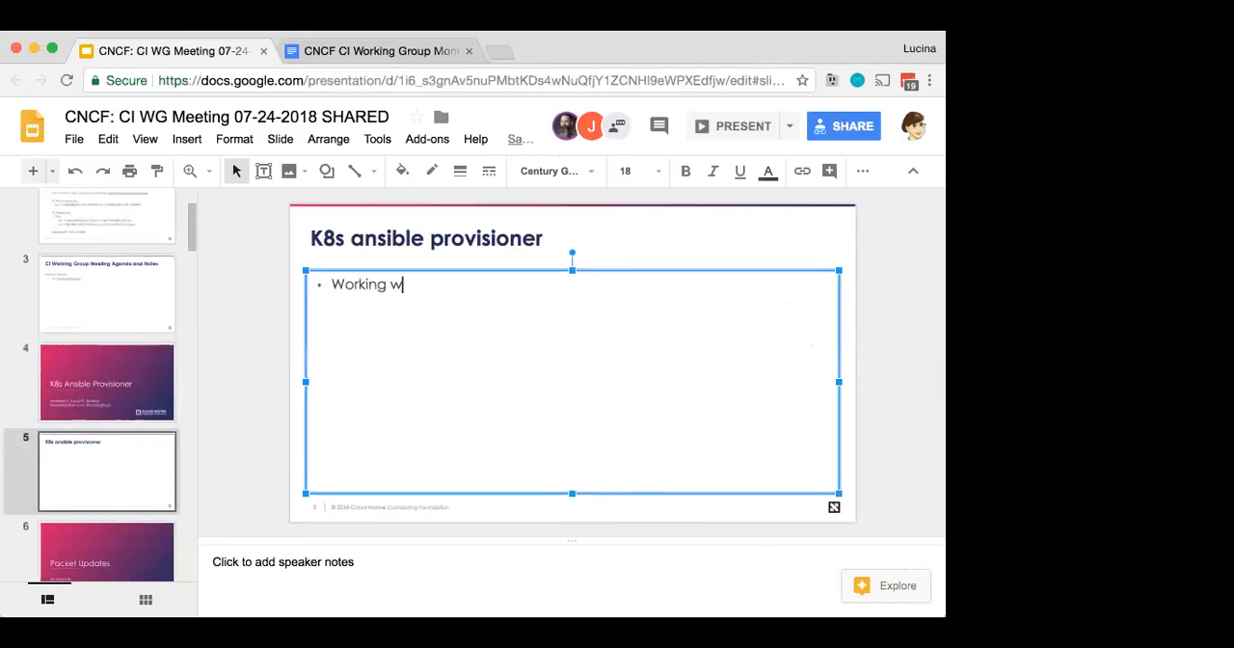
# Step: Add bullets on Network Service Mesh, Open Daylight work, and the kubeadm Ansible playbook for cloud/bare metal
pyautogui.write('ith Network S')
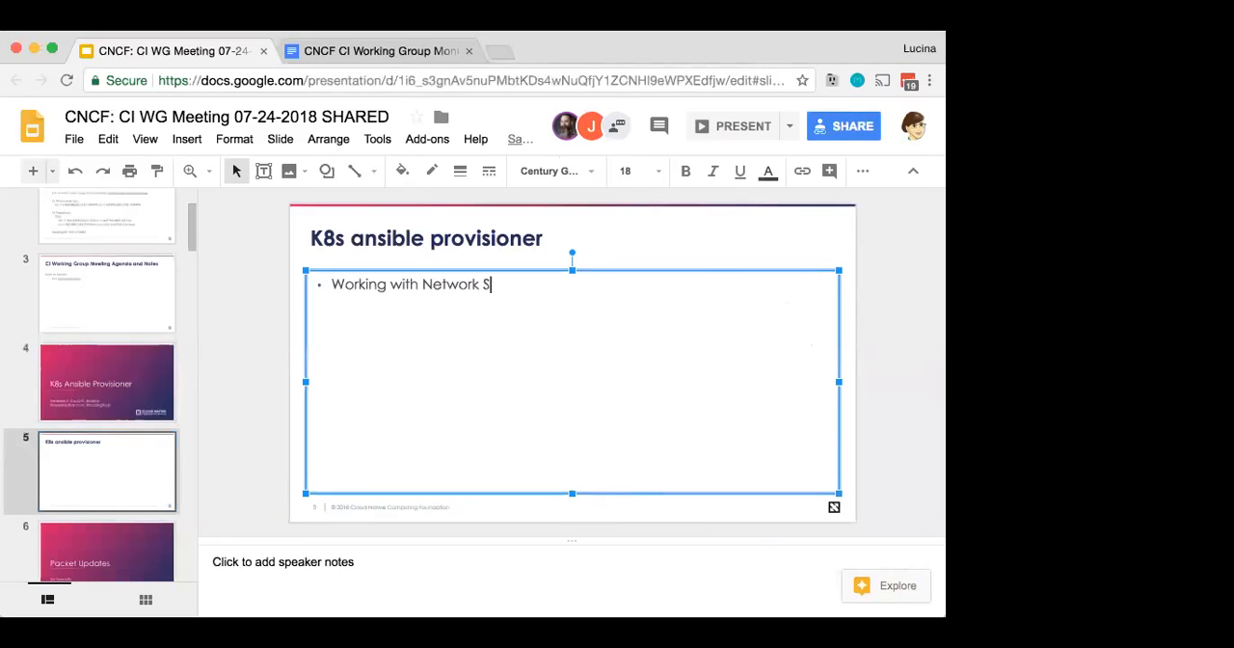
pyautogui.write('ervice Mesh')
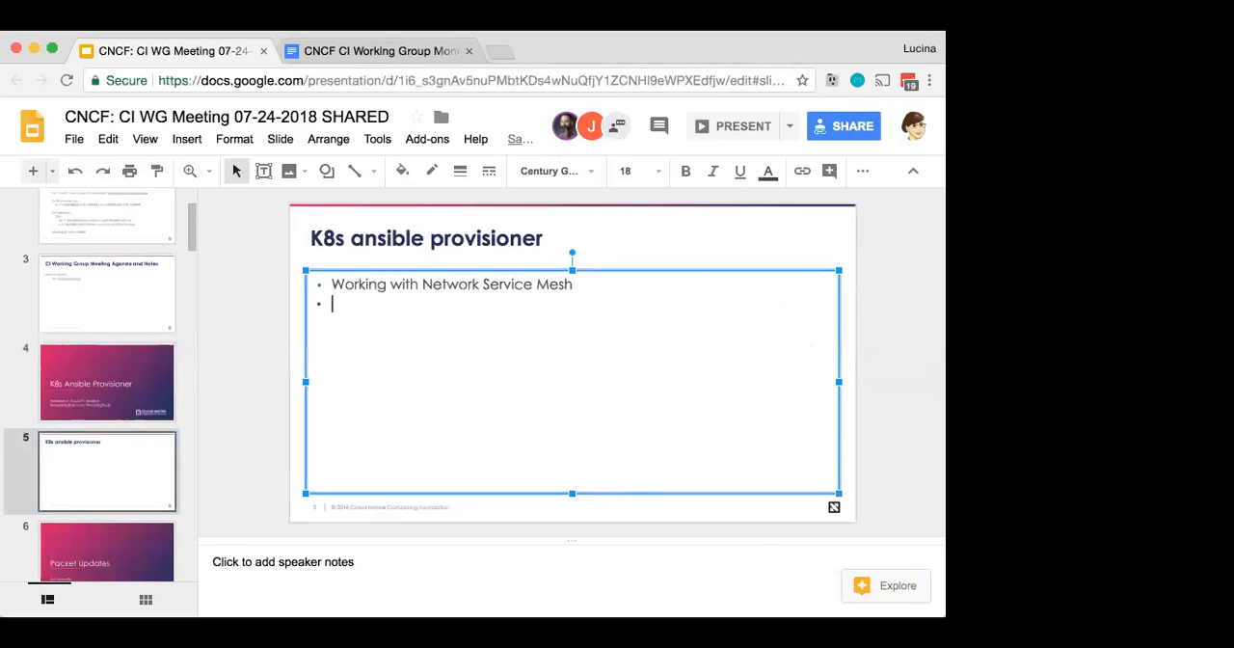
pyautogui.write('Working with Open')
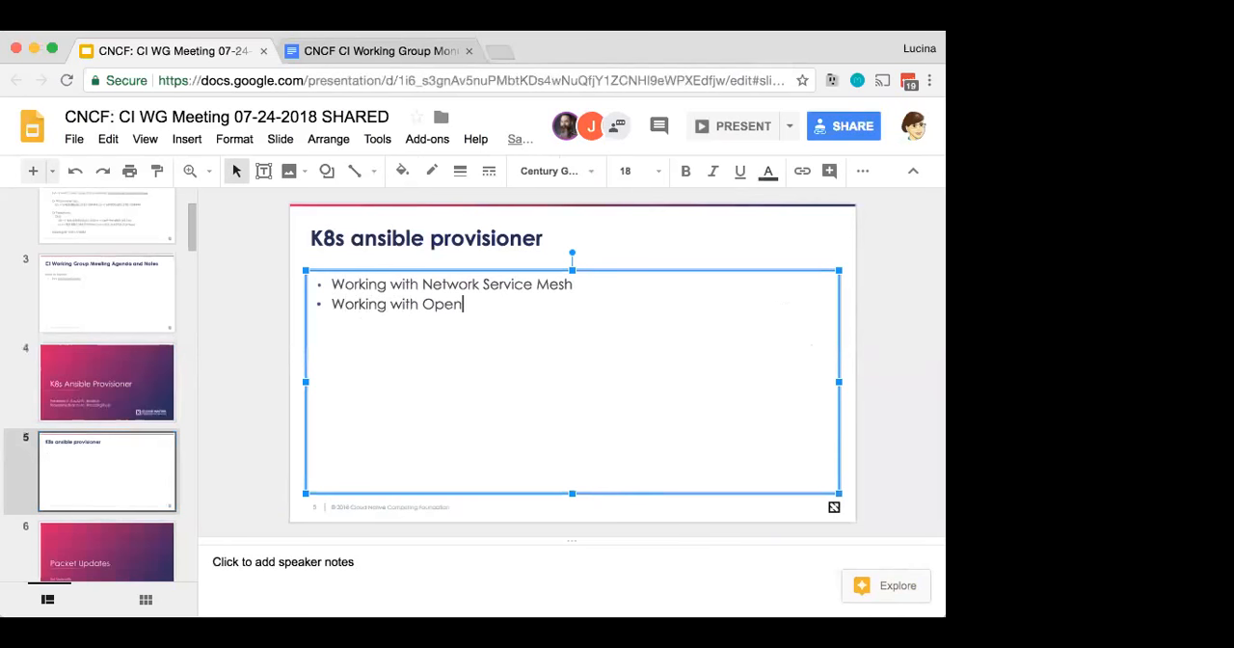
pyautogui.write('Daylight')
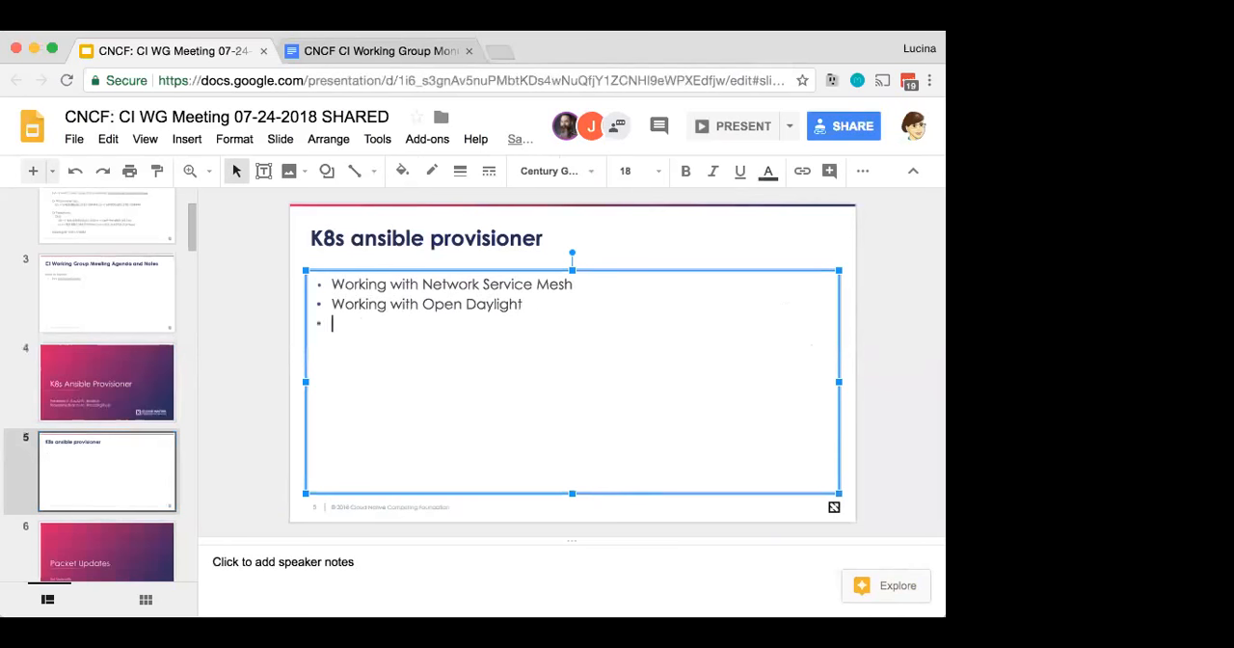
pyautogui.write('created')
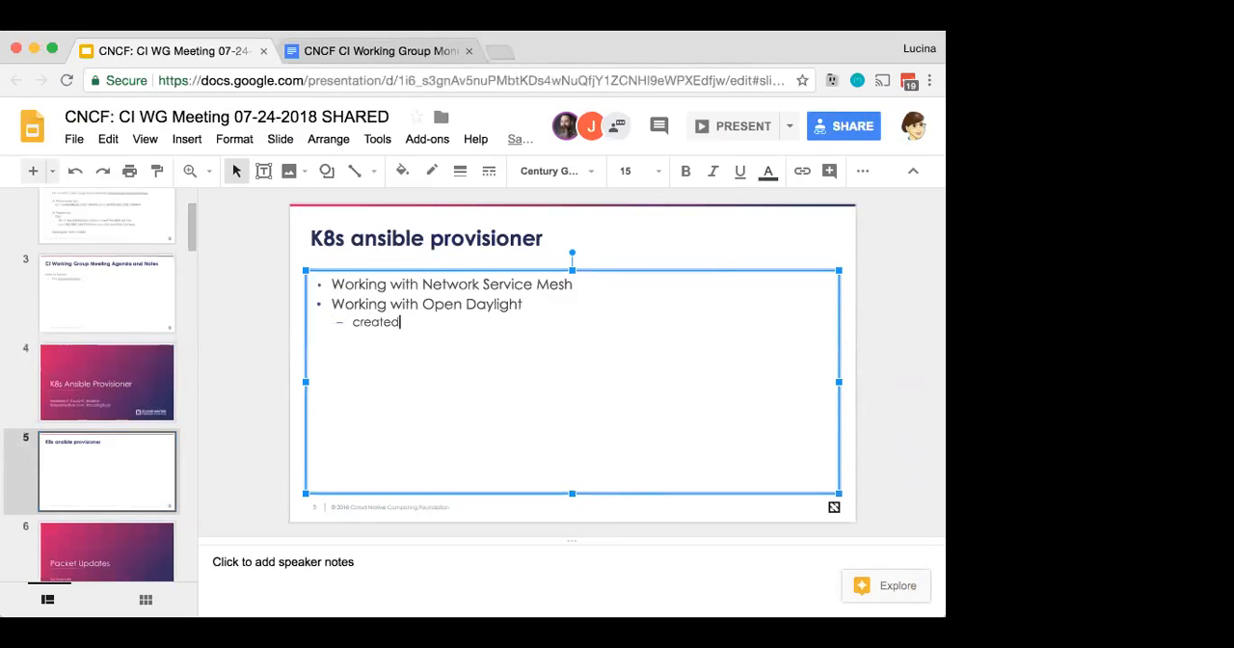
pyautogui.write('Created Ansible pla')
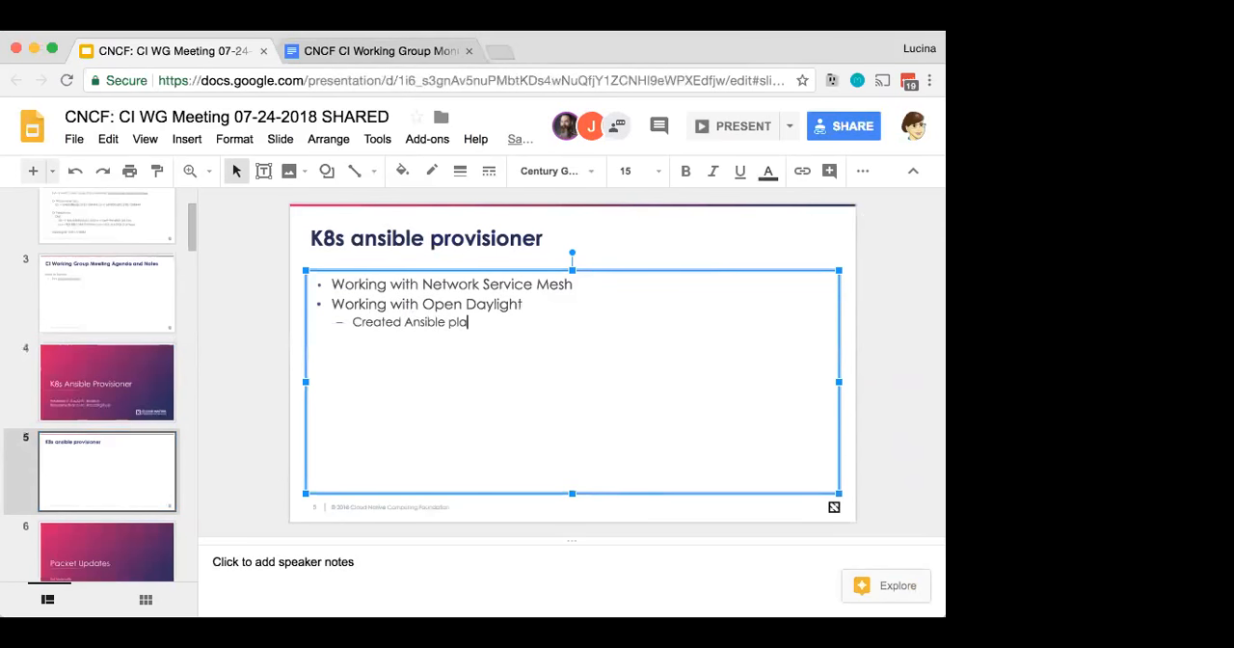
pyautogui.write('ybook')
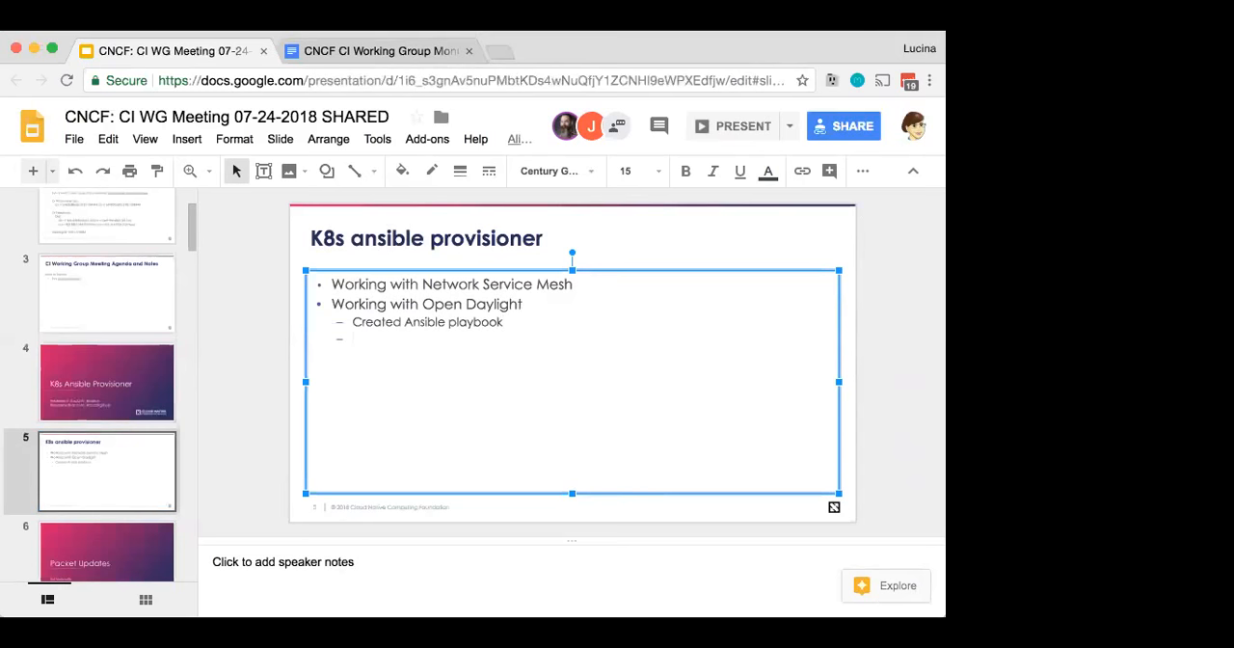
pyautogui.write('Deploys K8')
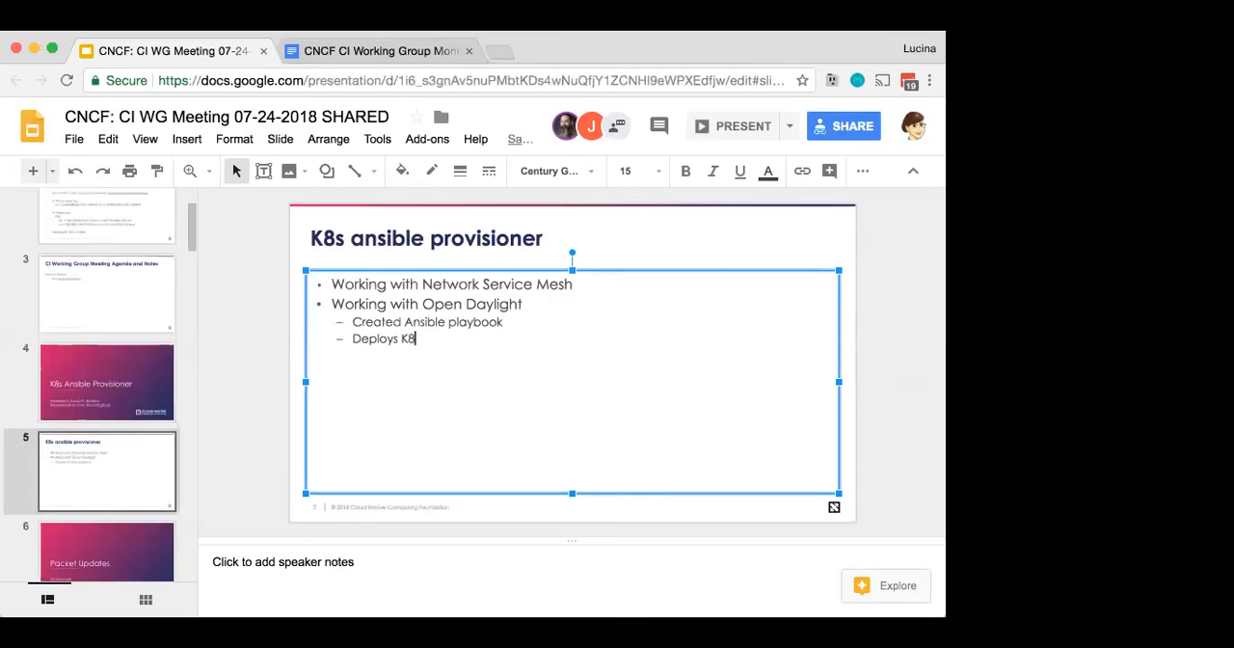
pyautogui.write('s onto')
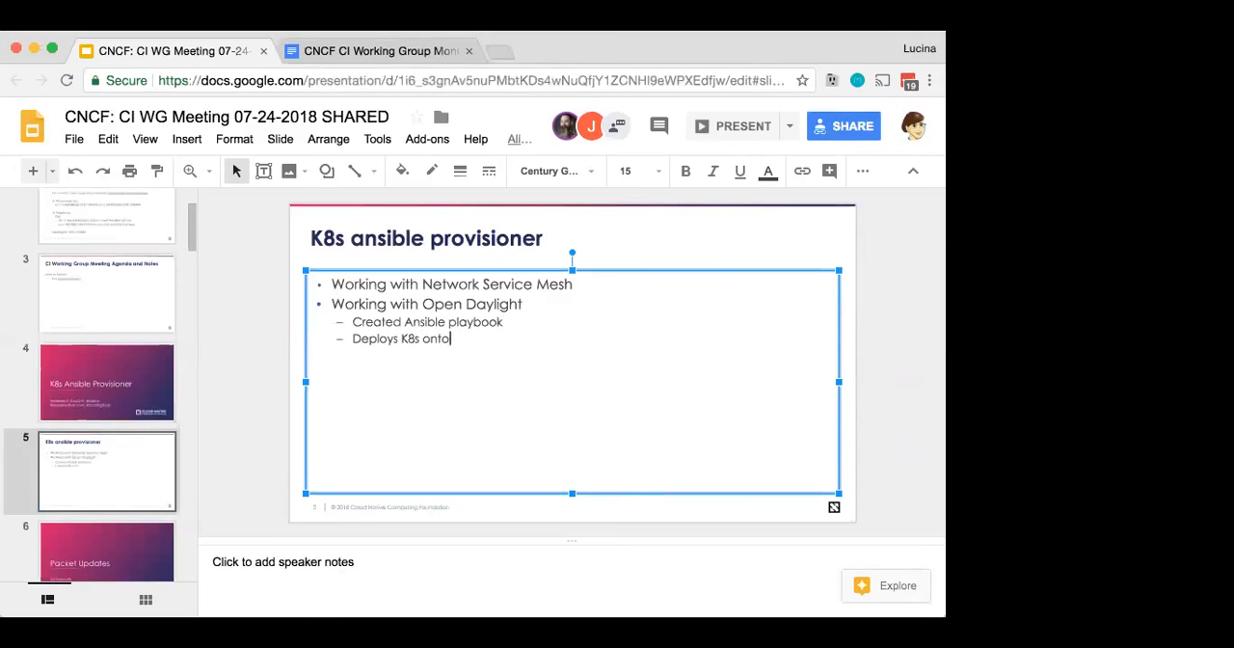
pyautogui.write('clou')
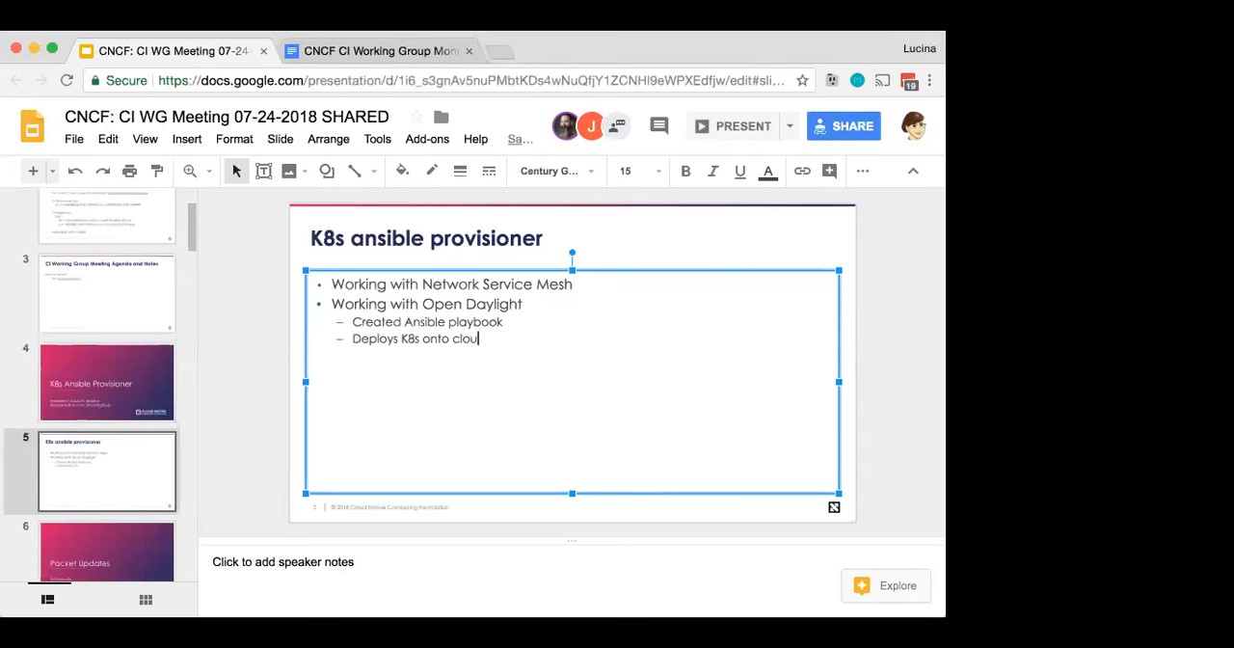
pyautogui.write('d/bare metal using k')
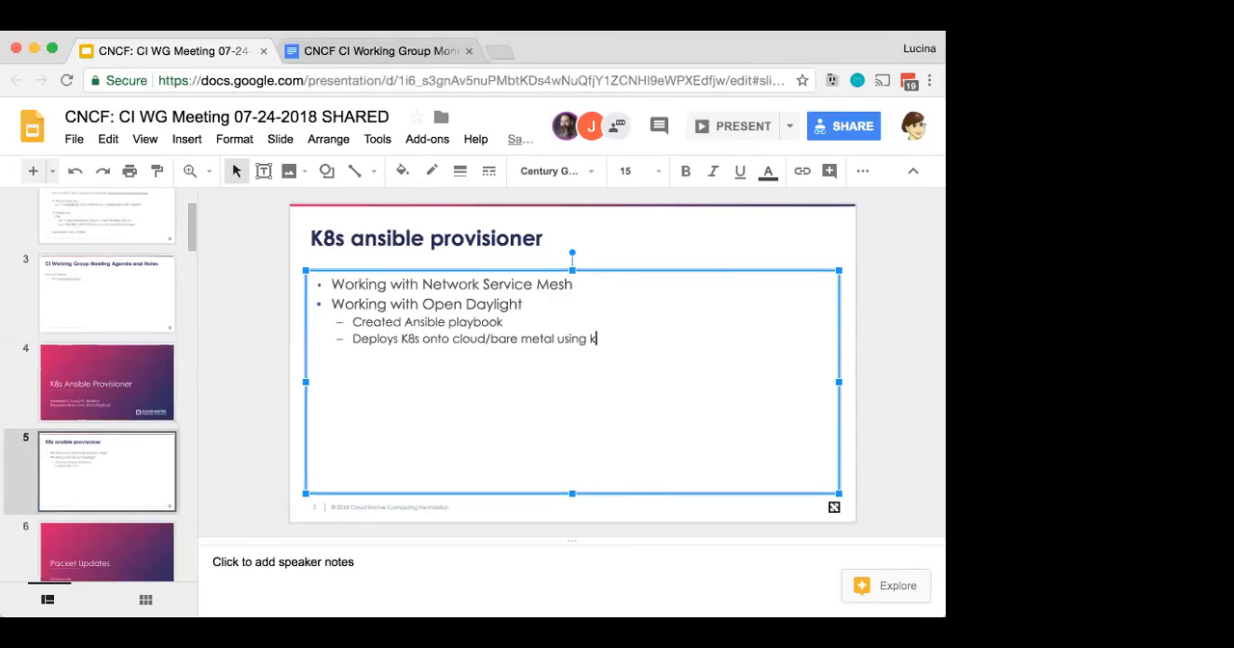
pyautogui.write('ubeadm to run a cluster')
pyautogui.write('Ques')
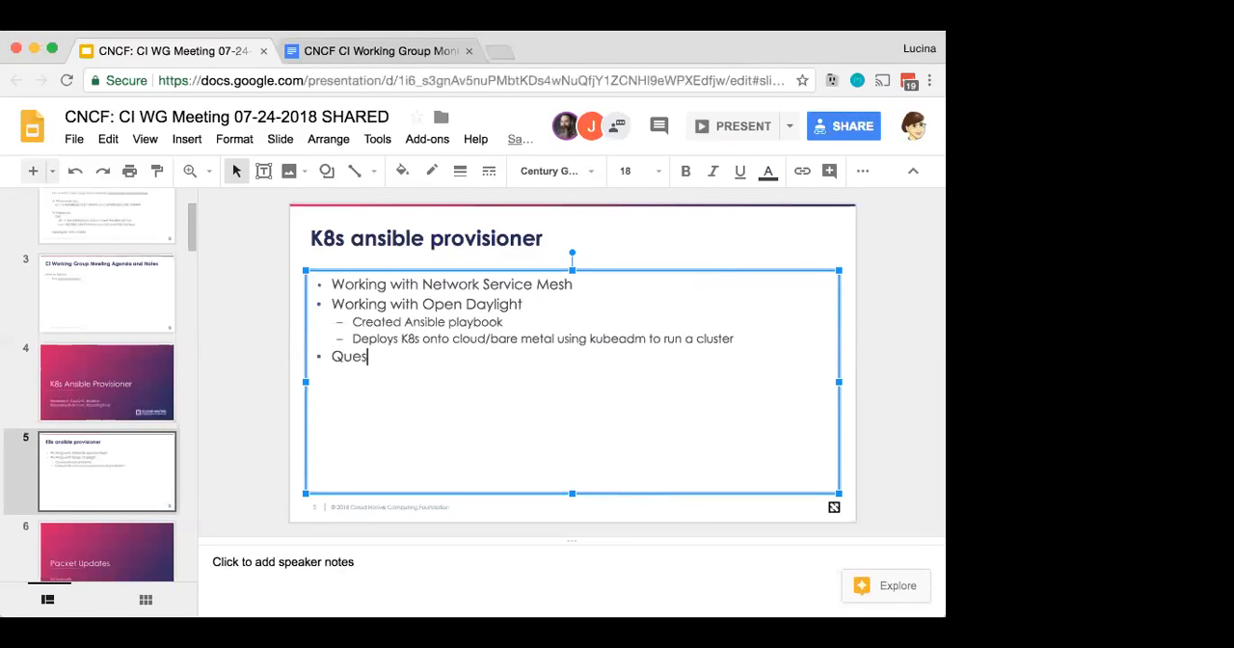
# Step: Add the two collaboration questions, including whether a similar tool exists and whether they can work on it
pyautogui.write('tions:')
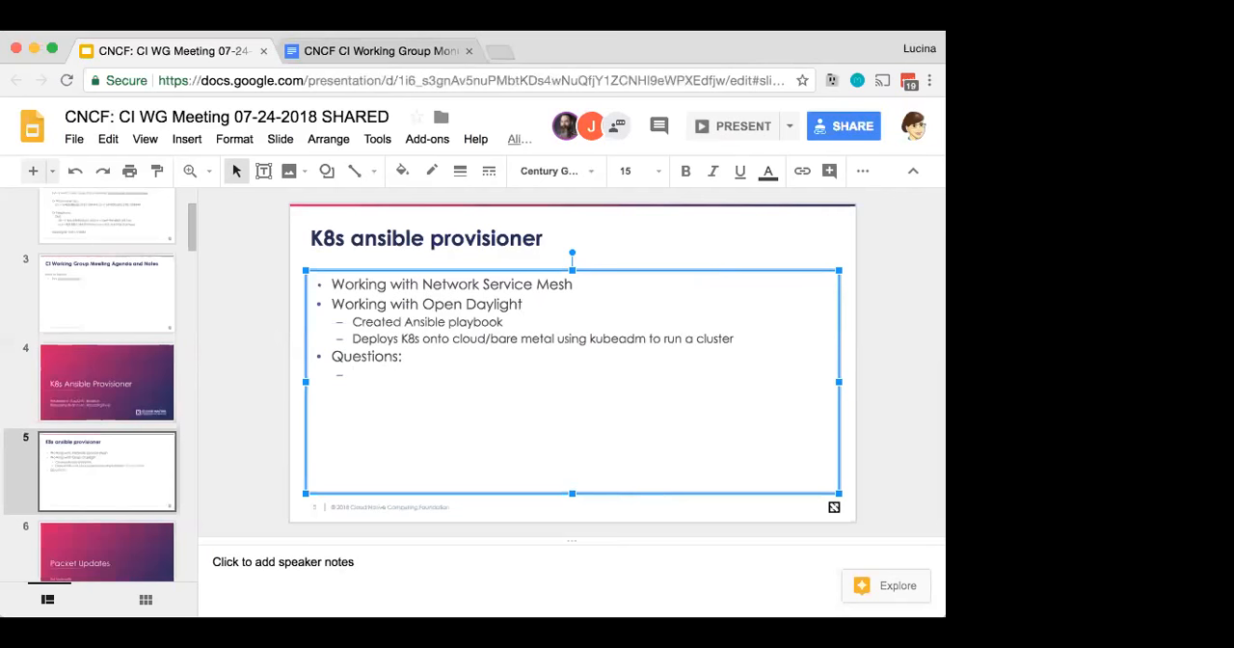
pyautogui.write('doe')
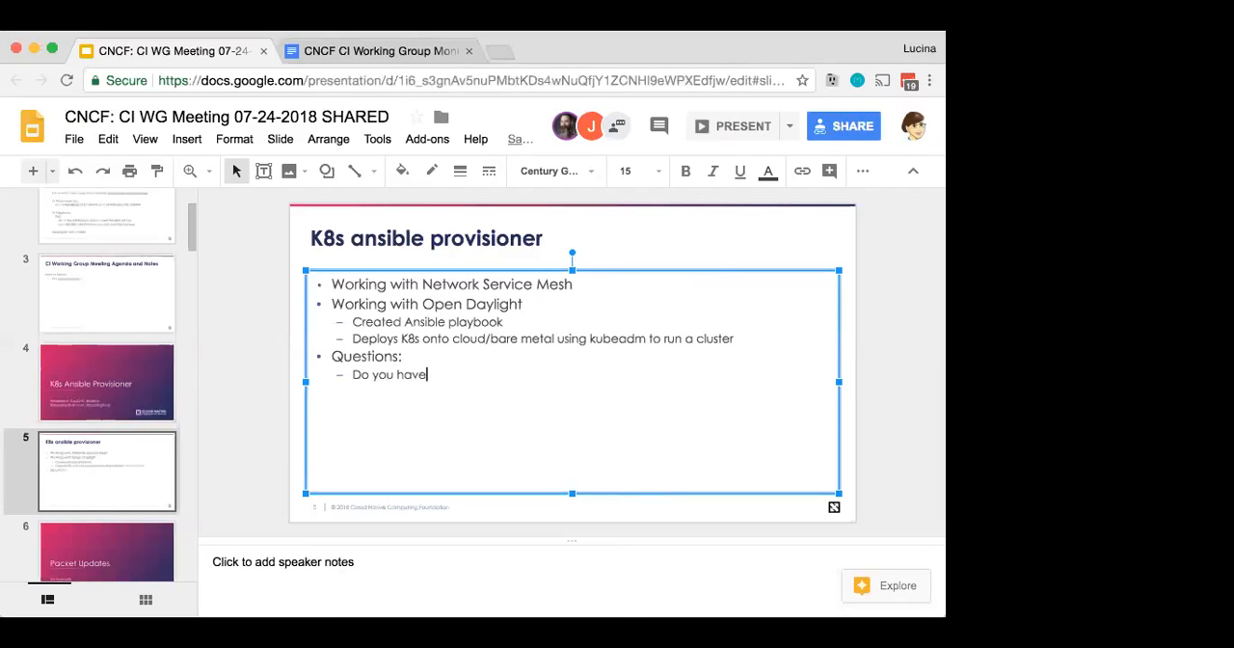
pyautogui.write('a sumilar tool?')
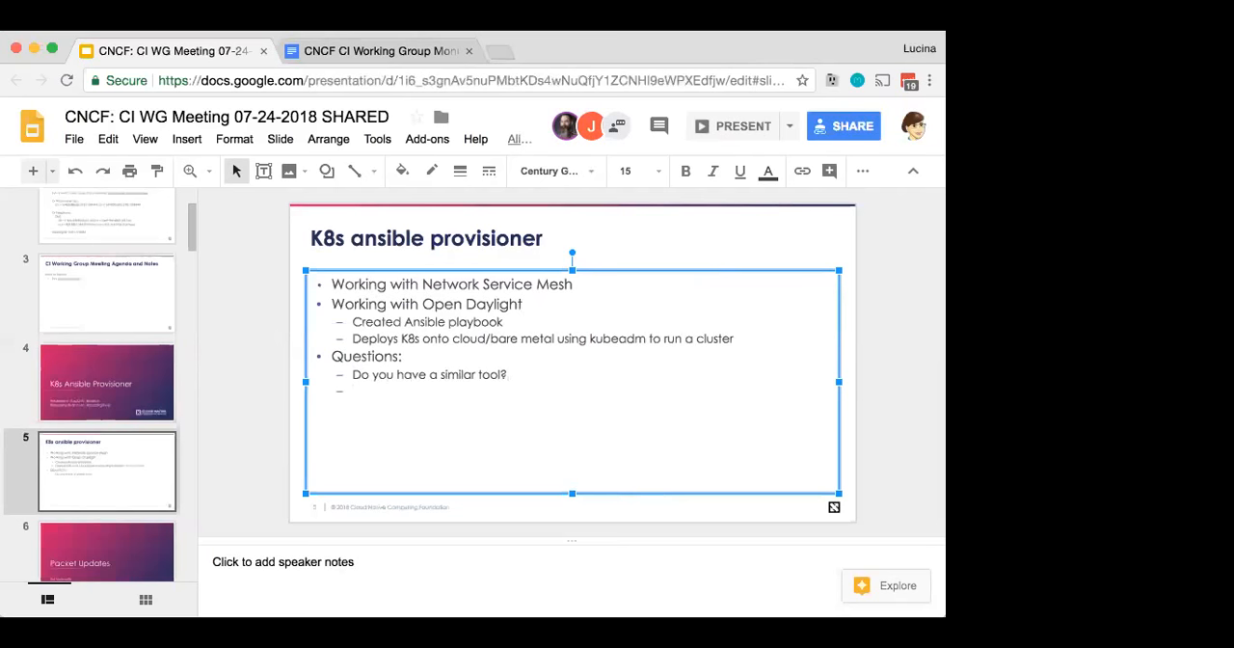
pyautogui.click(501, 374)
pyautogui.write(' with thi')
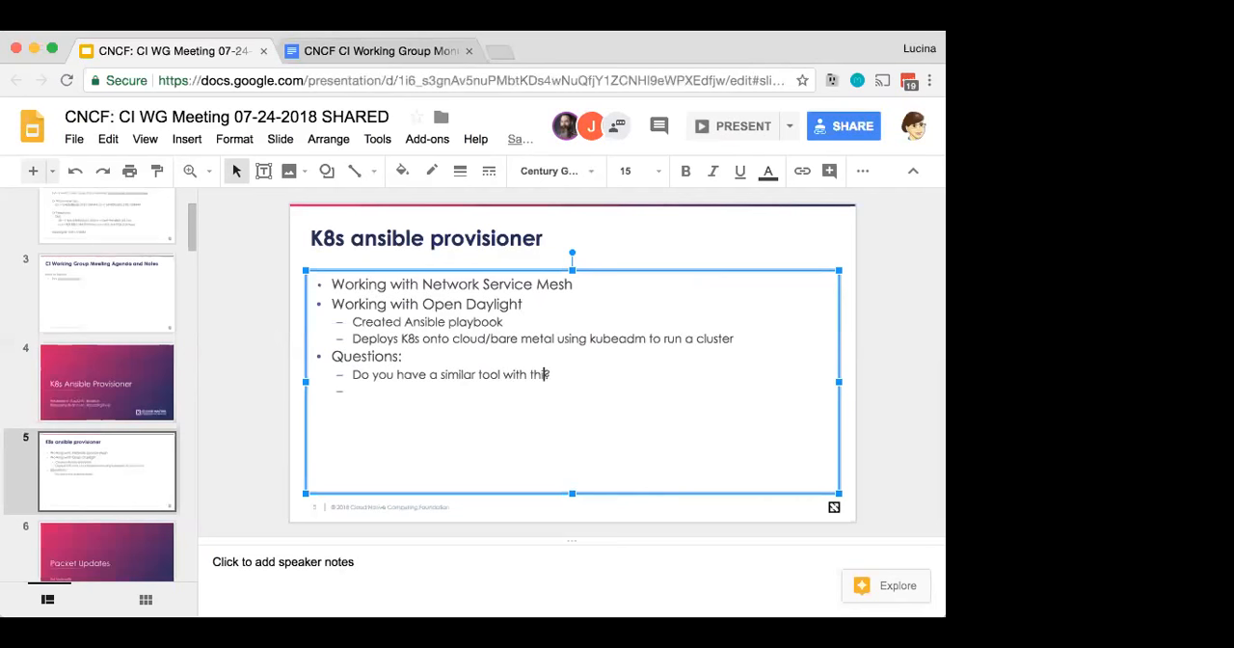
pyautogui.write('functionality?')
pyautogui.click(585, 390)
pyautogui.write('If')
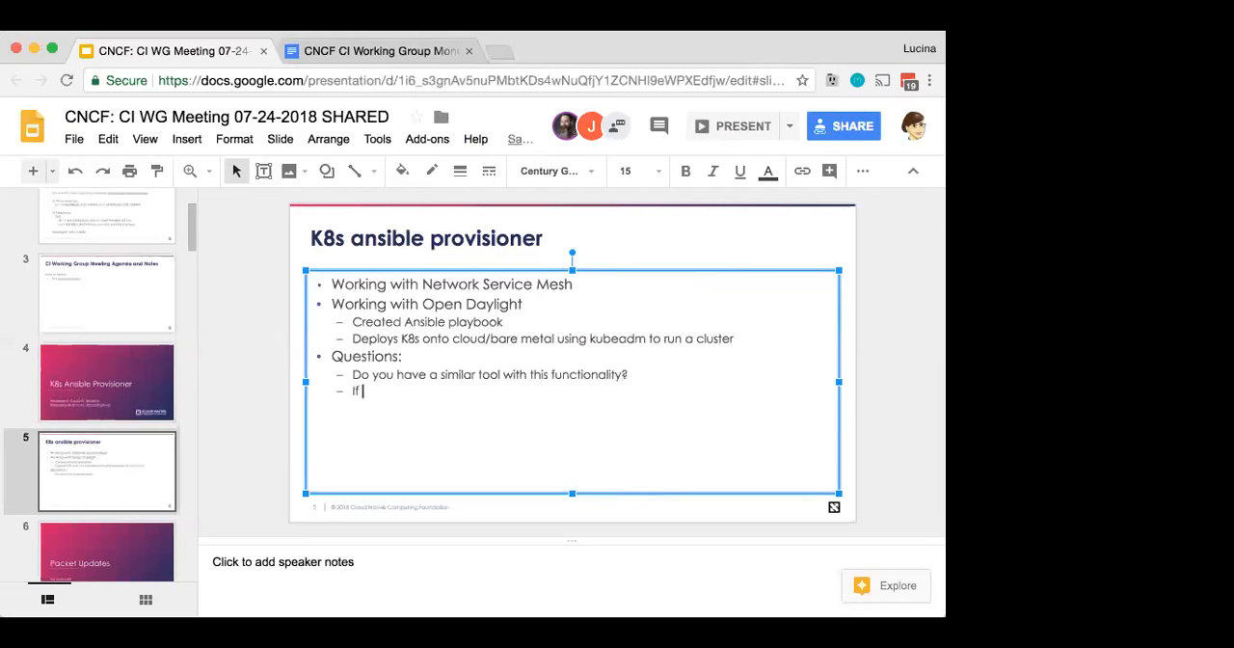
pyautogui.write('not,')
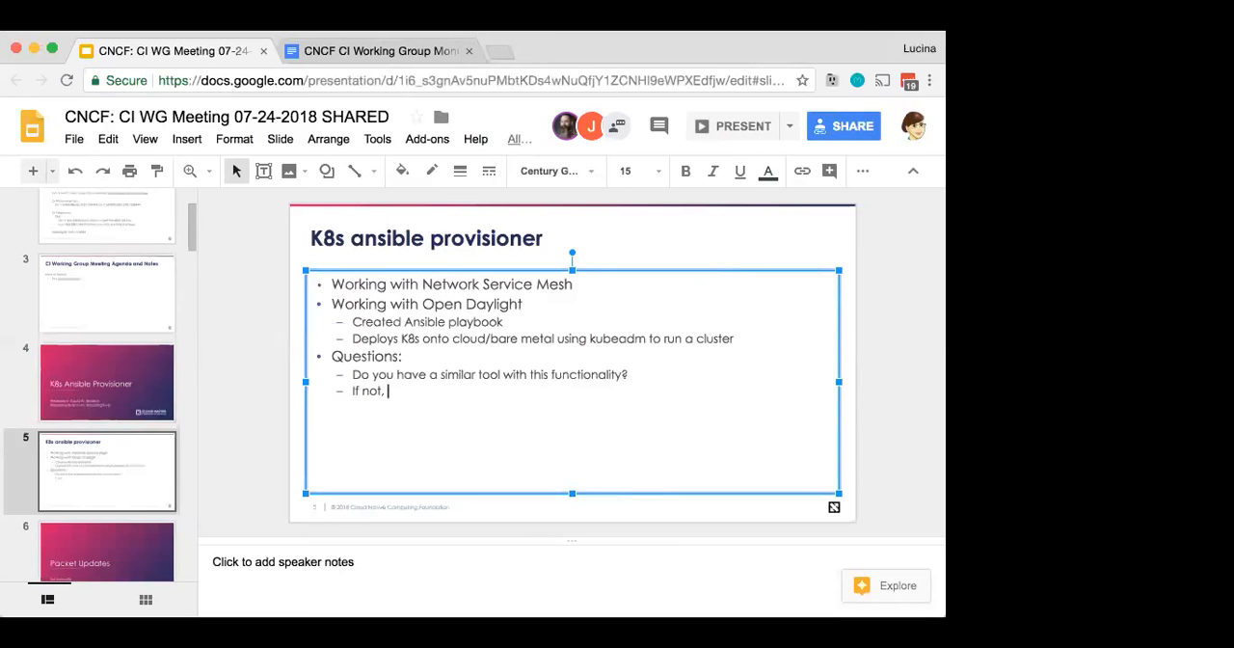
pyautogui.write('can we collaborat')
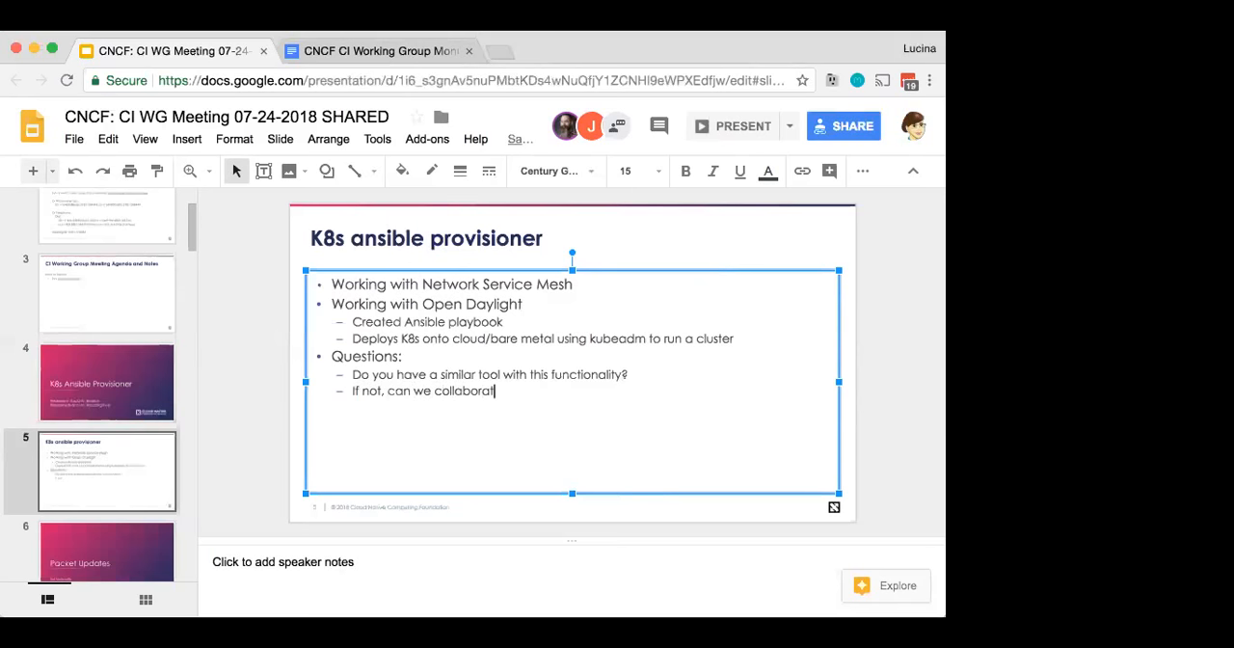
pyautogui.write('e')
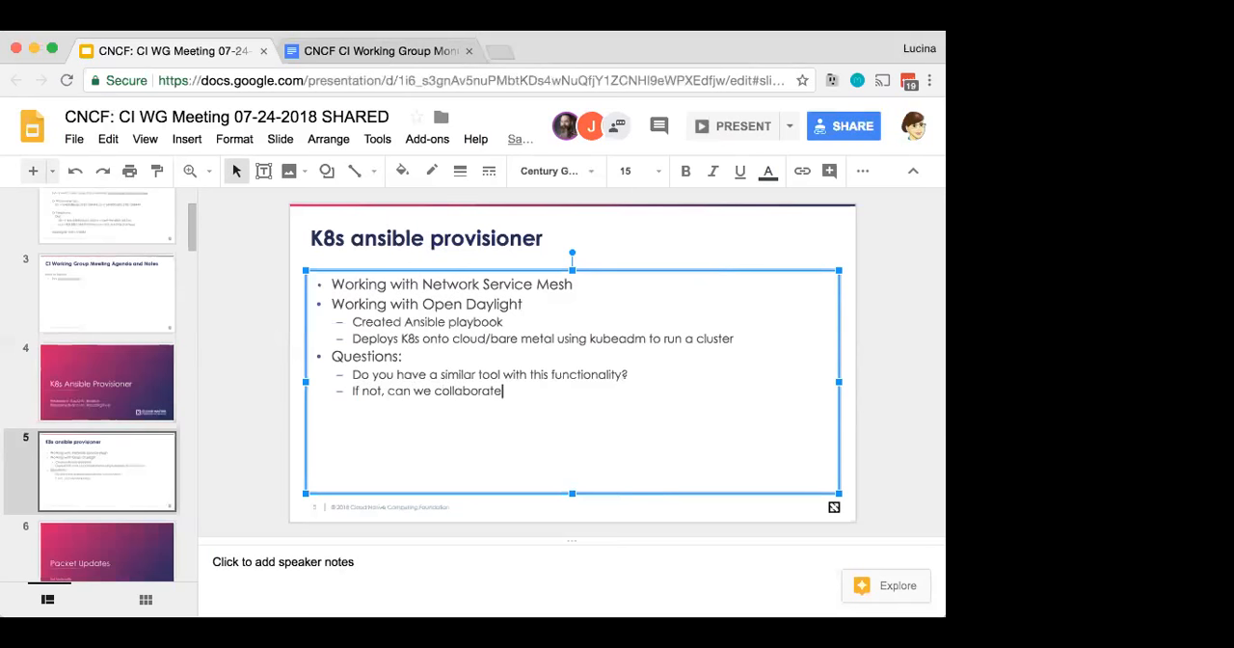
pyautogui.write('on it?')
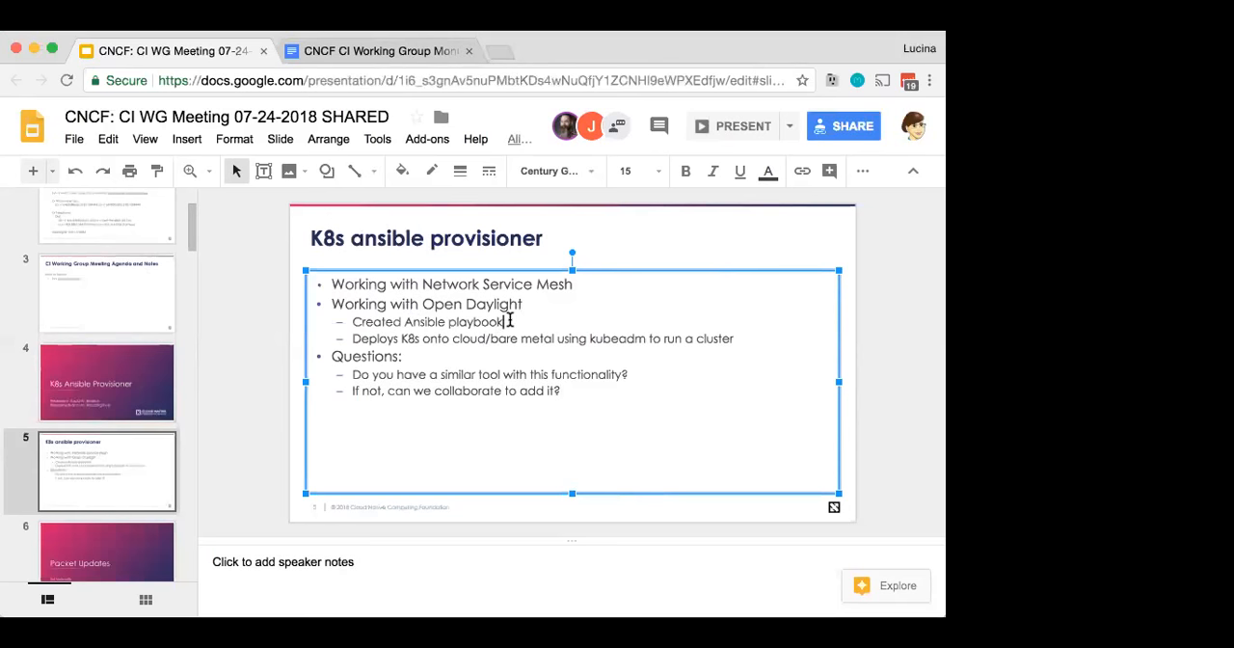
# Step: Add sub-bullets 'Specify nodes and version of K8s' and 'Ansible deploys to systems' under the playbook item
pyautogui.write('spe')
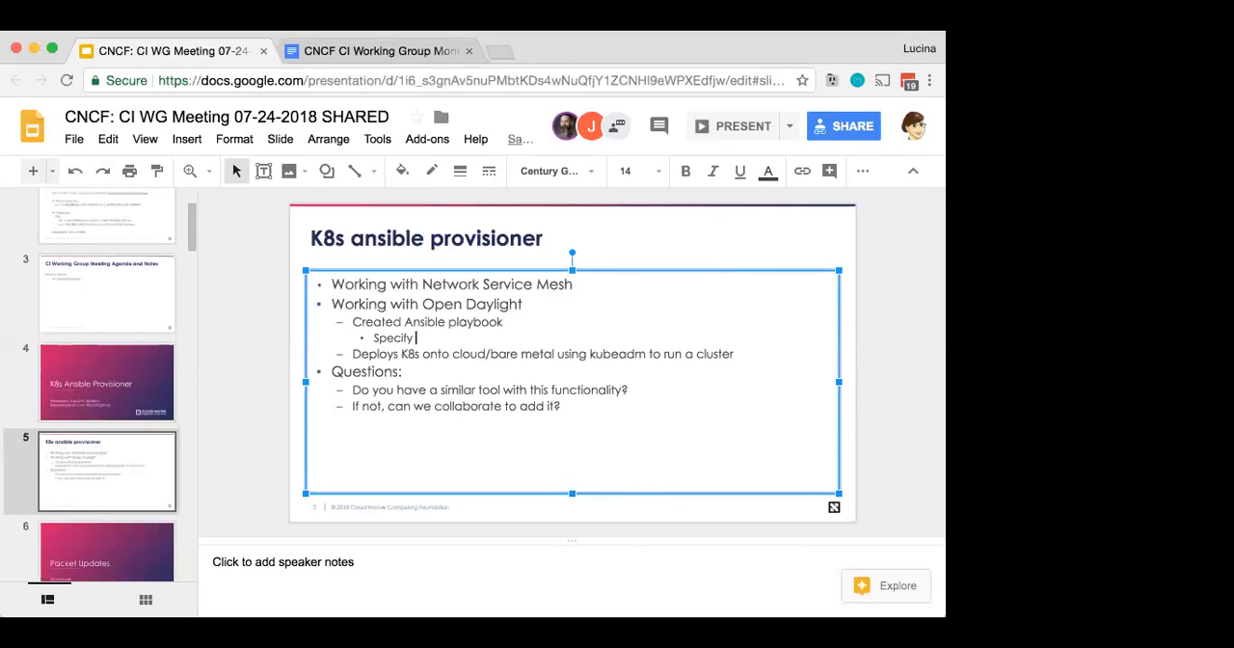
pyautogui.write('nodes and ve')
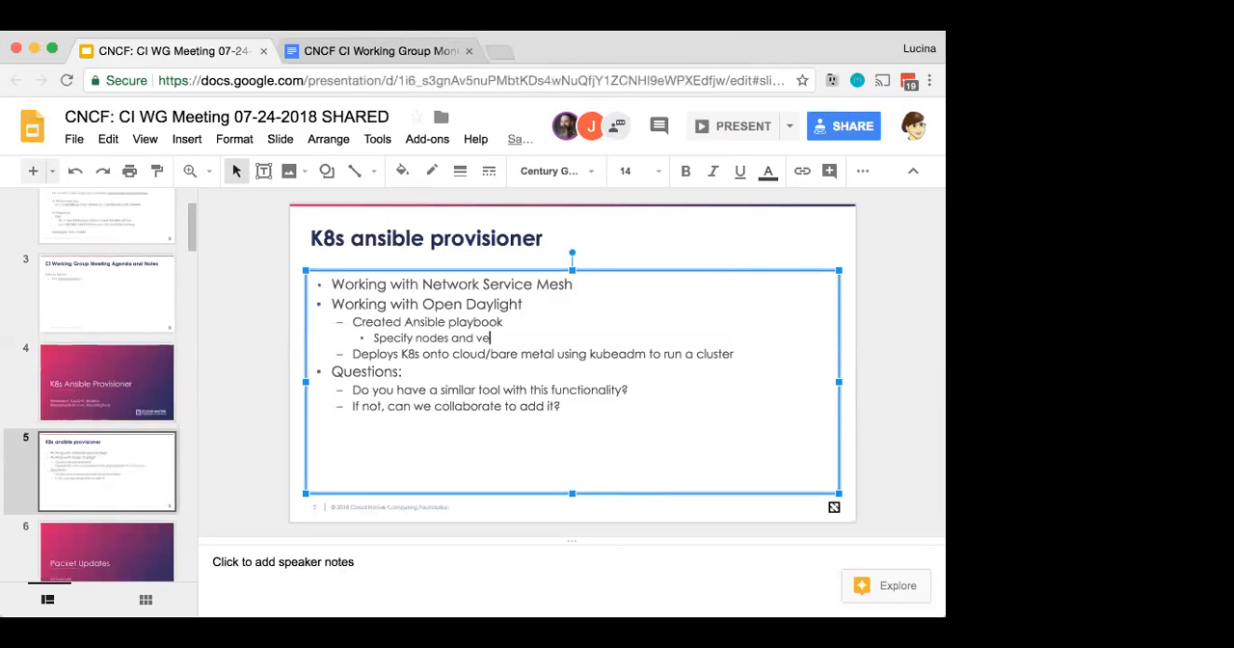
pyautogui.write('rsion of K8s')
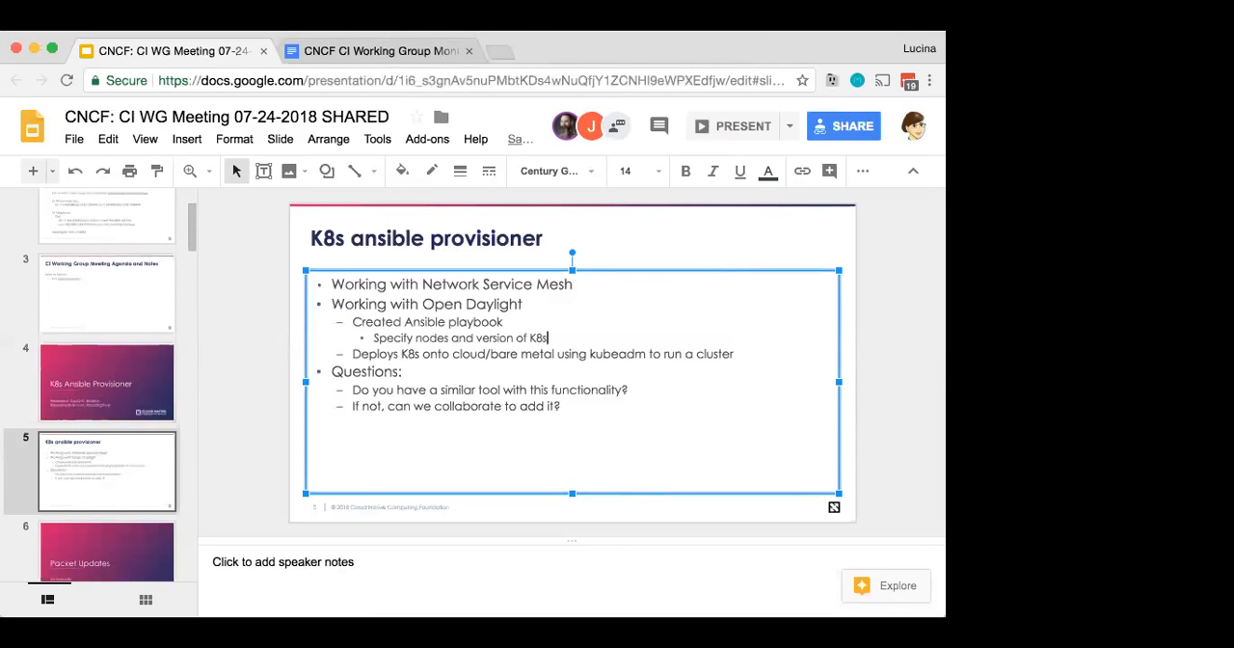
pyautogui.press('enter')
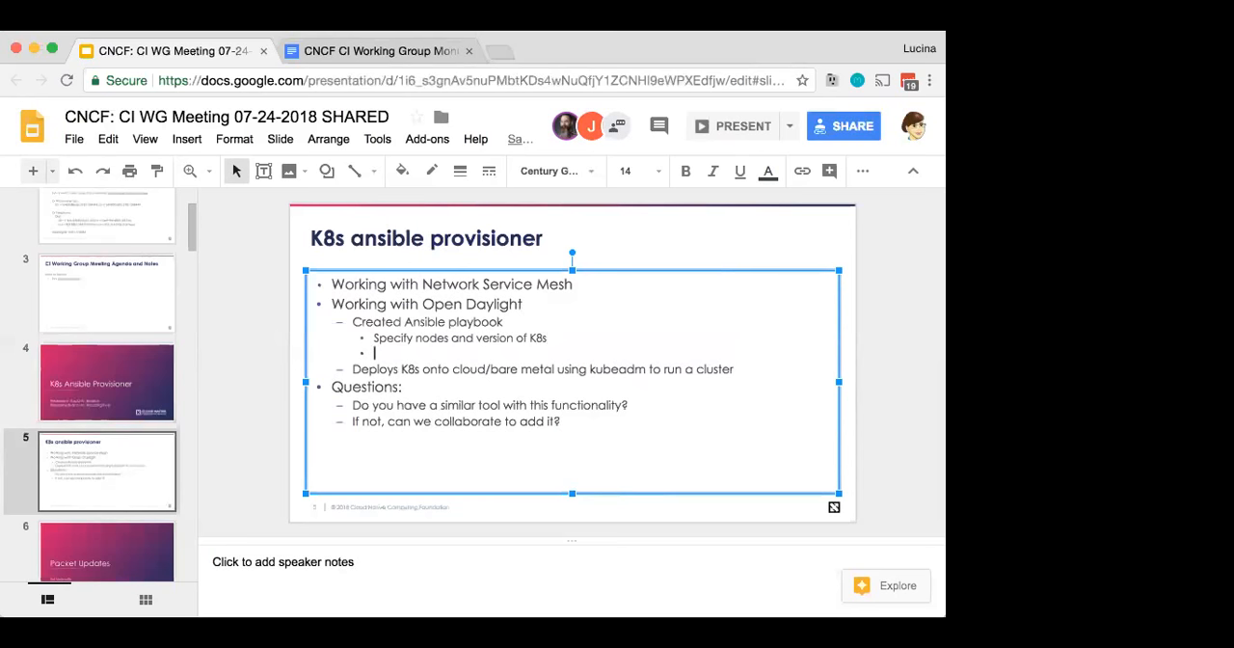
pyautogui.write('Ansible deploys to systems')
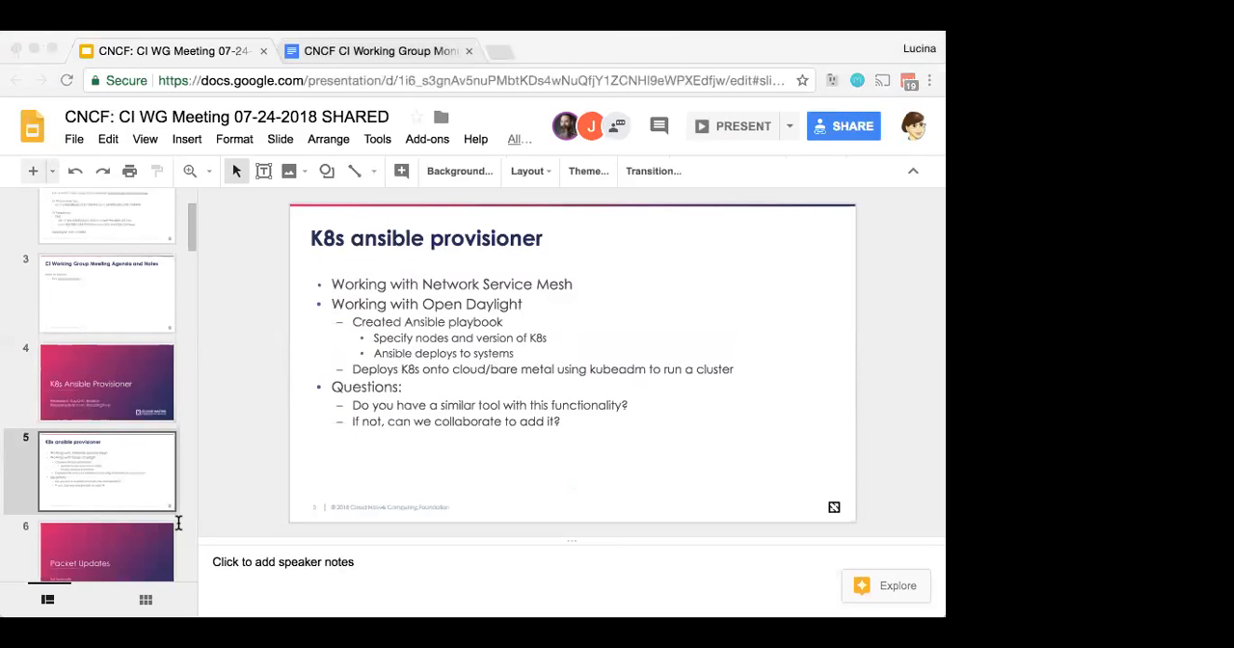
pyautogui.moveTo(12, 248)
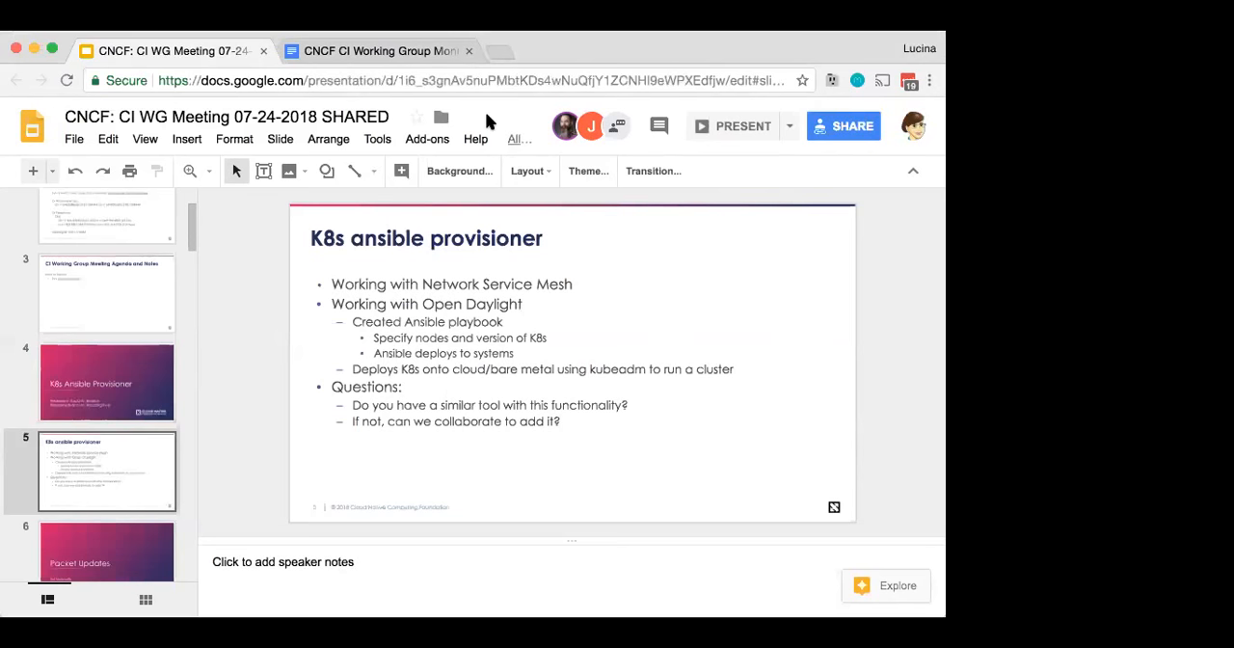
# Step: In the agenda doc, scroll to the K8s ansible provisioner item, then return to the slides
pyautogui.click(376, 50)
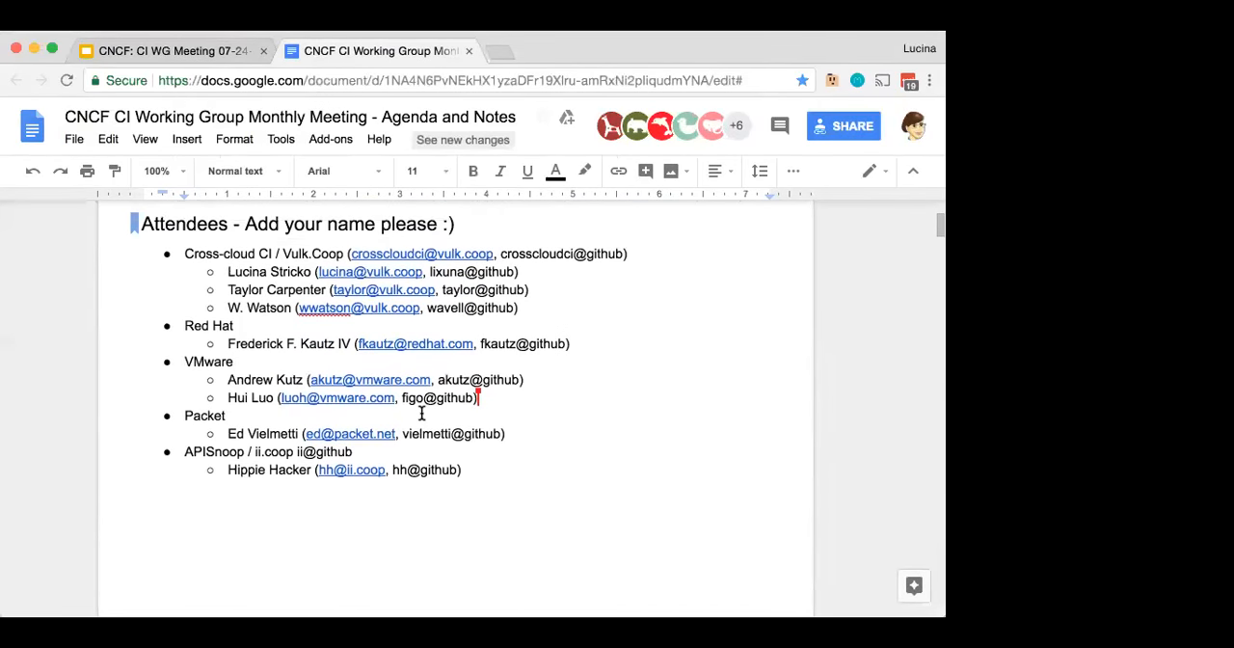
pyautogui.scroll(-3)
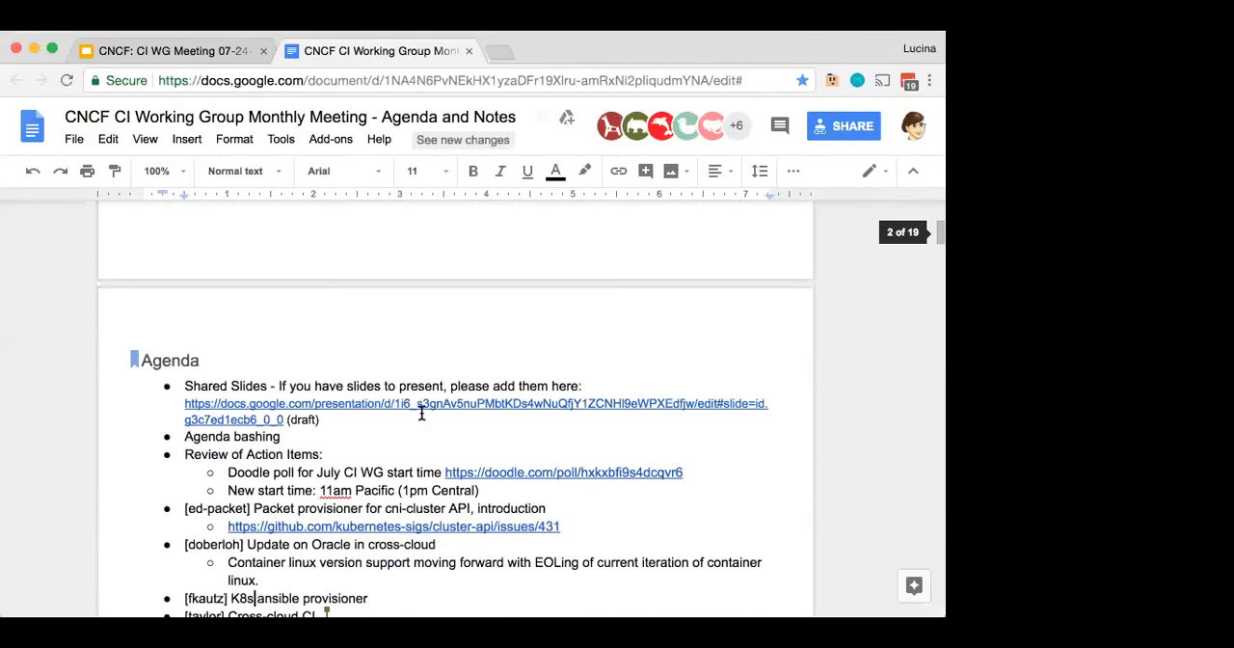
pyautogui.scroll(-3)
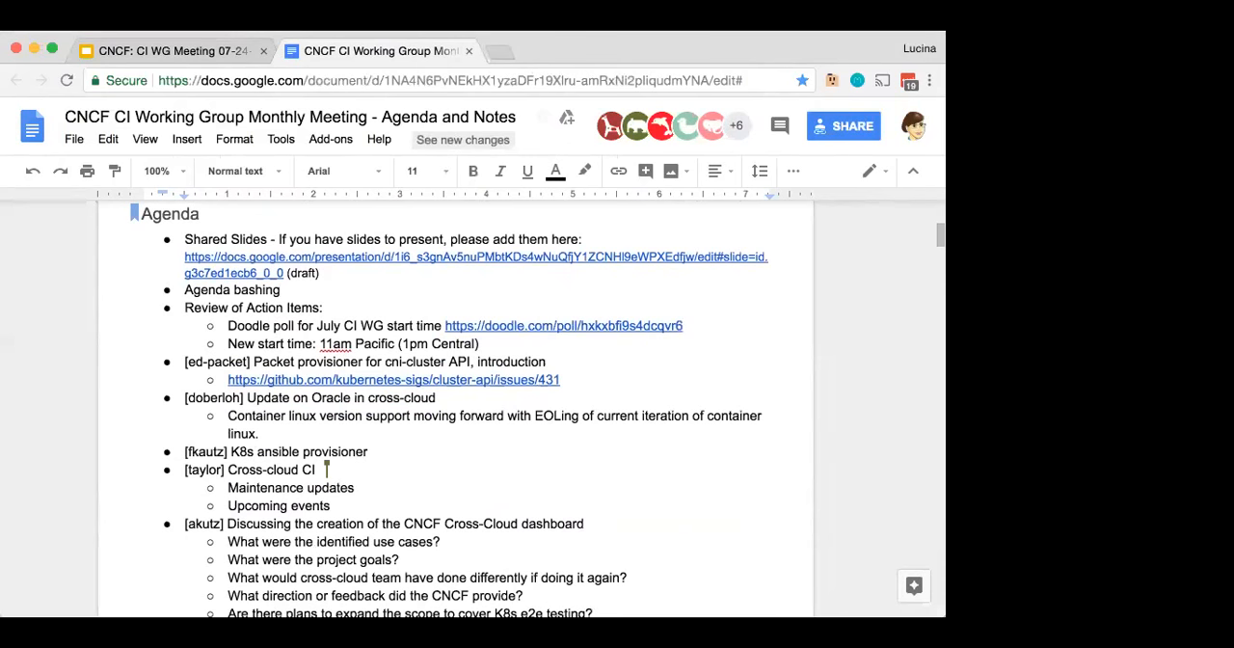
pyautogui.moveTo(591, 48)
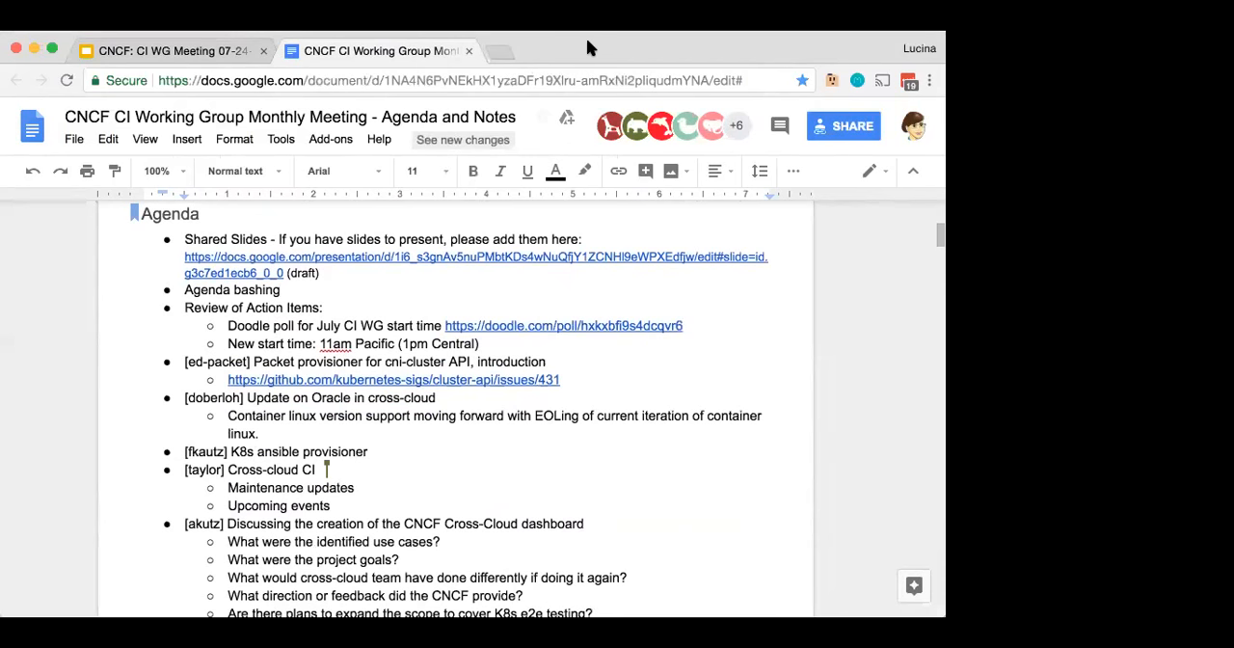
pyautogui.moveTo(392, 337)
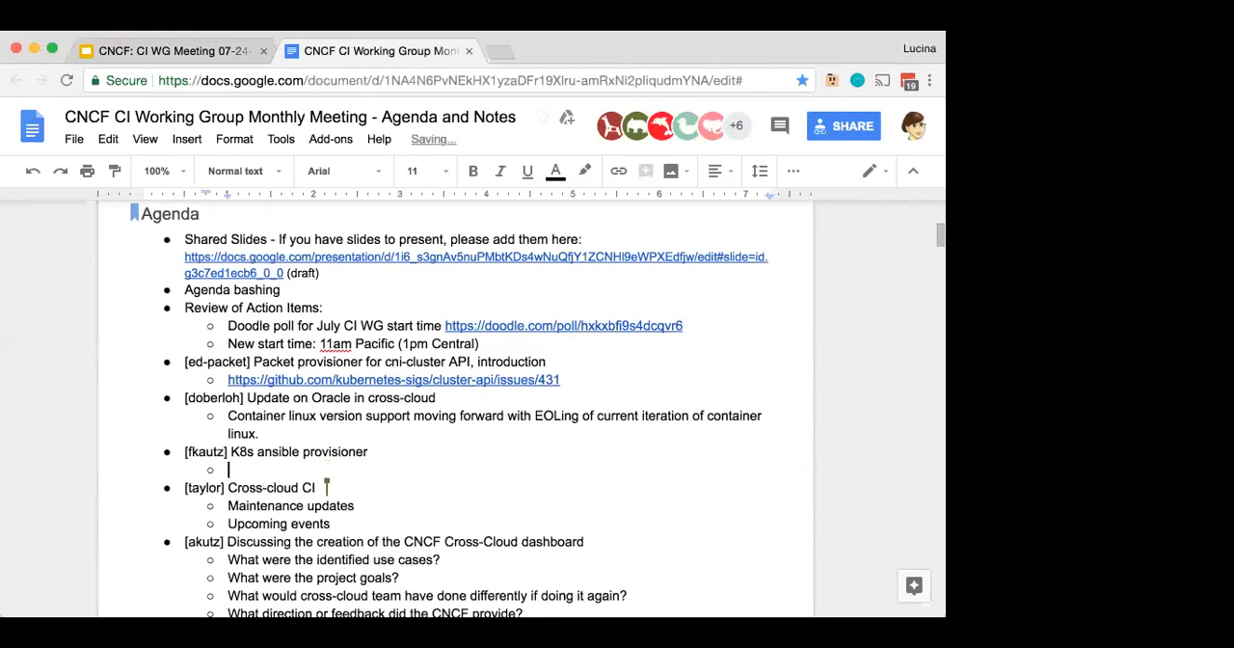
pyautogui.click(174, 50)
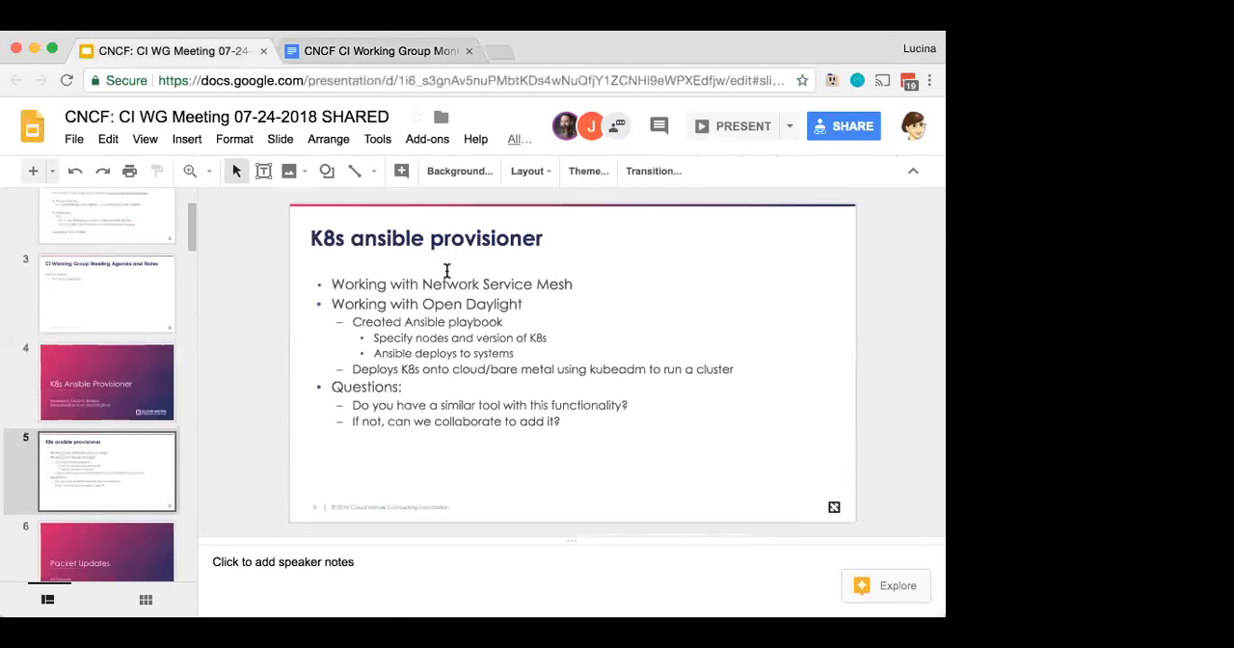
pyautogui.moveTo(543, 370)
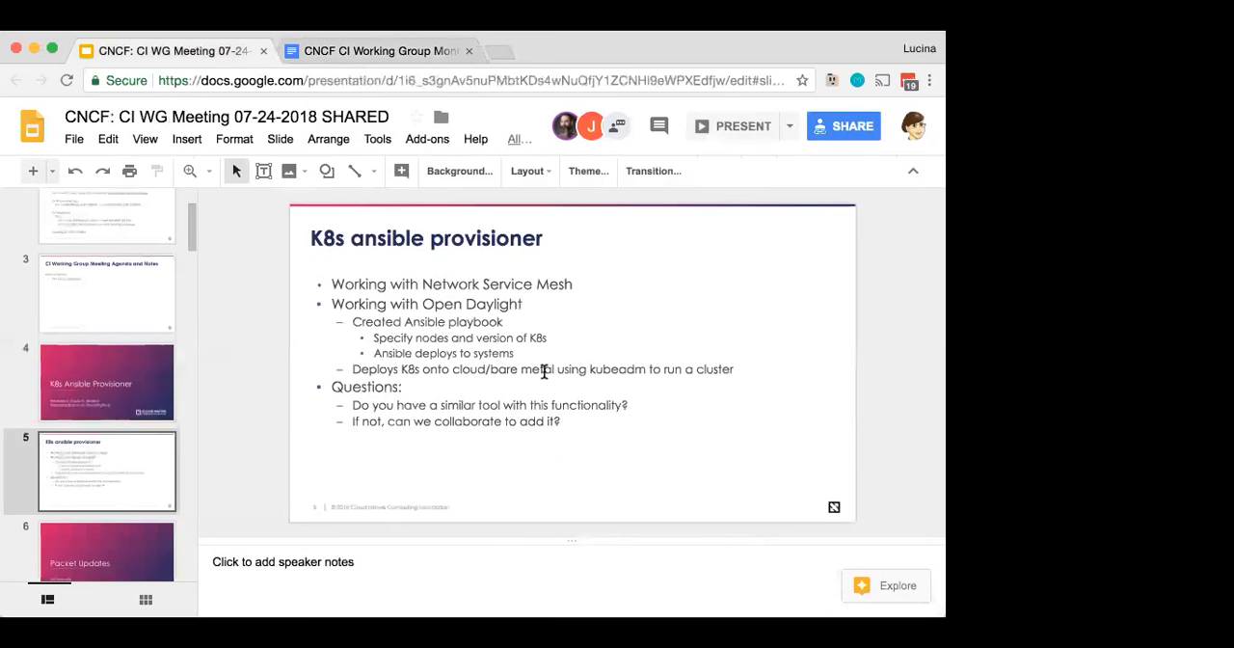
pyautogui.click(539, 369)
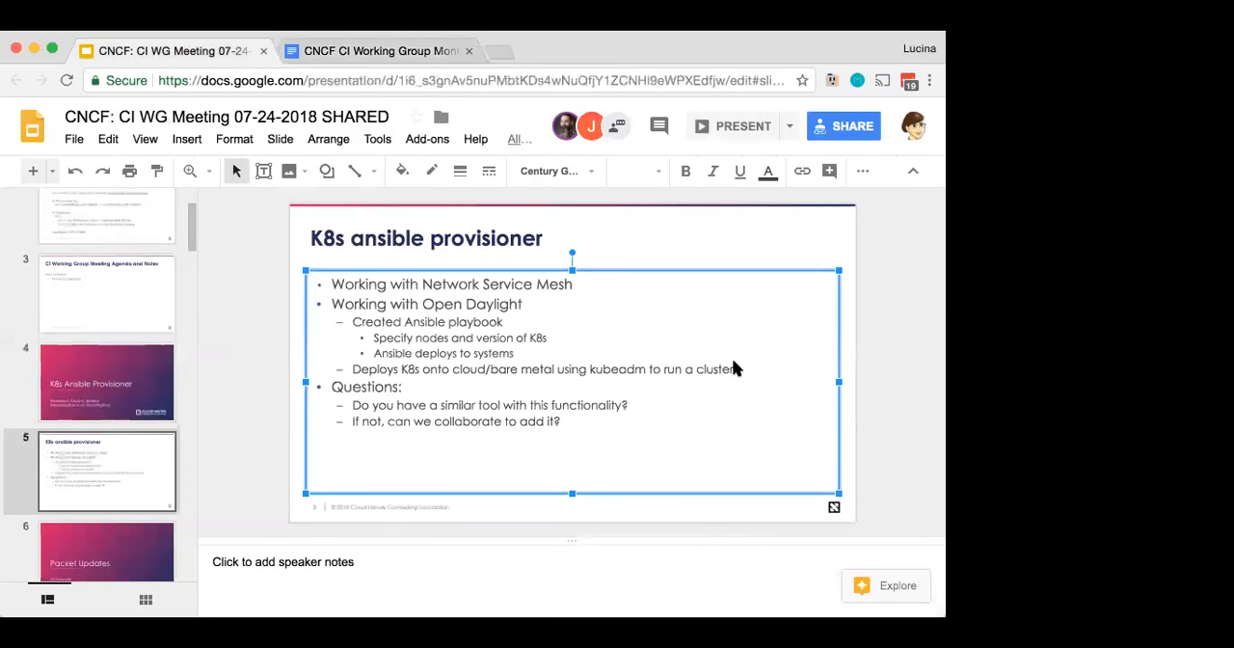
pyautogui.write('https://github.com/fkautz/ansible-roles-kubernetes-install')
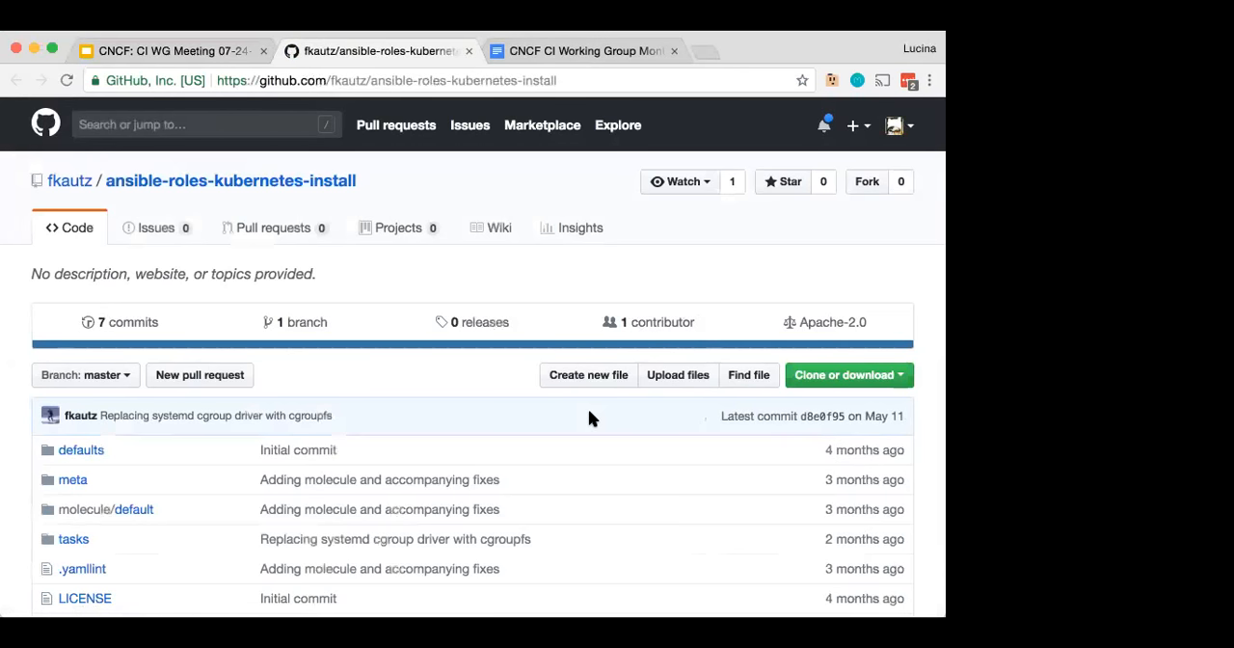
# Step: Scroll through the repository README down to the example playbook, license and author sections
pyautogui.scroll(-3)
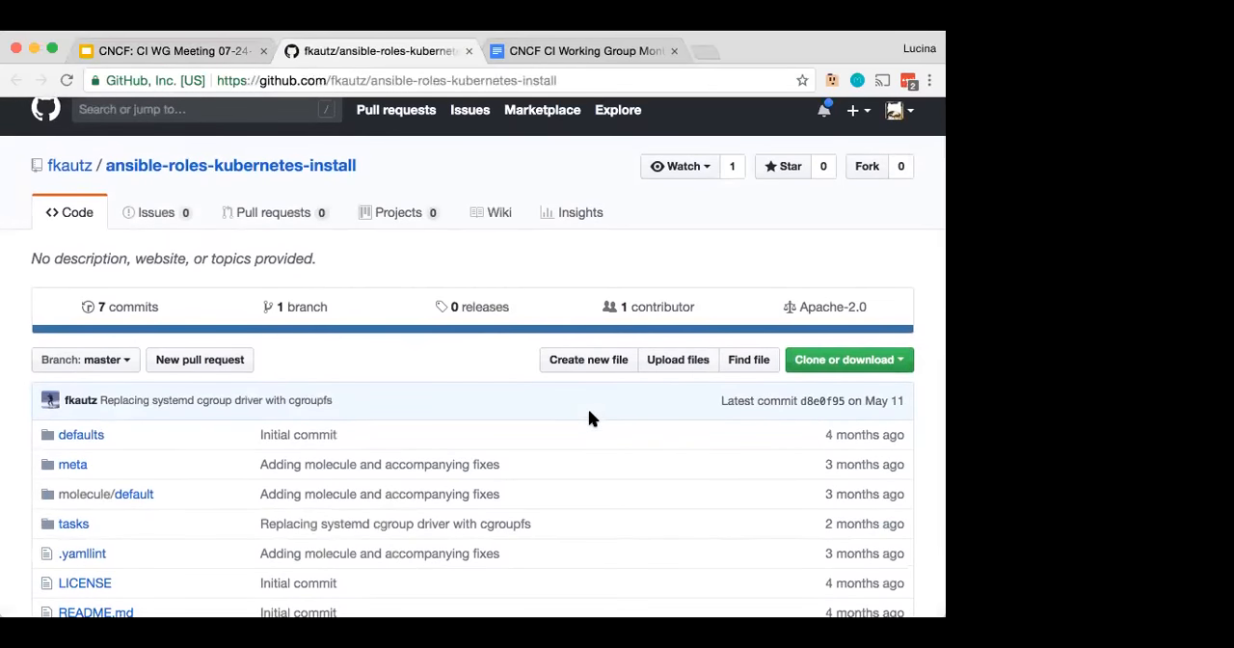
pyautogui.scroll(-3)
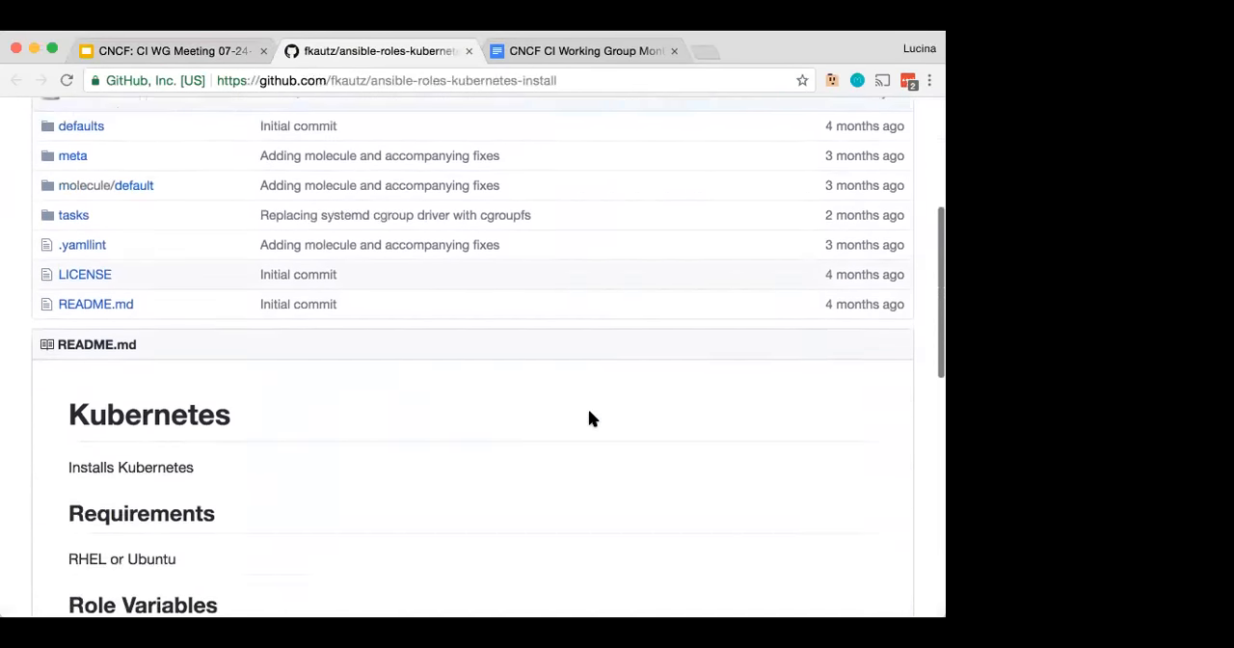
pyautogui.scroll(-3)
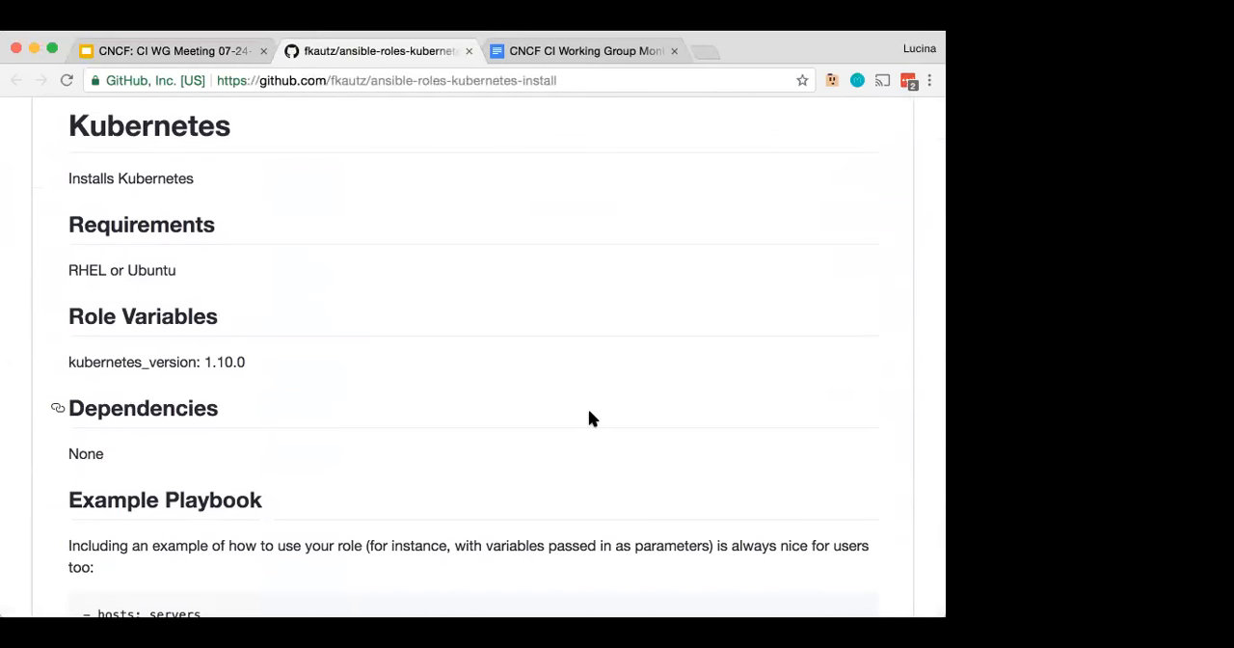
pyautogui.scroll(-3)
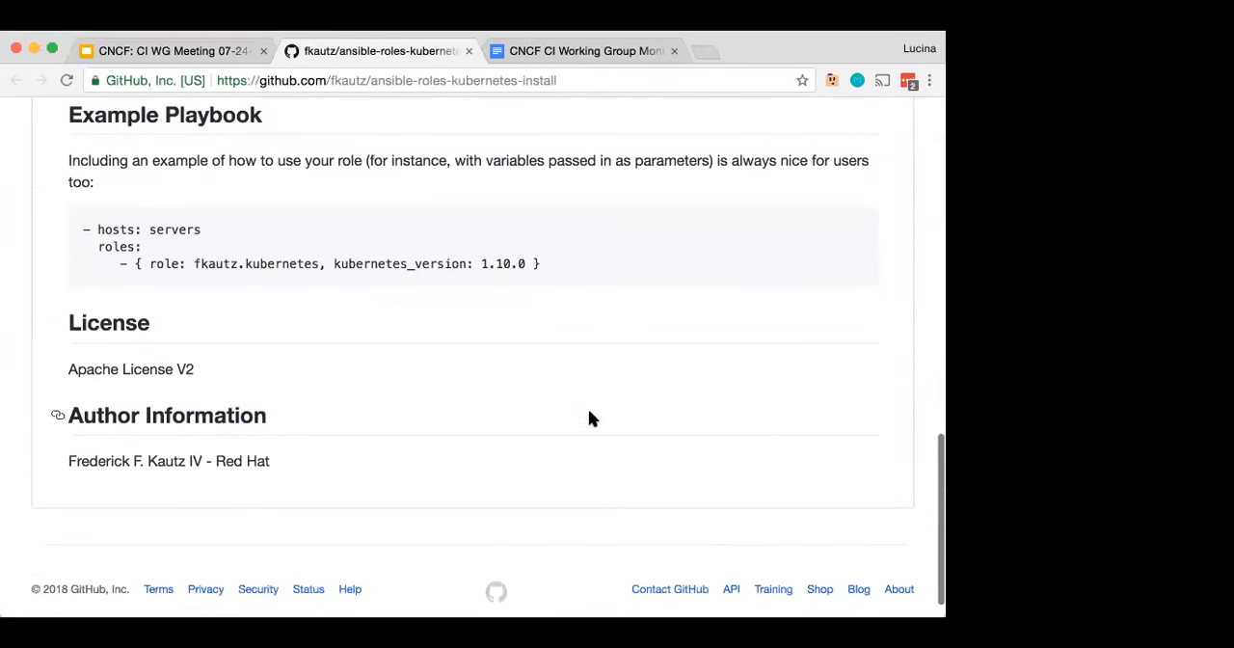
pyautogui.moveTo(311, 107)
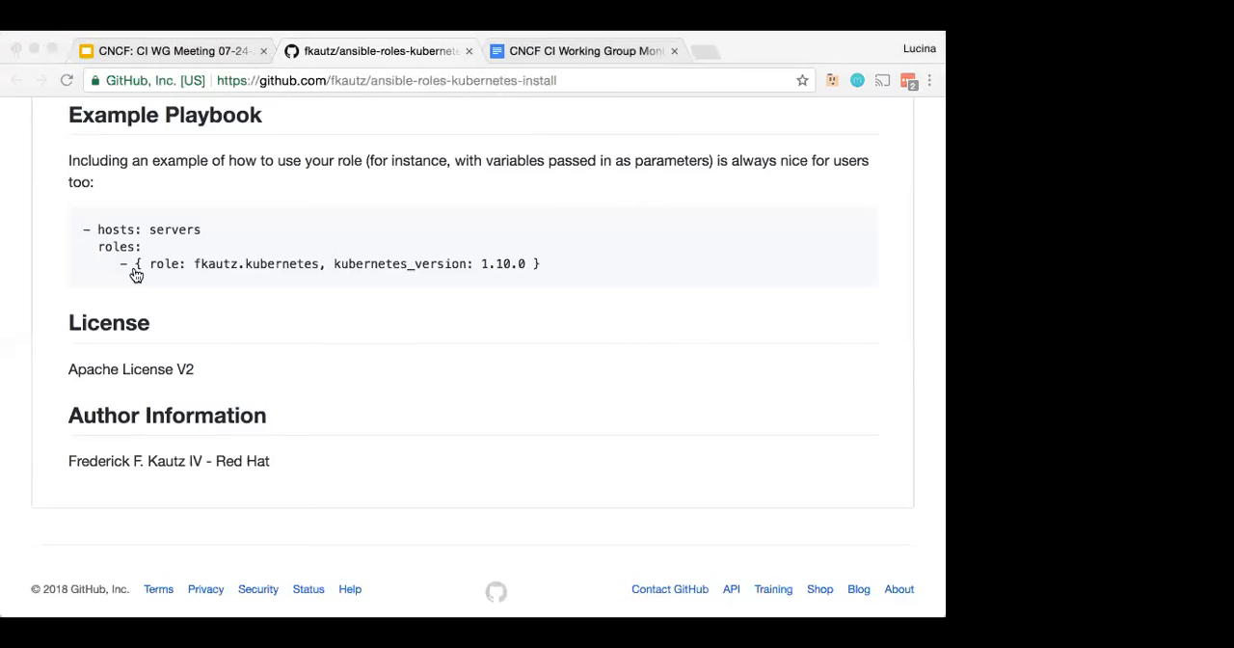
pyautogui.moveTo(655, 336)
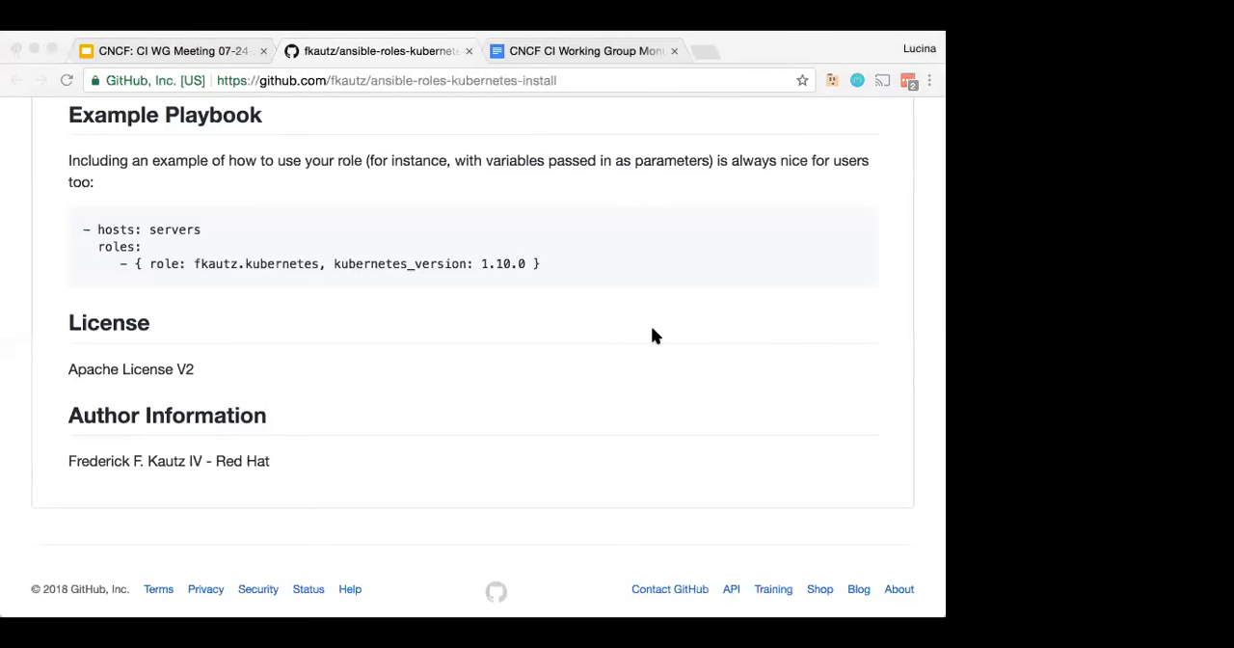
pyautogui.moveTo(673, 286)
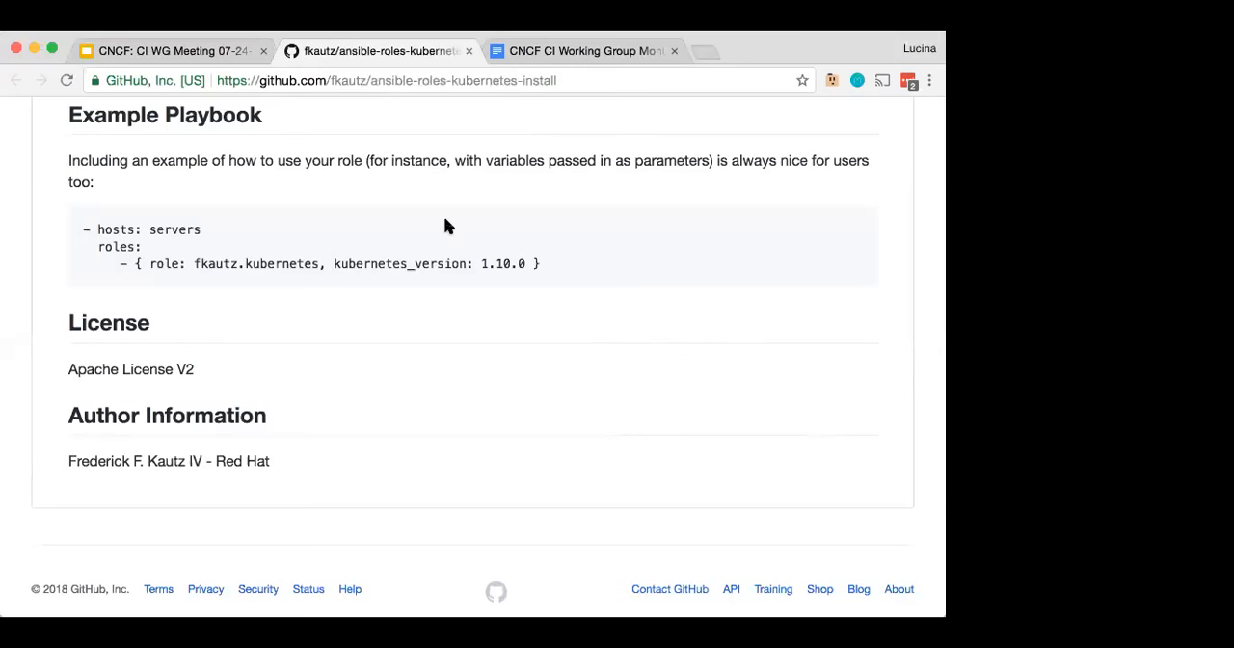
pyautogui.moveTo(564, 68)
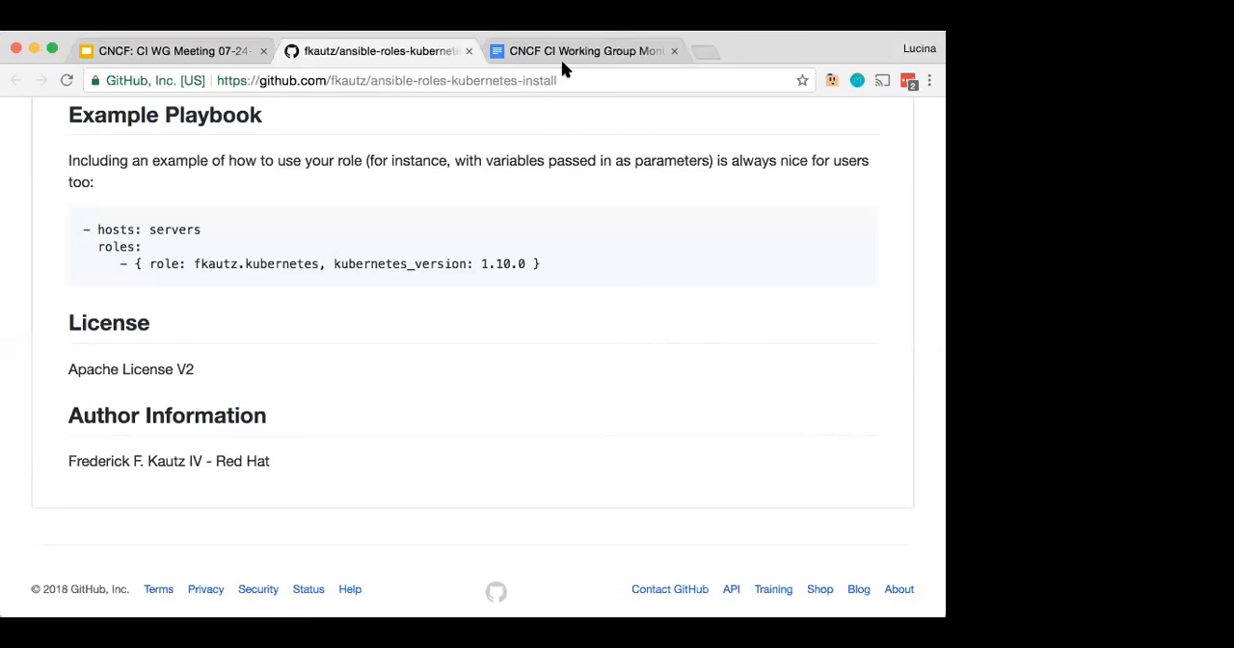
pyautogui.moveTo(583, 50)
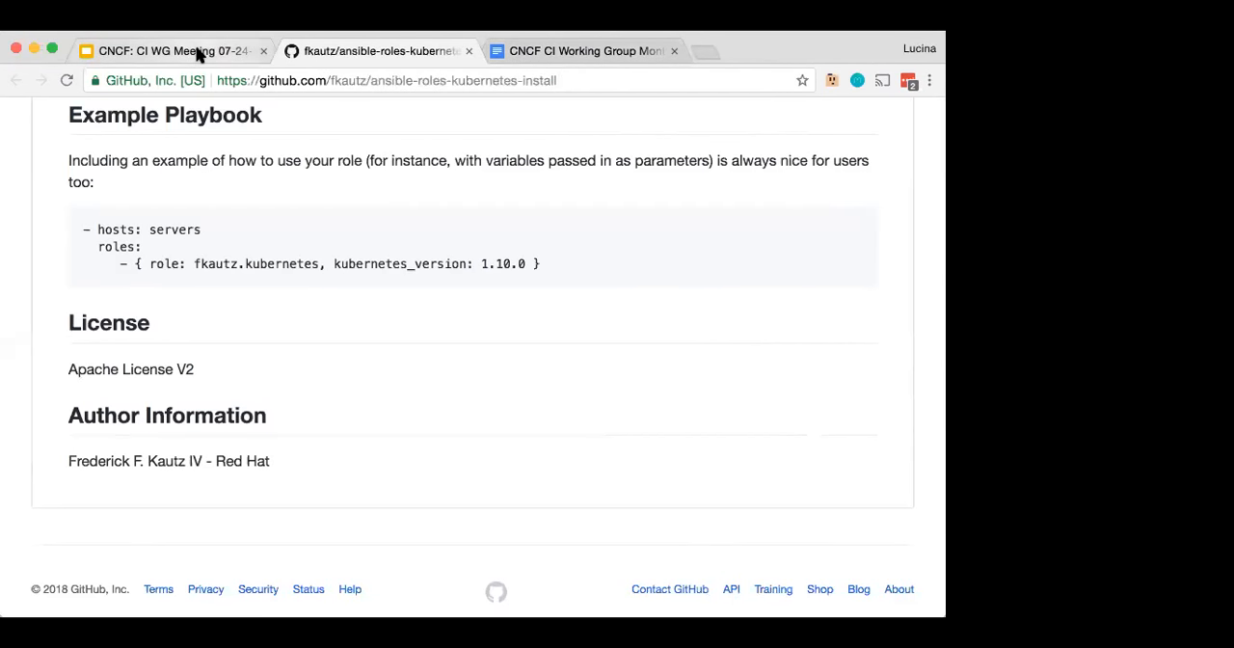
# Step: Select the repository link on the provisioner slide and bring it to the agenda doc
pyautogui.click(173, 50)
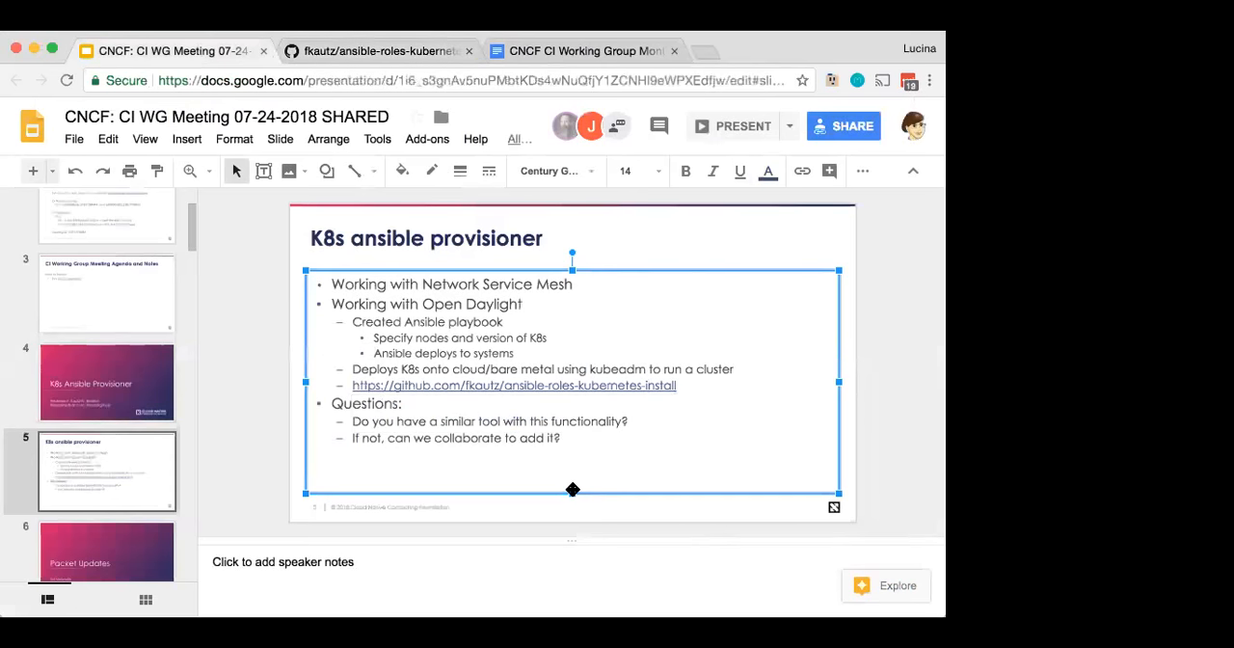
pyautogui.moveTo(332, 403); pyautogui.dragTo(560, 437)
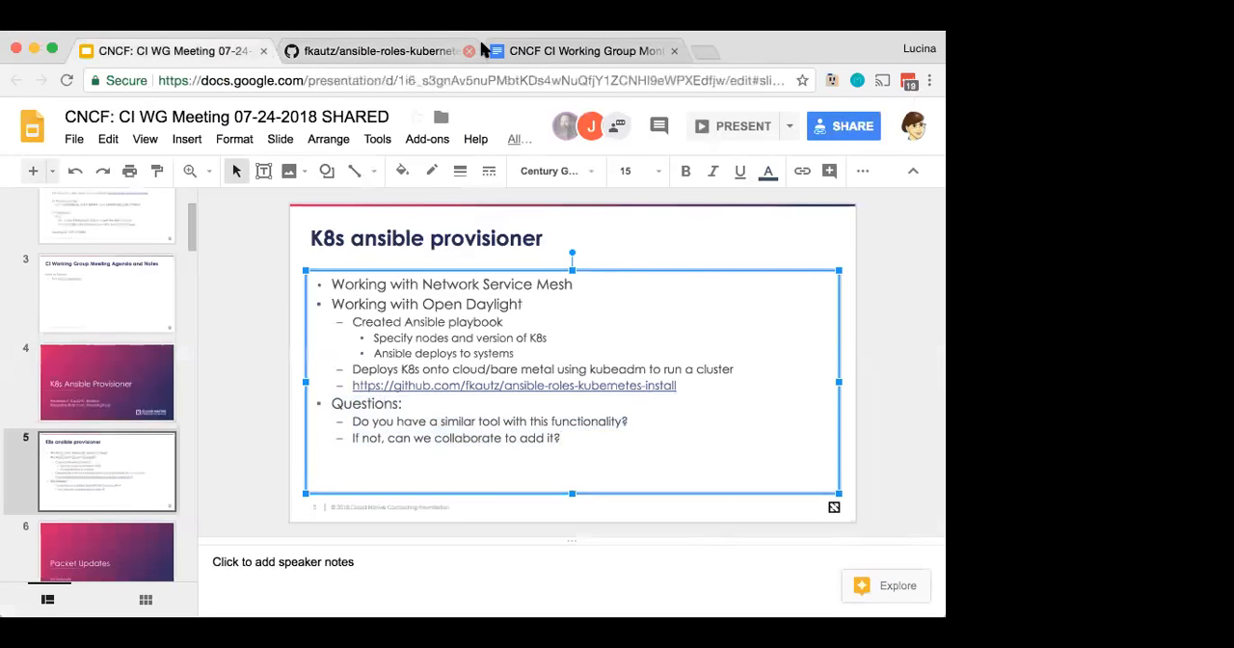
pyautogui.click(585, 50)
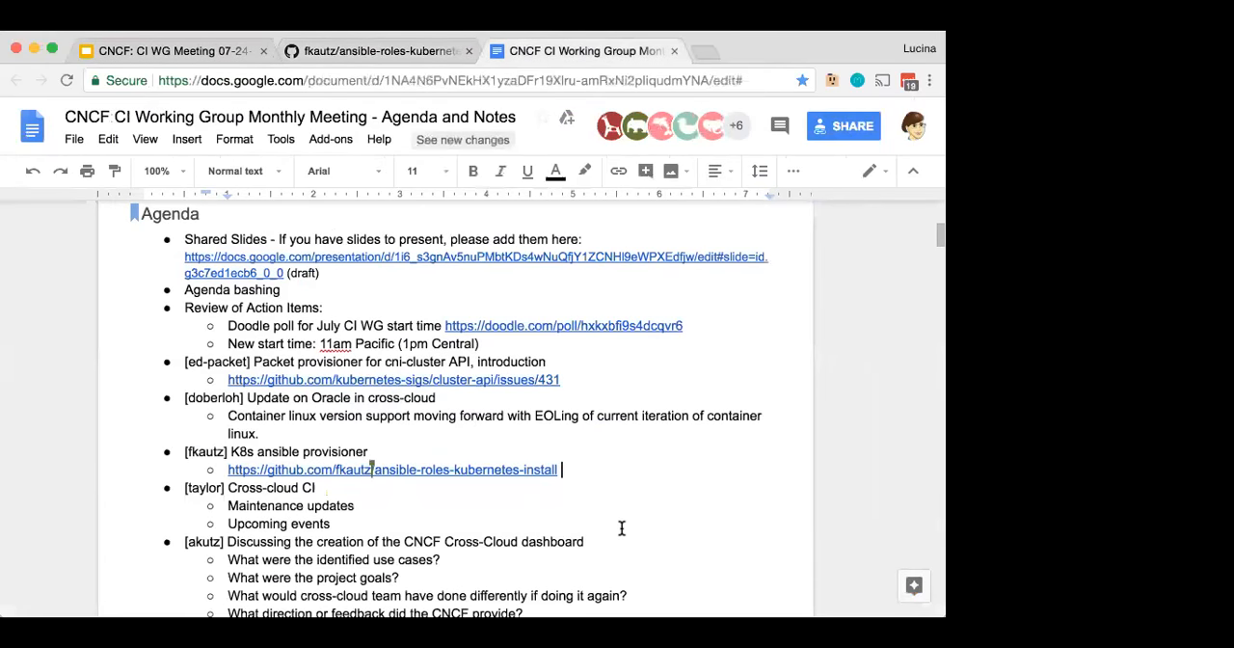
# Step: Add a Next steps sub-list with 'Review github' and 'Follow-up call' under the item
pyautogui.press('enter')
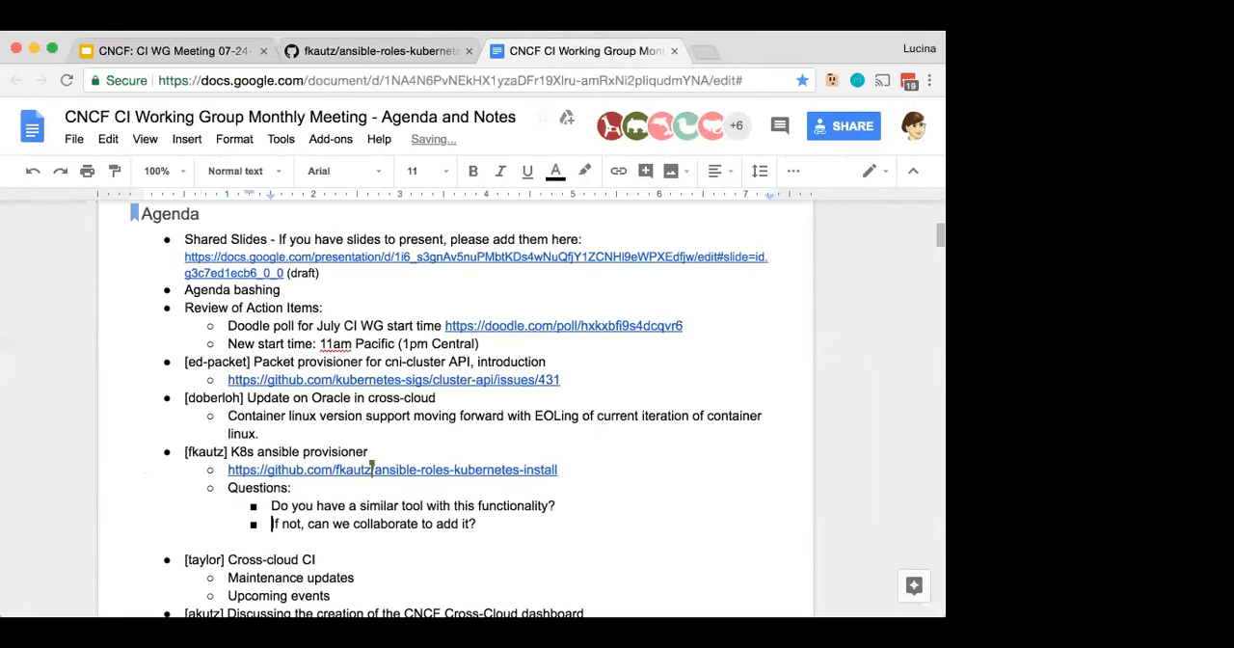
pyautogui.write('Next steps:')
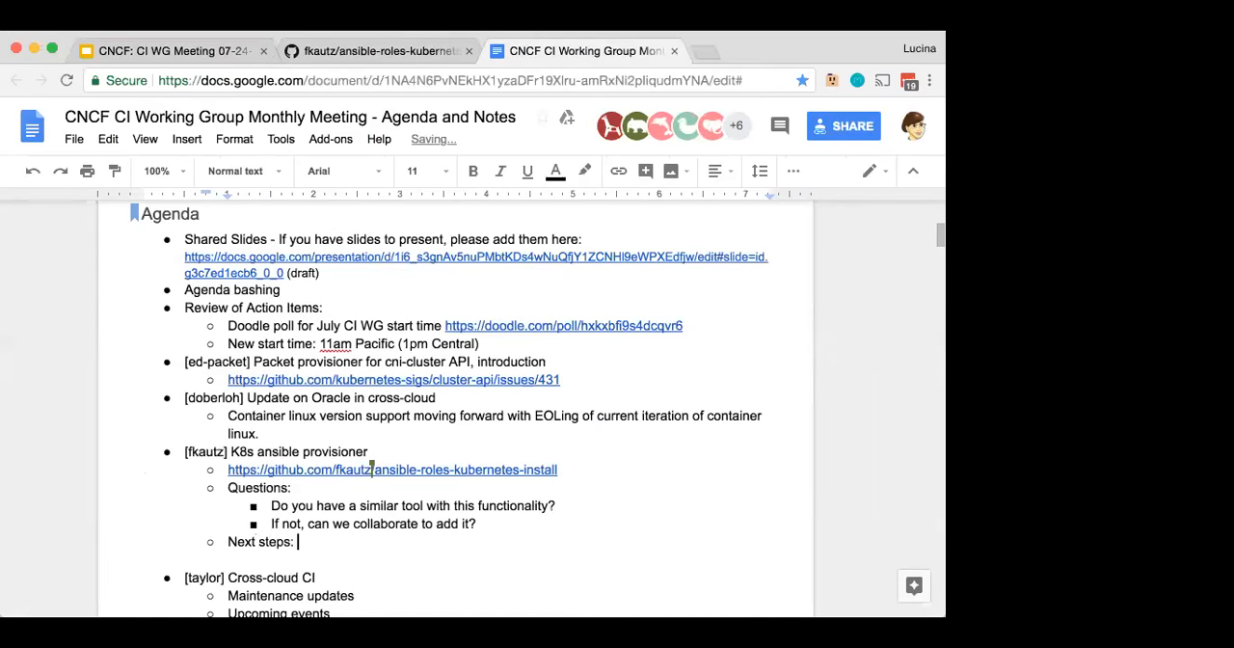
pyautogui.write('review github')
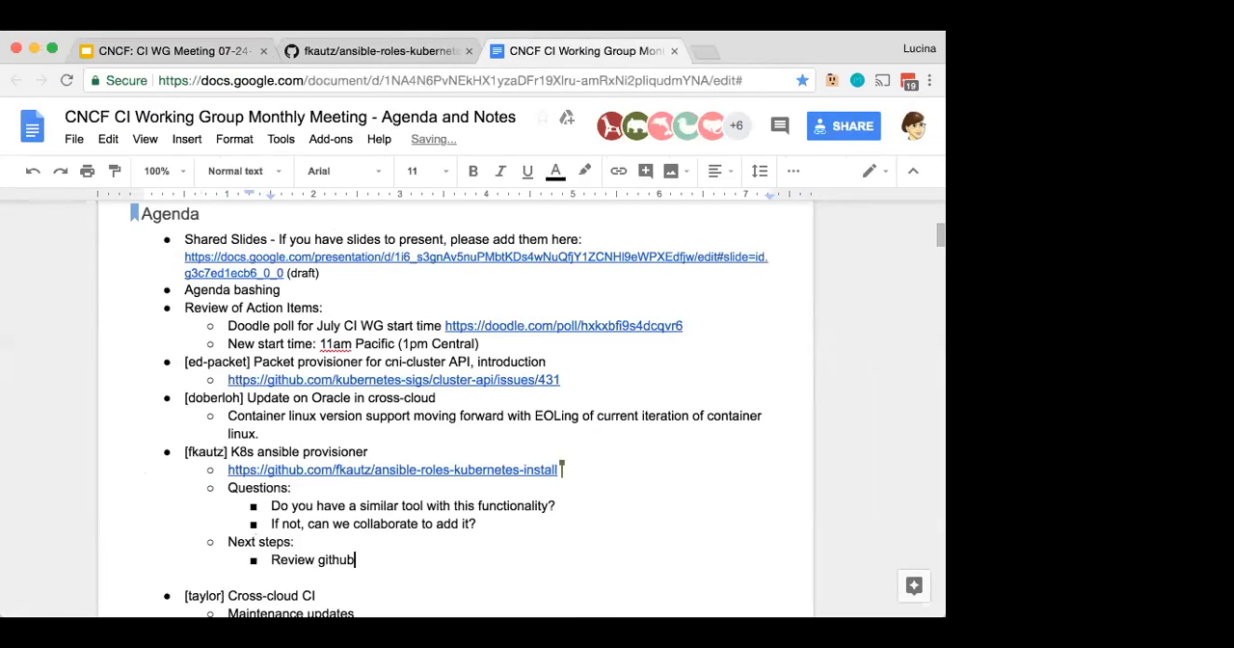
pyautogui.write('Followu')
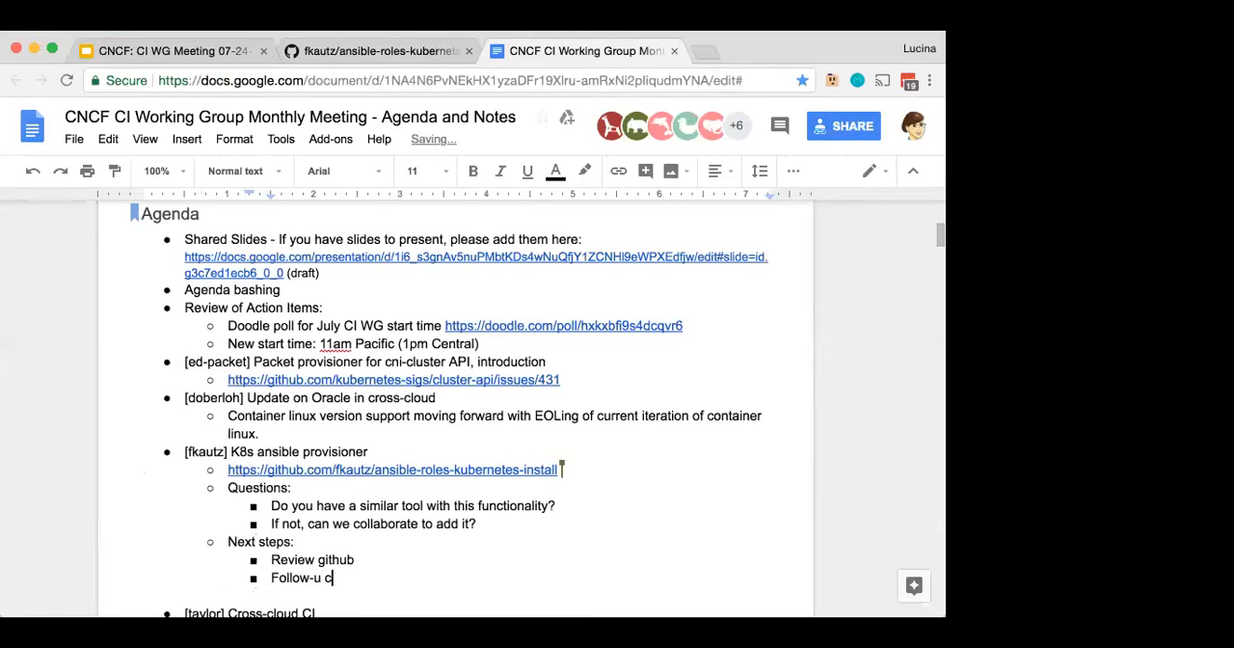
pyautogui.write('p call')
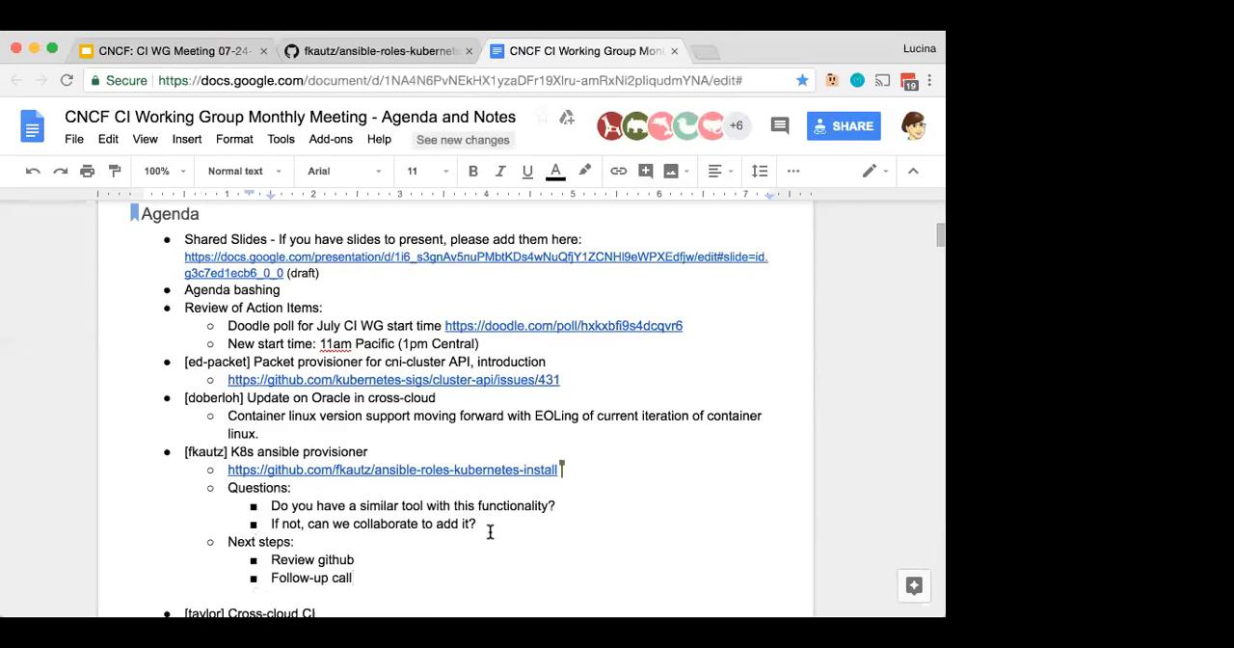
pyautogui.moveTo(289, 117)
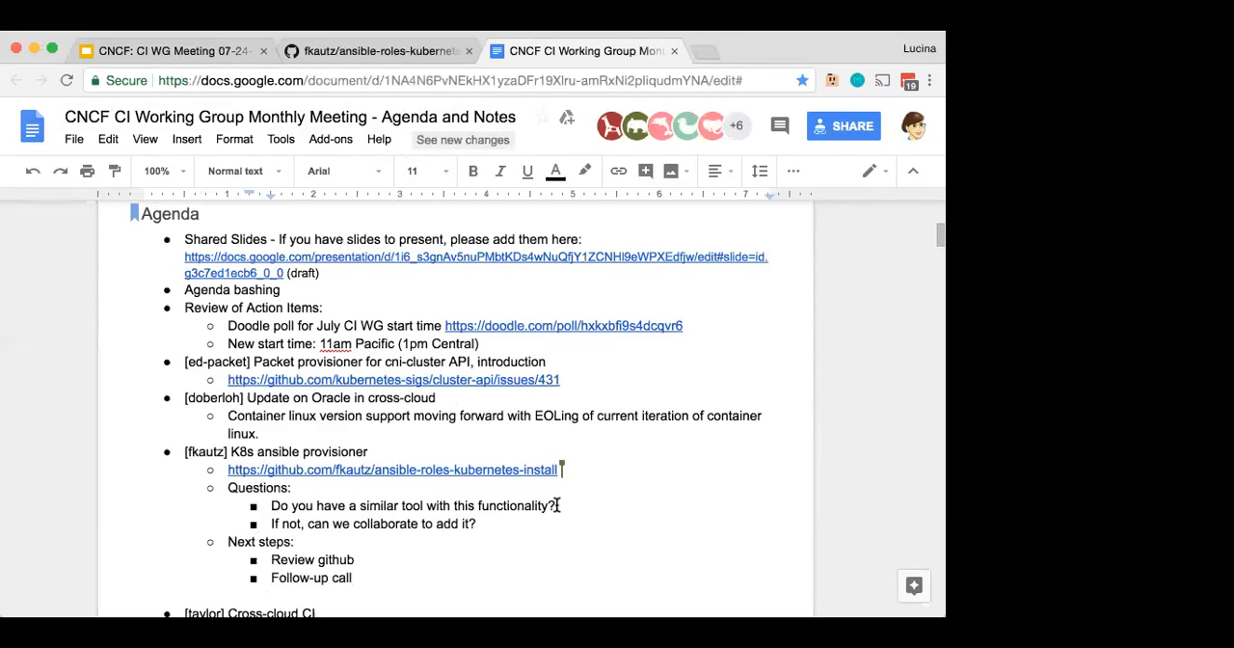
# Step: Note 'Cncf.ci builds clusters using terraform, cloud init' and add the go-cloud GitHub link under Packet
pyautogui.write('cn')
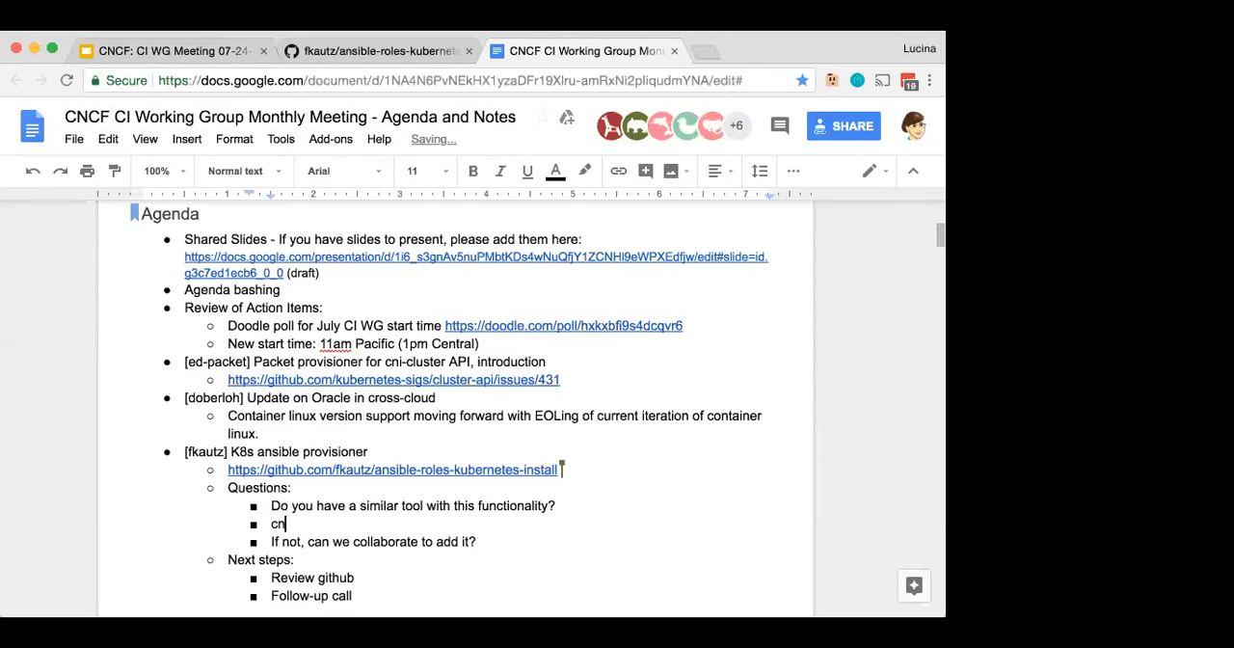
pyautogui.write('Cncf.ci build')
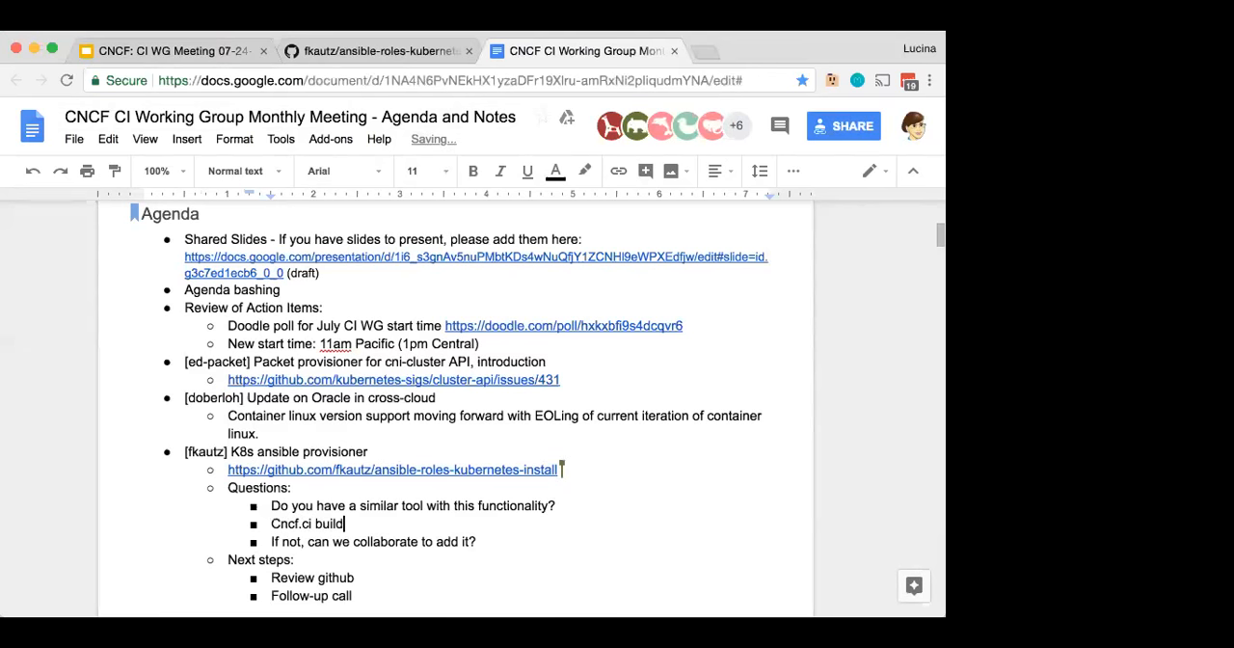
pyautogui.write('s clusters using terraform, cloud')
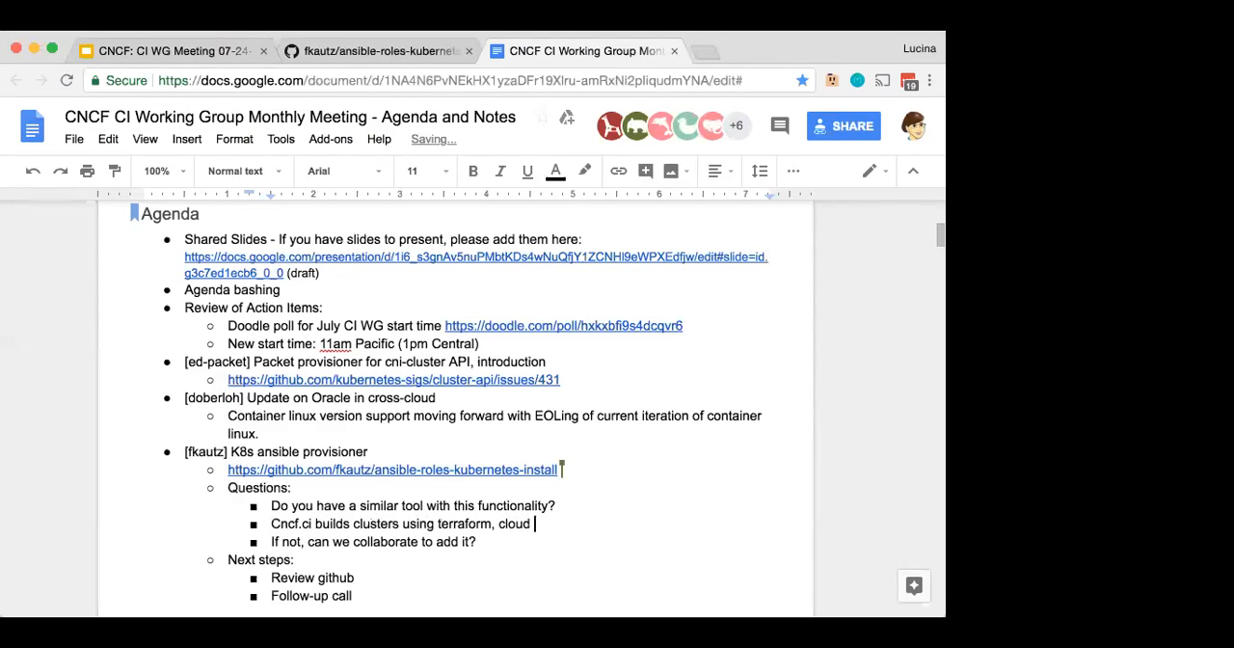
pyautogui.write('init,')
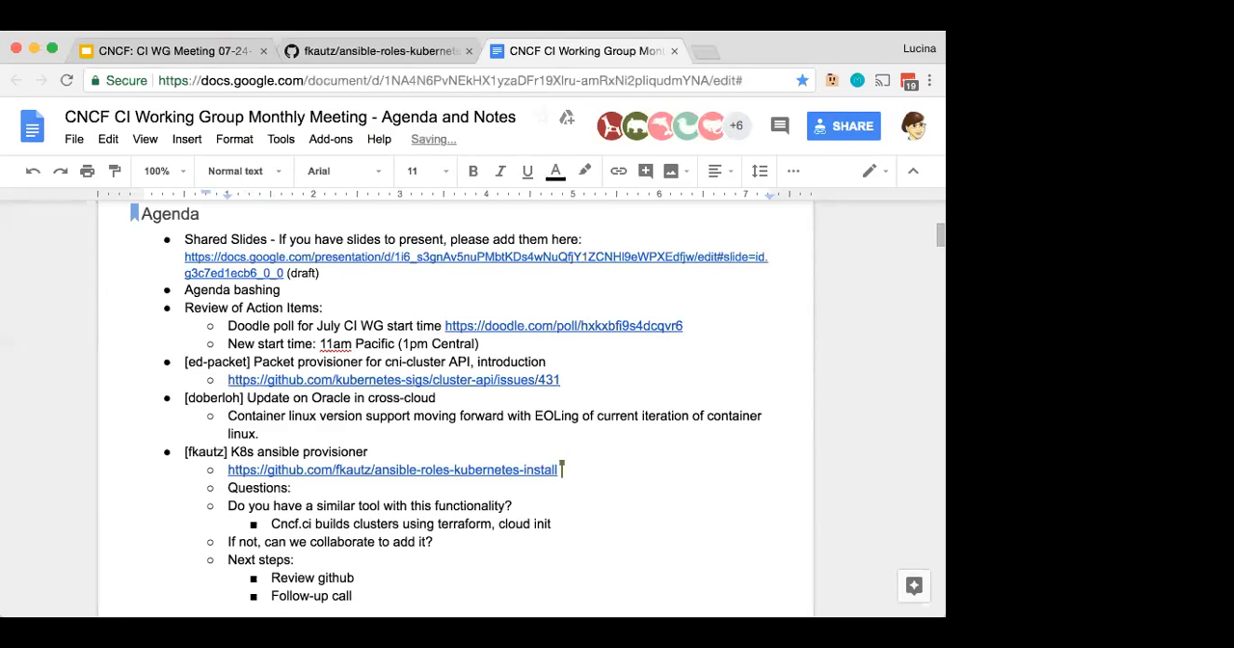
pyautogui.press('enter')
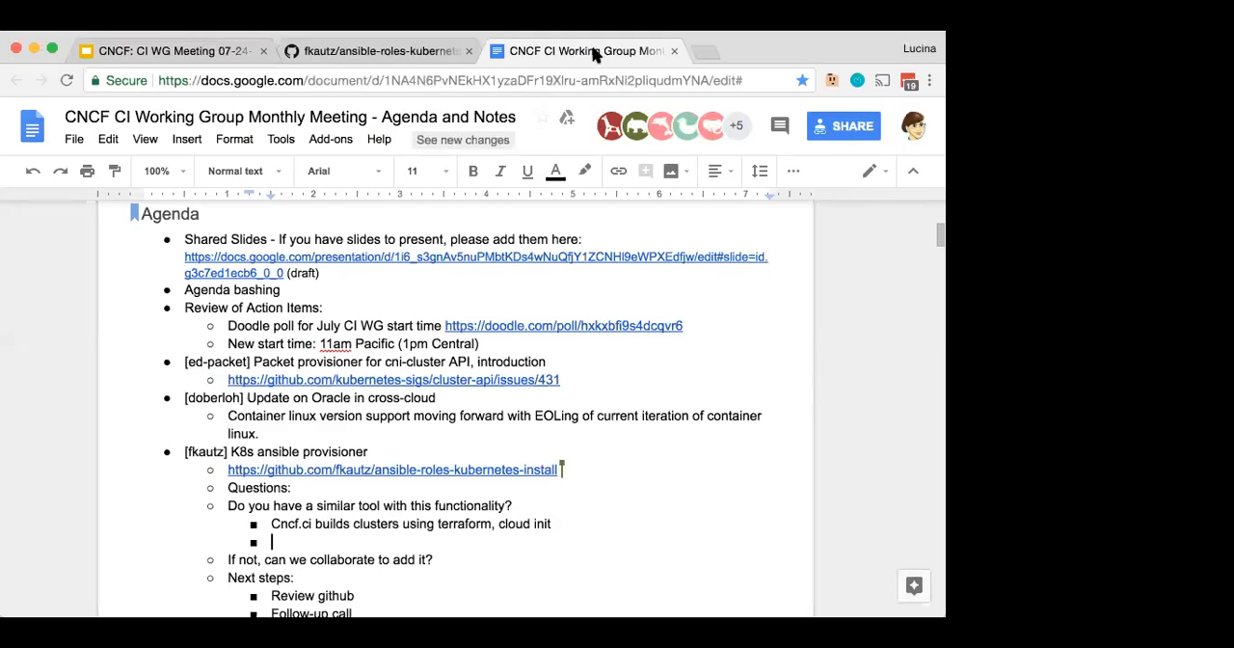
pyautogui.moveTo(381, 189)
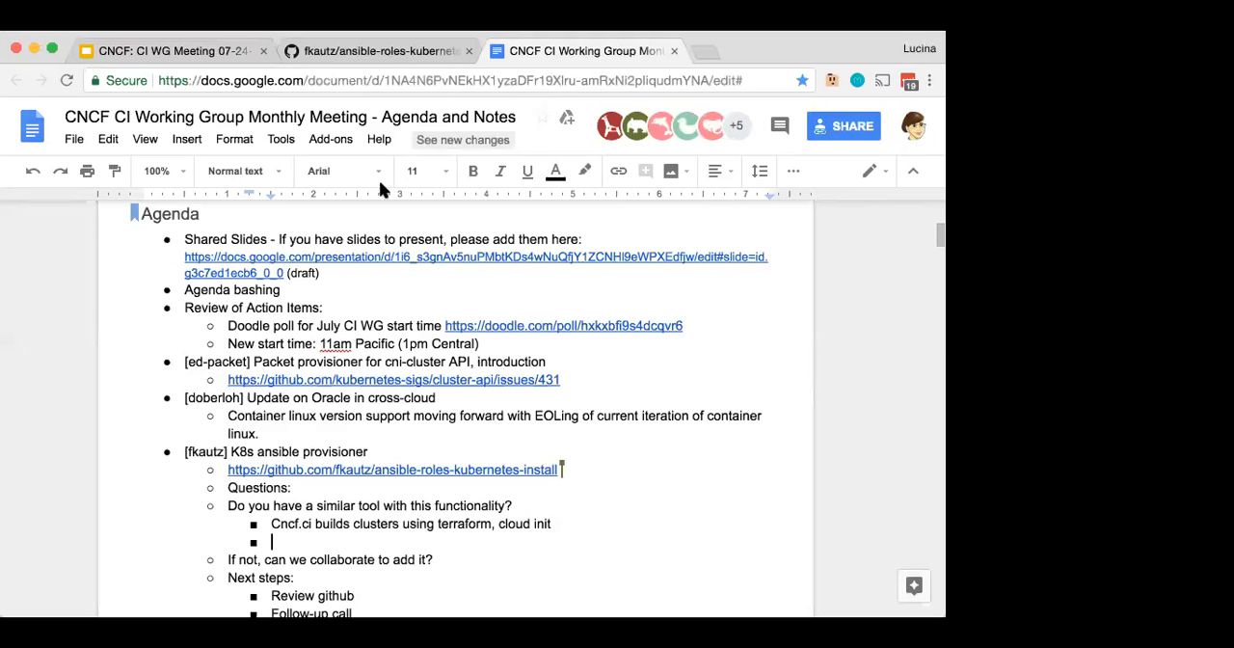
pyautogui.moveTo(387, 198)
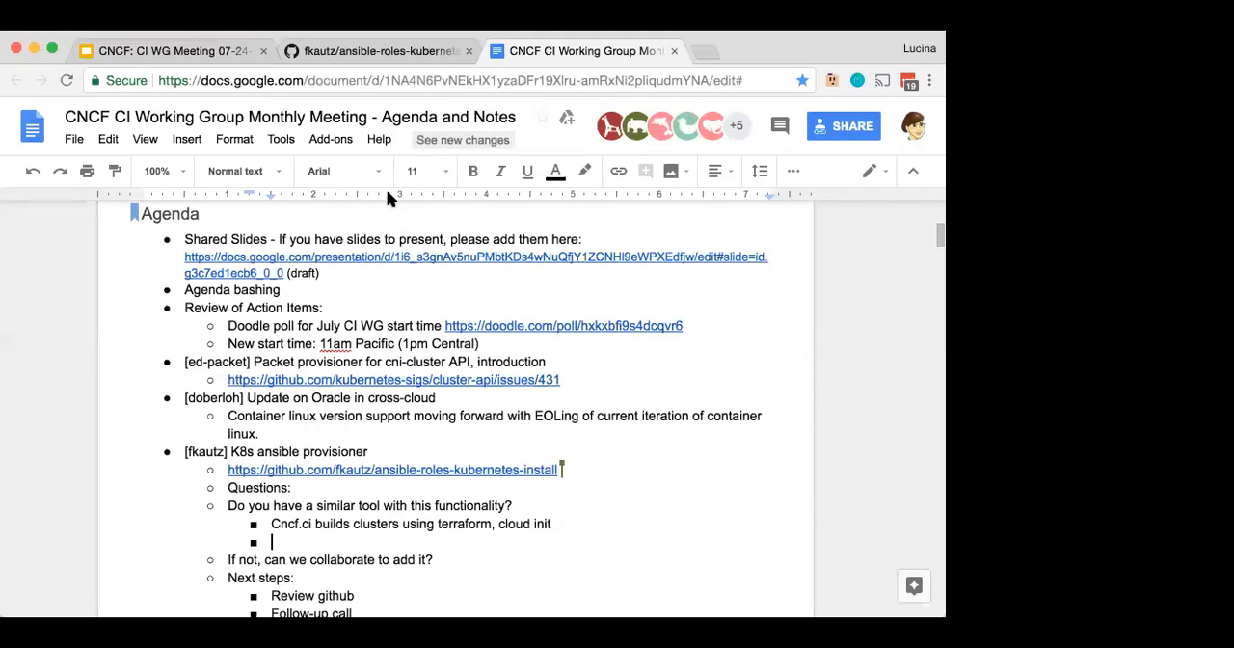
pyautogui.moveTo(568, 535)
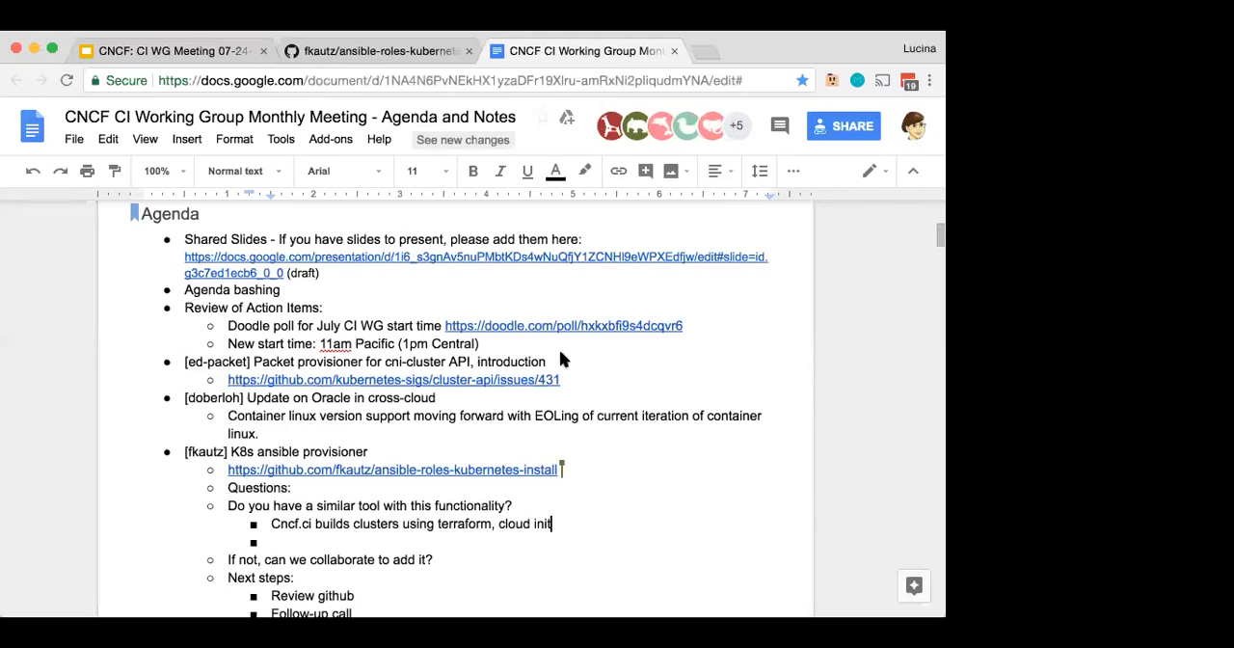
pyautogui.write('https://github.com/google/go-cloud')
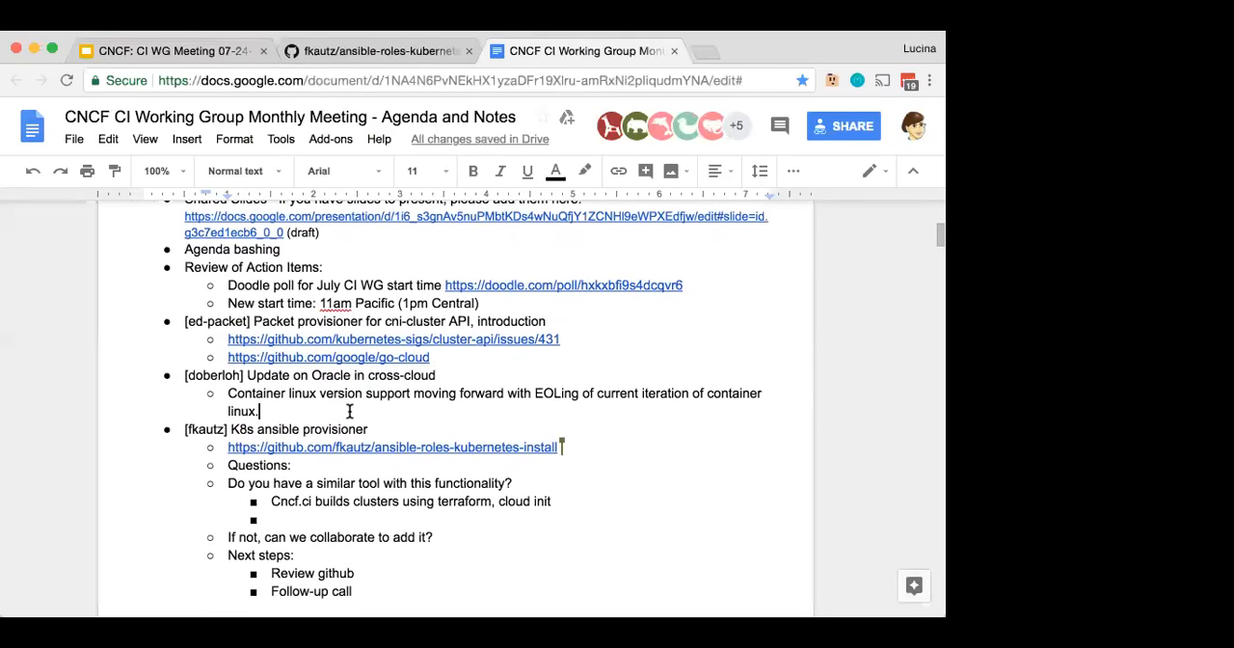
# Step: Add a PR bullet linking cross-cloud pull/166 under the Oracle item and edit its bracketed name tags
pyautogui.write('PR')
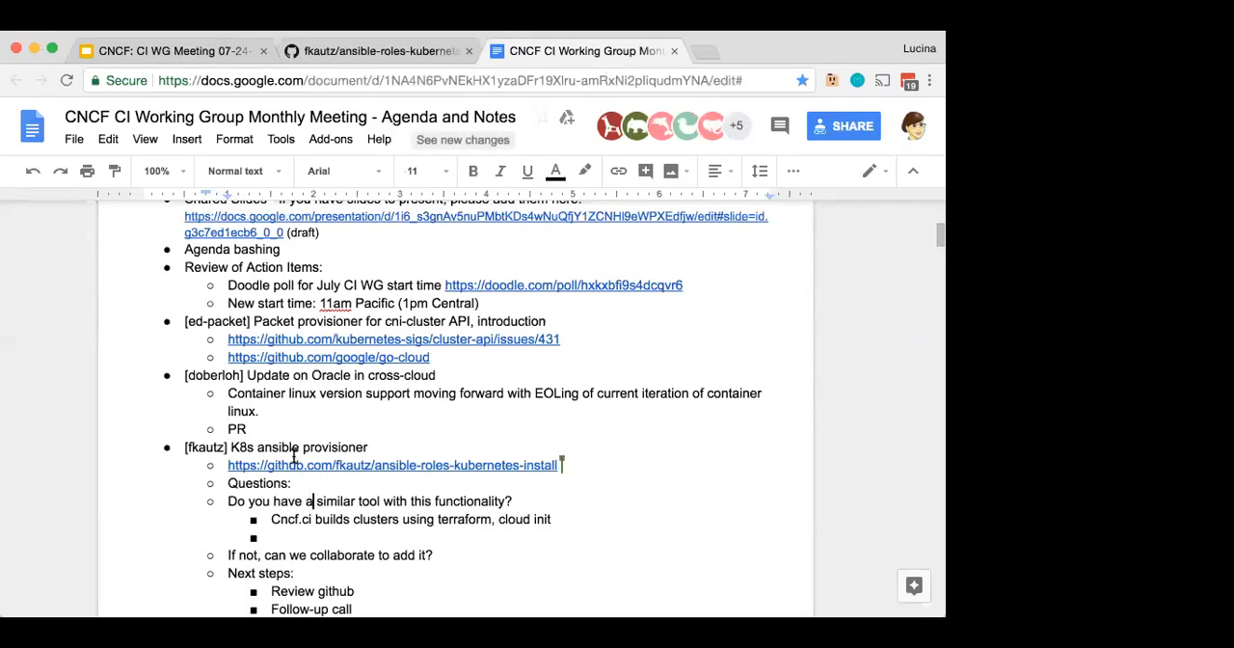
pyautogui.moveTo(318, 417)
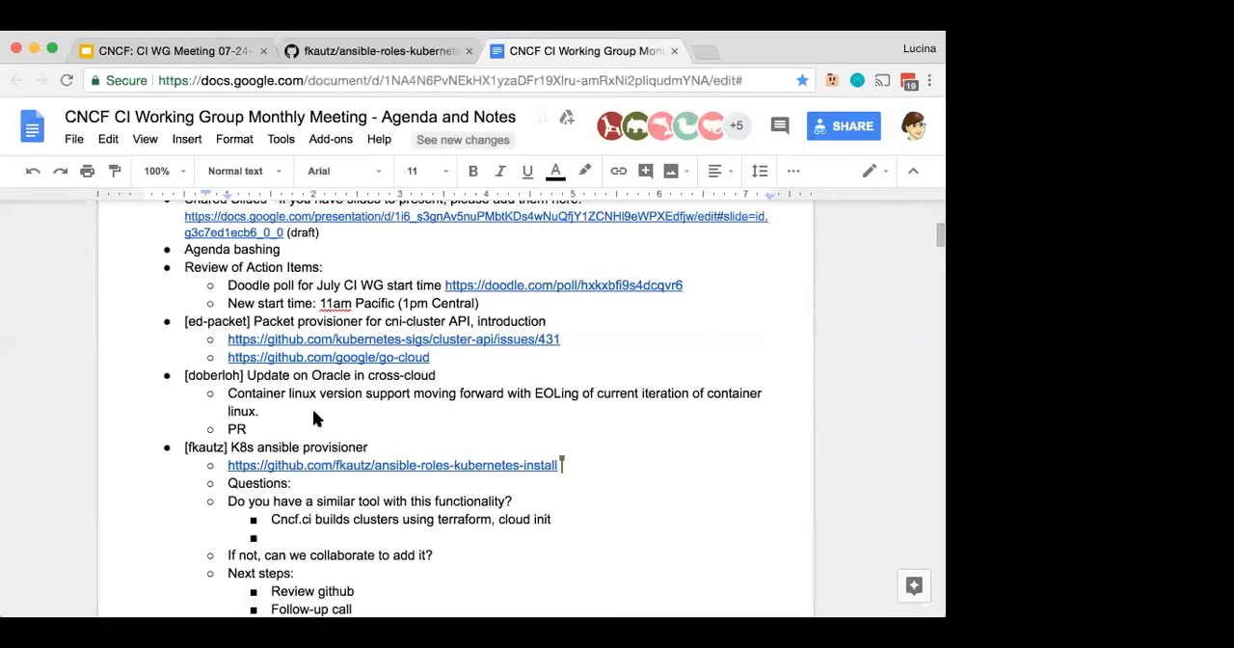
pyautogui.write('https://github.com/crosscloudci/cross-cloud/pull/166')
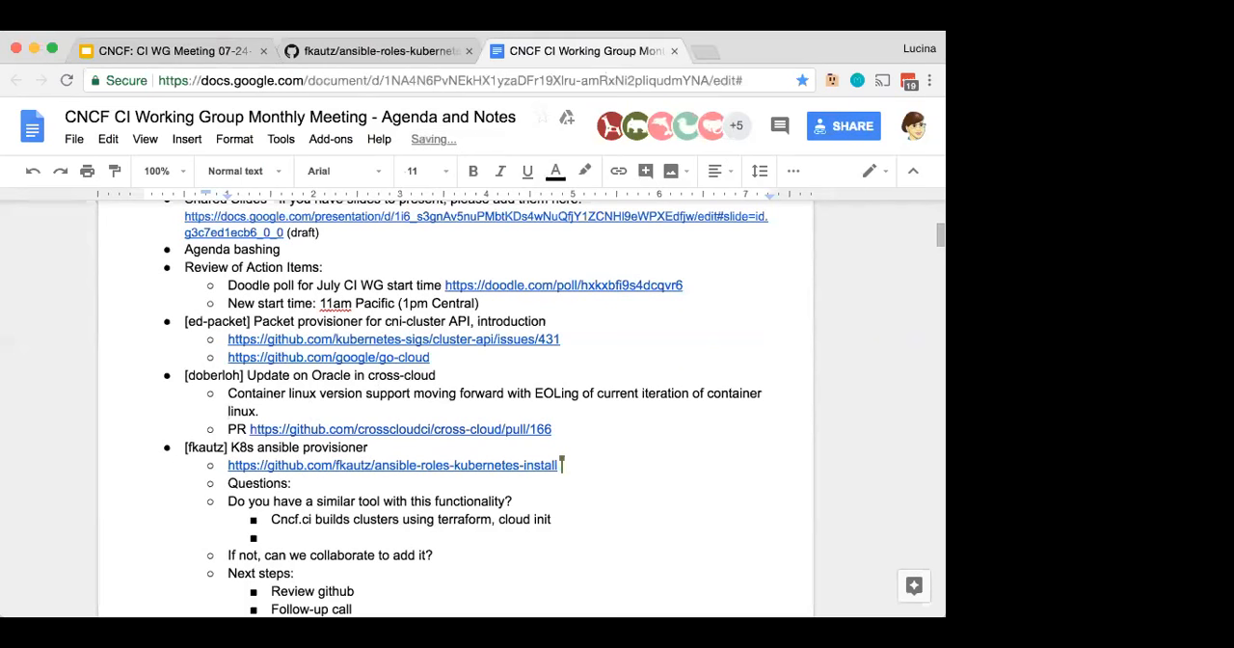
pyautogui.scroll(-3)
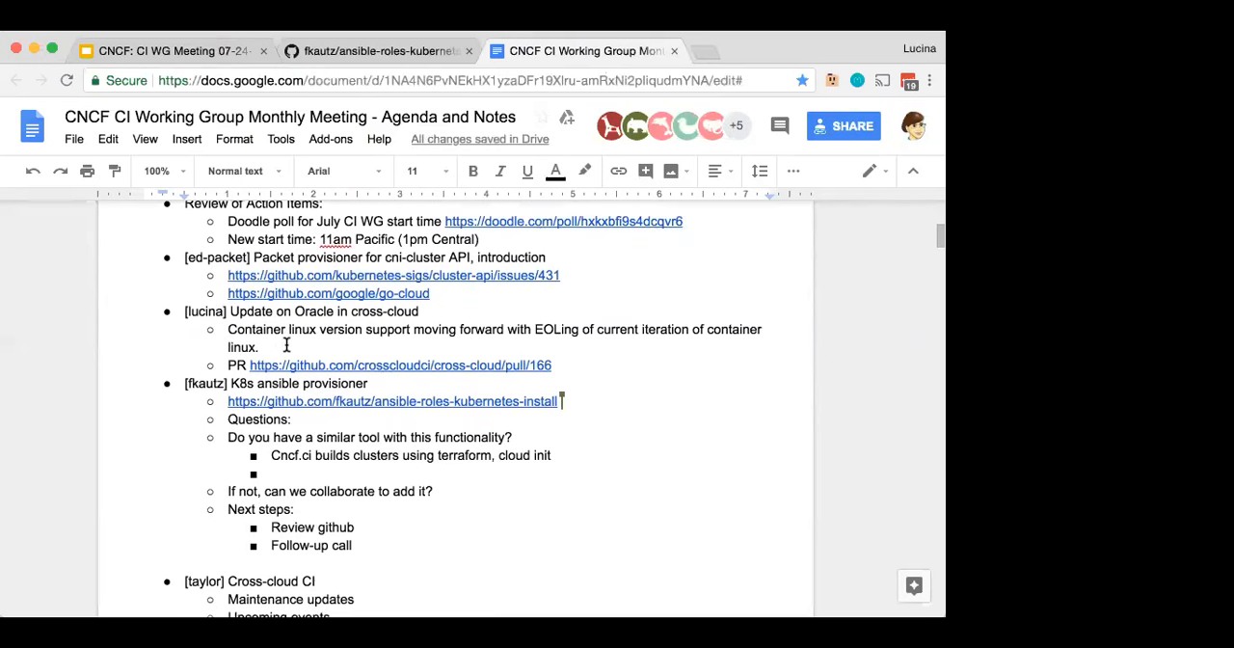
pyautogui.scroll(-3)
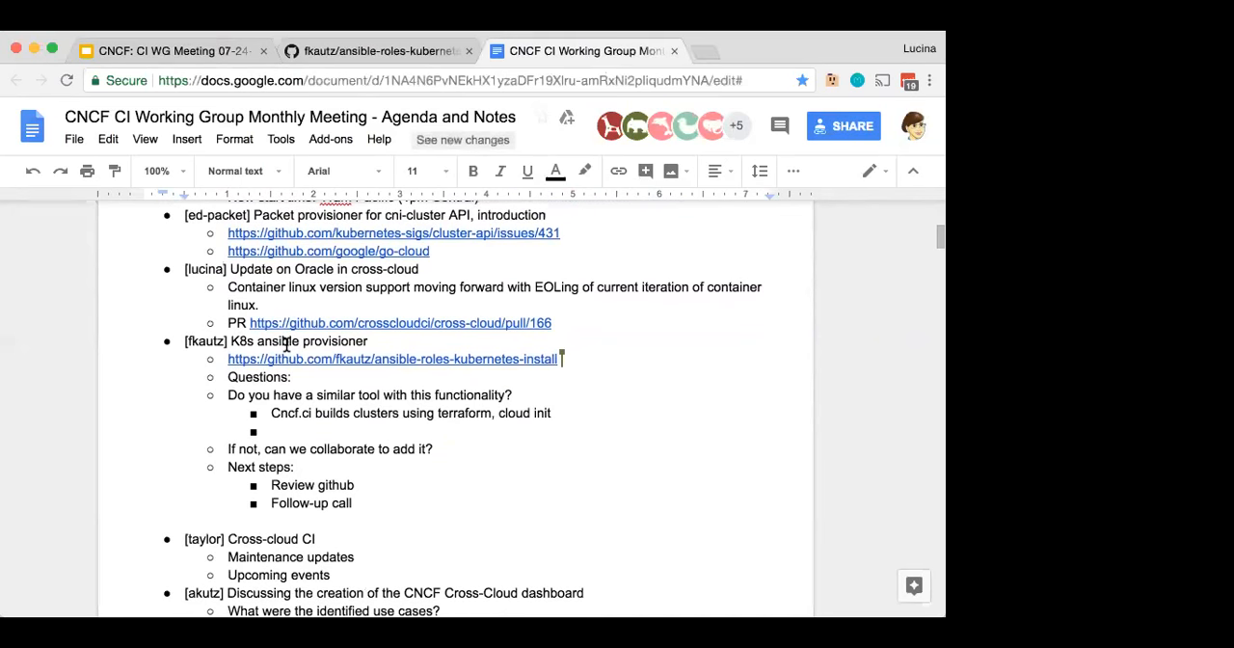
pyautogui.write('[duc')
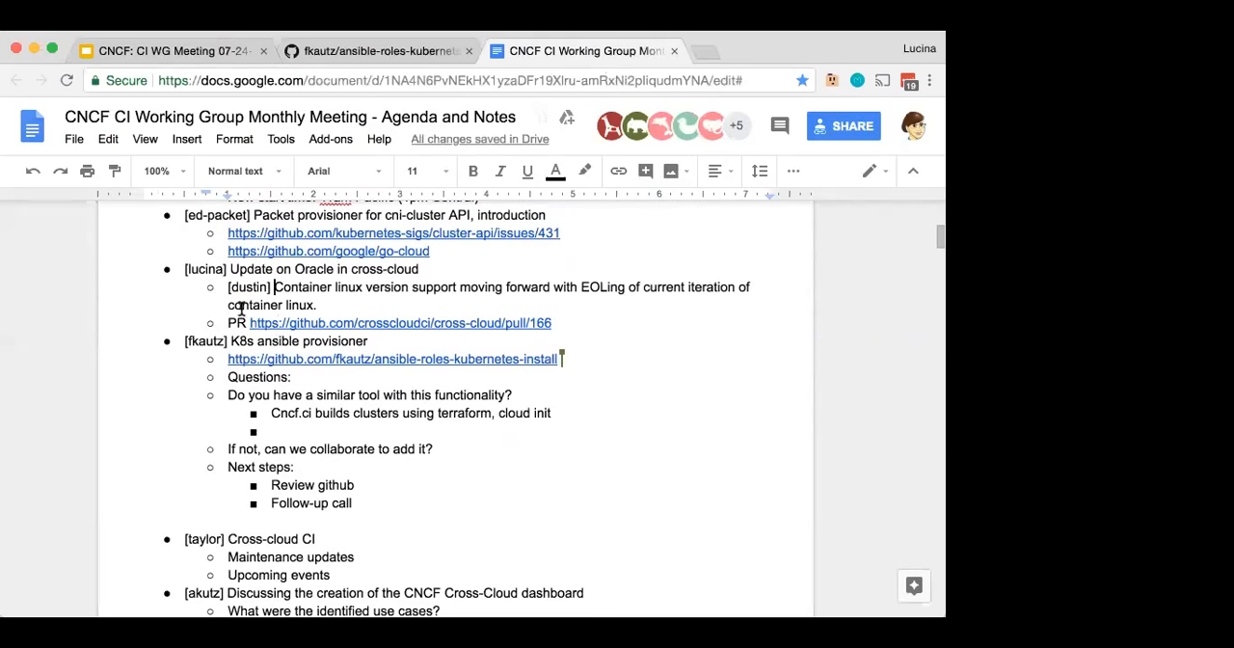
pyautogui.scroll(-3)
pyautogui.write(' link above')
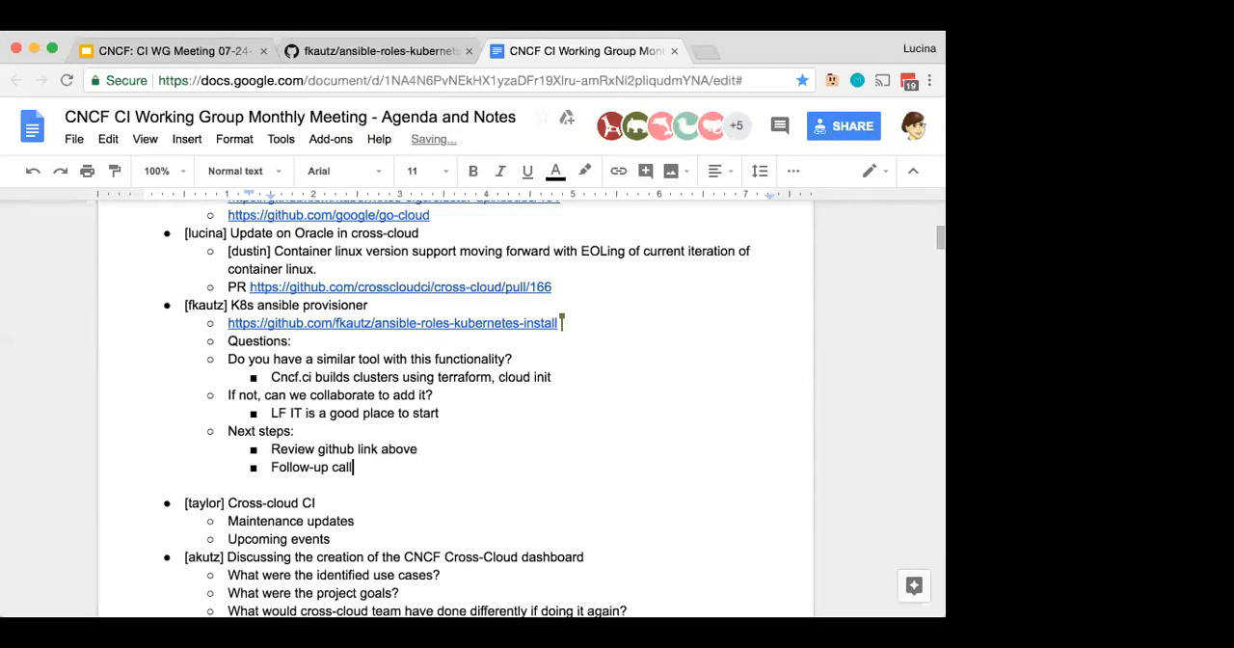
pyautogui.write('with')
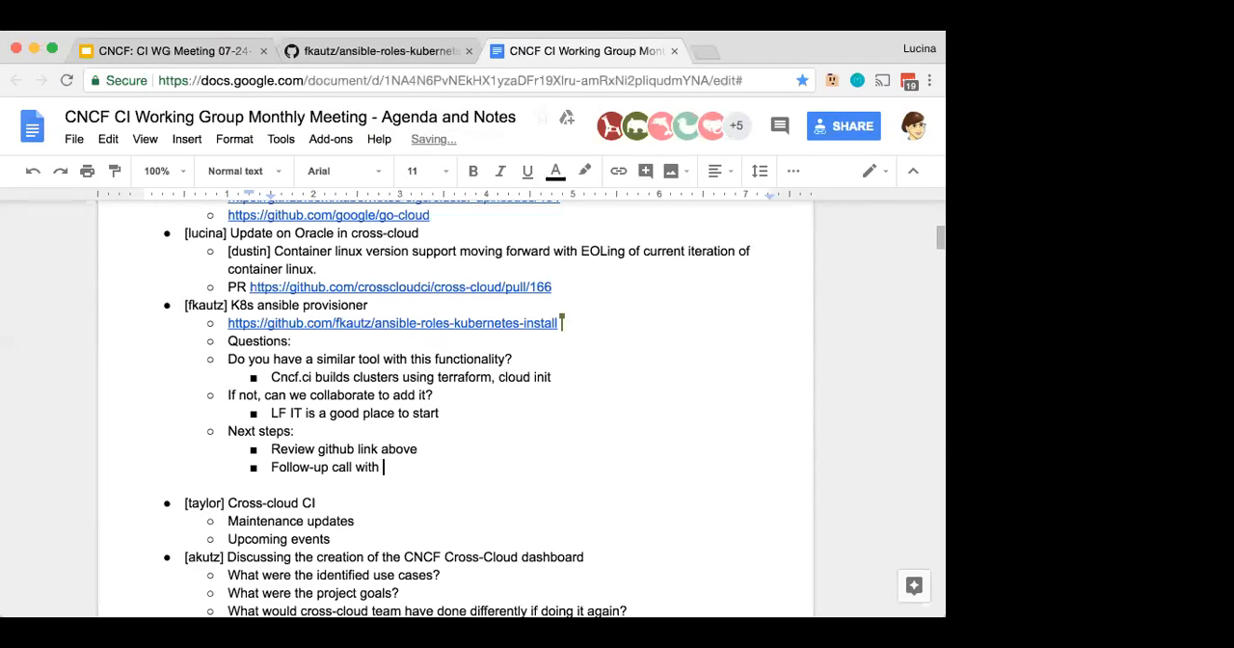
pyautogui.write('fkautz')
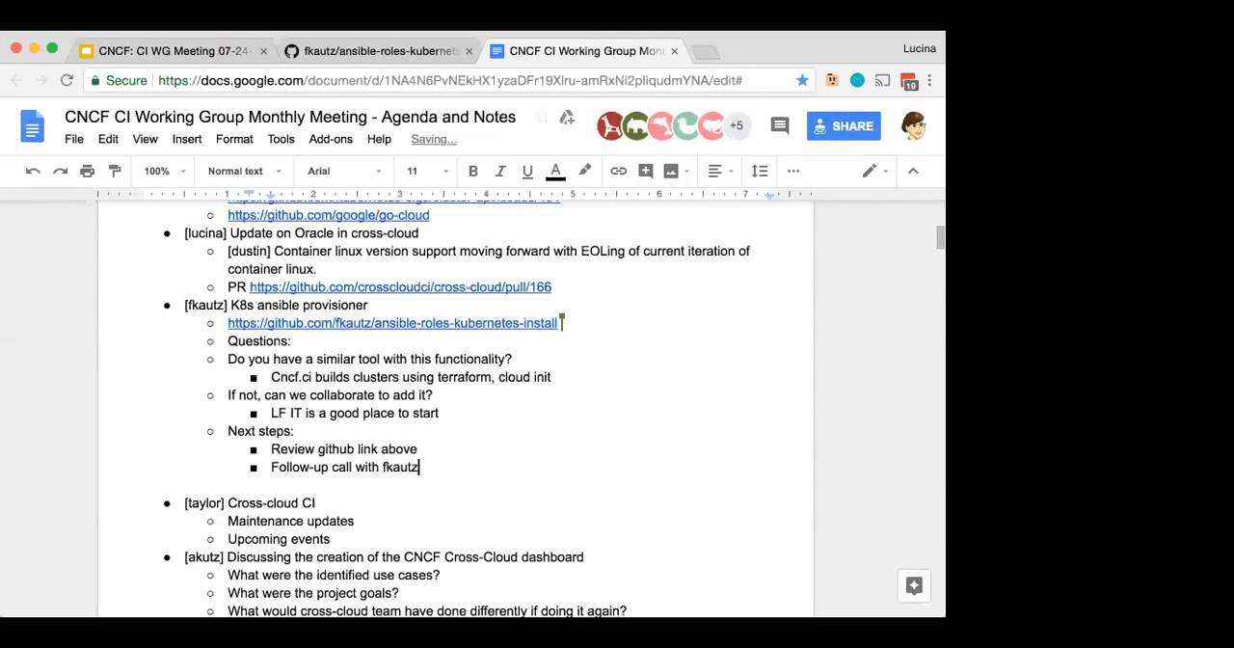
pyautogui.write('/')
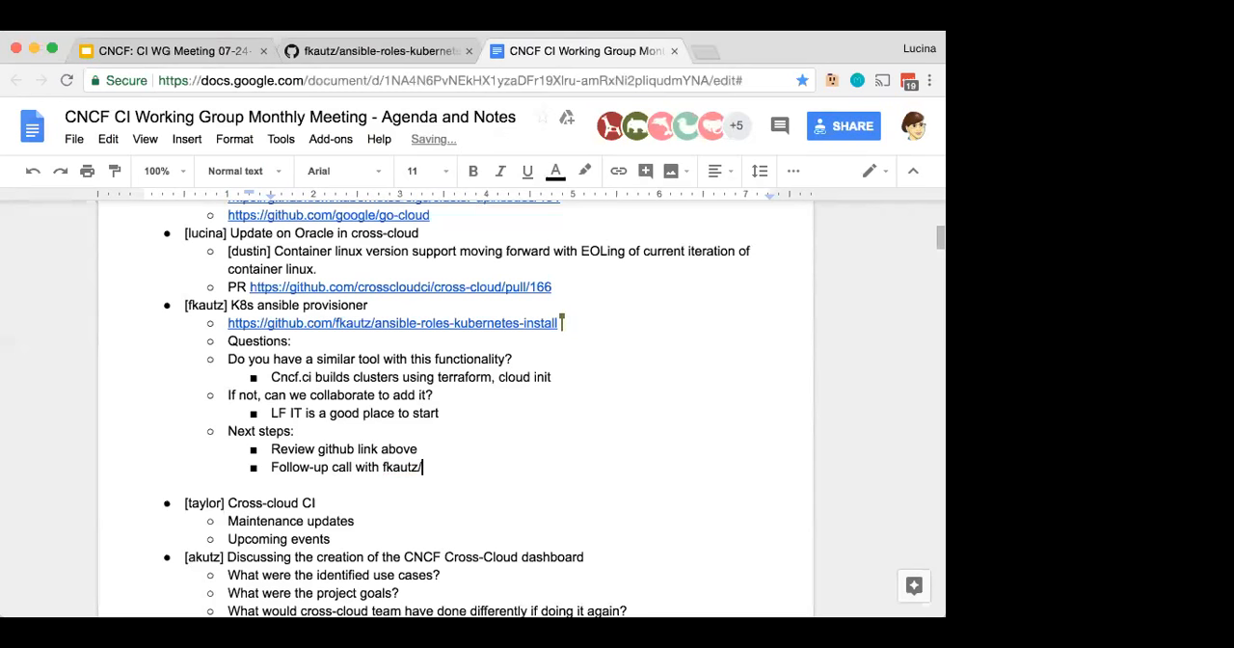
pyautogui.write('cross-cloud')
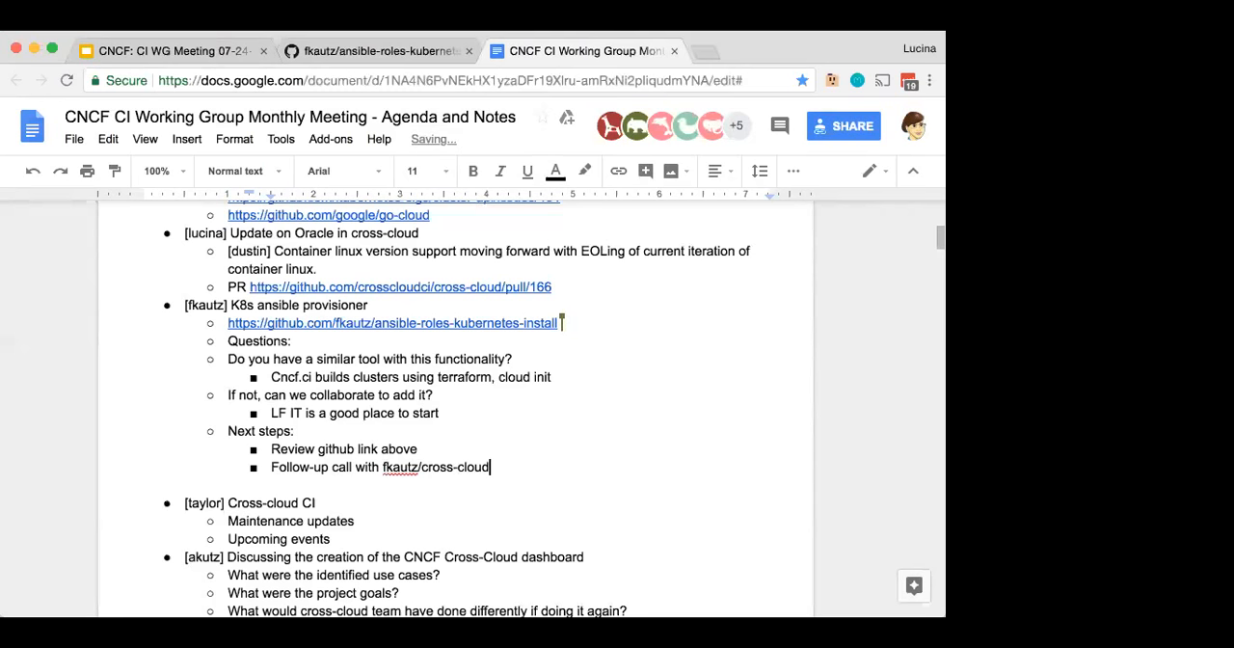
pyautogui.write('team')
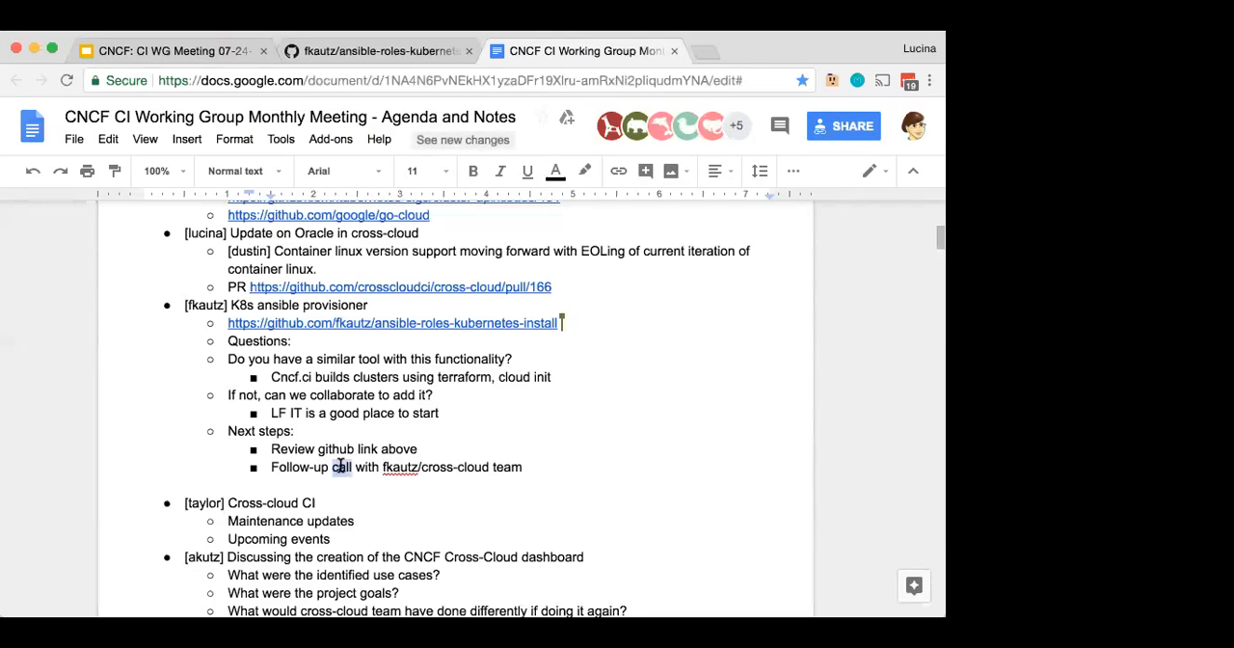
pyautogui.write('email/')
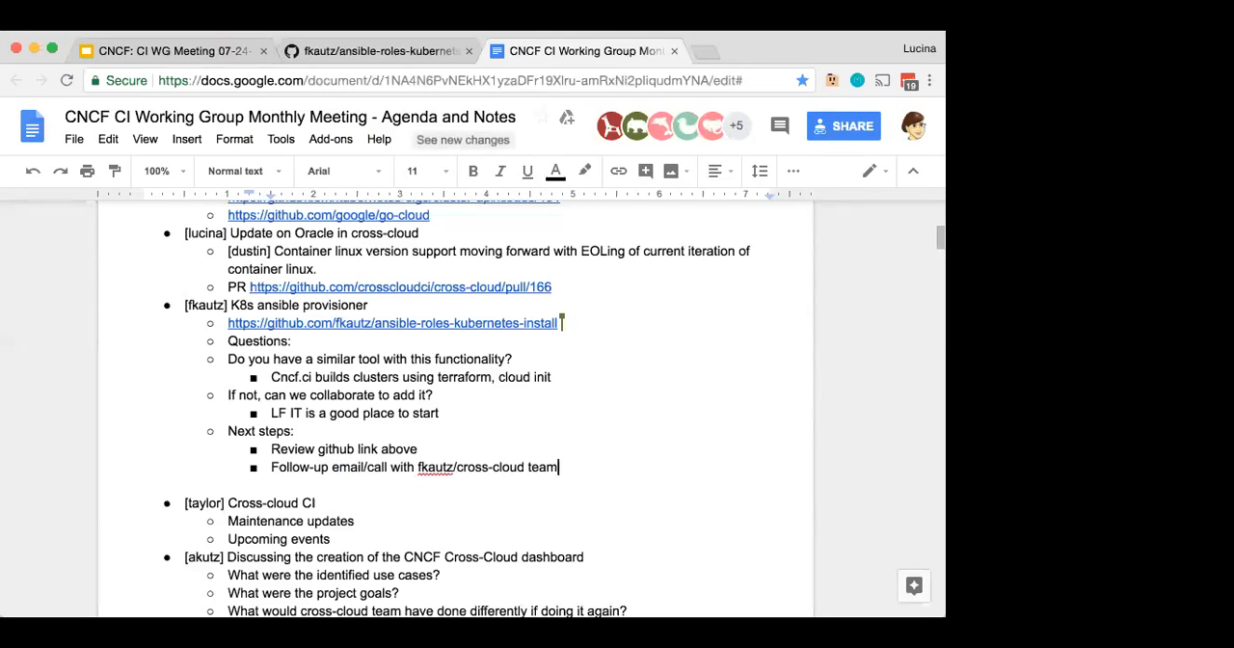
# Step: Add the answer 'Cross-cloud is a K8s provisioner tool for cncf.ci' under its question
pyautogui.press('enter')
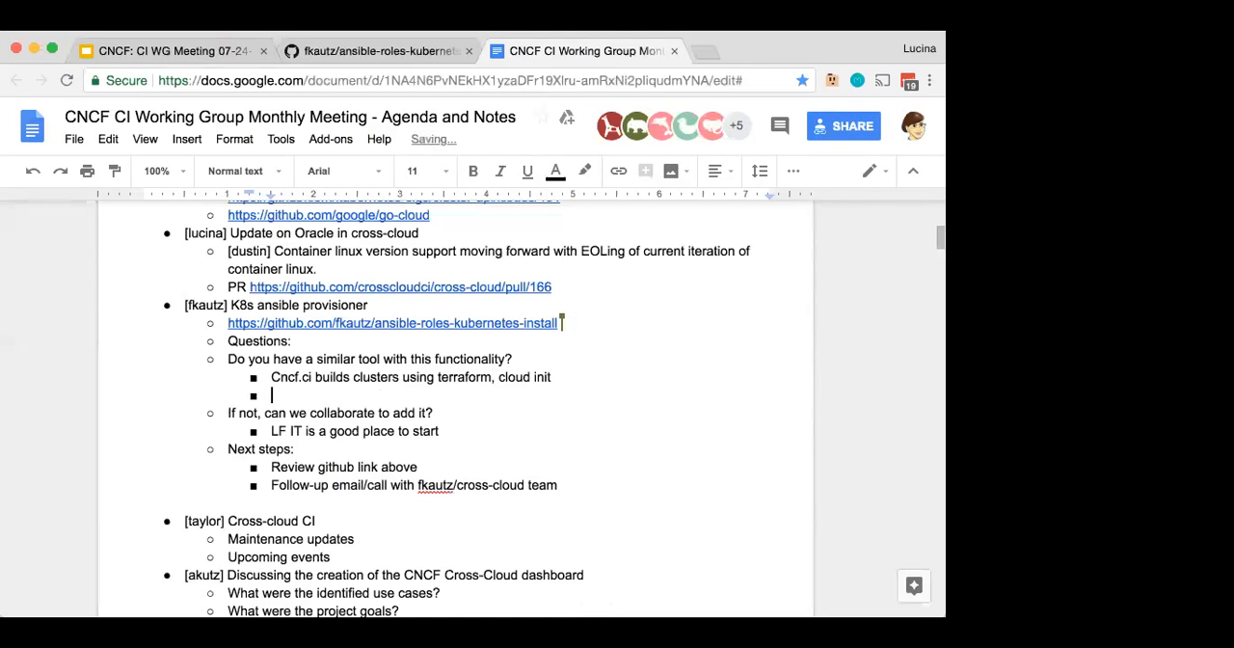
pyautogui.write('K8s provi')
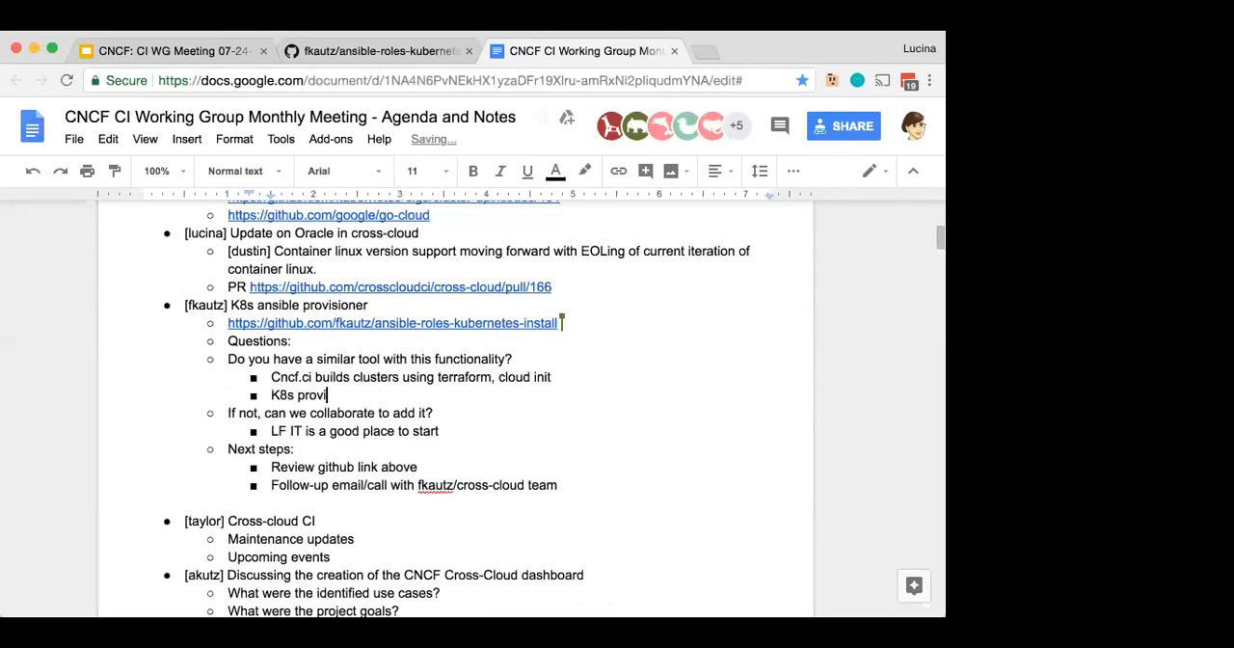
pyautogui.write('sioner tool')
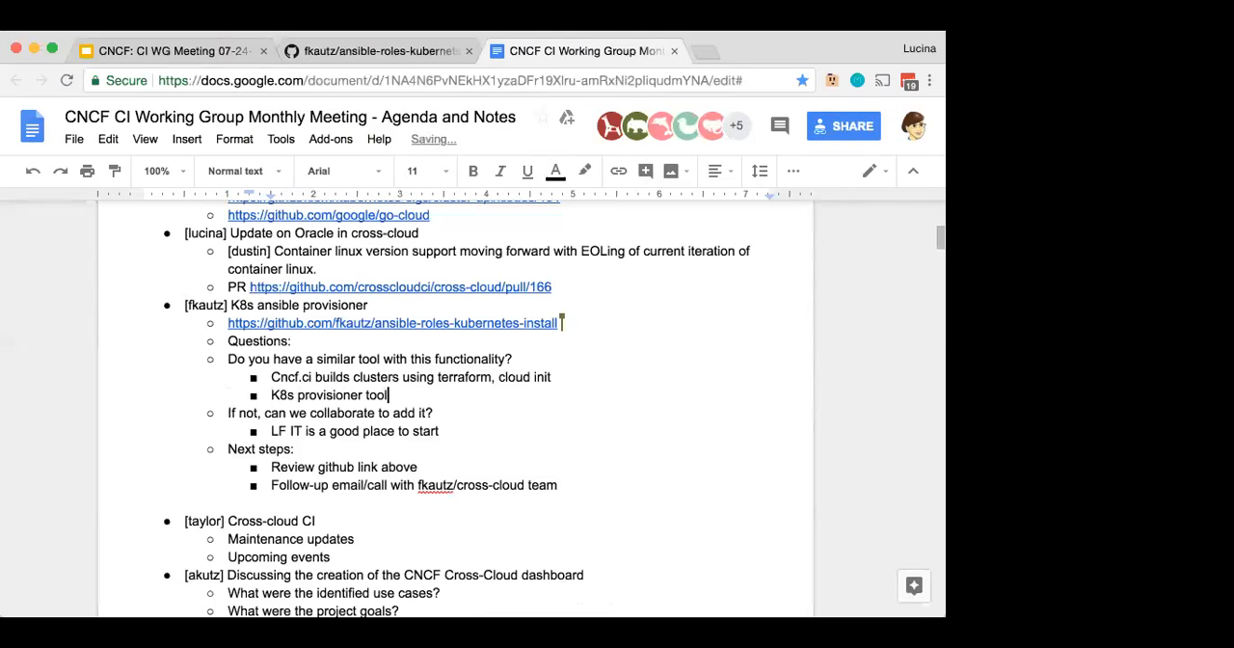
pyautogui.write('cro')
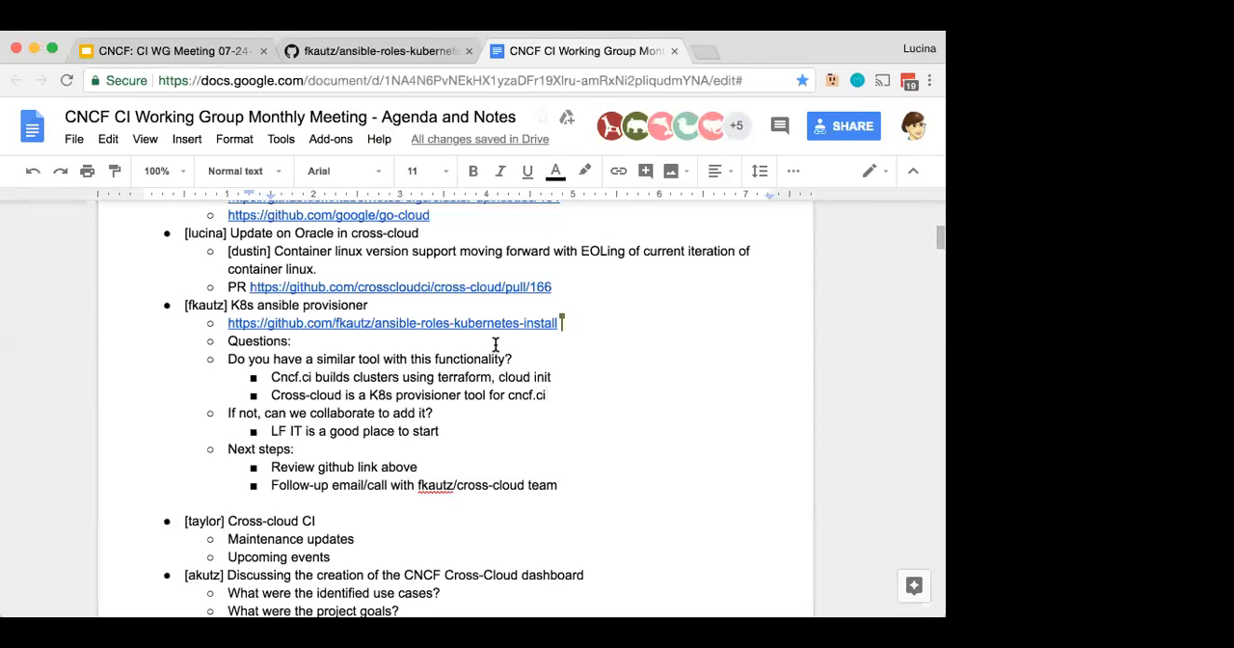
pyautogui.click(440, 431)
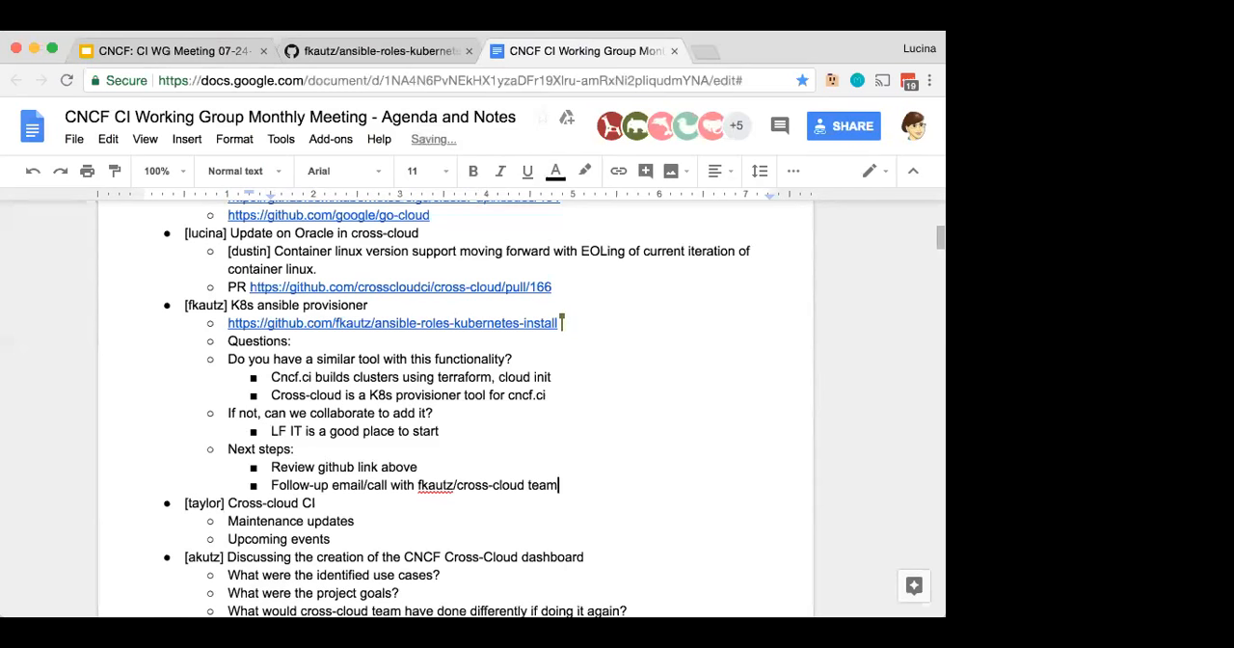
pyautogui.scroll(-3)
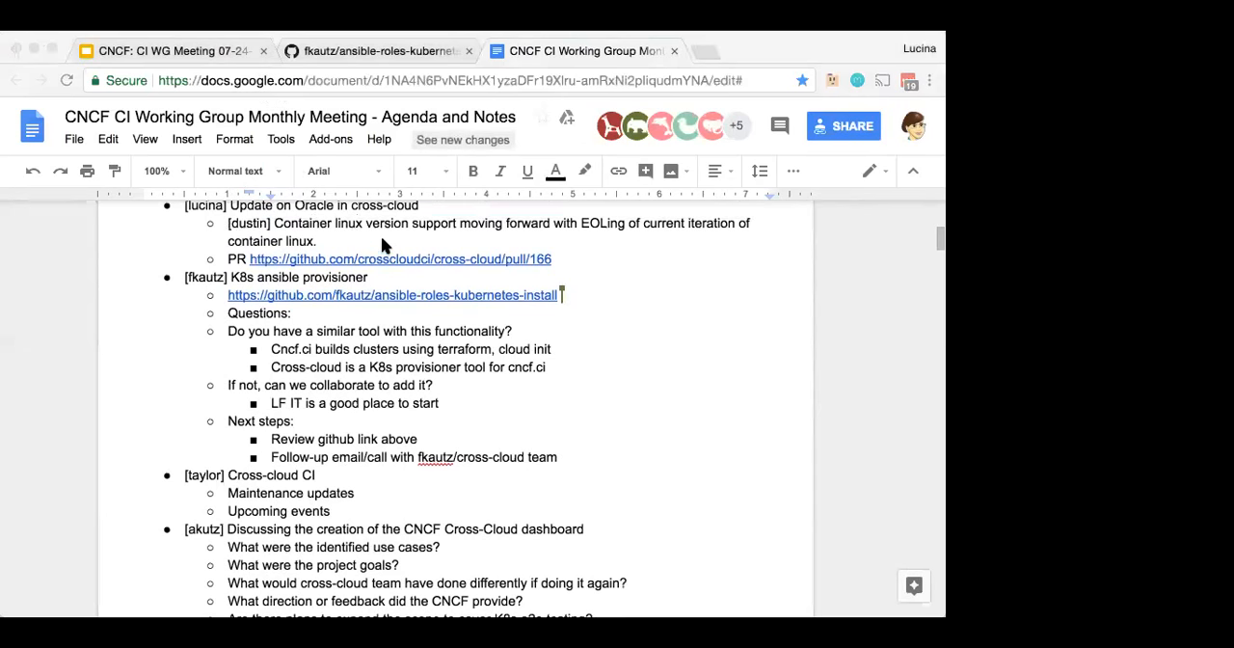
# Step: Move the Cross-Cloud CI Platform Integrations slide ahead of the bug-fix slide
pyautogui.click(583, 51)
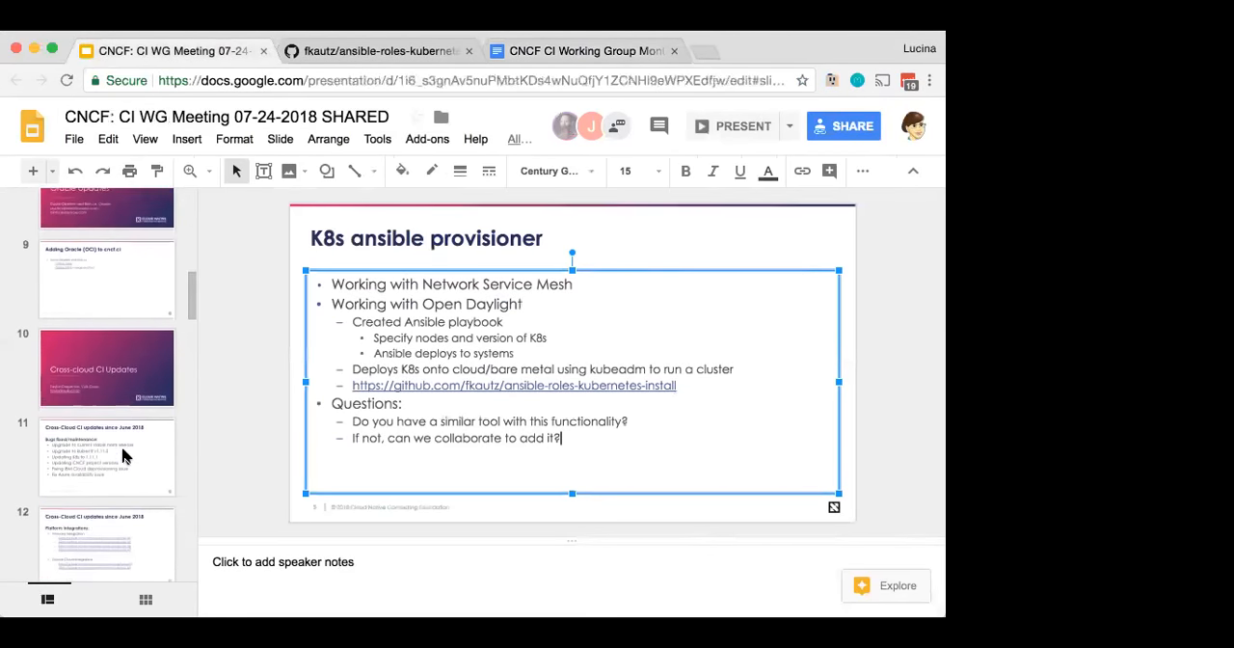
pyautogui.click(106, 330)
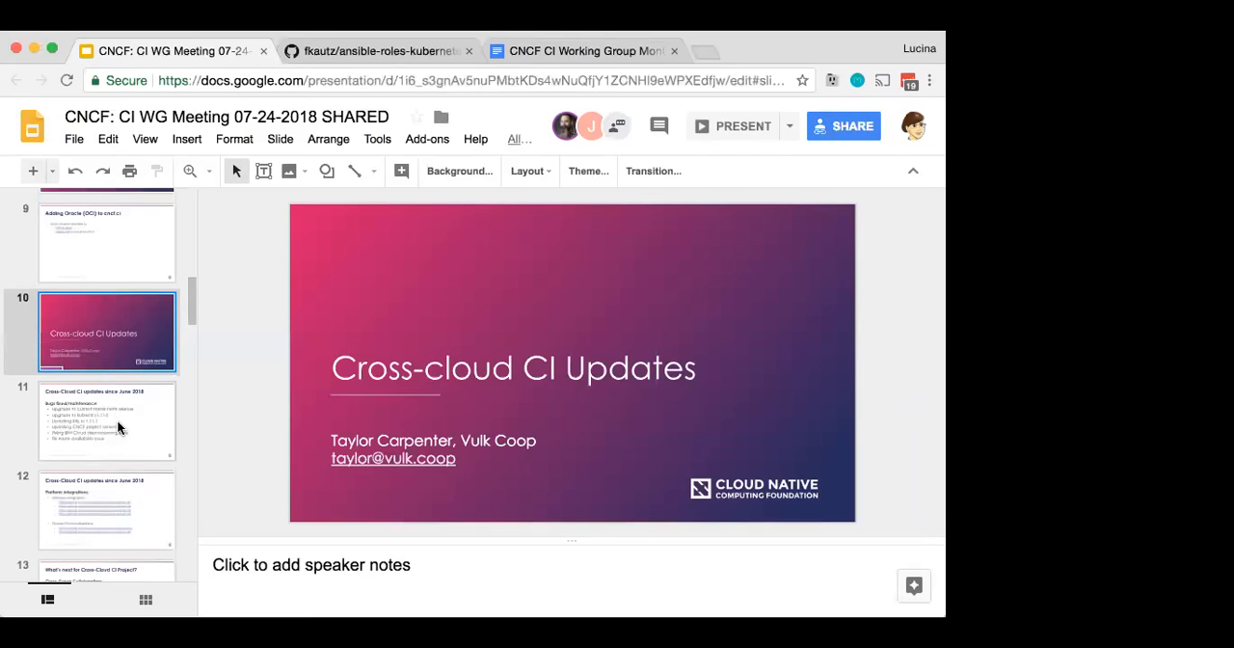
pyautogui.click(106, 421)
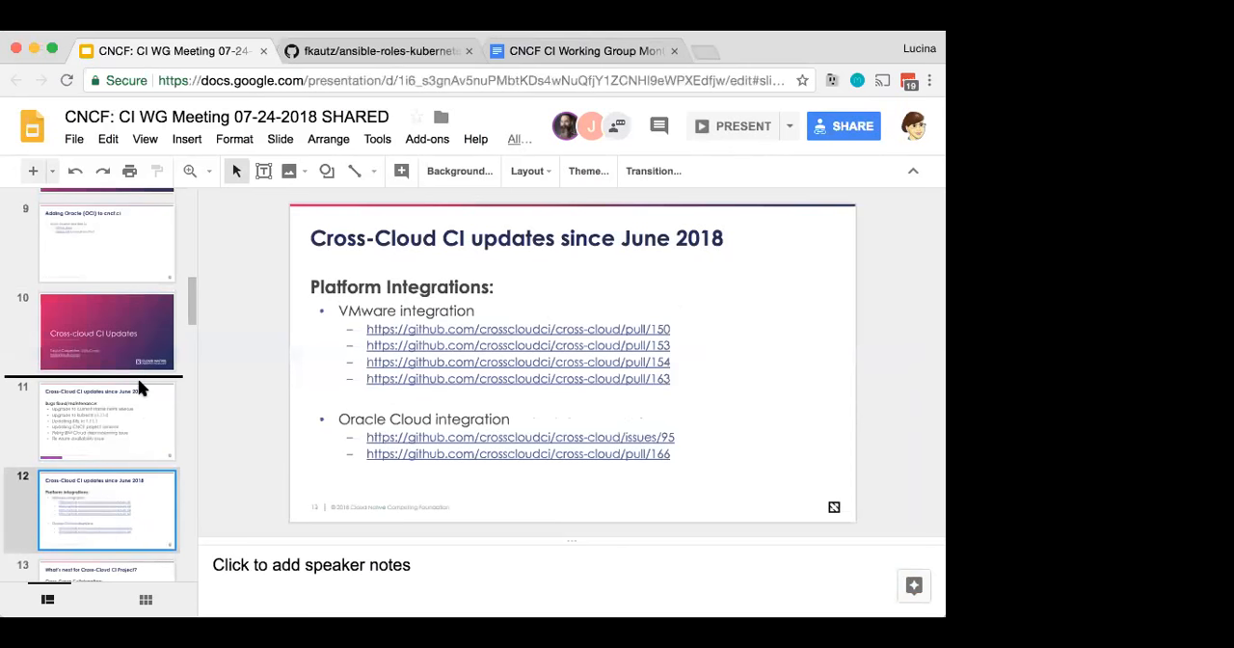
pyautogui.click(106, 422)
pyautogui.write('v')
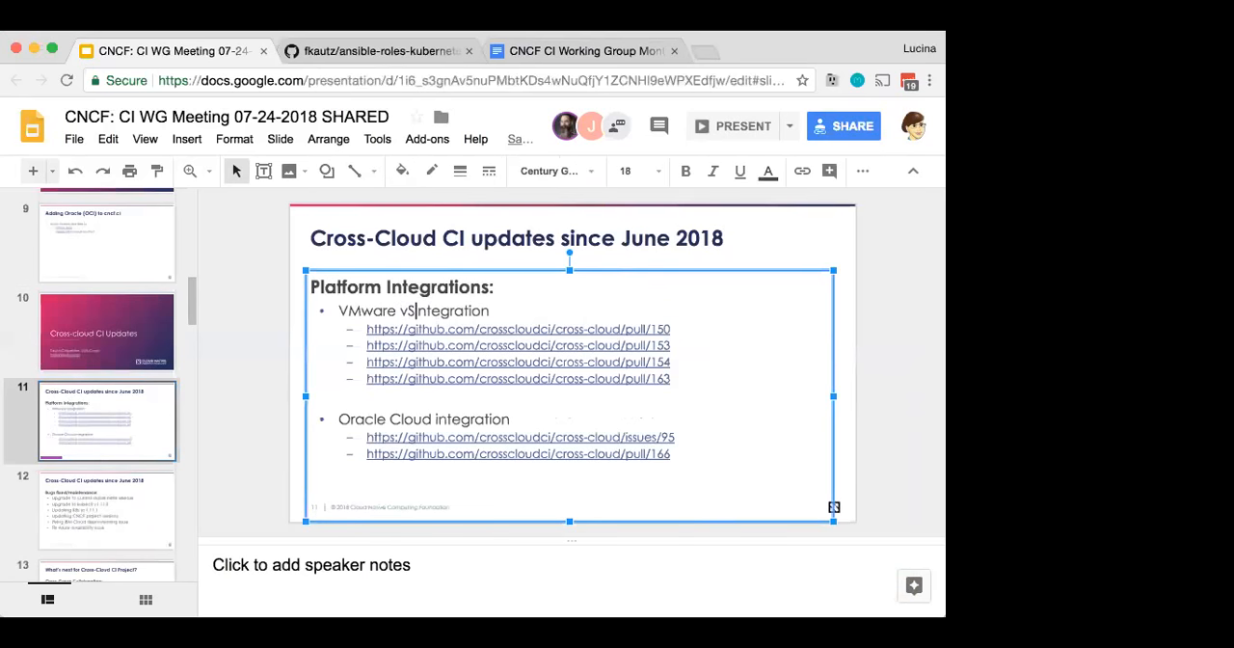
# Step: Add 'vSphere' after 'VMware' in the Platform Integrations slide's first bullet
pyautogui.write('Sphere i')
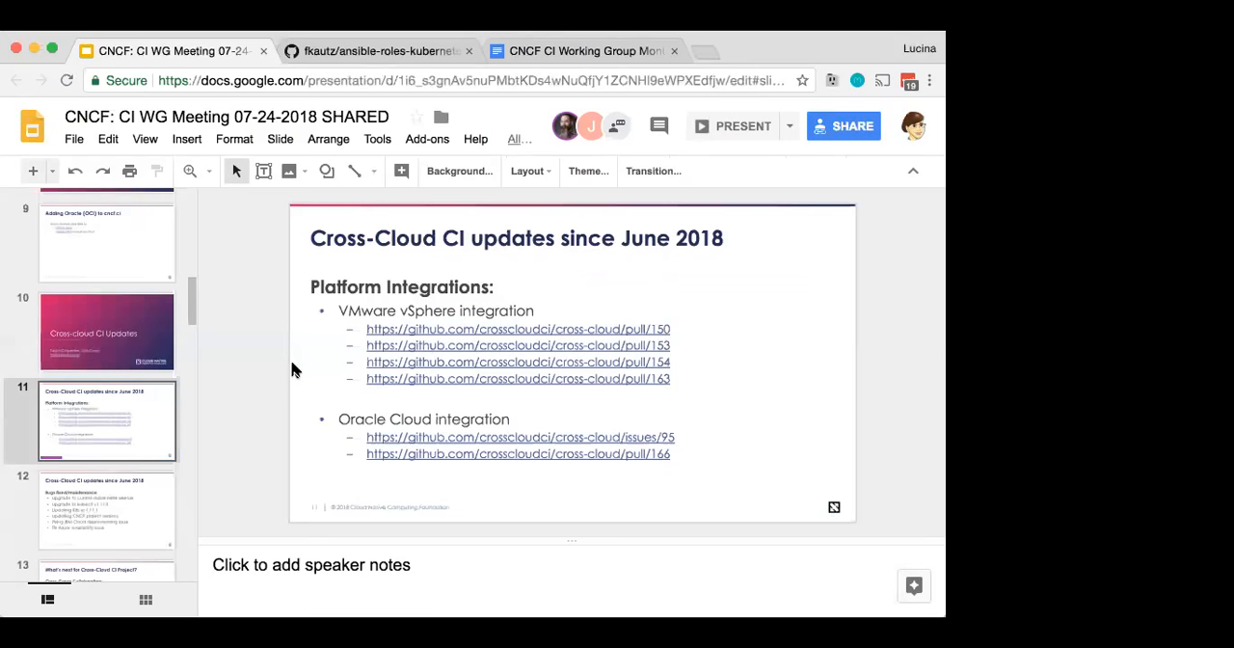
pyautogui.moveTo(23, 81)
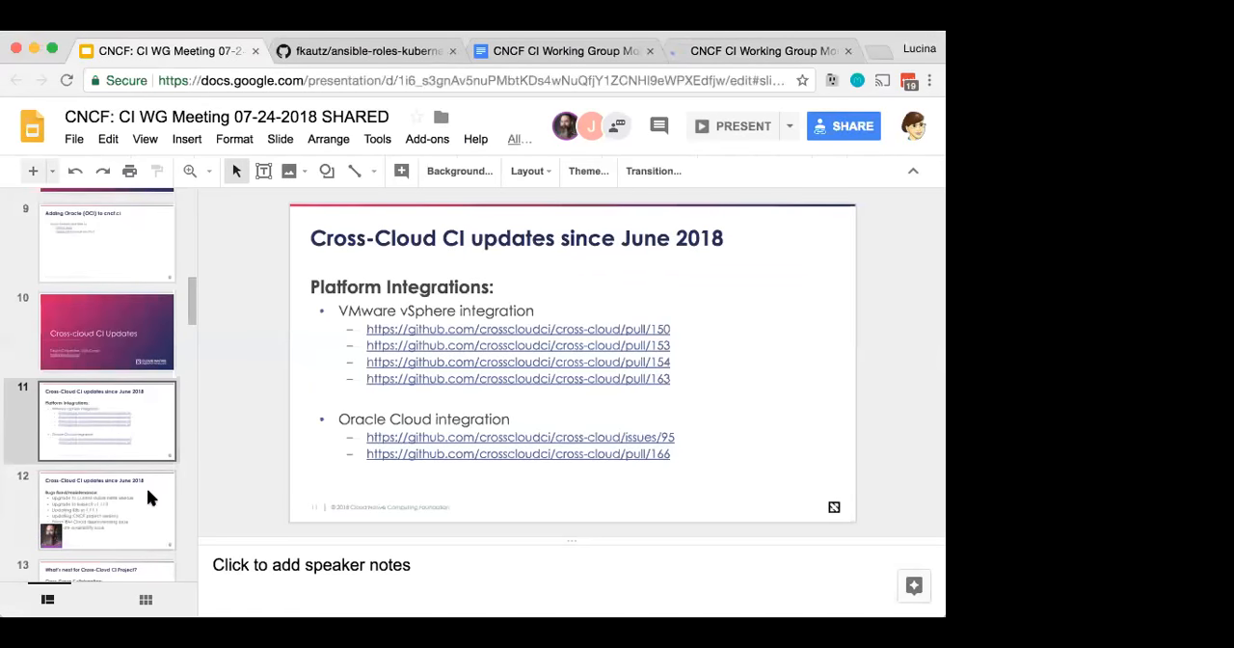
# Step: Open slide 12, the Cross-Cloud CI Bugs fixed/maintenance slide
pyautogui.click(106, 511)
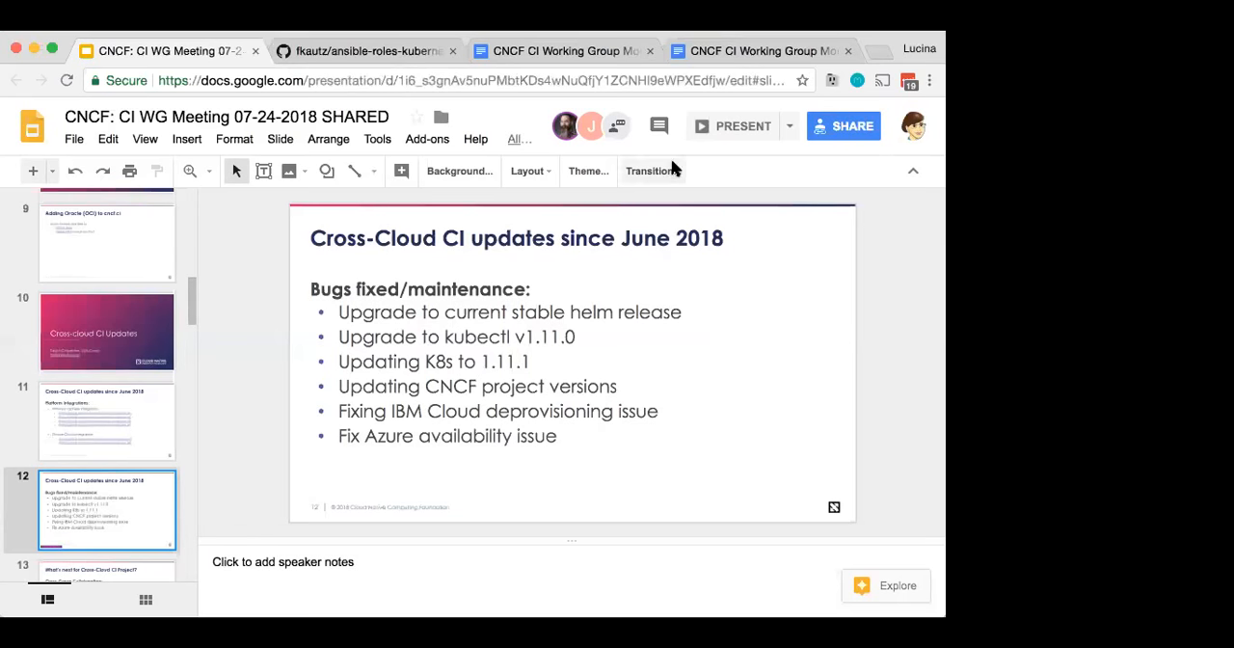
pyautogui.moveTo(564, 50)
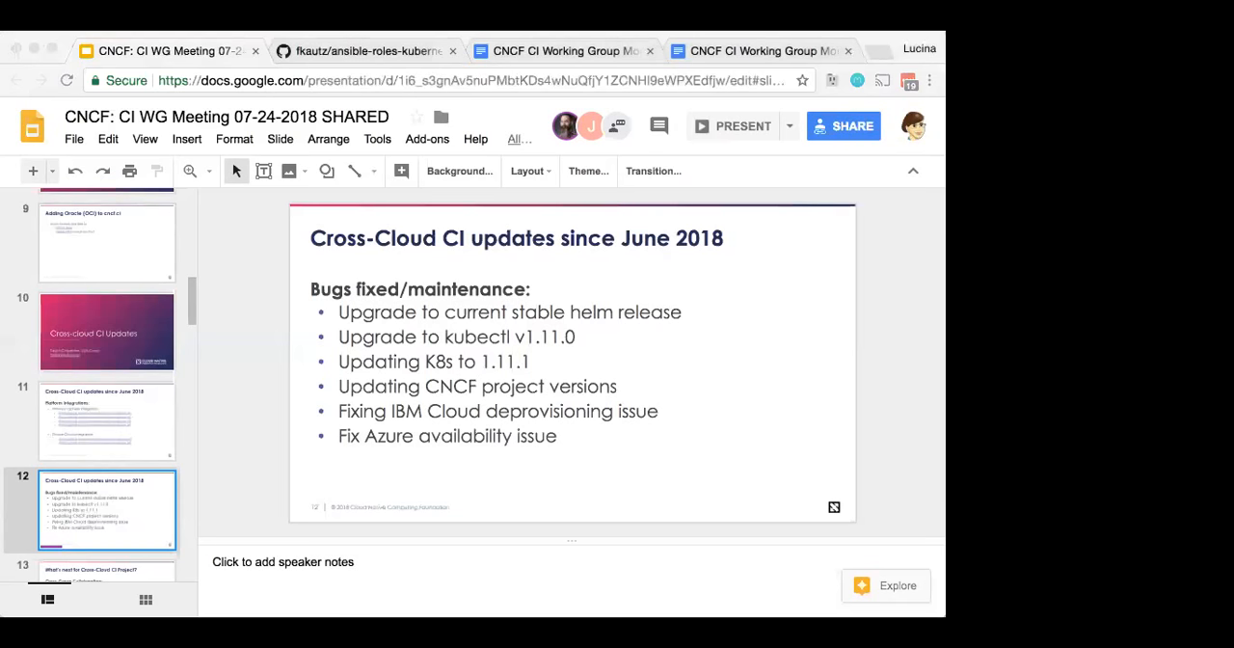
pyautogui.moveTo(12, 318)
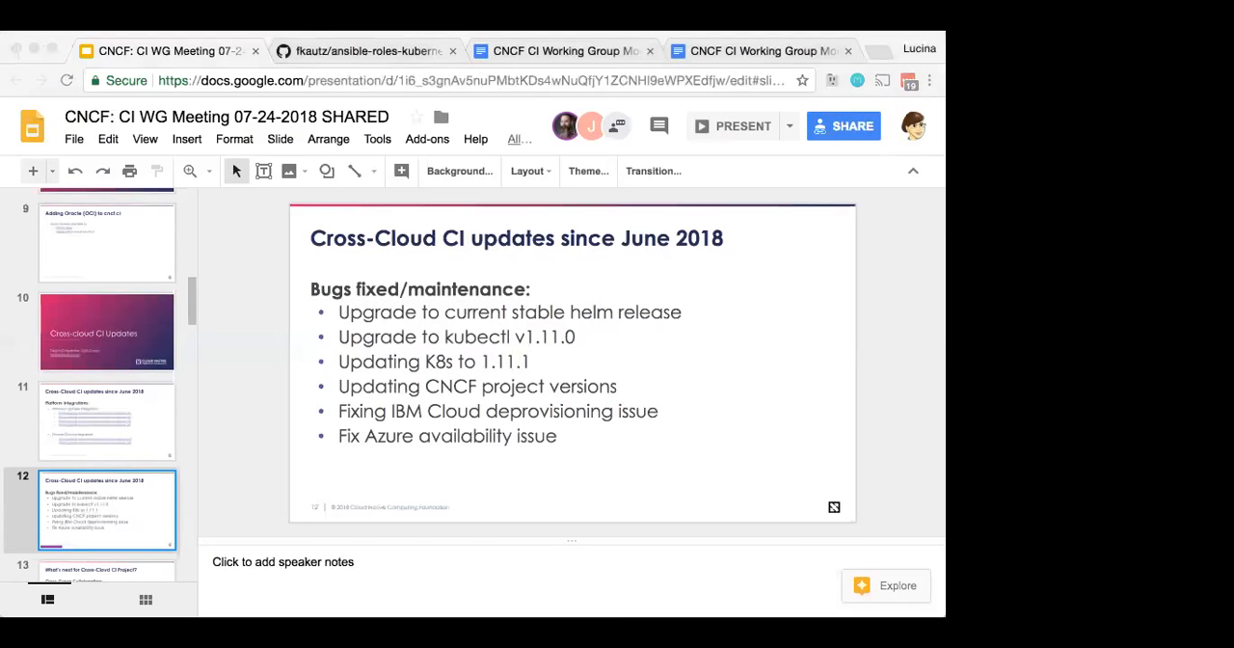
pyautogui.moveTo(28, 401)
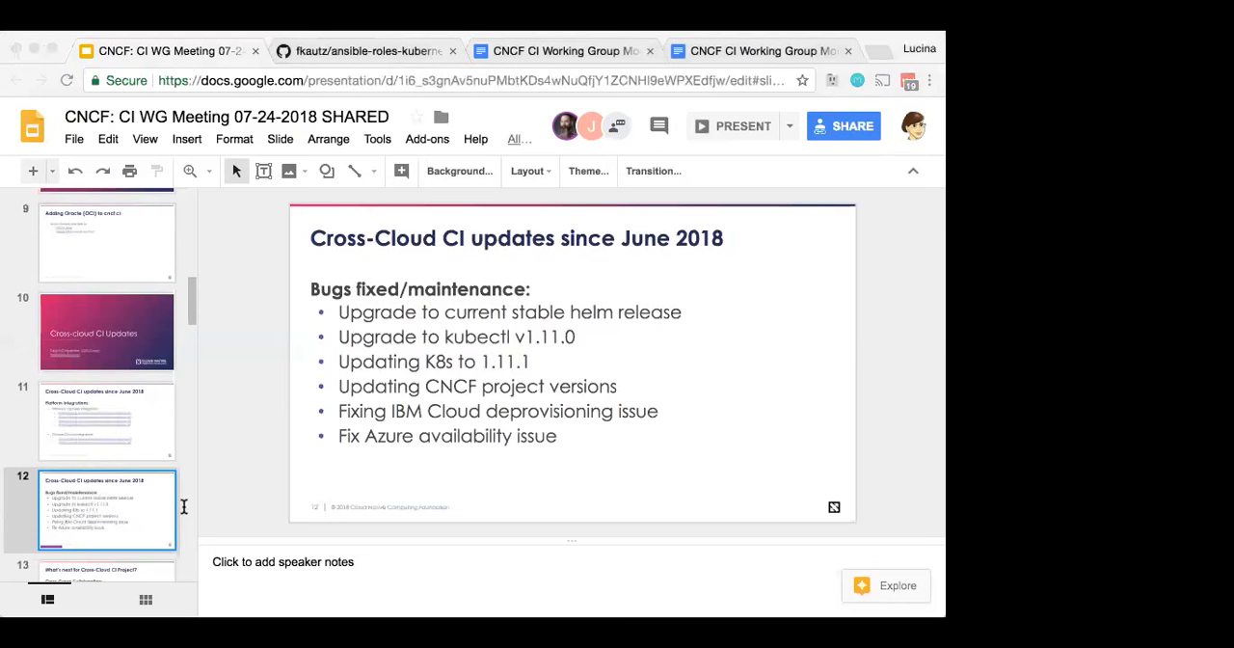
pyautogui.moveTo(190, 512)
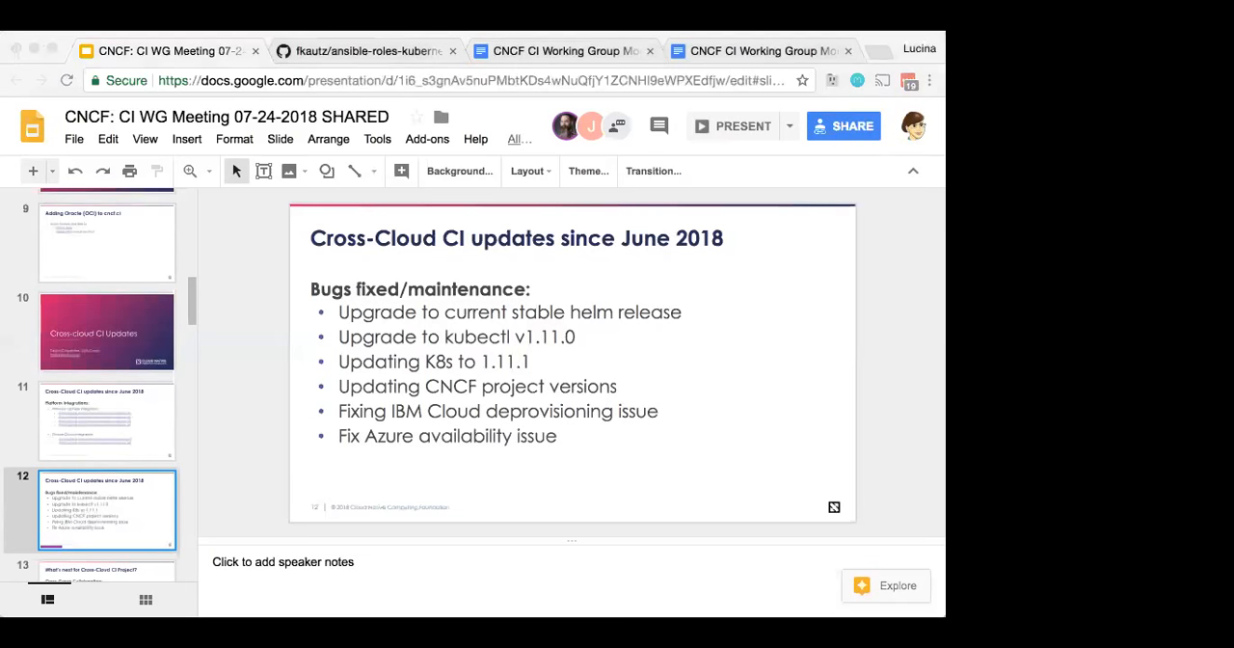
pyautogui.moveTo(164, 521)
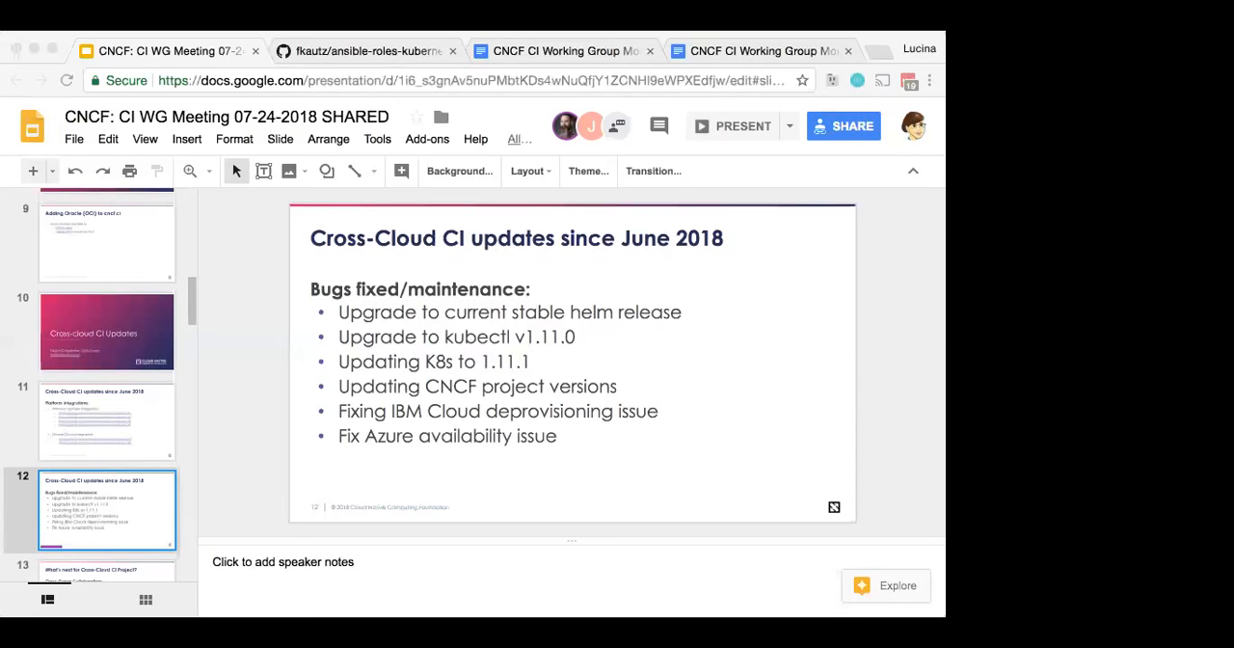
pyautogui.moveTo(338, 515)
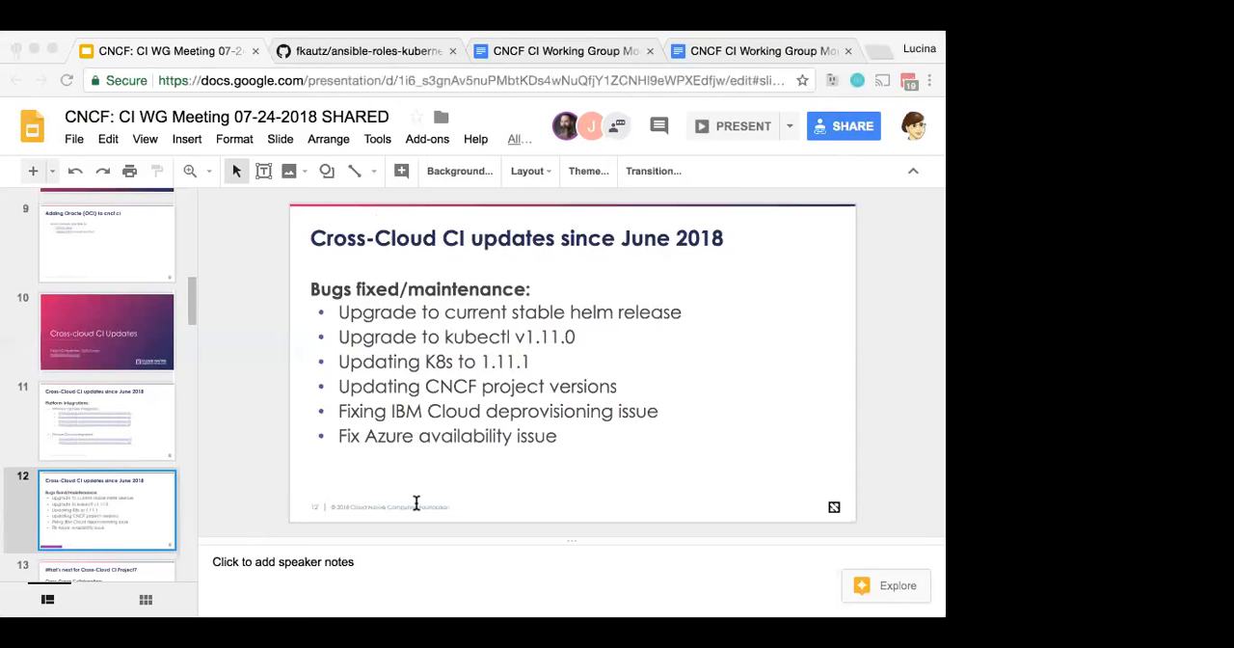
pyautogui.moveTo(442, 432)
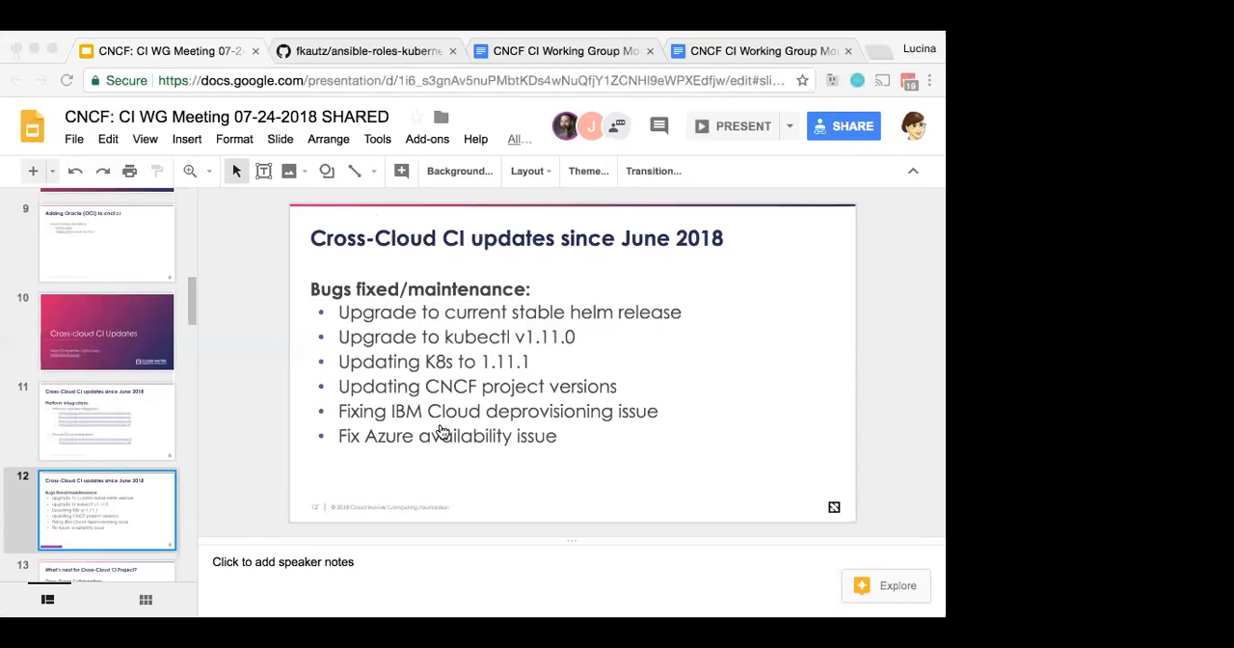
pyautogui.moveTo(379, 199)
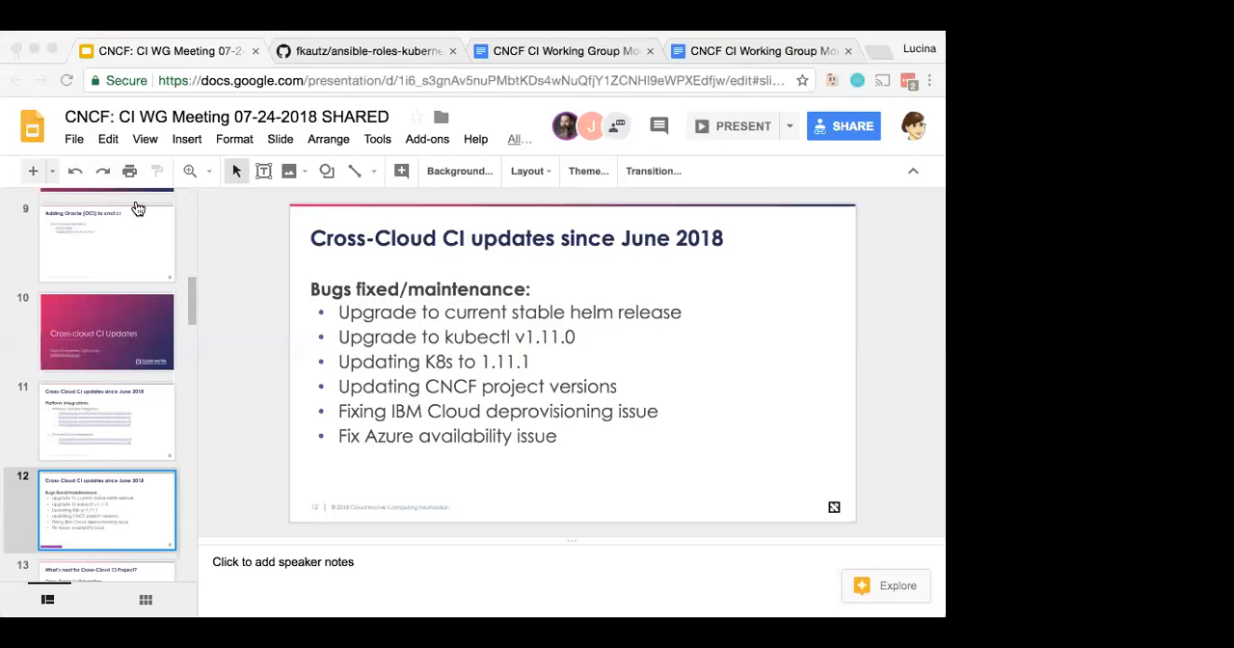
pyautogui.moveTo(217, 395)
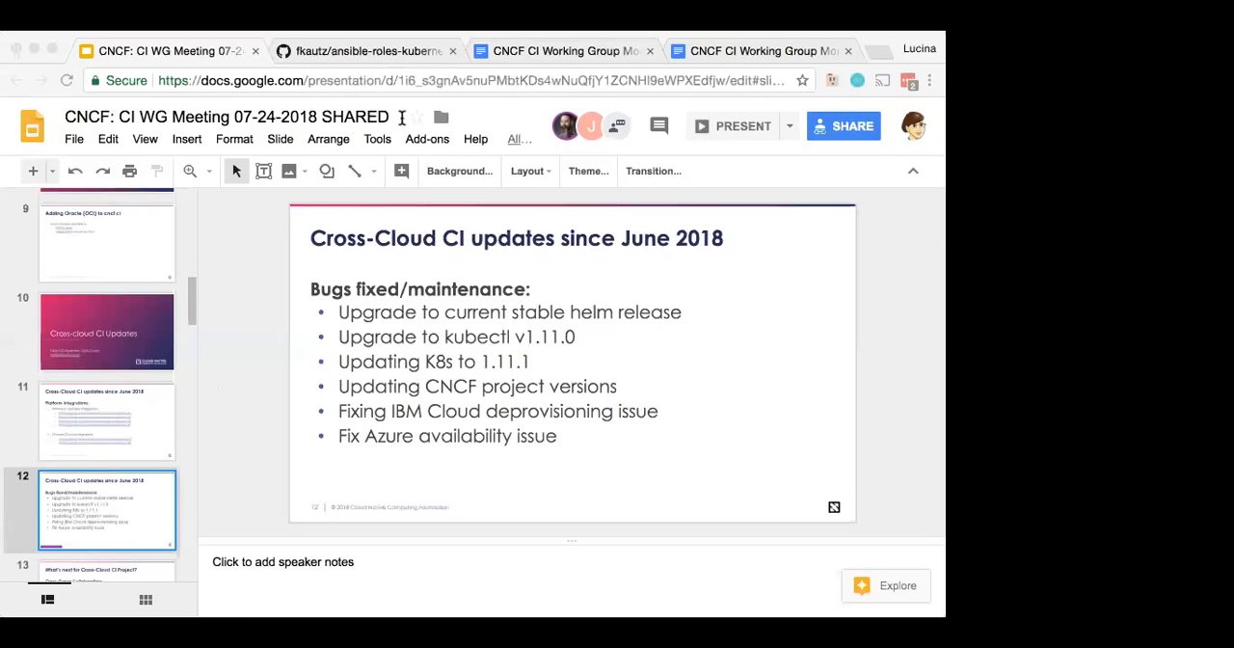
# Step: Open slide 13, 'What's next for Cross-Cloud CI Project?'
pyautogui.click(433, 80)
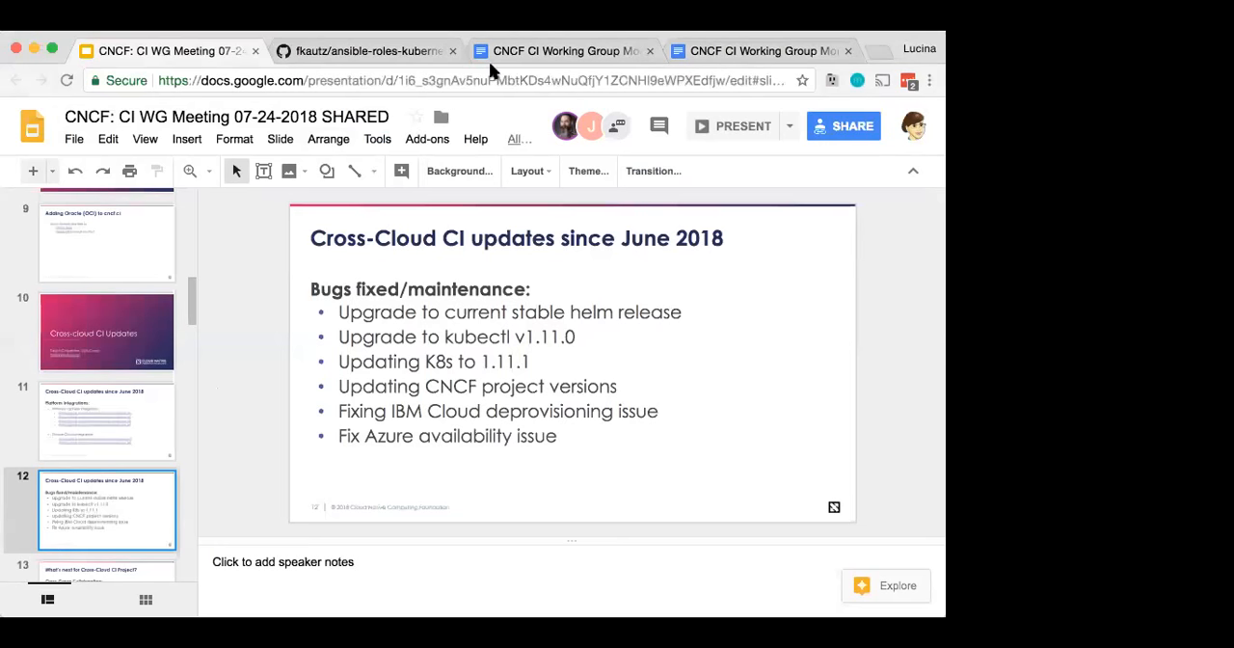
pyautogui.moveTo(592, 41)
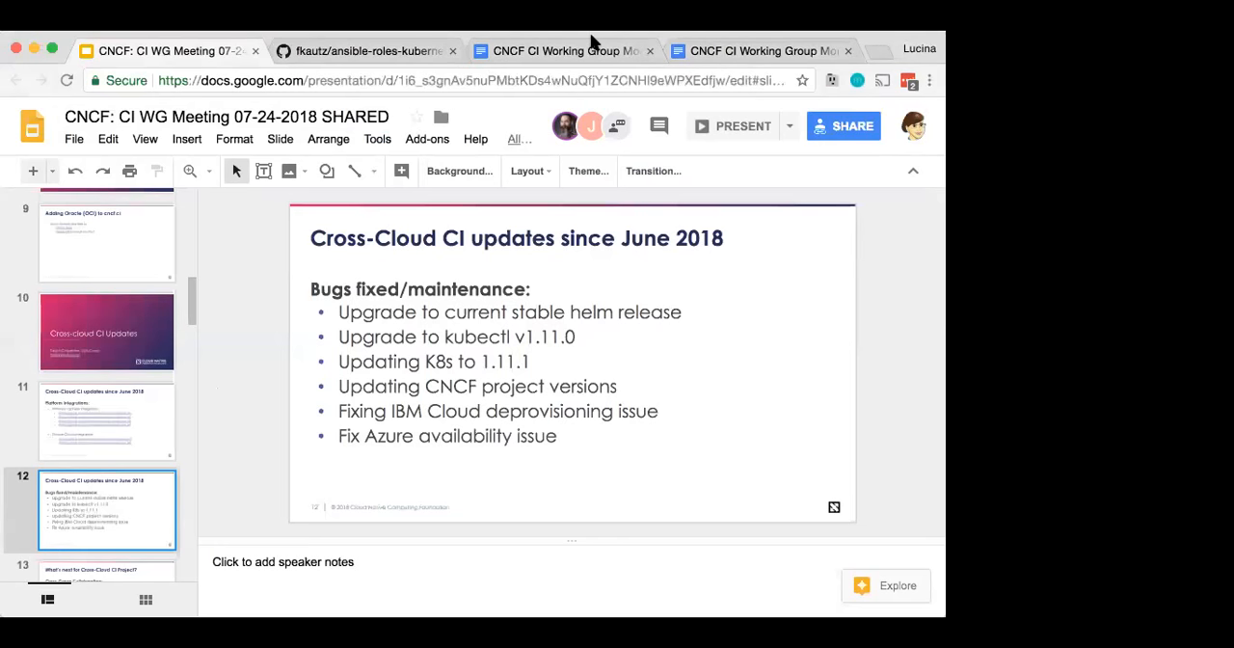
pyautogui.moveTo(333, 412)
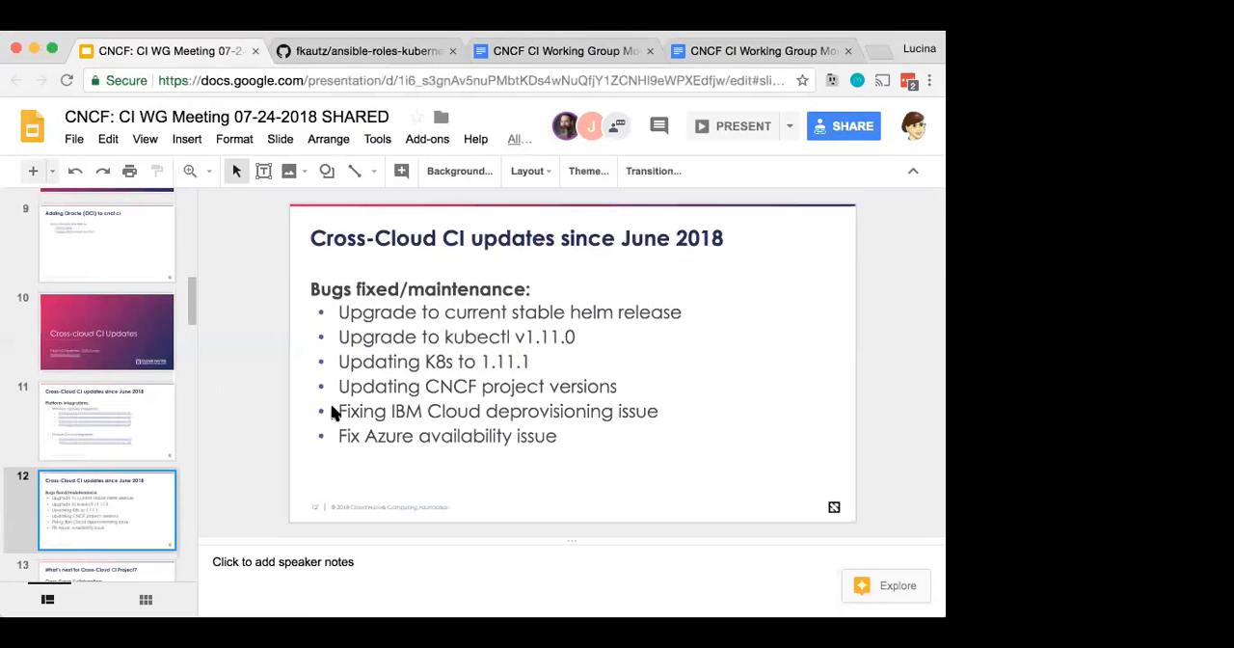
pyautogui.moveTo(736, 396)
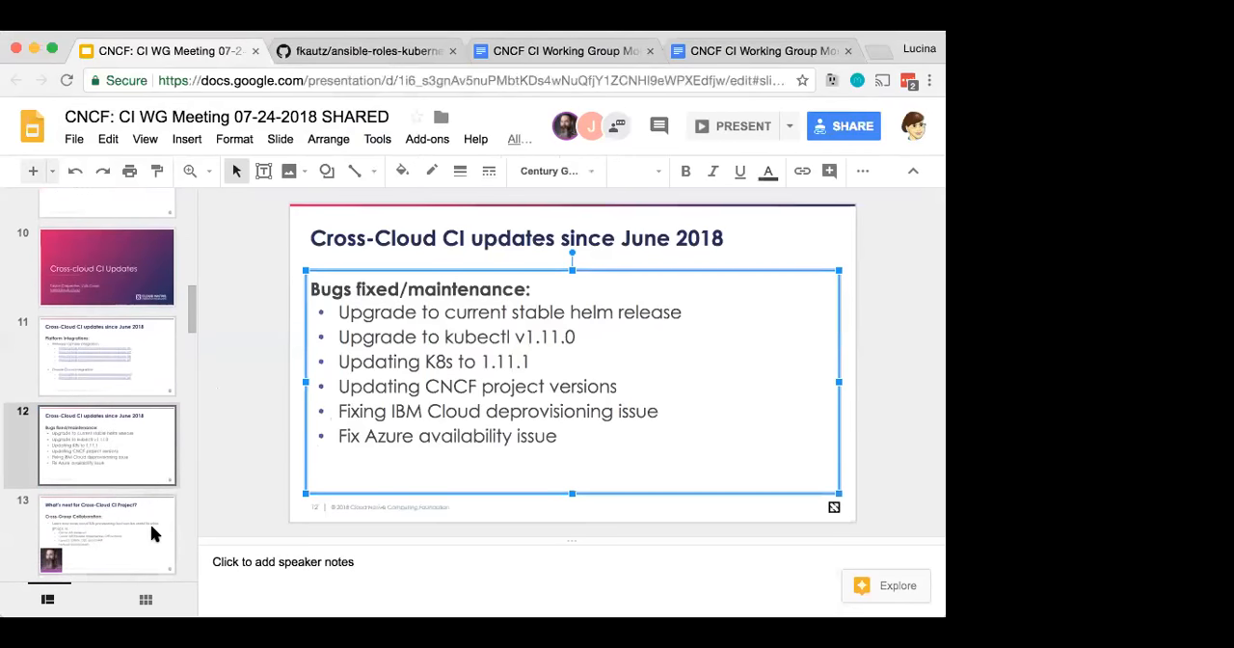
pyautogui.click(106, 517)
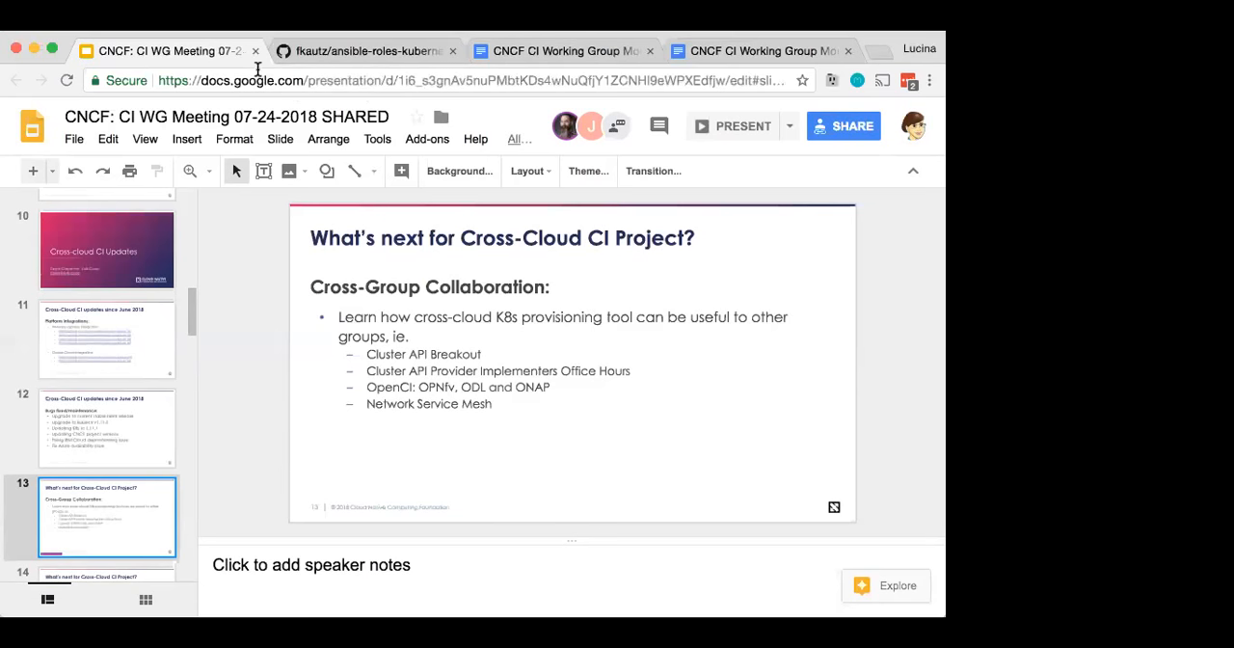
pyautogui.moveTo(258, 75)
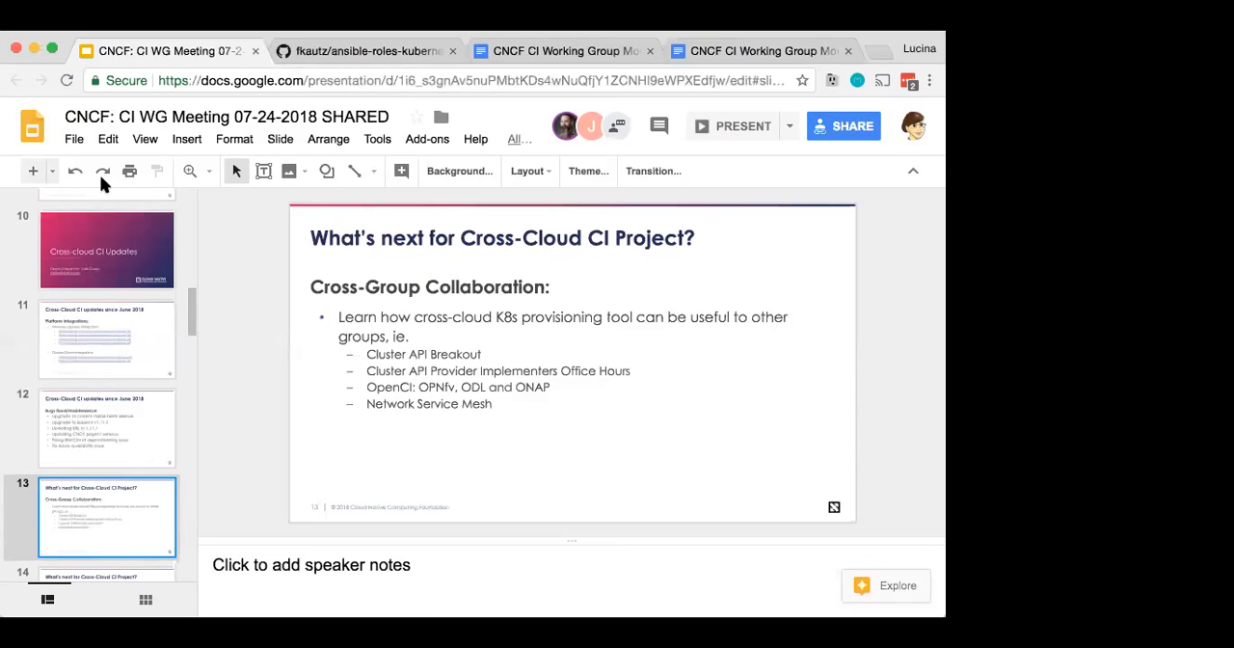
pyautogui.scroll(-3)
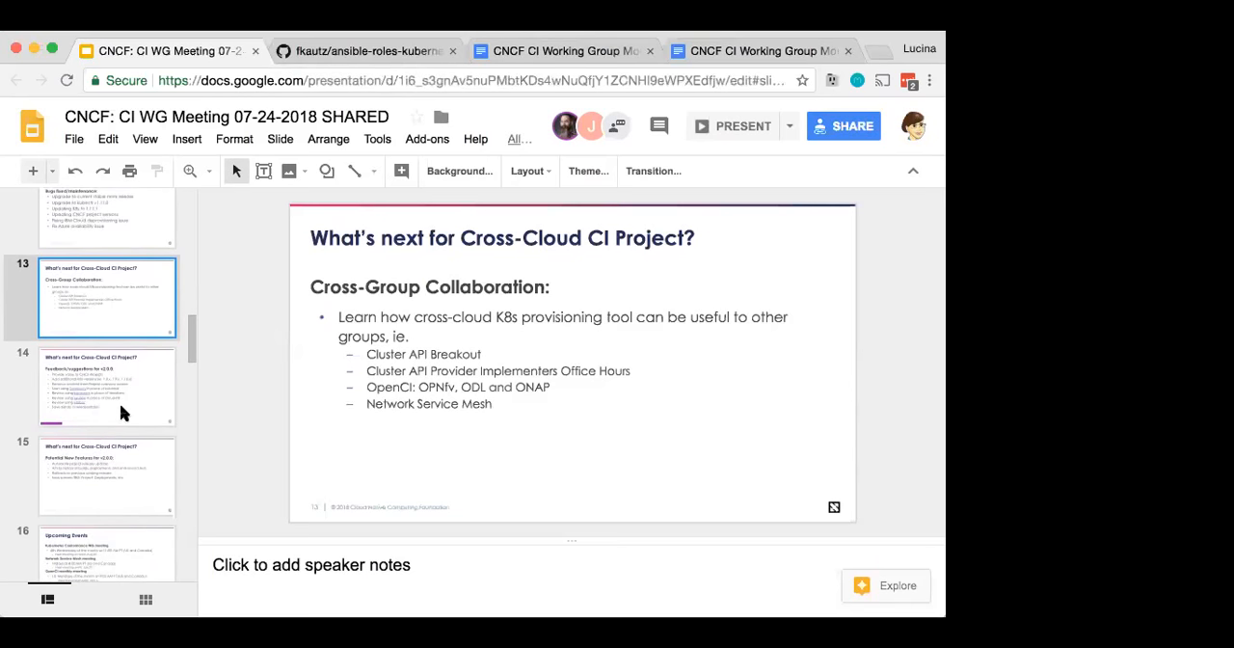
# Step: Review the v2.0.0 feedback/suggestions text, then open 'Potential New Features for v2.0.0'
pyautogui.click(106, 386)
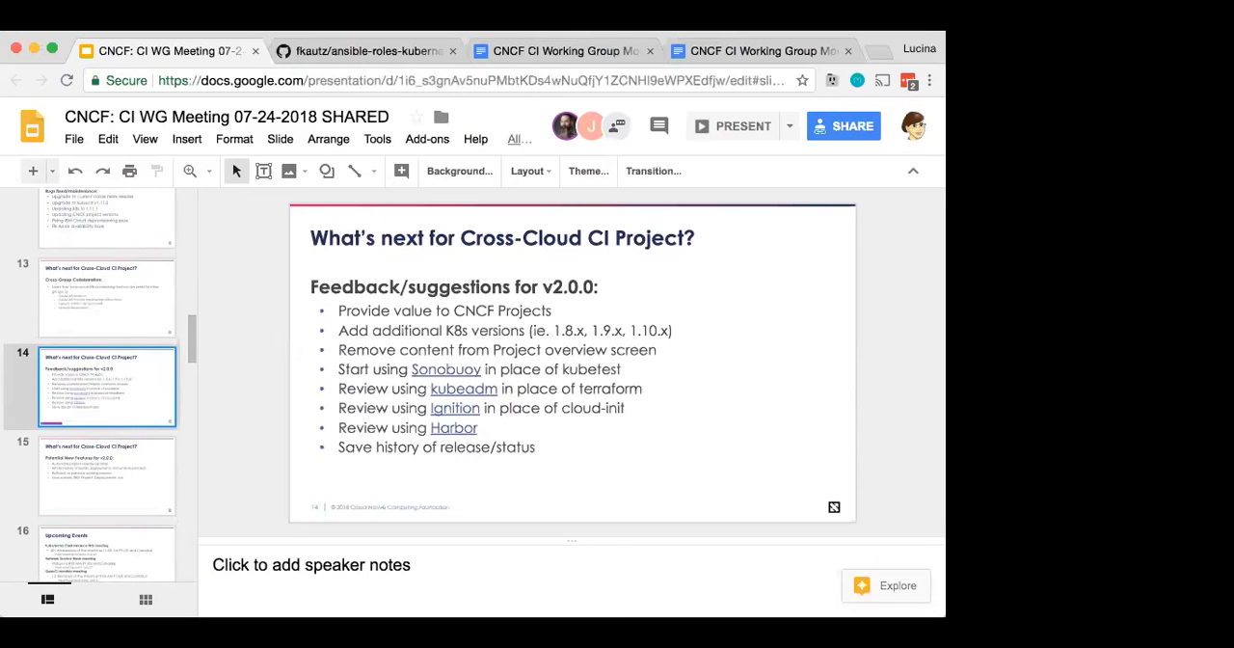
pyautogui.moveTo(392, 253)
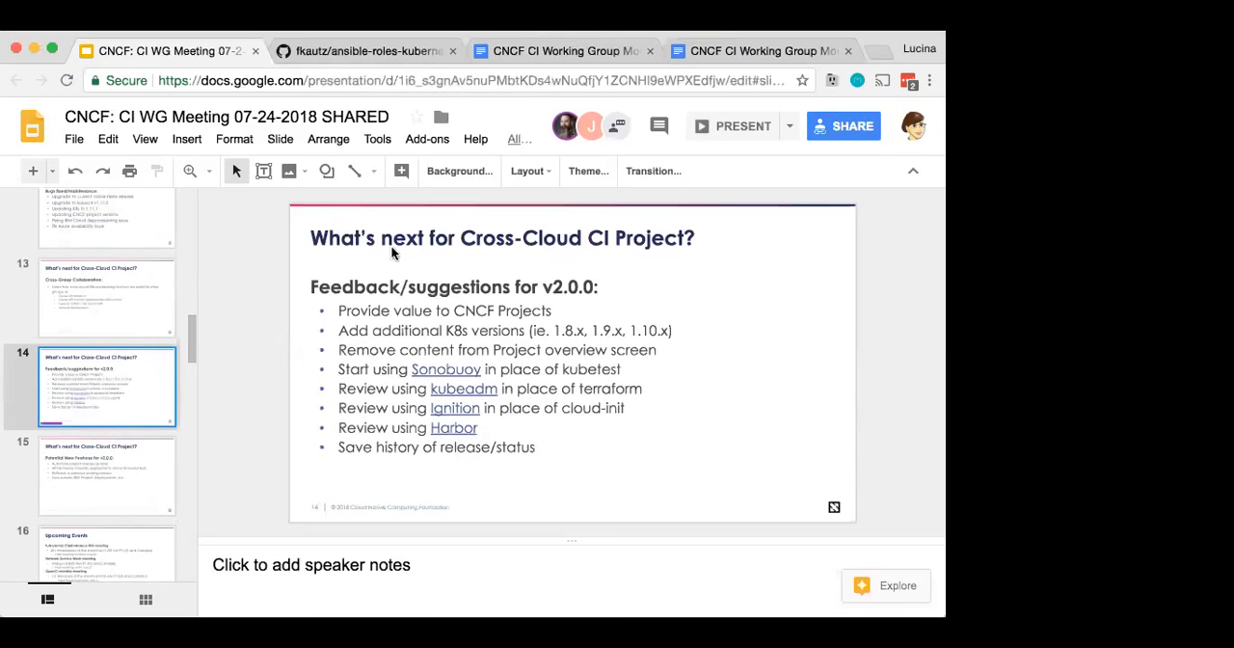
pyautogui.moveTo(393, 258)
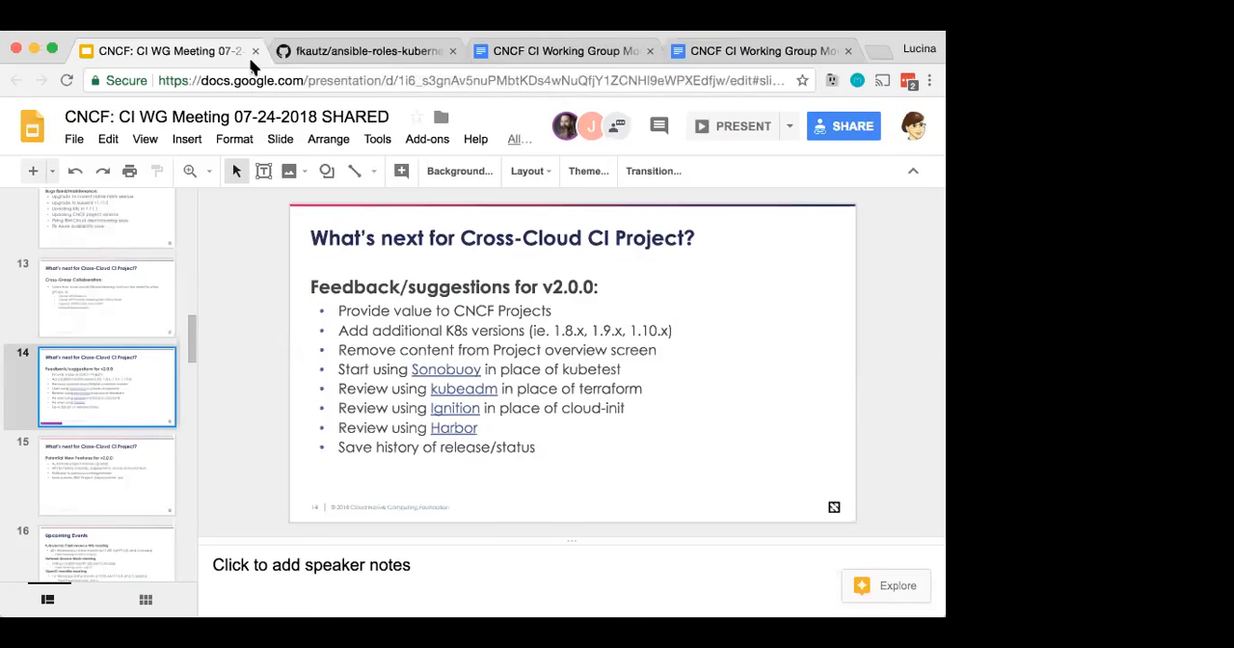
pyautogui.moveTo(557, 50)
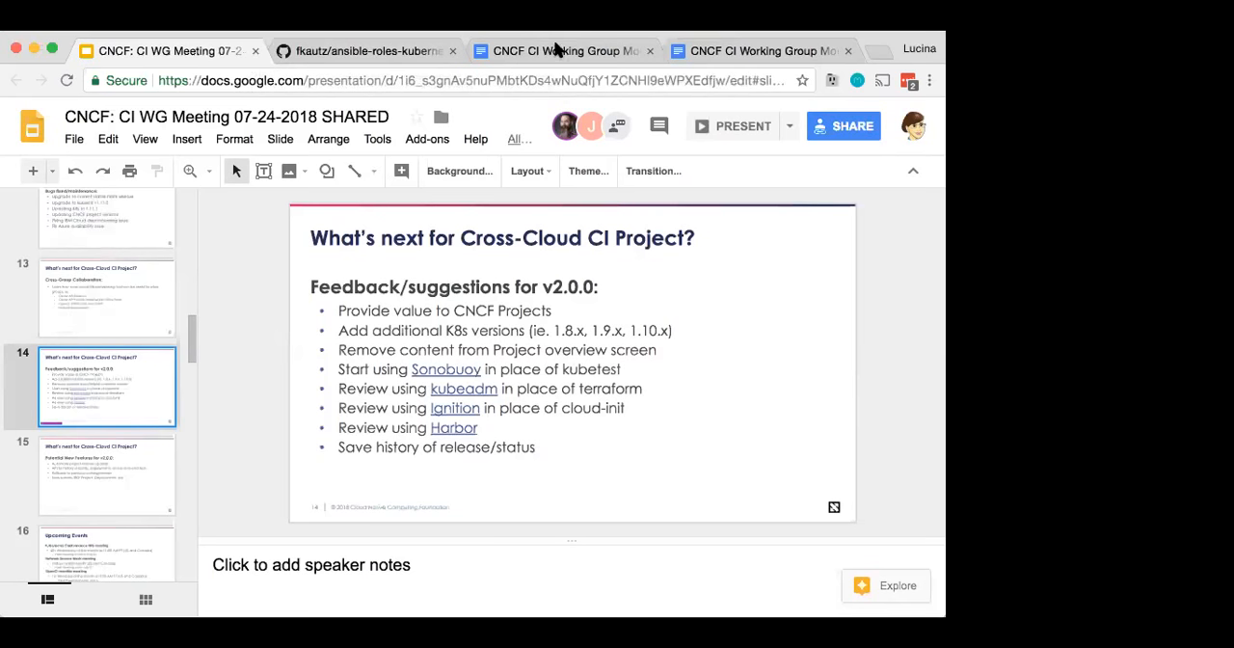
pyautogui.moveTo(289, 415)
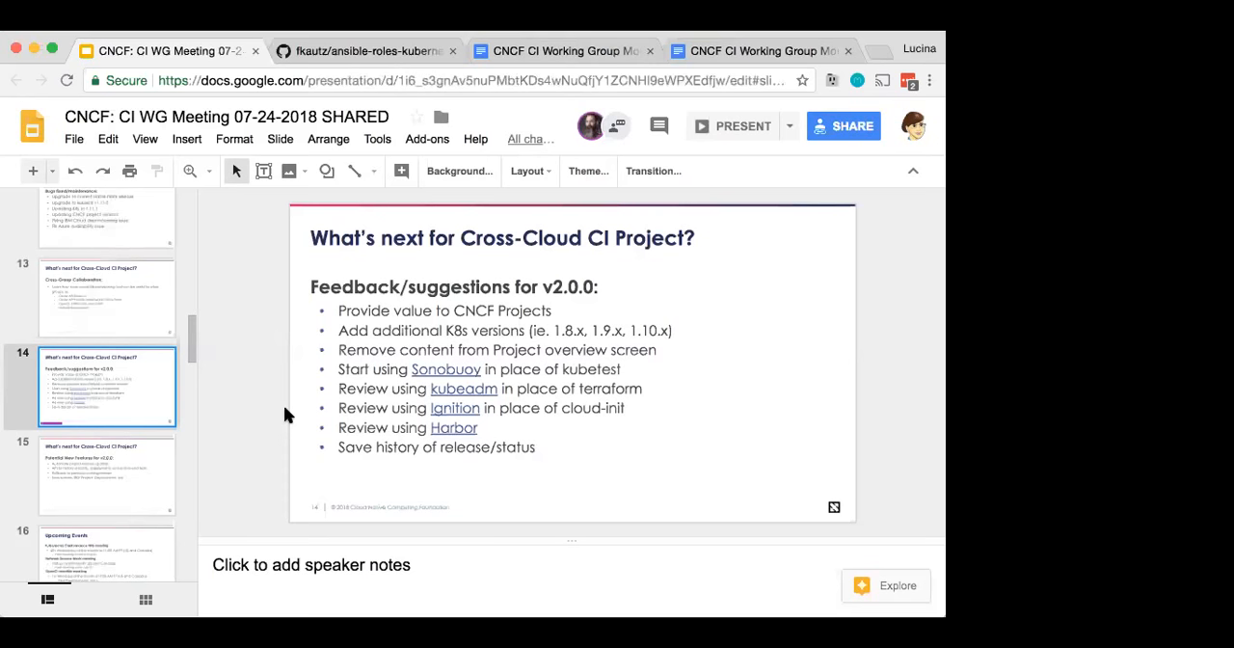
pyautogui.click(568, 386)
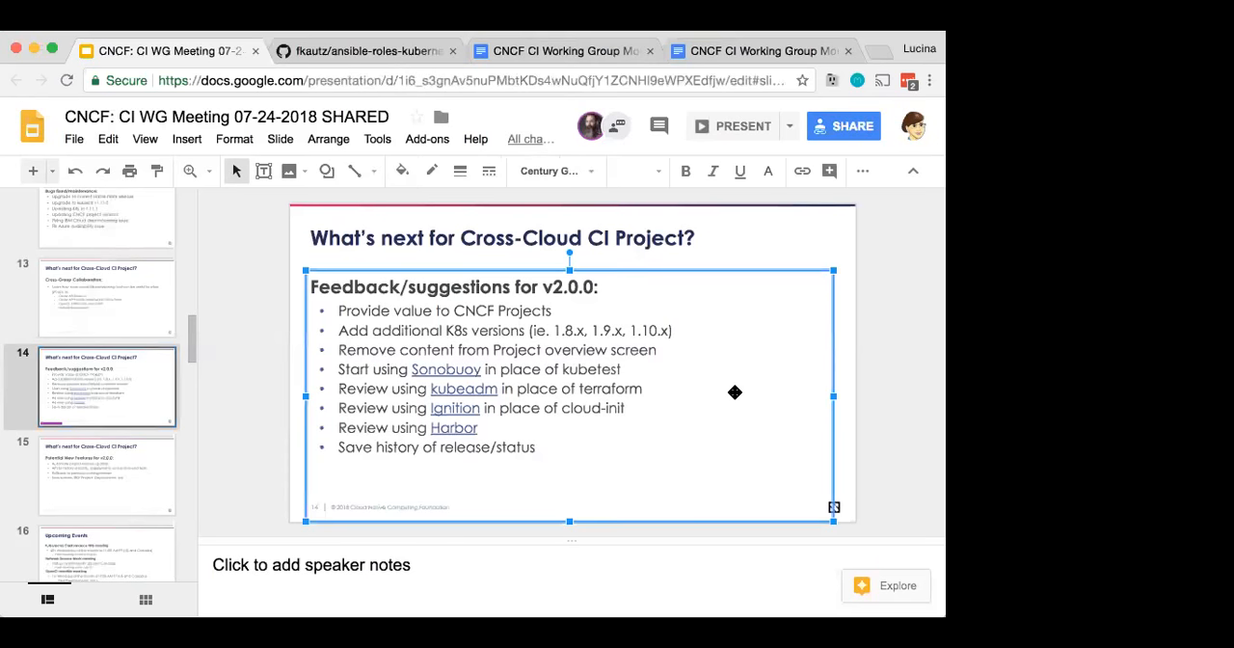
pyautogui.moveTo(736, 397)
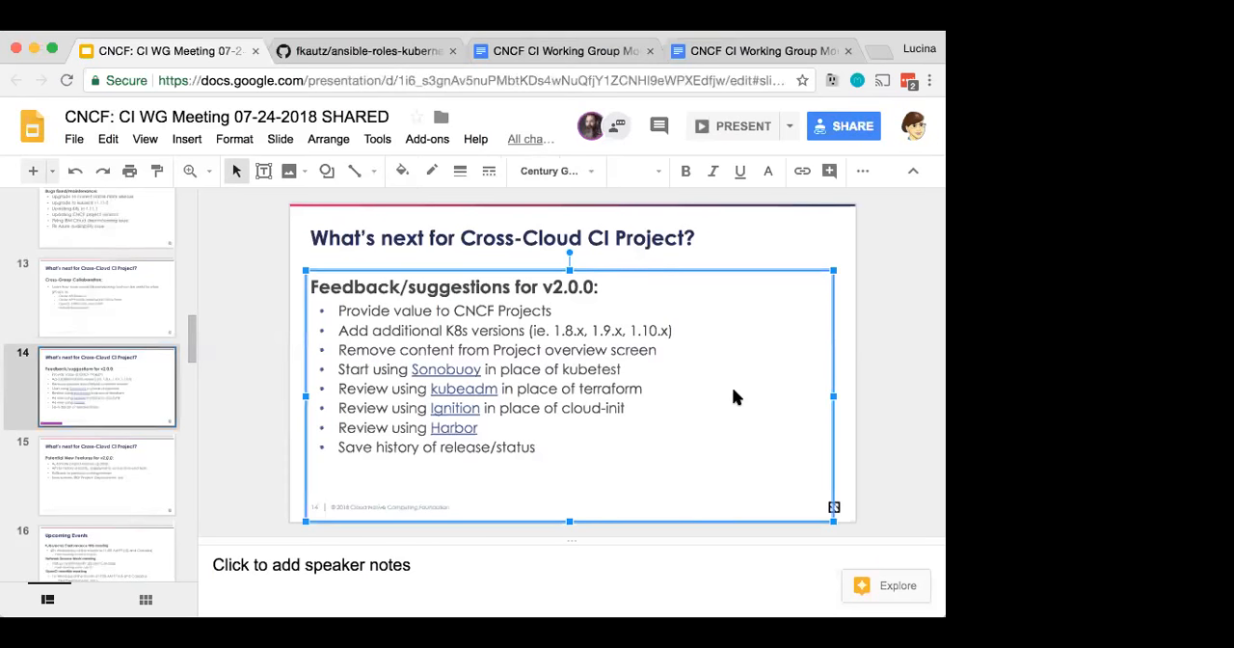
pyautogui.moveTo(595, 406)
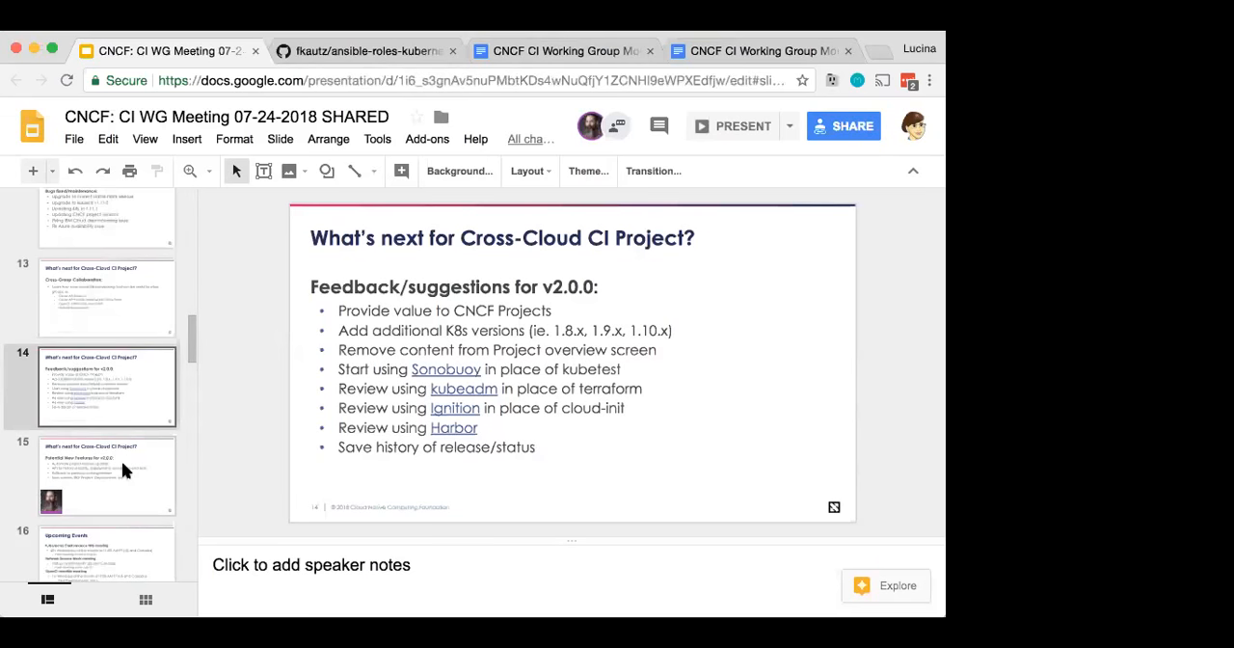
pyautogui.click(106, 475)
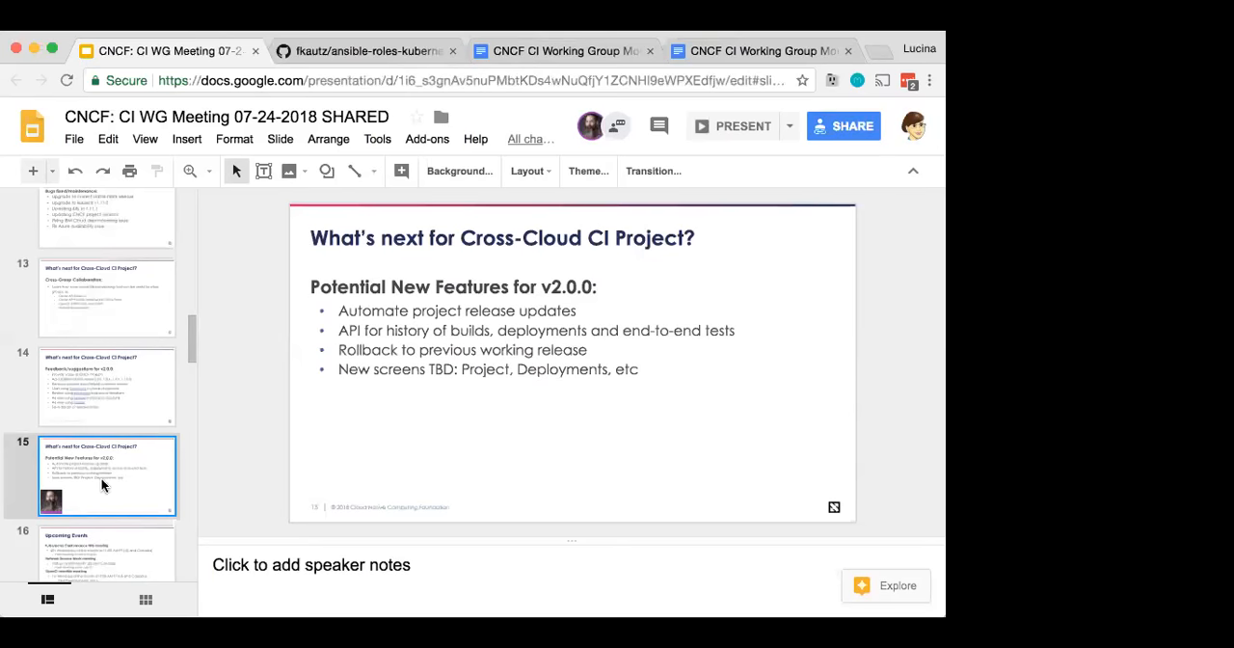
# Step: Open slide 16, 'Upcoming Events', listing the upcoming WG and community meetings
pyautogui.scroll(-3)
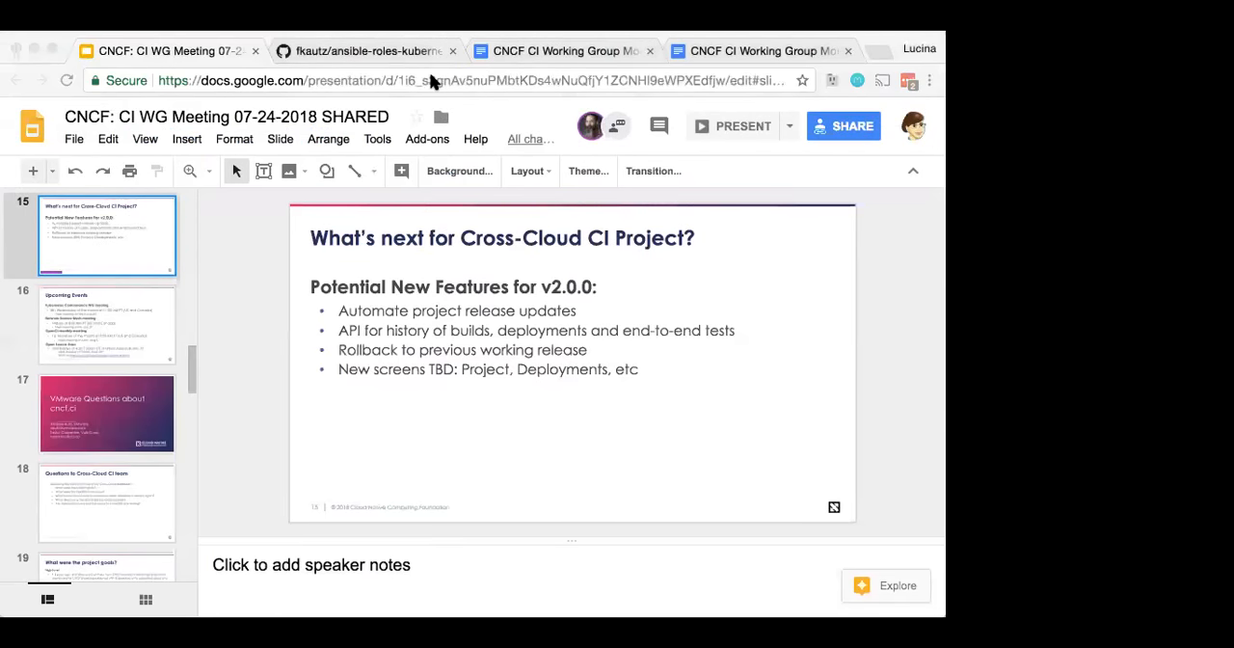
pyautogui.moveTo(402, 361)
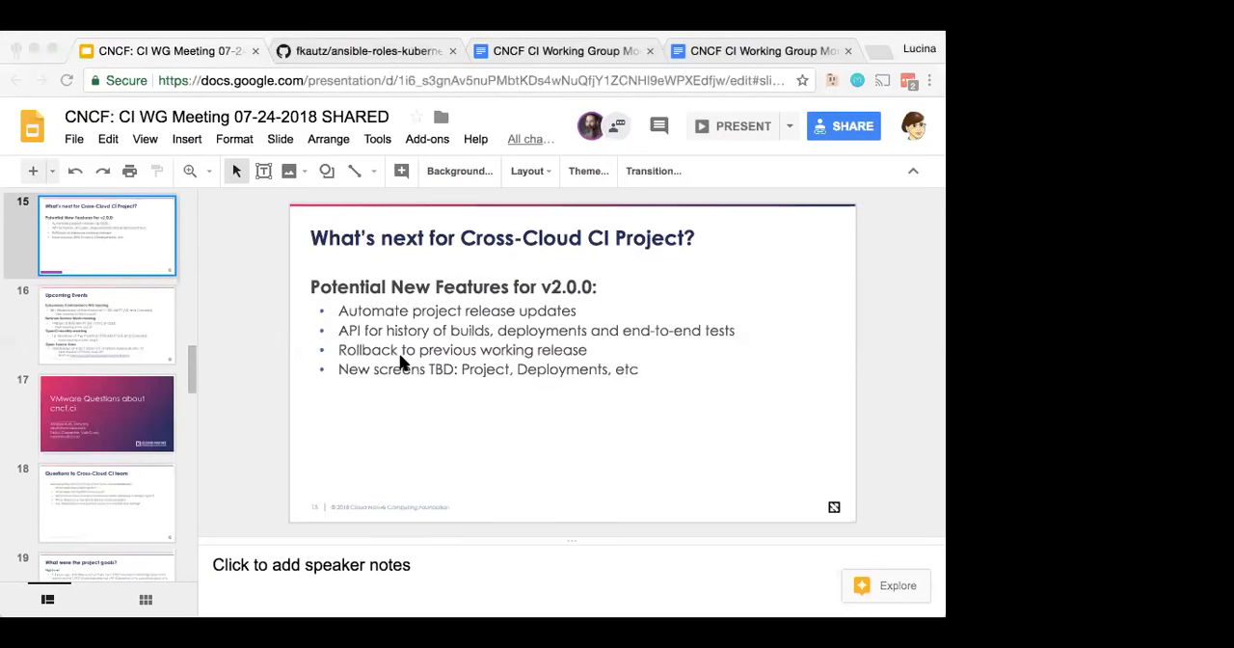
pyautogui.moveTo(23, 249)
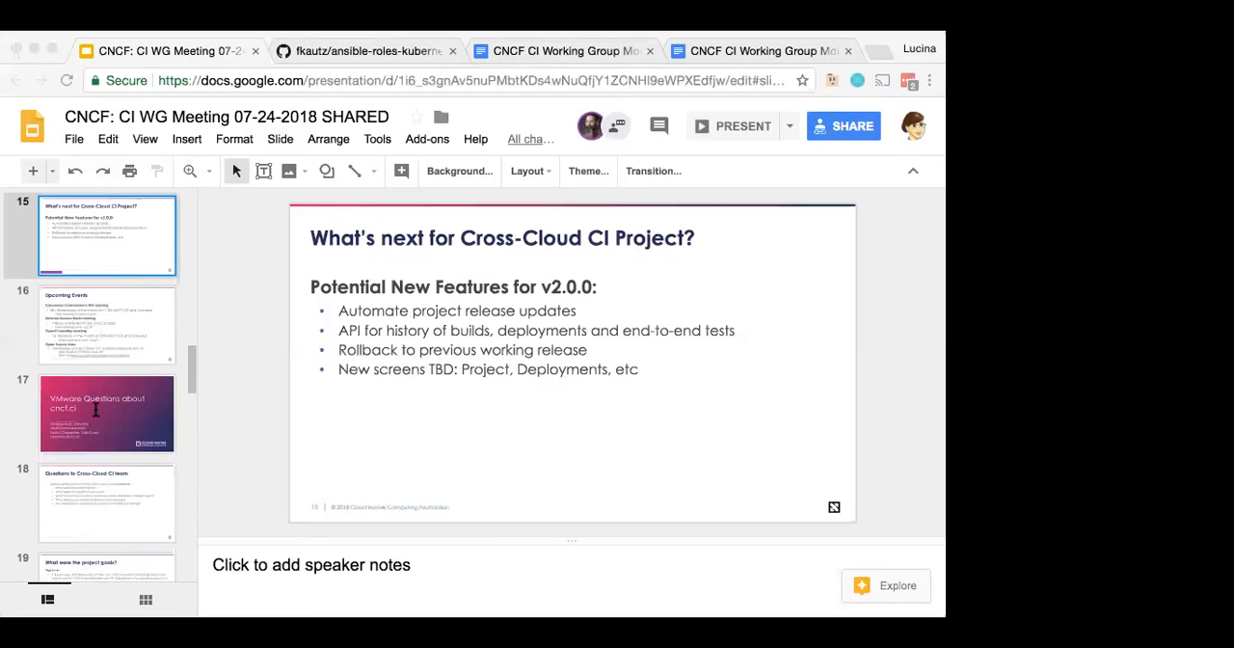
pyautogui.moveTo(713, 306)
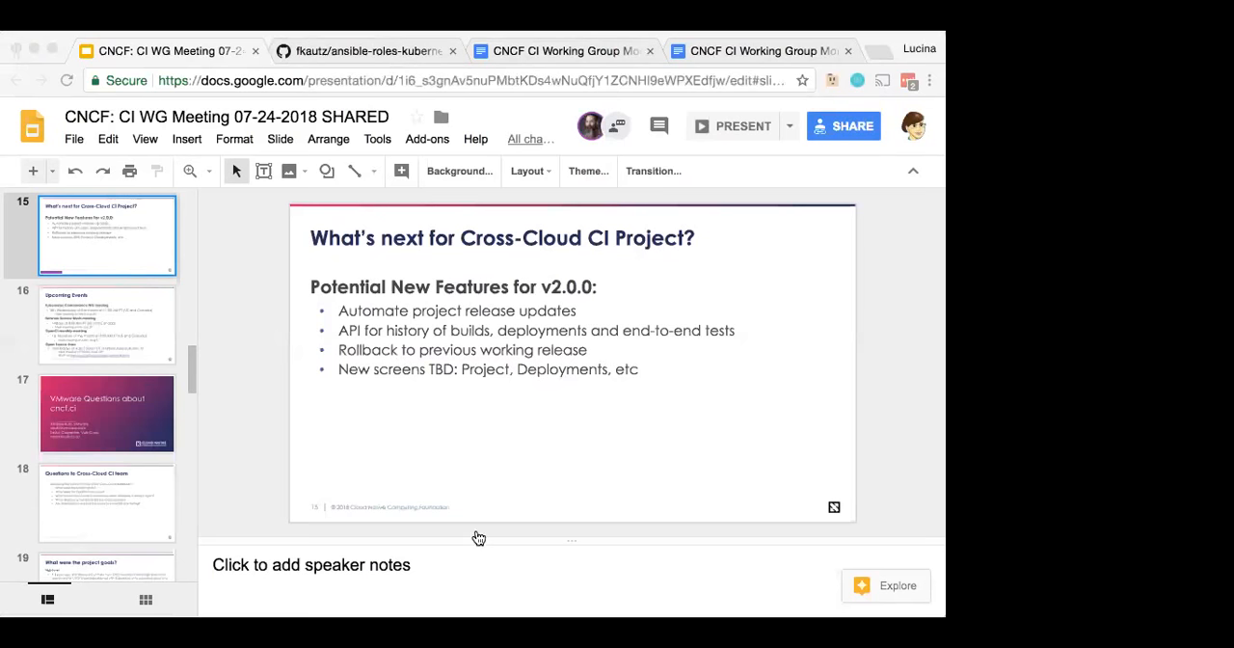
pyautogui.moveTo(476, 536)
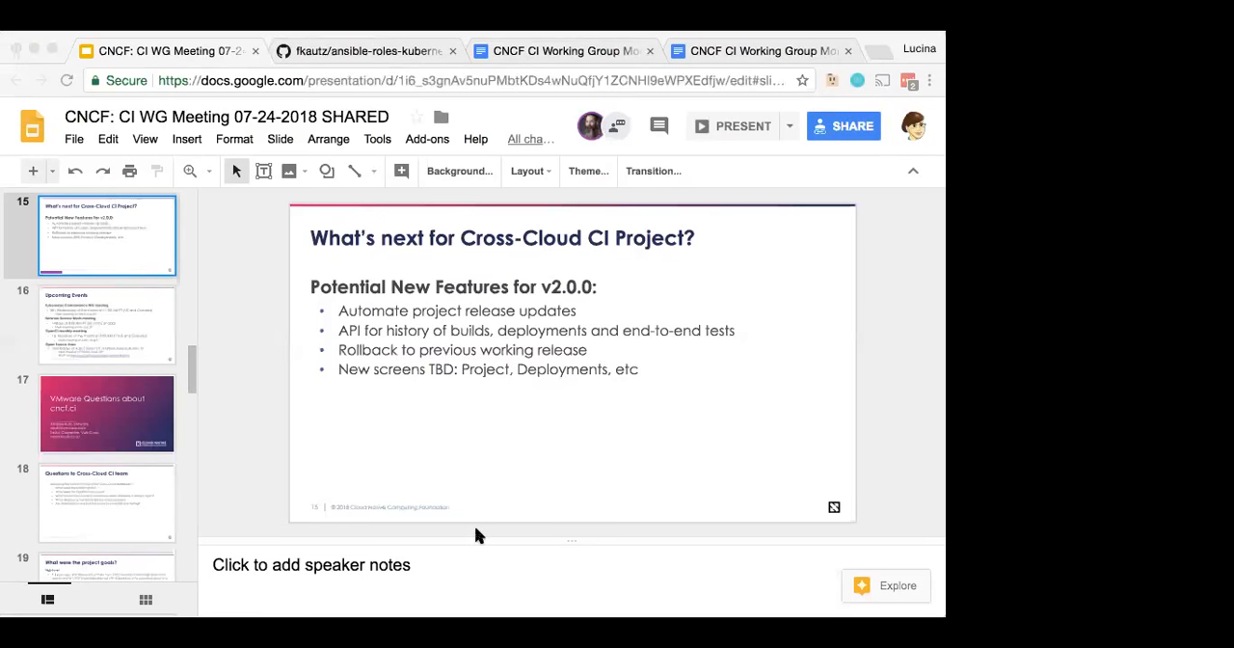
pyautogui.moveTo(684, 295)
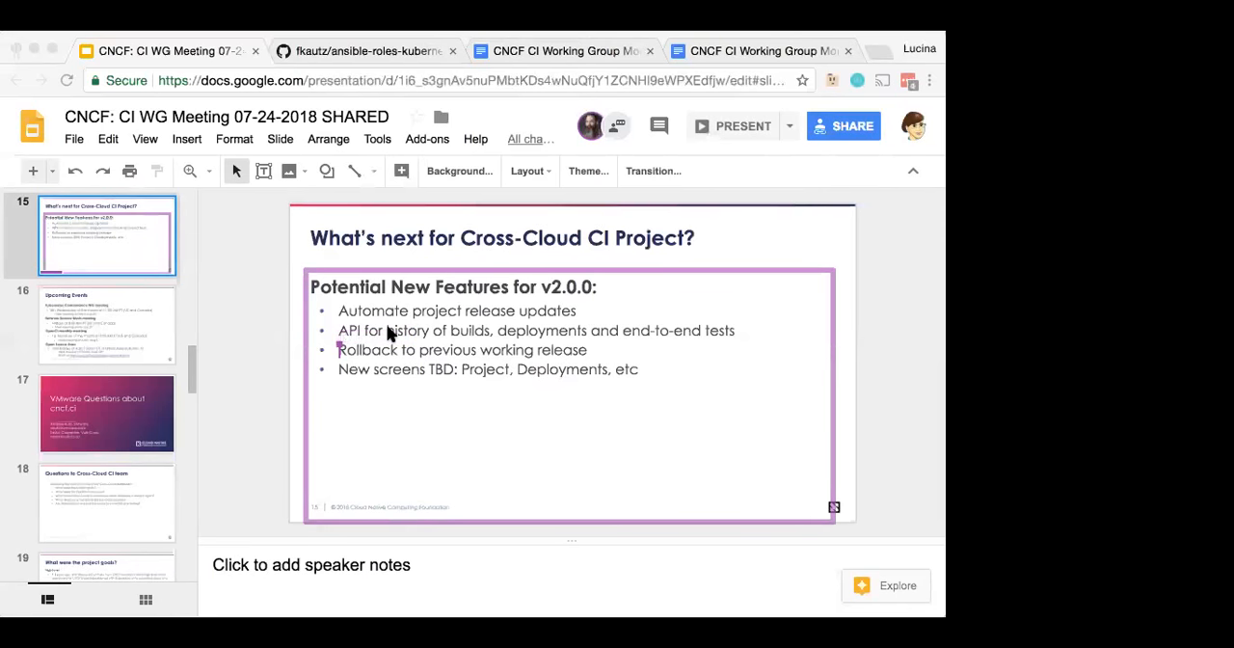
pyautogui.moveTo(311, 418)
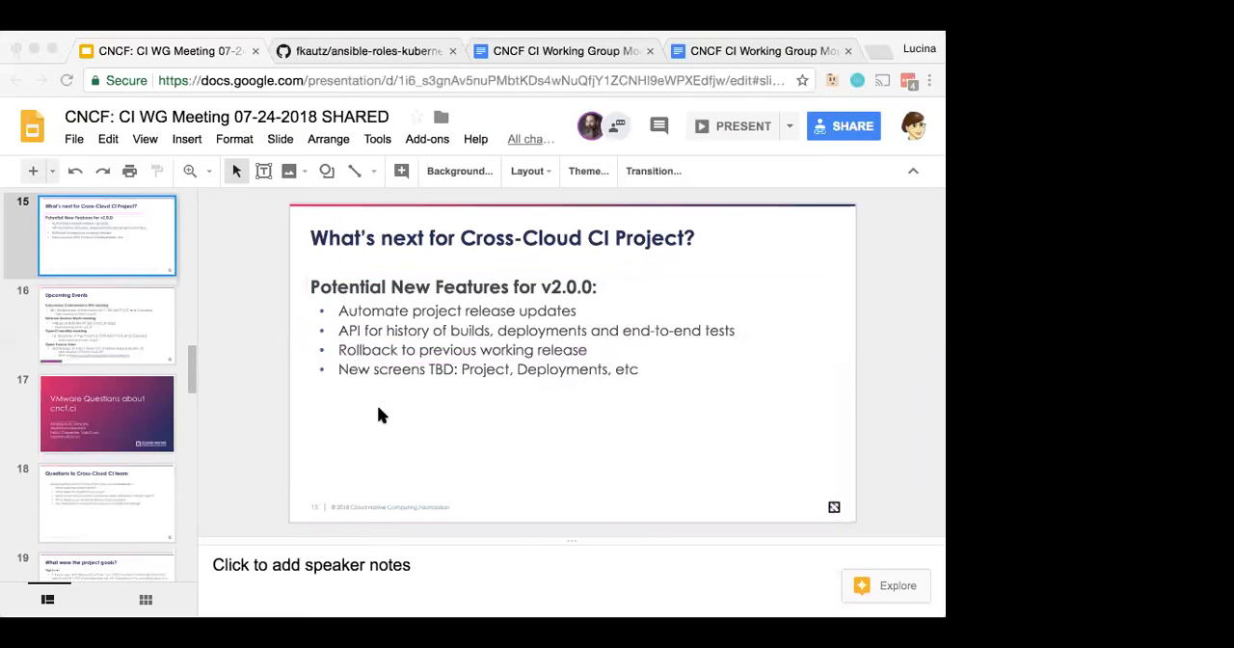
pyautogui.moveTo(599, 392)
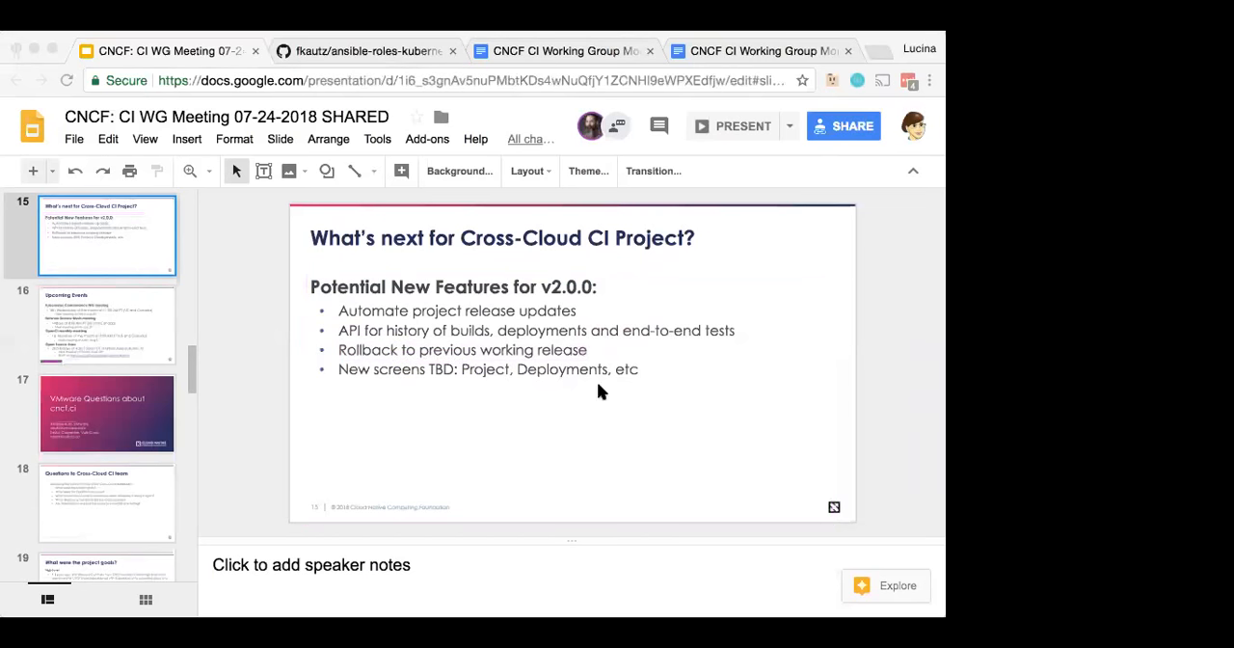
pyautogui.moveTo(395, 376)
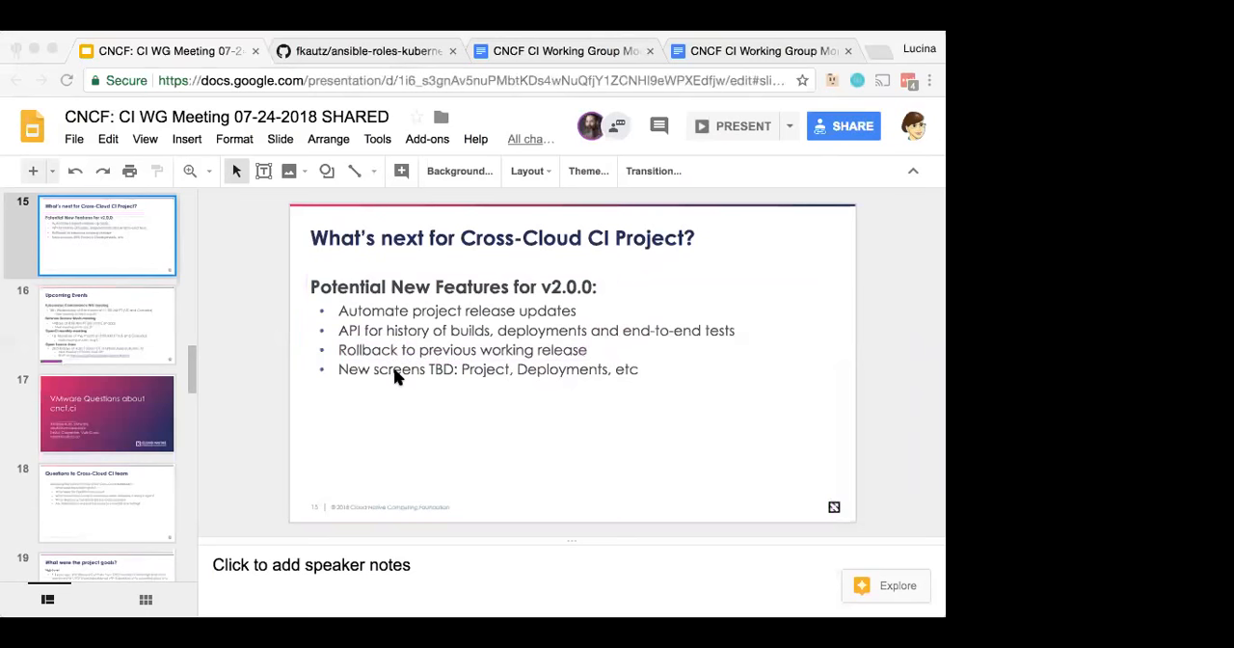
pyautogui.moveTo(887, 380)
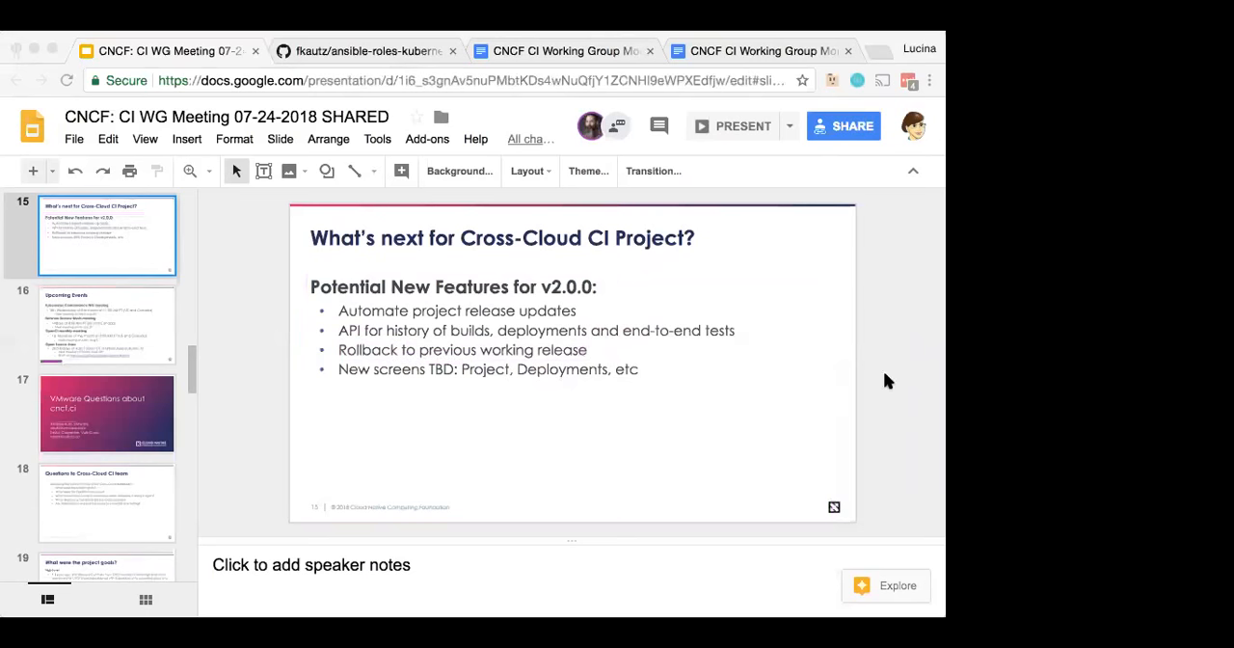
pyautogui.click(106, 325)
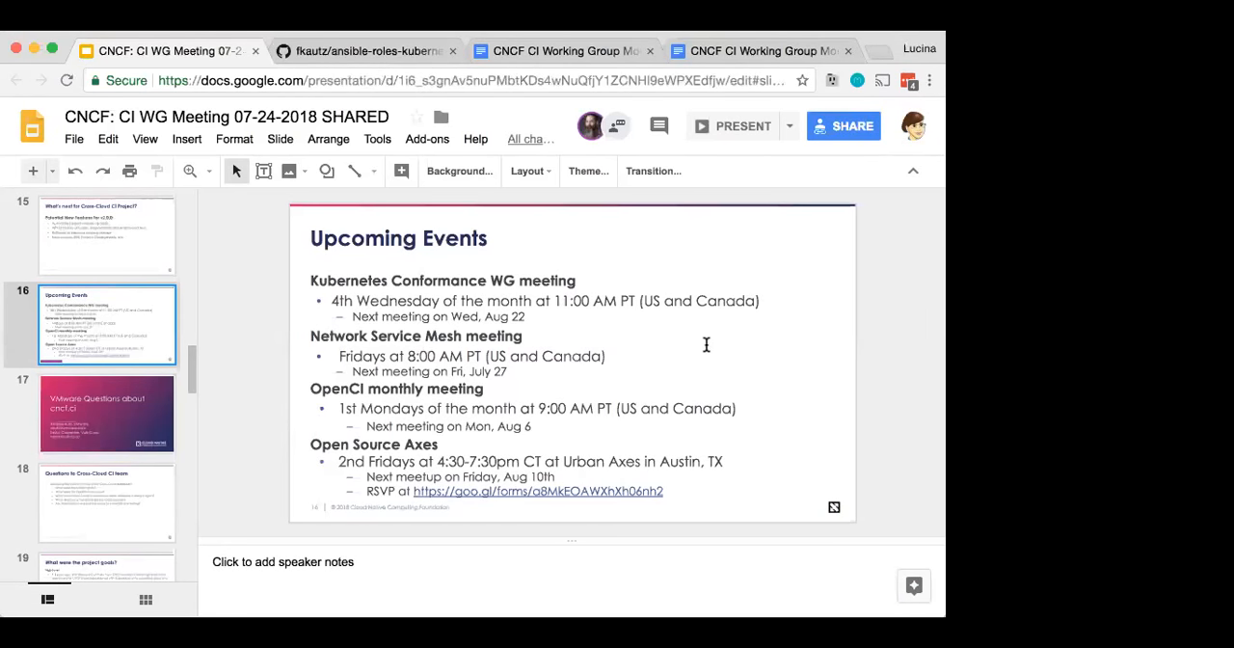
# Step: Step through the VMware questions title slide to 'Questions to Cross-Cloud CI team'
pyautogui.click(398, 238)
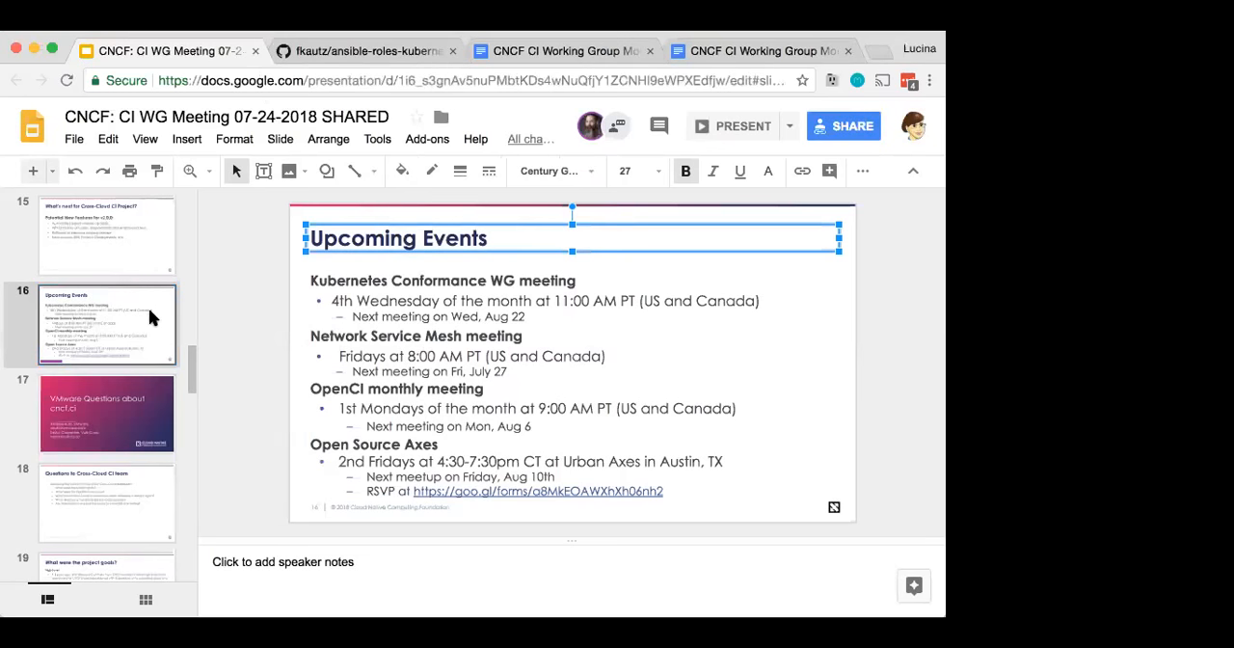
pyautogui.moveTo(130, 414)
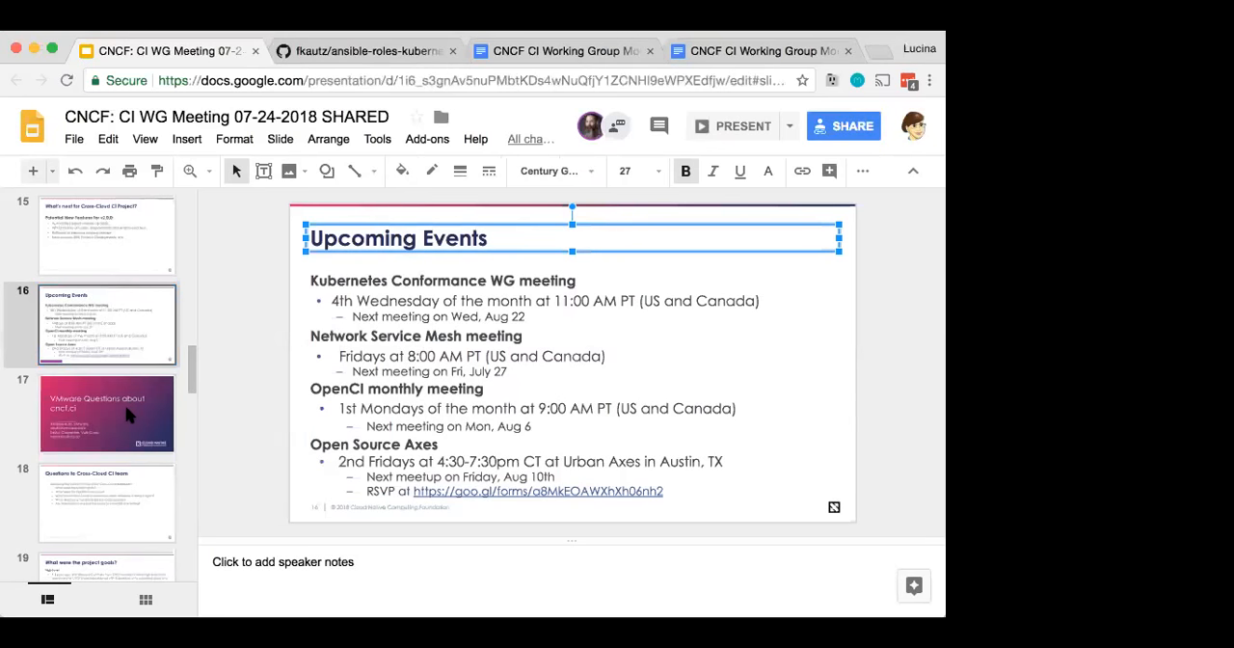
pyautogui.click(106, 412)
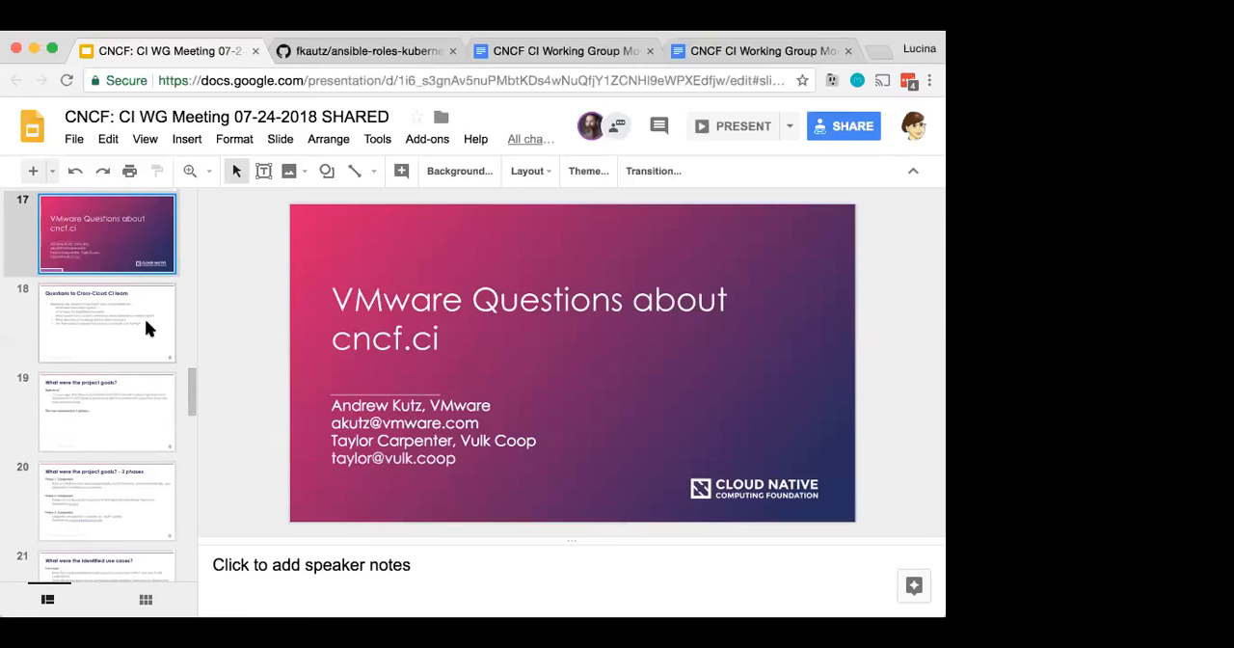
pyautogui.click(106, 323)
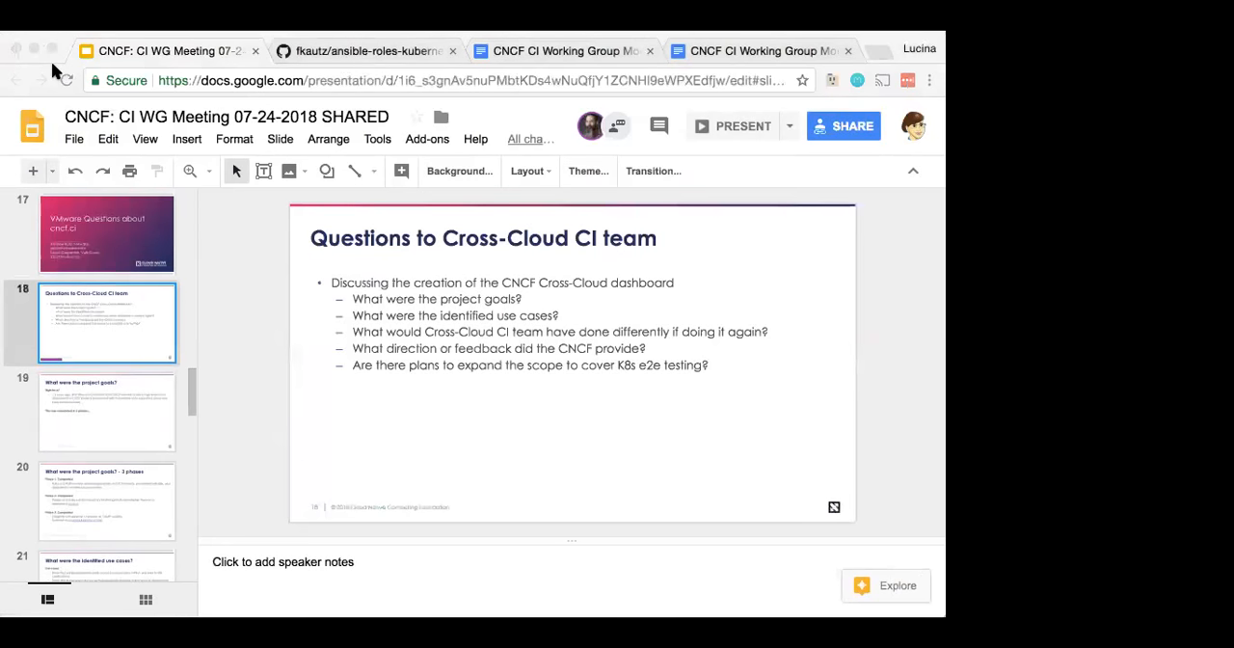
pyautogui.moveTo(607, 412)
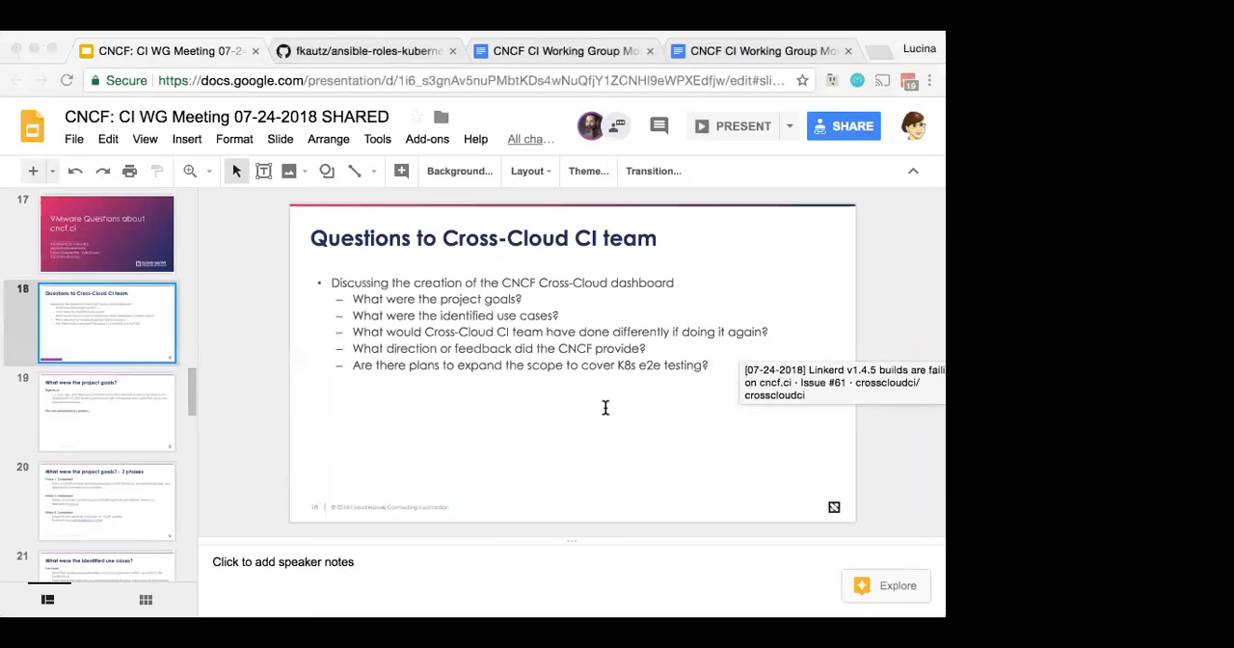
pyautogui.moveTo(541, 476)
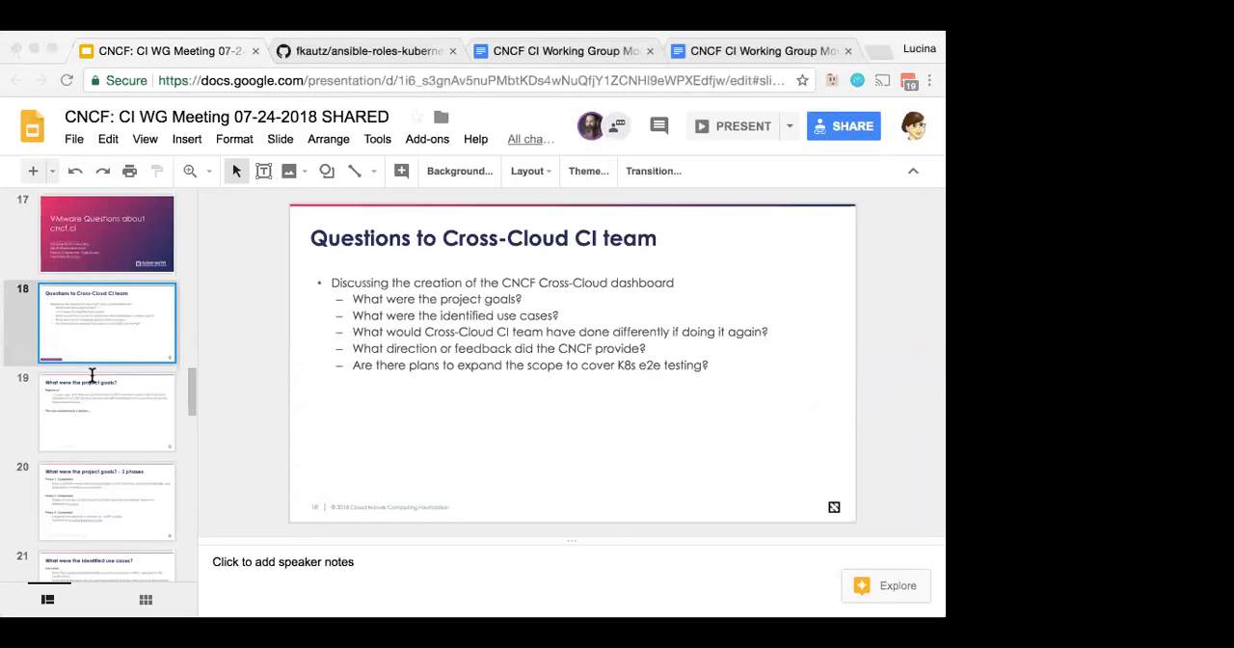
pyautogui.moveTo(94, 482)
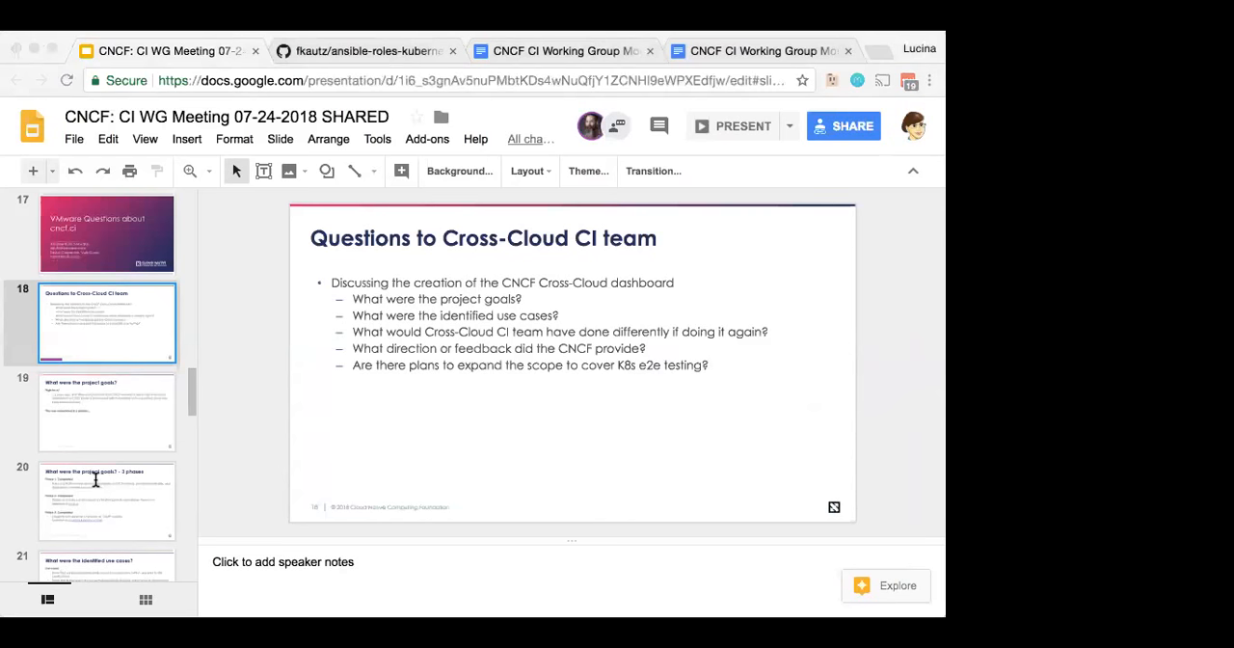
pyautogui.moveTo(232, 226)
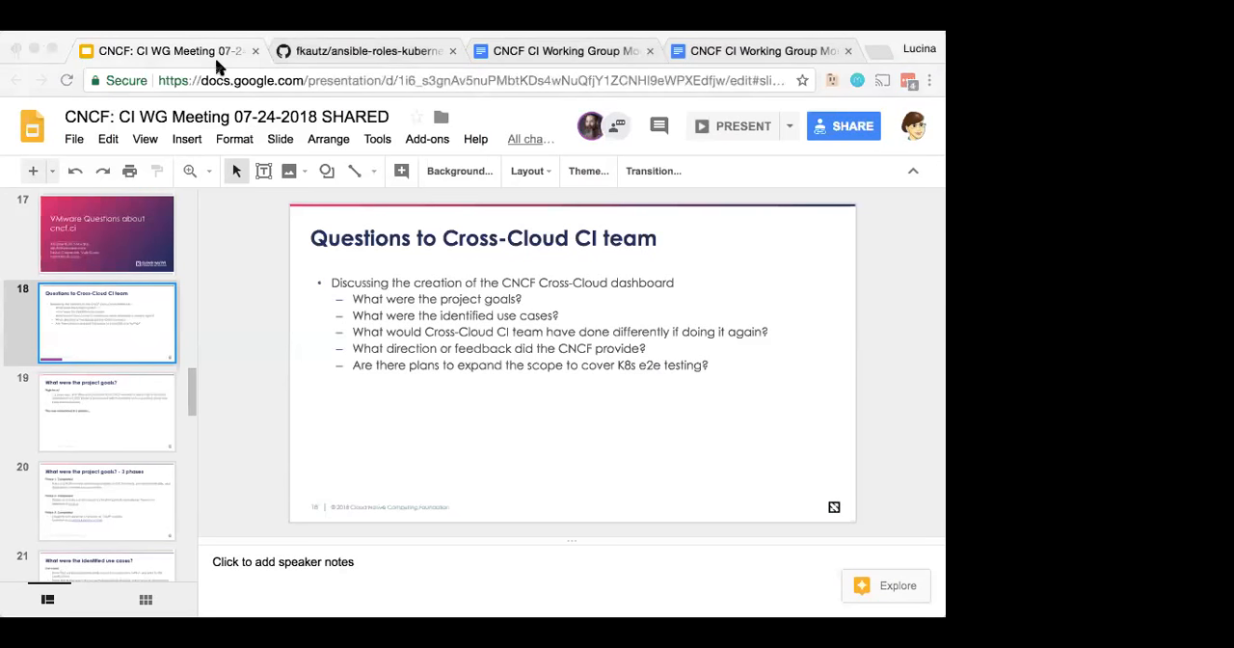
pyautogui.moveTo(283, 473)
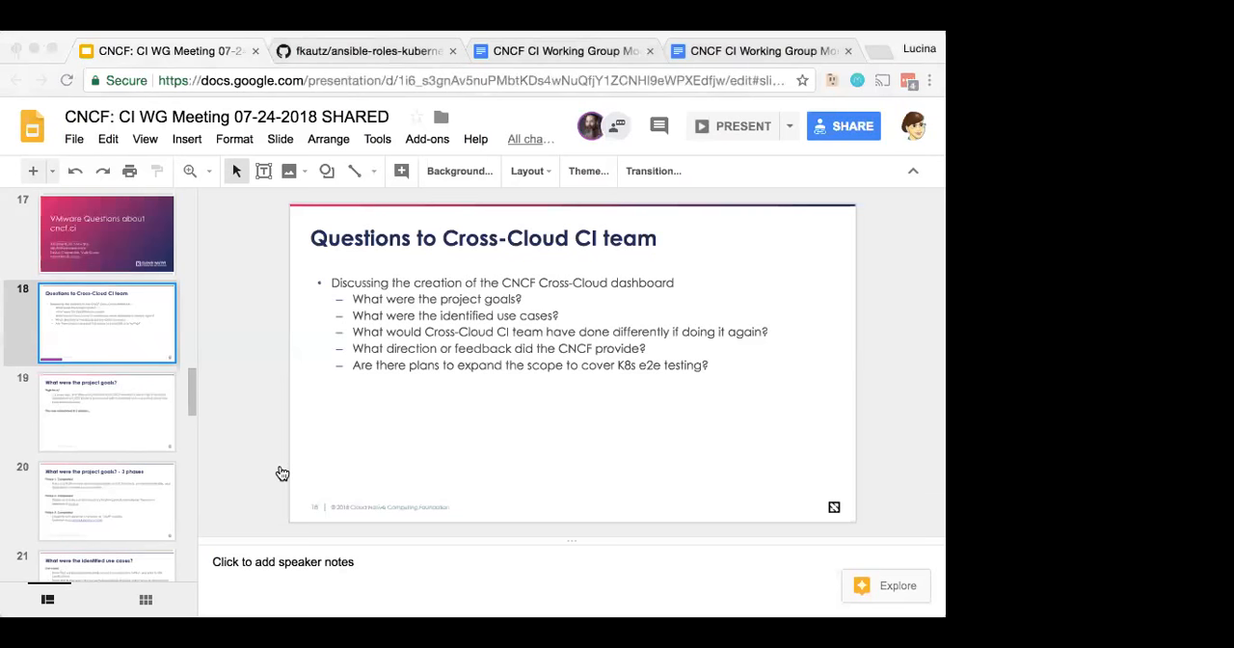
pyautogui.moveTo(364, 399)
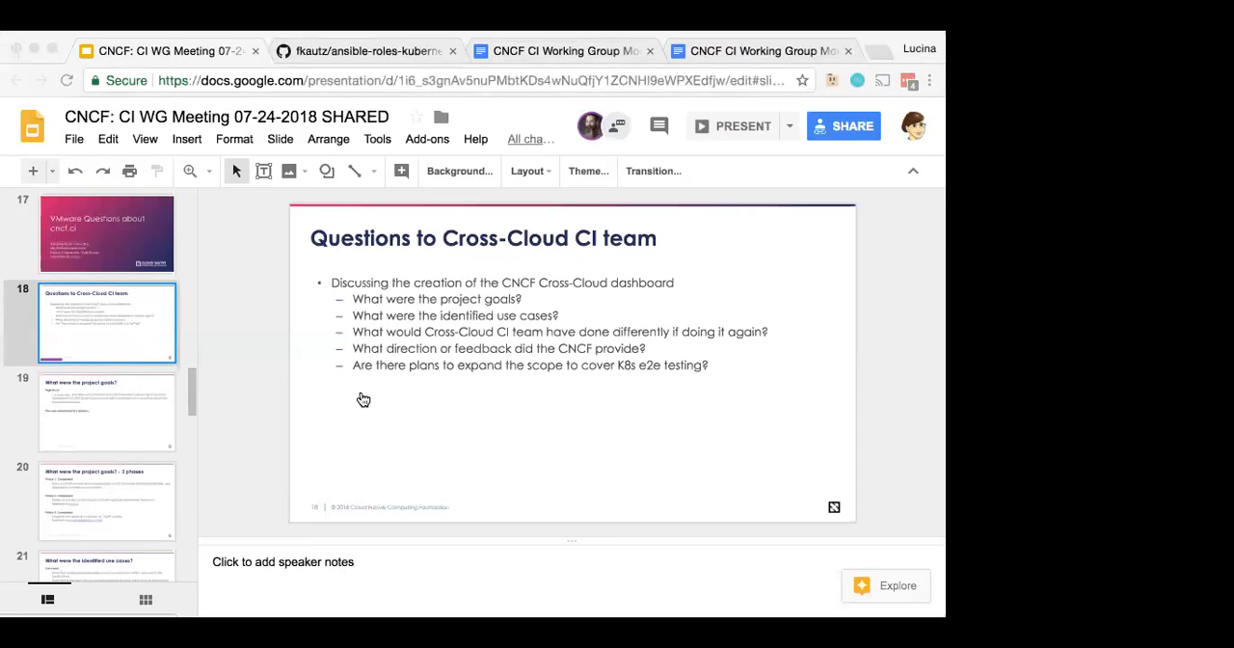
pyautogui.moveTo(381, 479)
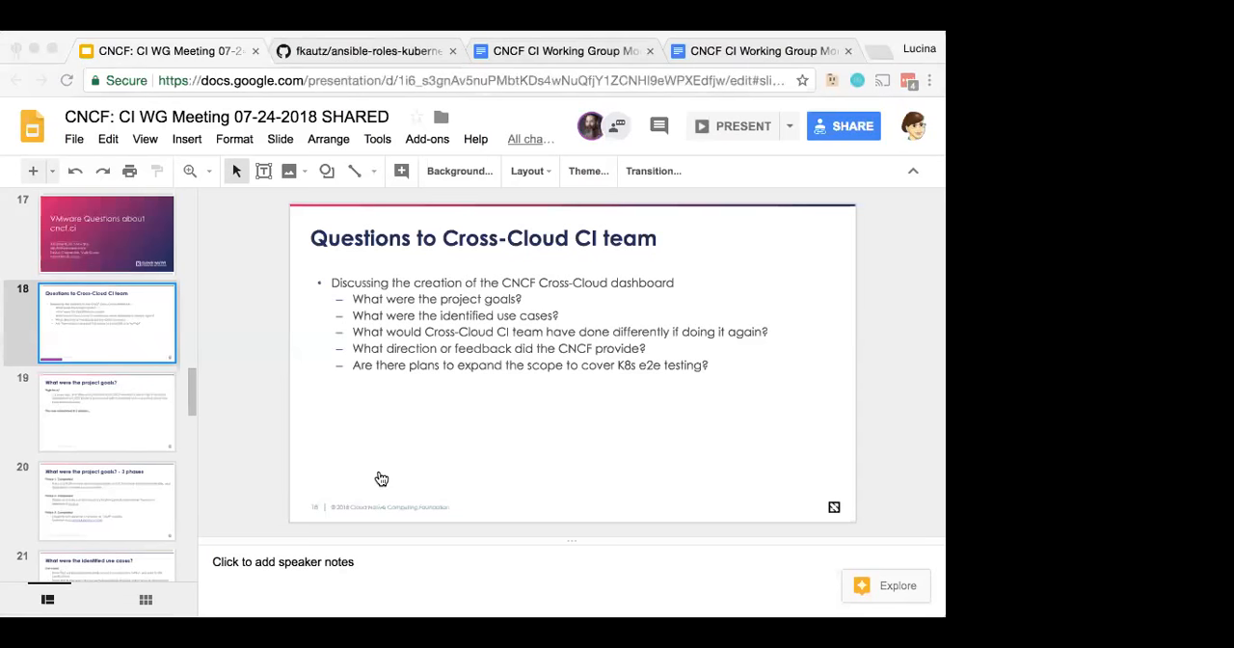
pyautogui.moveTo(340, 465)
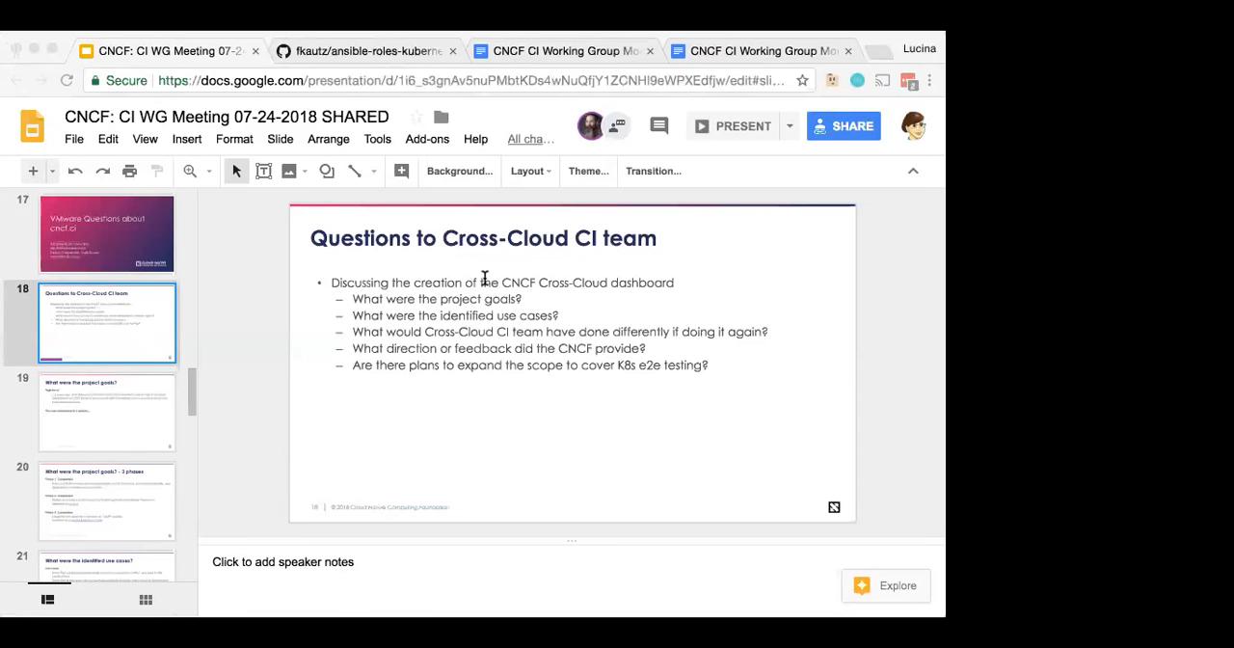
pyautogui.moveTo(331, 383)
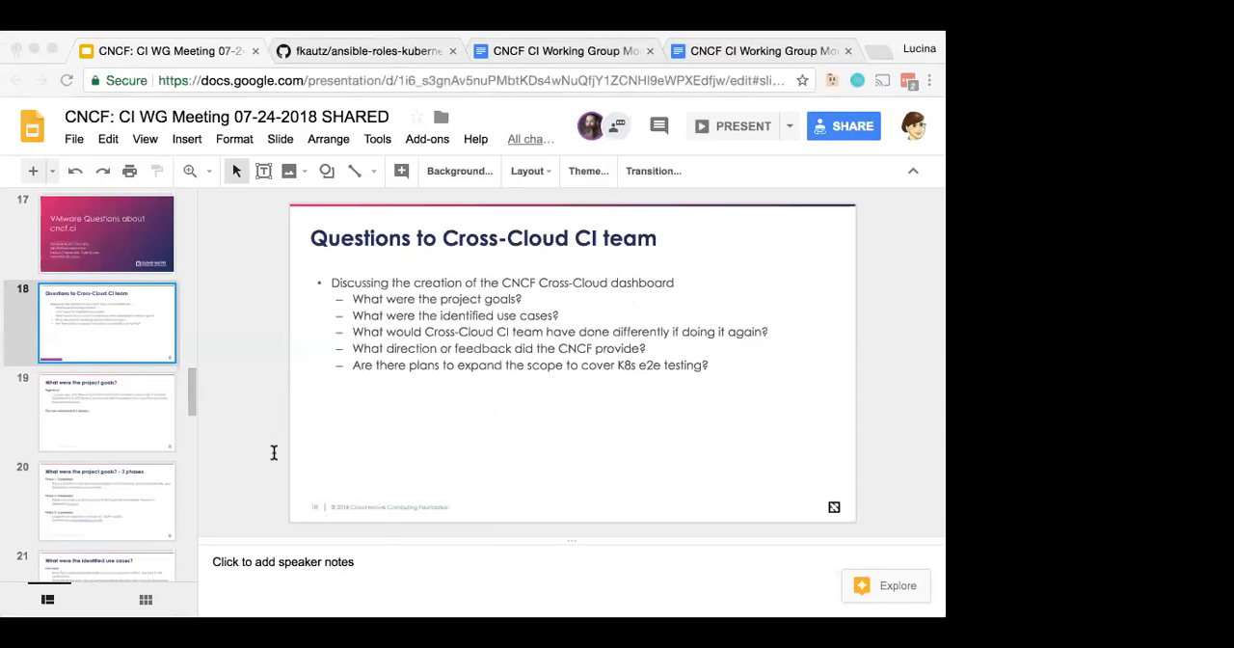
pyautogui.moveTo(272, 452)
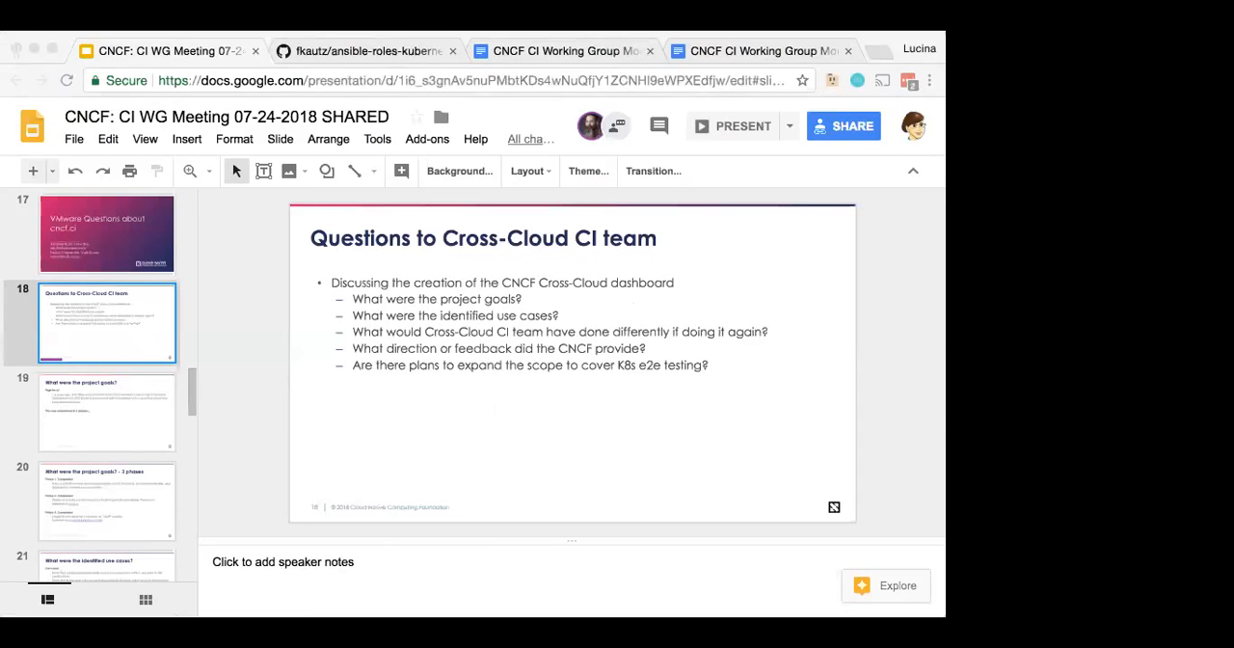
pyautogui.moveTo(126, 474)
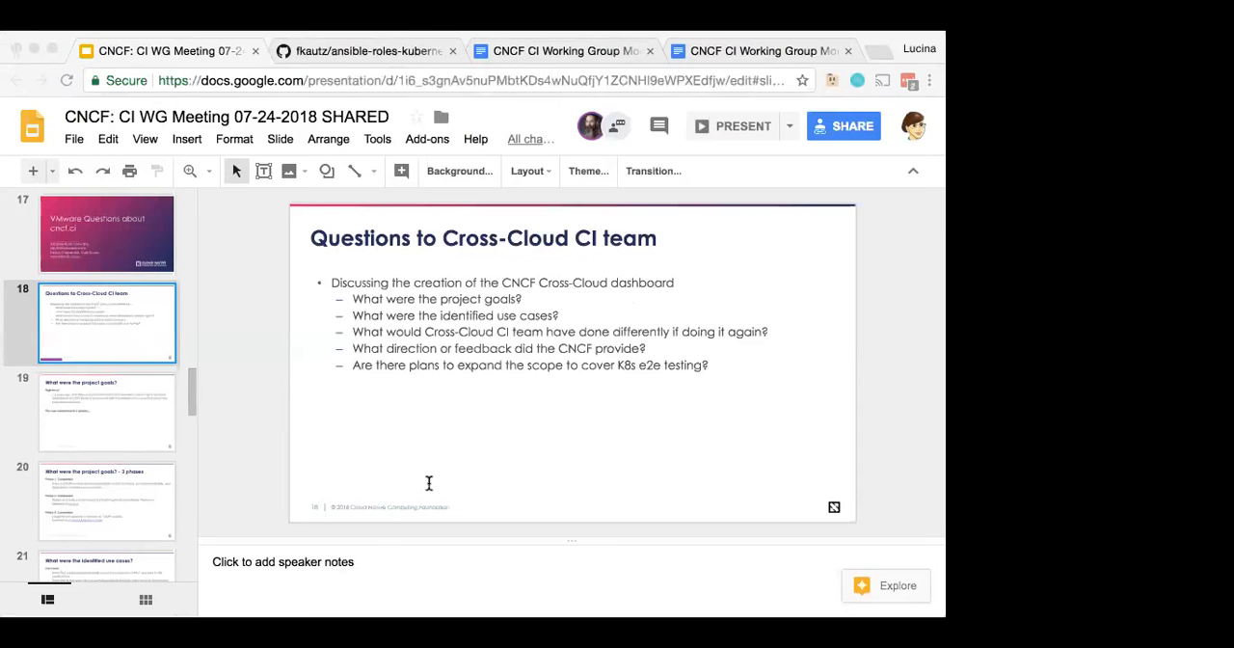
pyautogui.moveTo(385, 503)
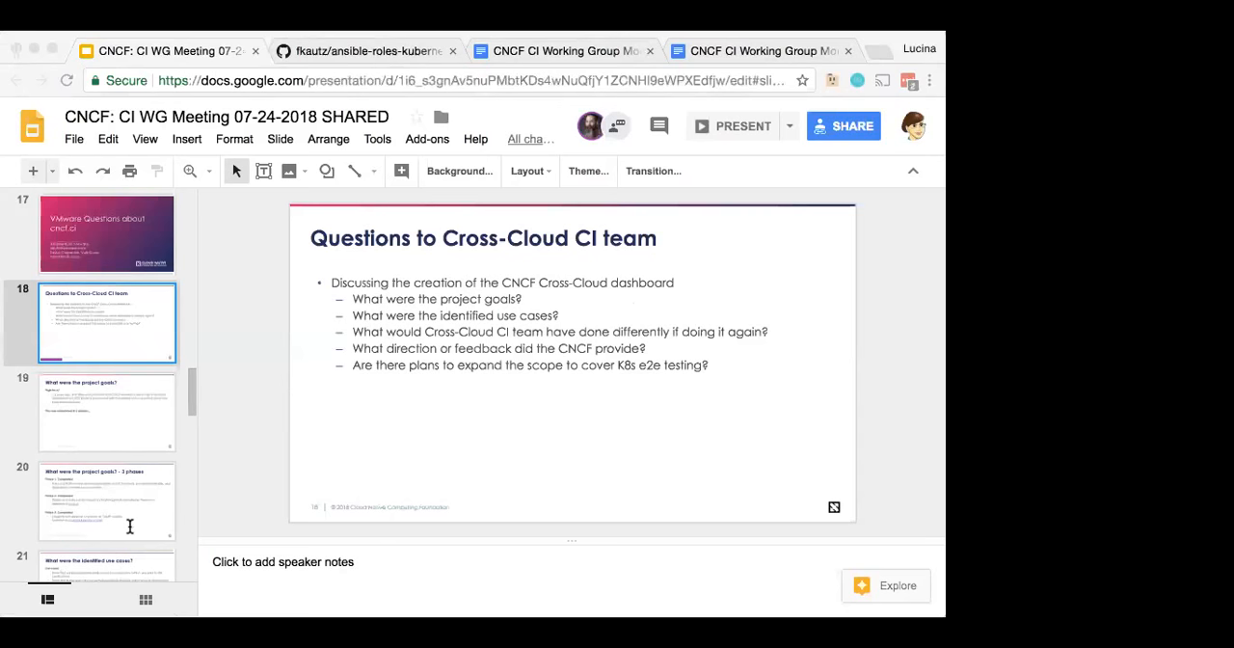
pyautogui.moveTo(568, 72)
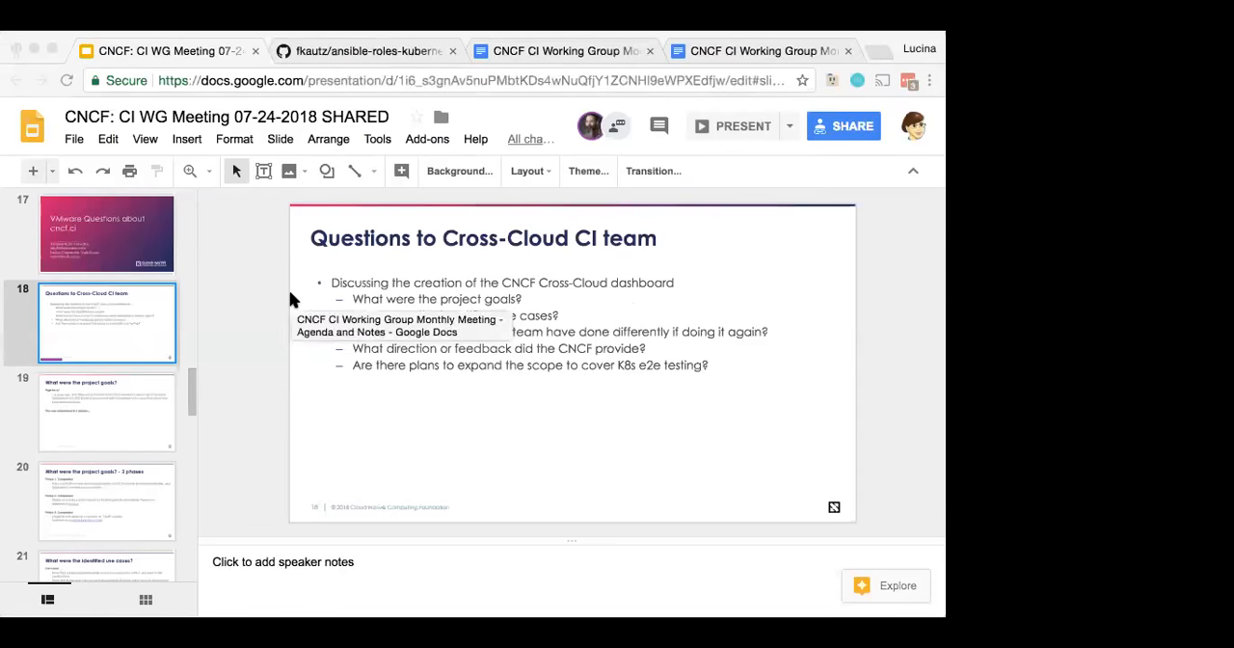
pyautogui.moveTo(410, 405)
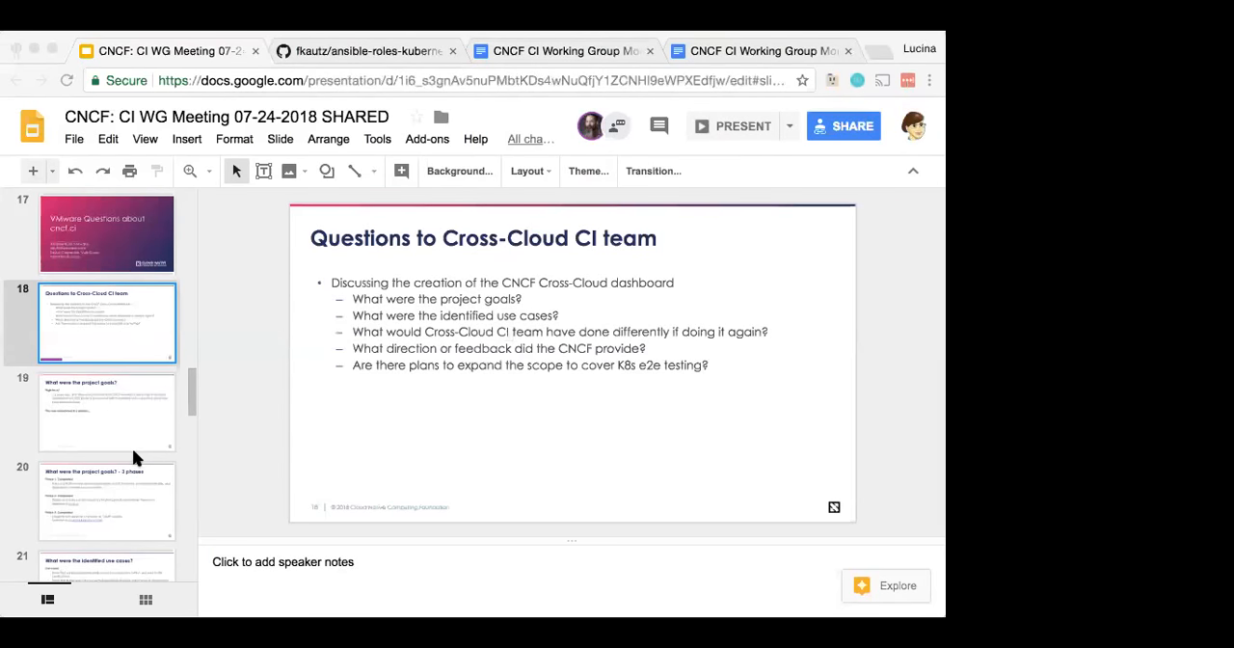
pyautogui.moveTo(230, 99)
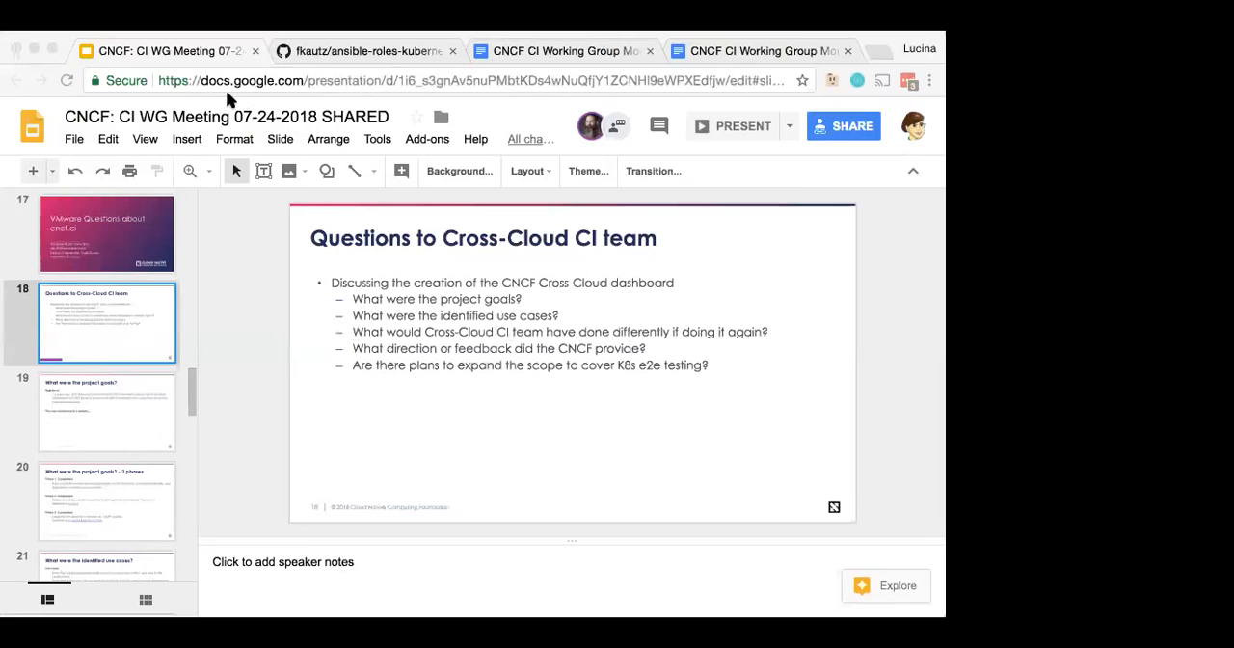
pyautogui.moveTo(274, 77)
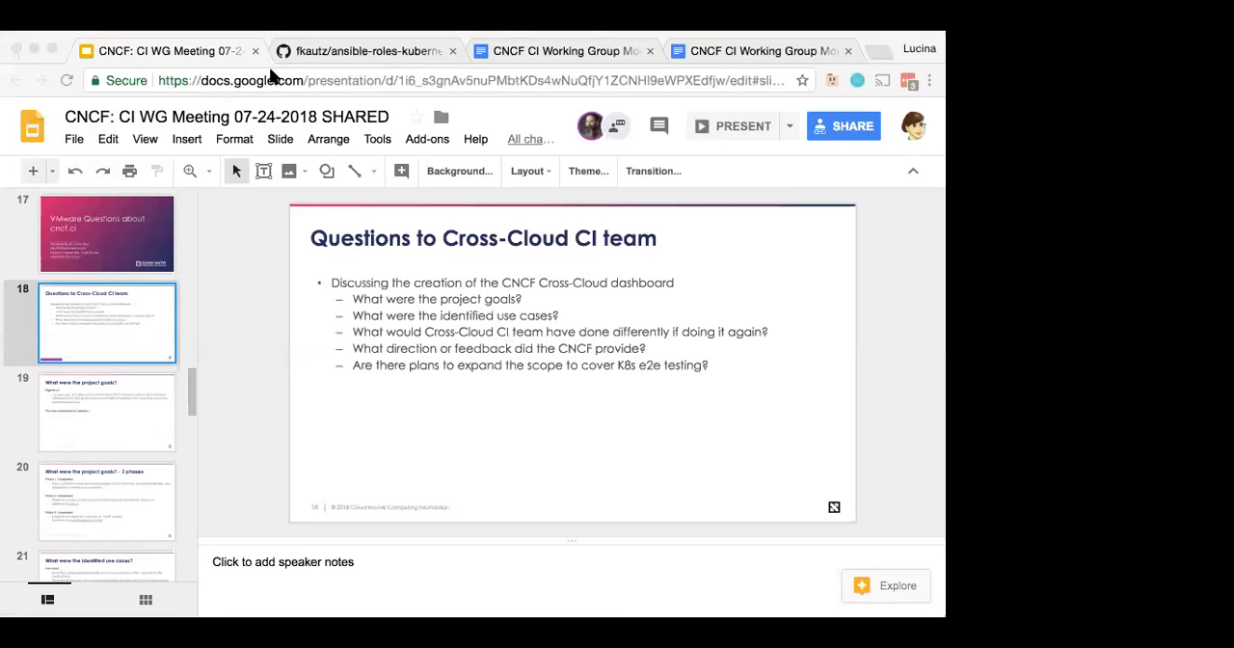
pyautogui.moveTo(97, 431)
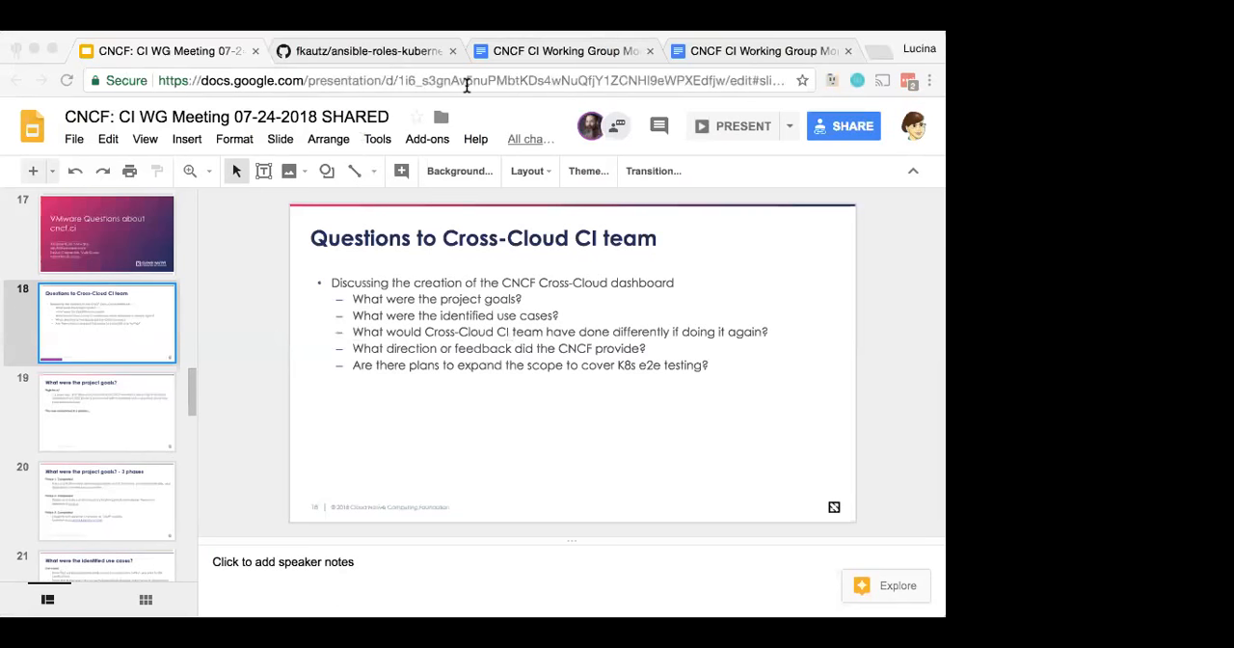
pyautogui.moveTo(363, 147)
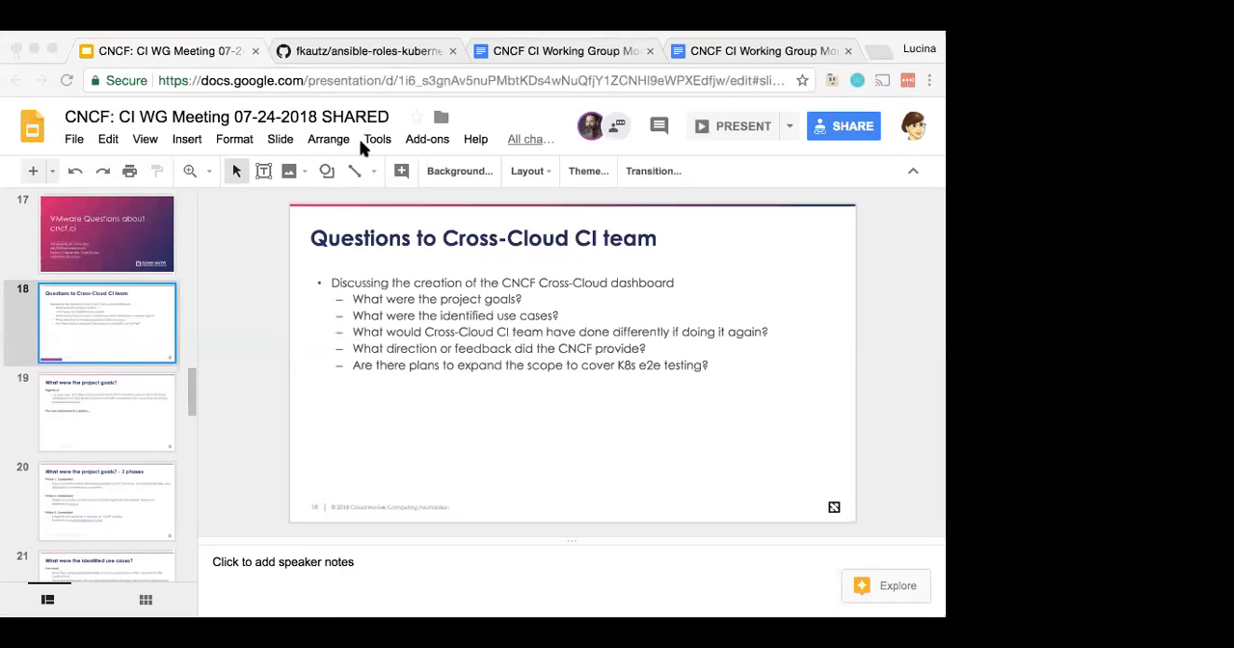
pyautogui.moveTo(84, 99)
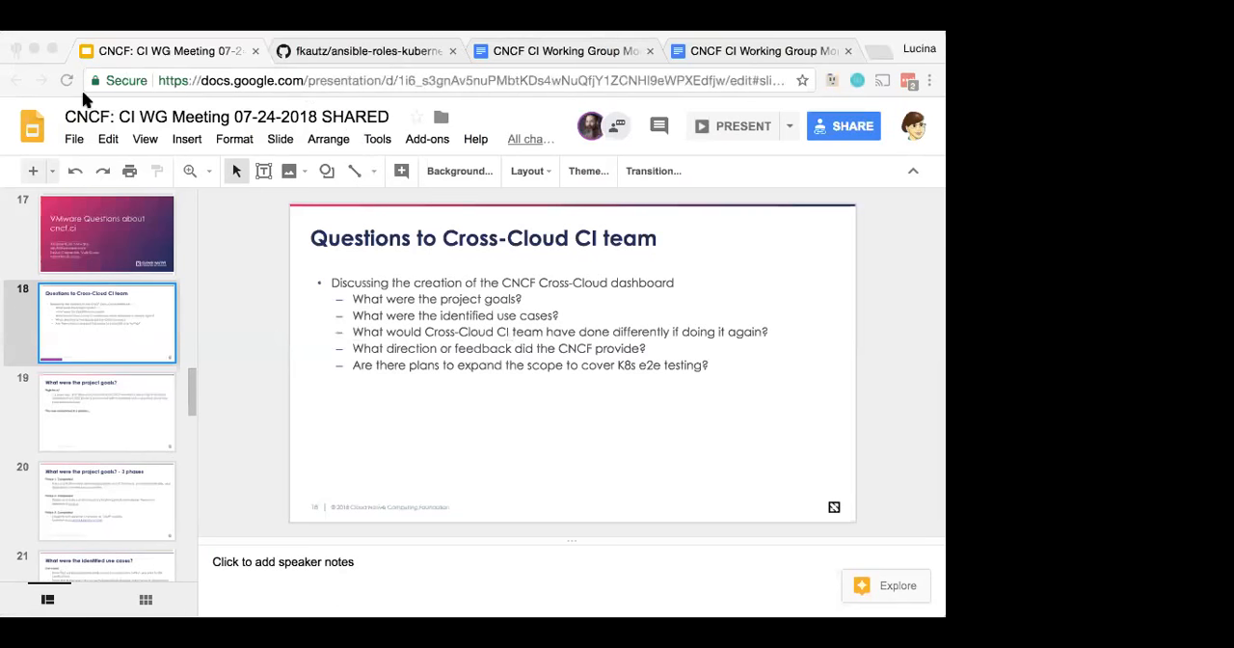
pyautogui.moveTo(321, 483)
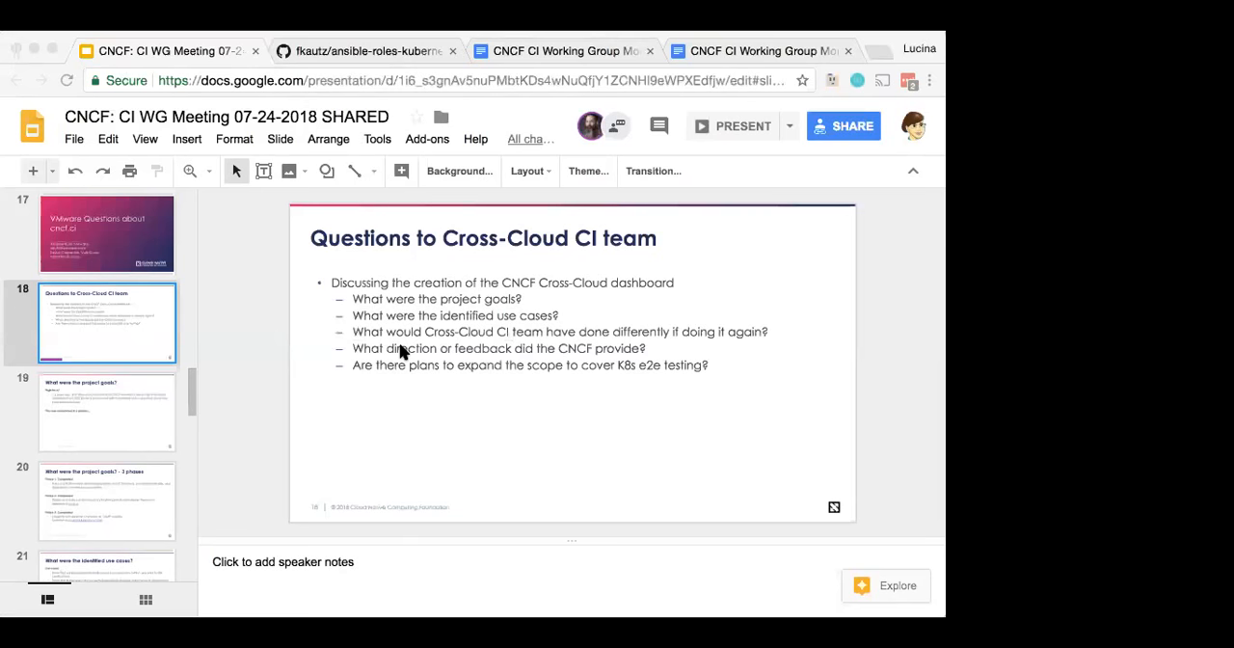
pyautogui.moveTo(272, 74)
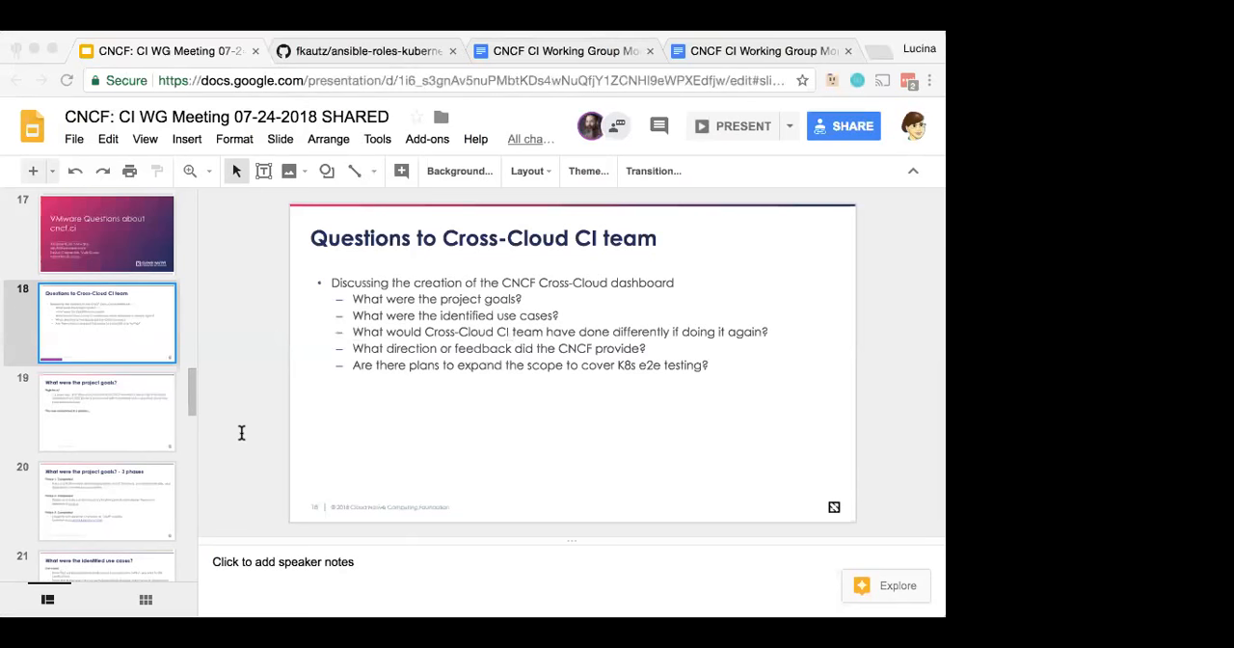
pyautogui.moveTo(278, 462)
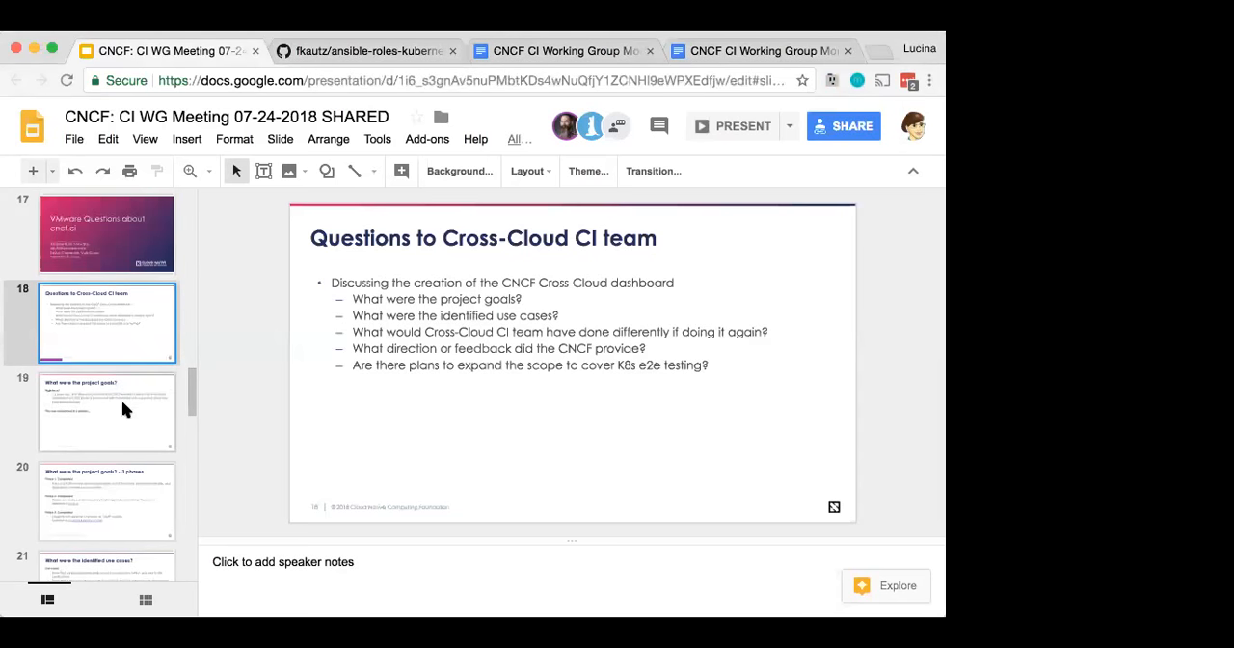
# Step: Open slide 19, 'What were the project goals?'
pyautogui.click(106, 411)
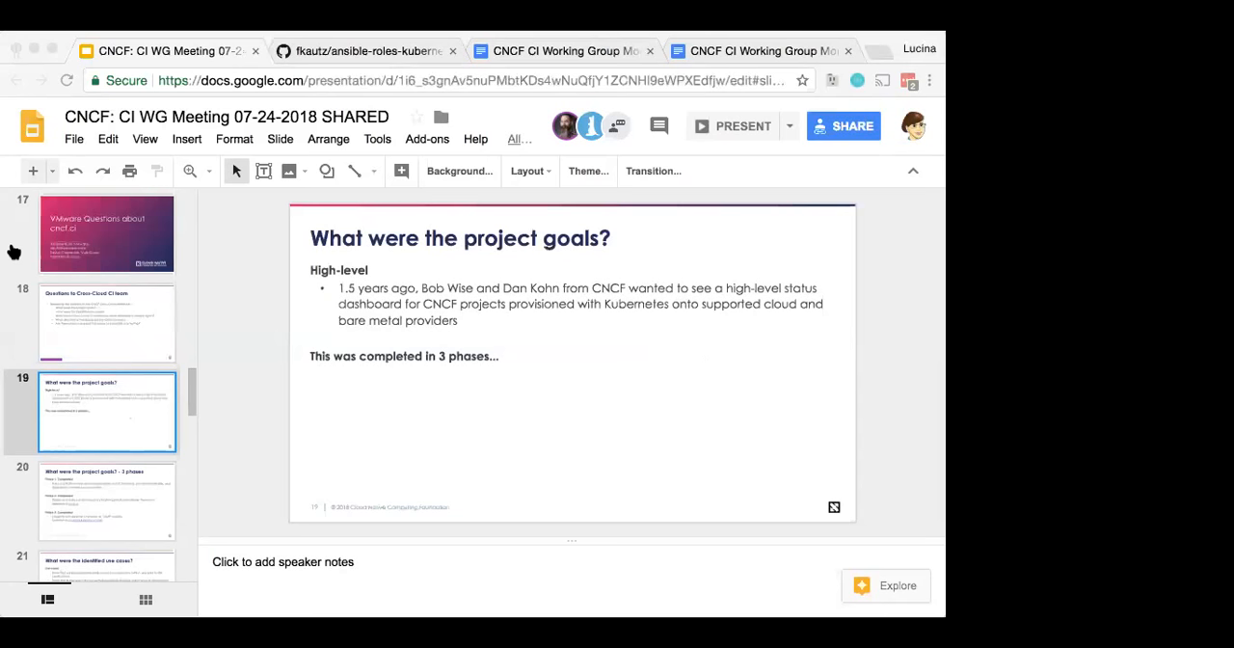
pyautogui.moveTo(285, 450)
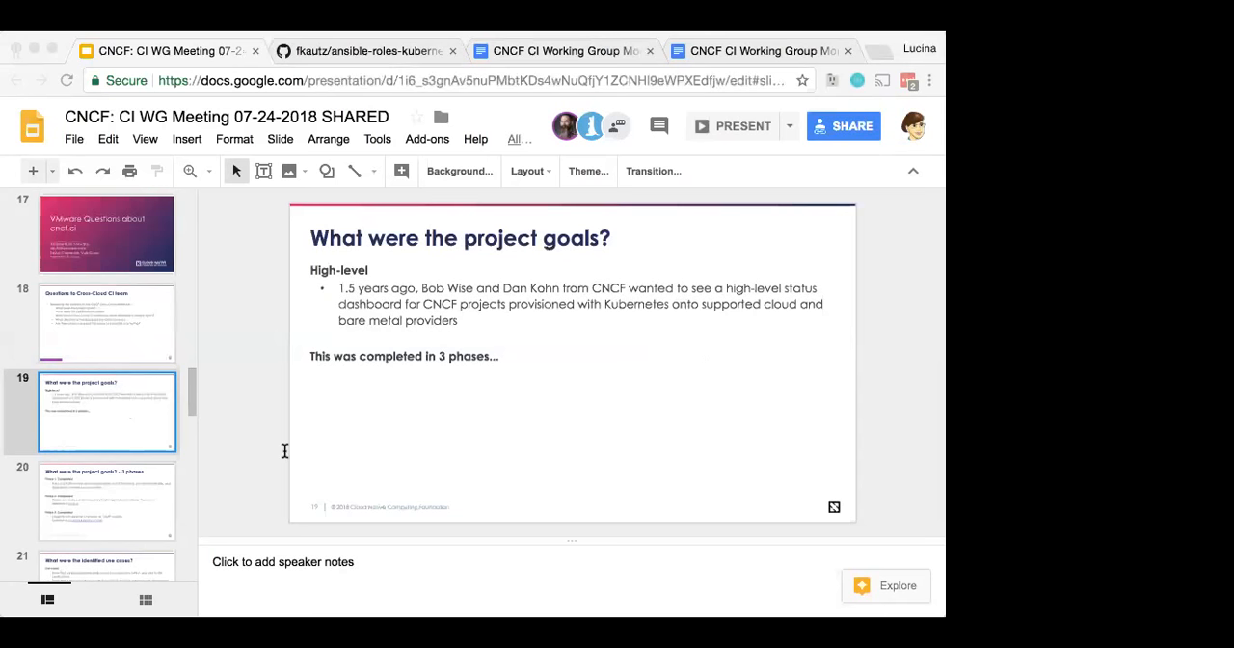
pyautogui.moveTo(27, 277)
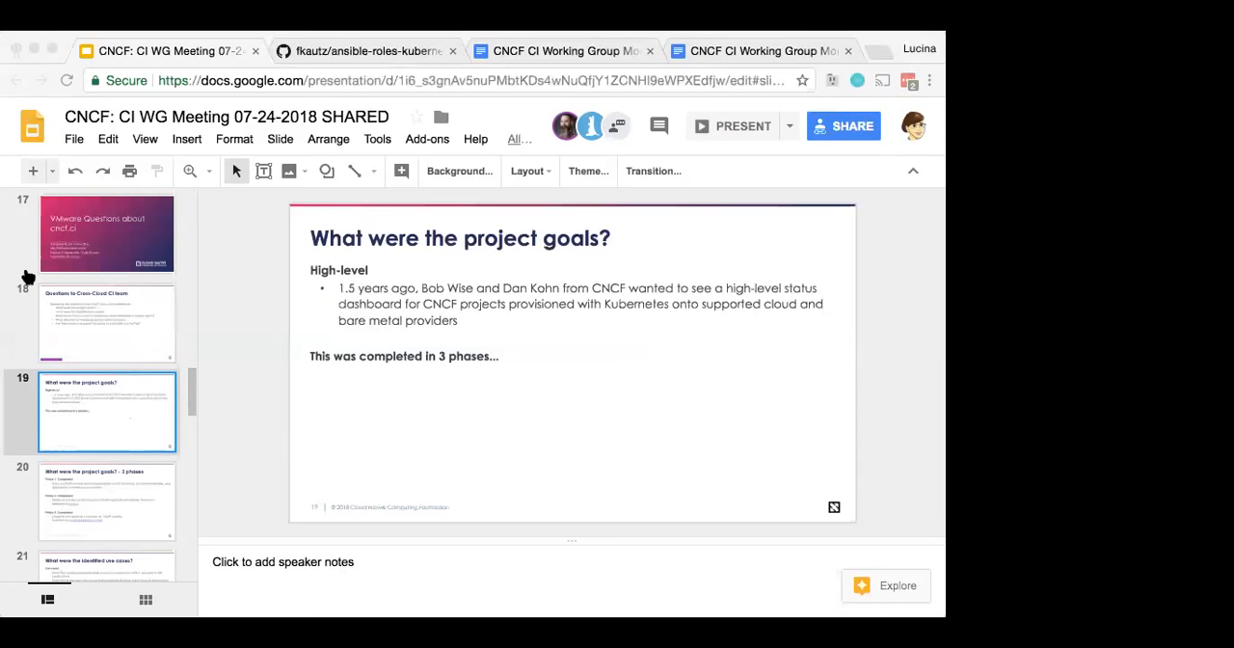
pyautogui.moveTo(27, 311)
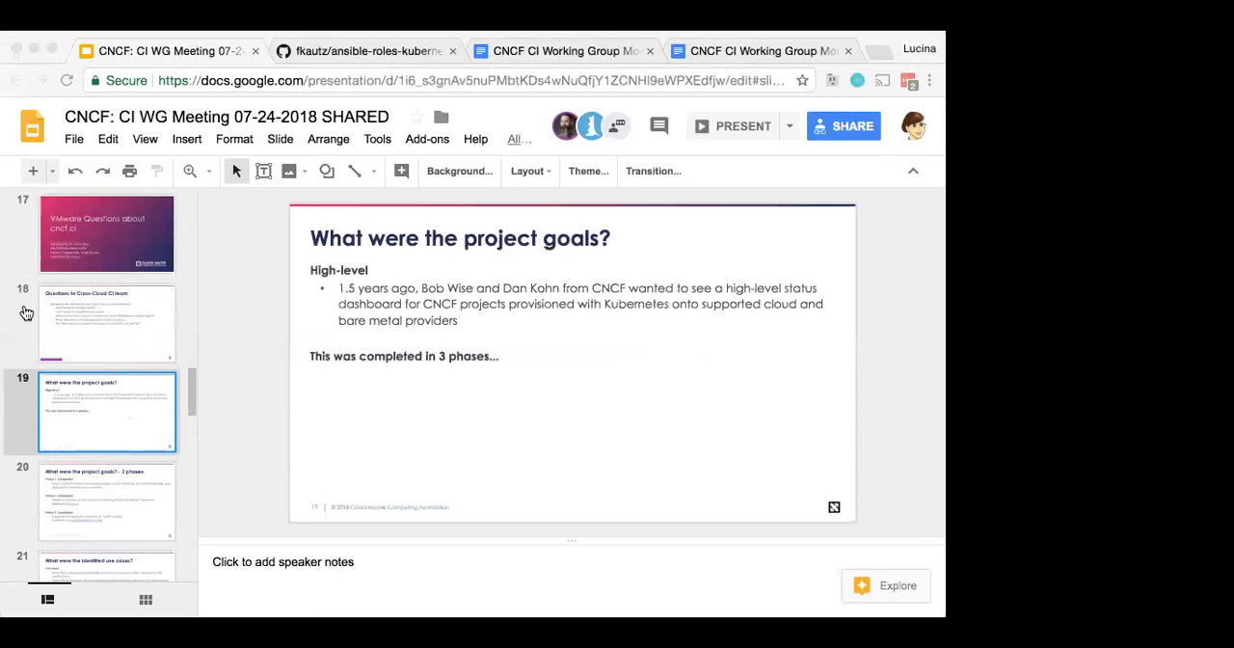
pyautogui.moveTo(648, 388)
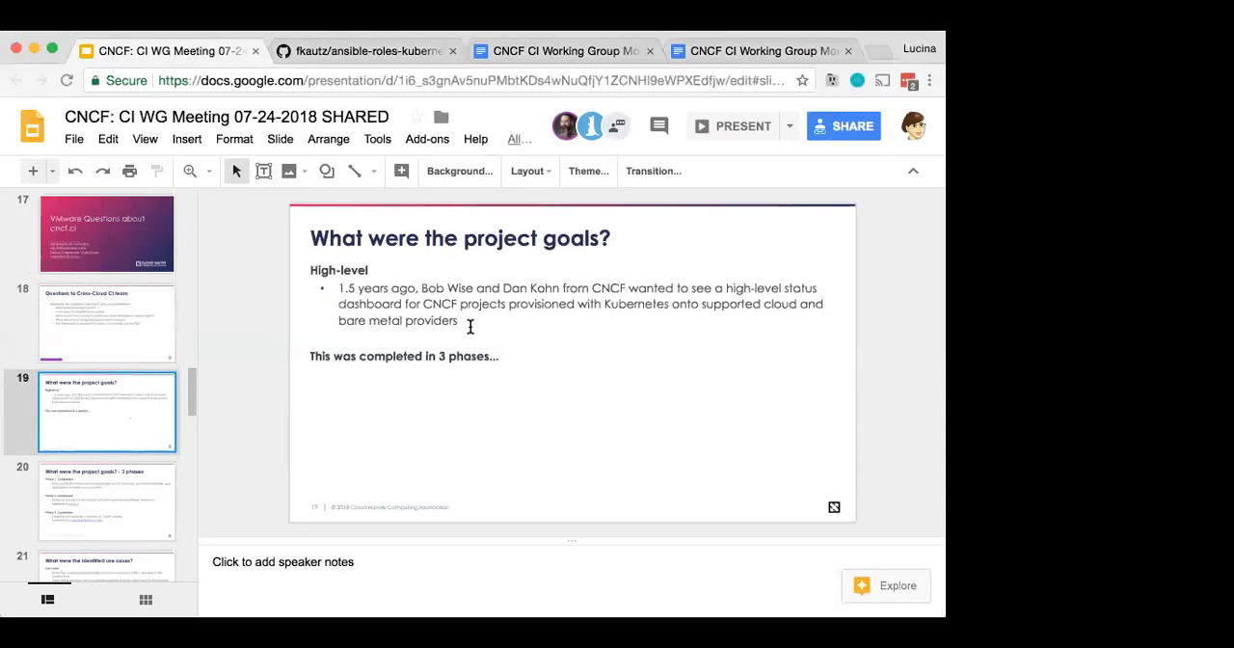
# Step: Add the bullet 'Hippie Hacker and Denver started the build out' under the high-level goal
pyautogui.click(471, 303)
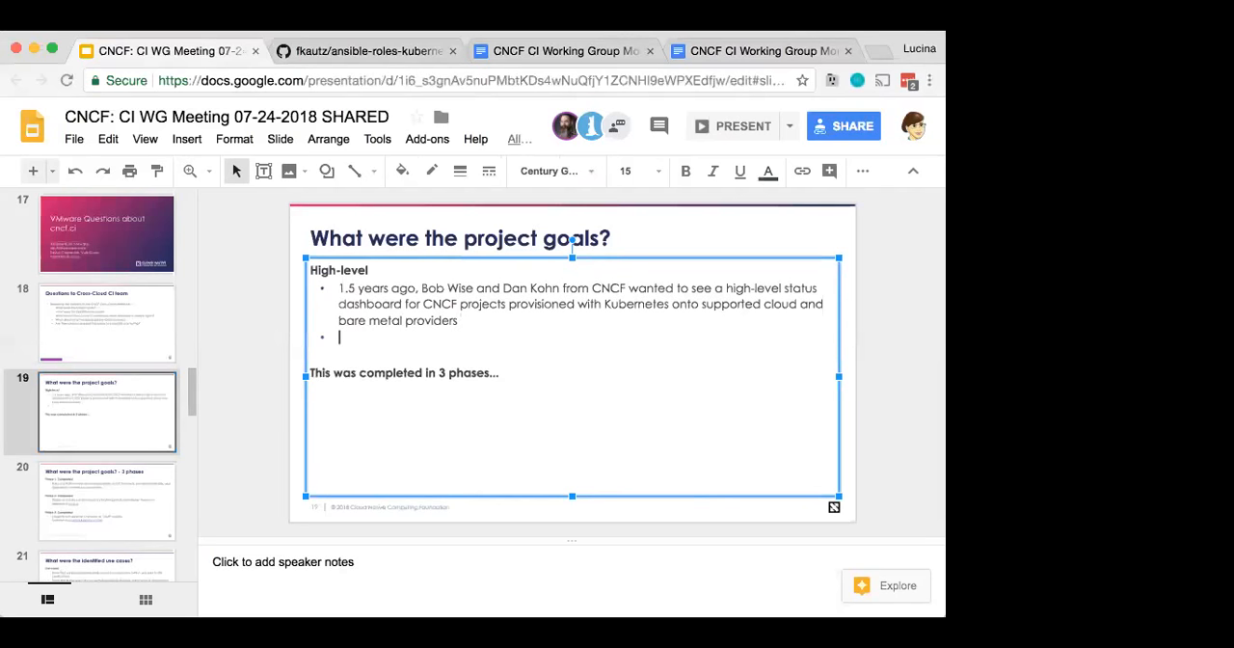
pyautogui.write('HH and Denver')
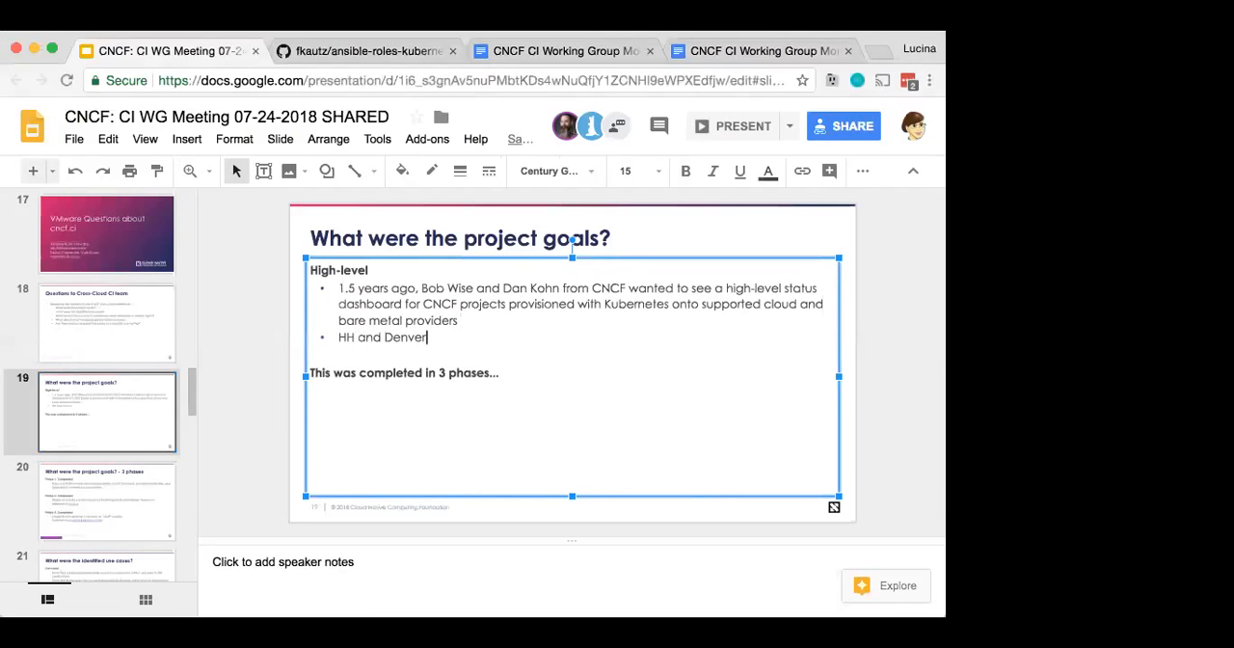
pyautogui.write('build')
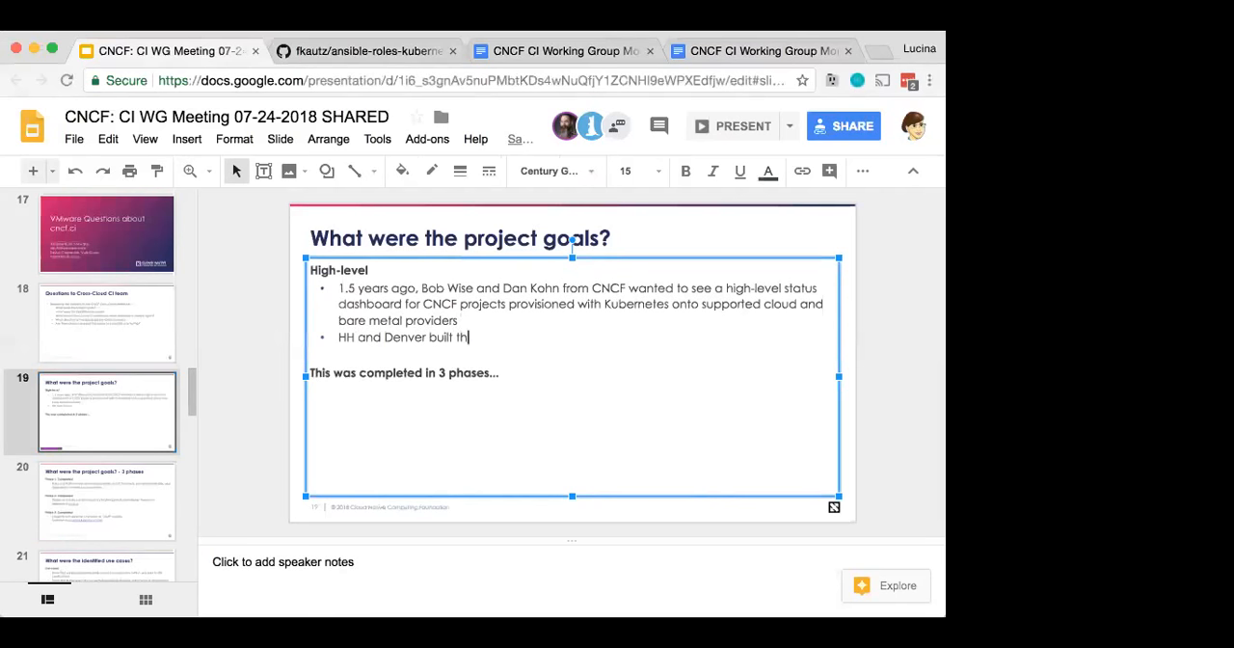
pyautogui.write('out')
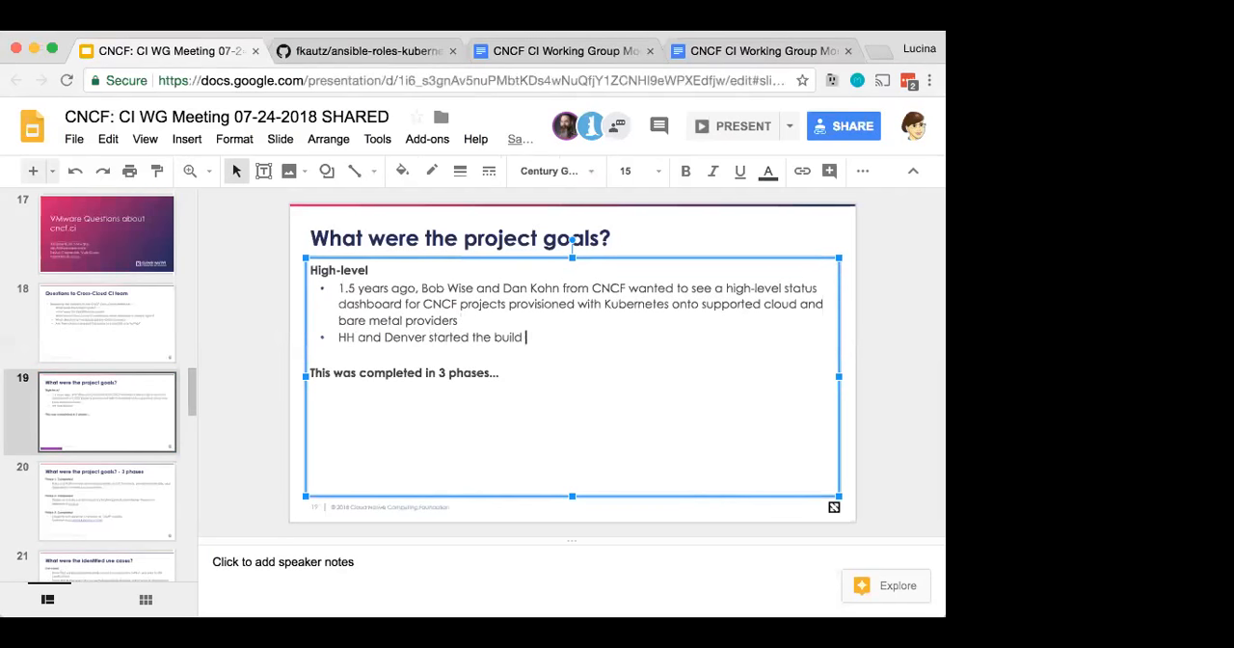
pyautogui.write('out')
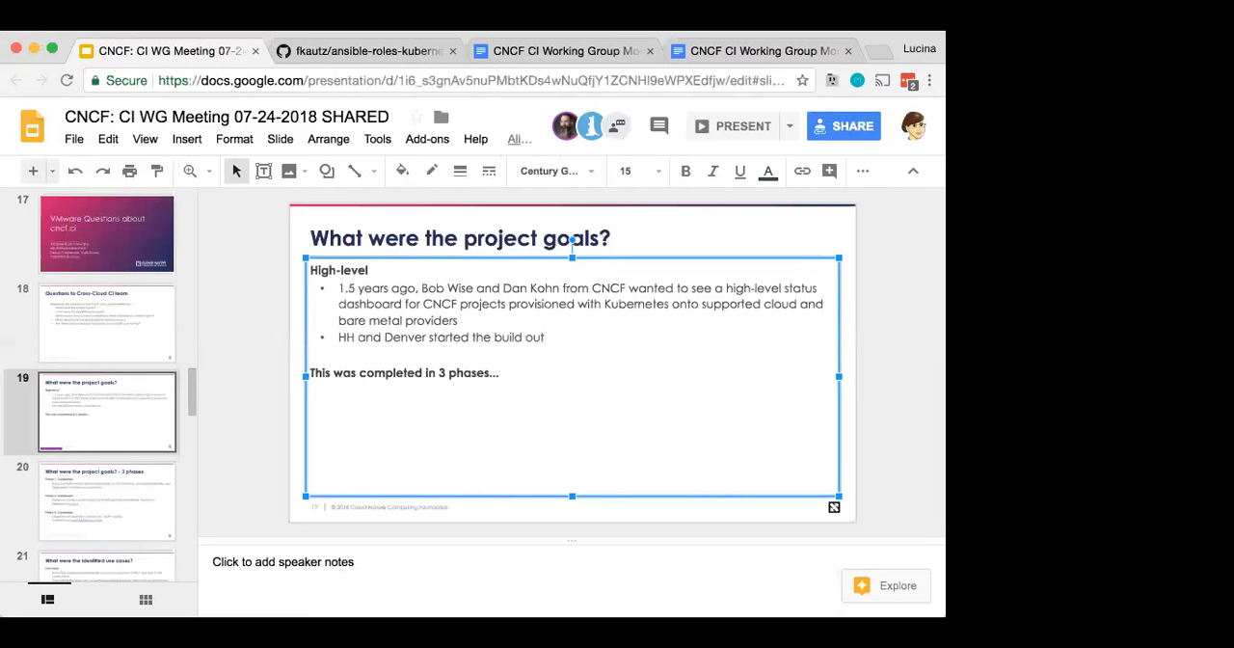
pyautogui.click(346, 336)
pyautogui.write('ippie Ha')
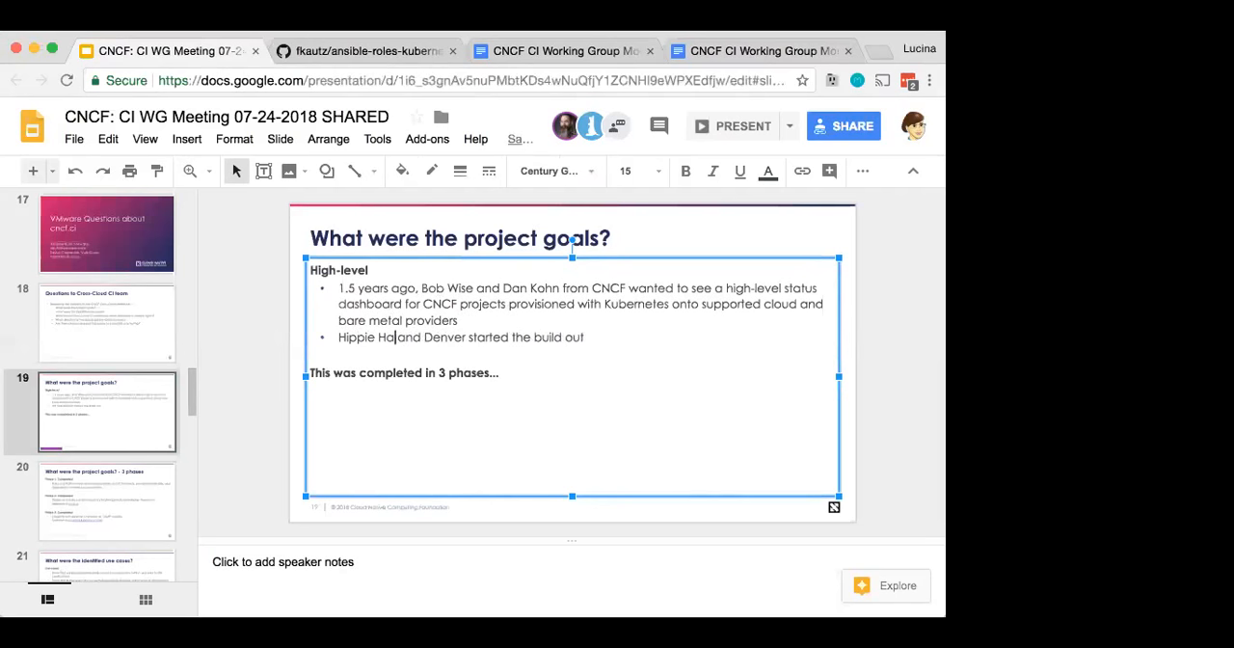
pyautogui.write('cker')
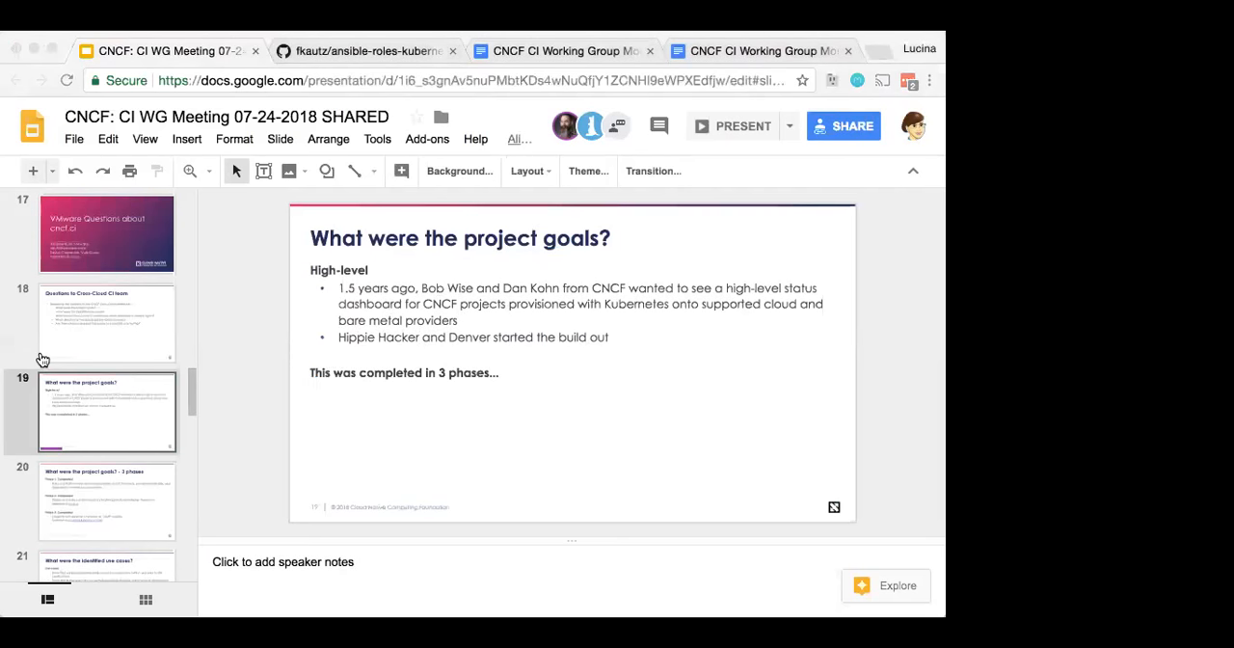
pyautogui.moveTo(233, 512)
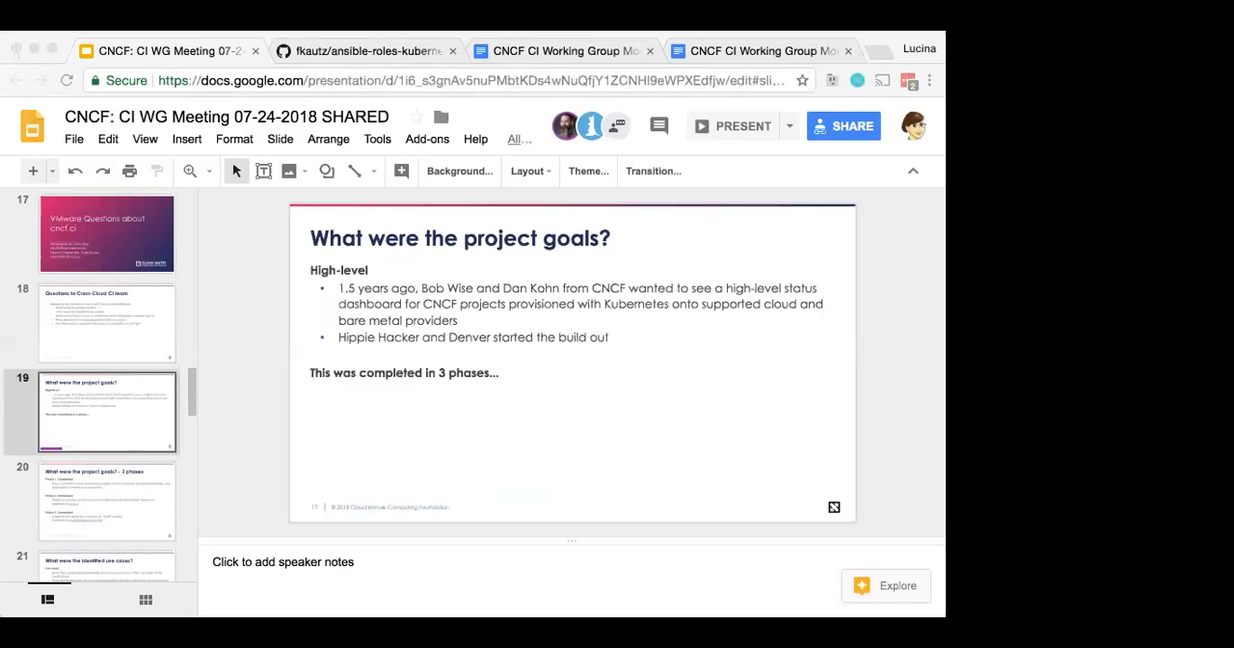
pyautogui.moveTo(586, 532)
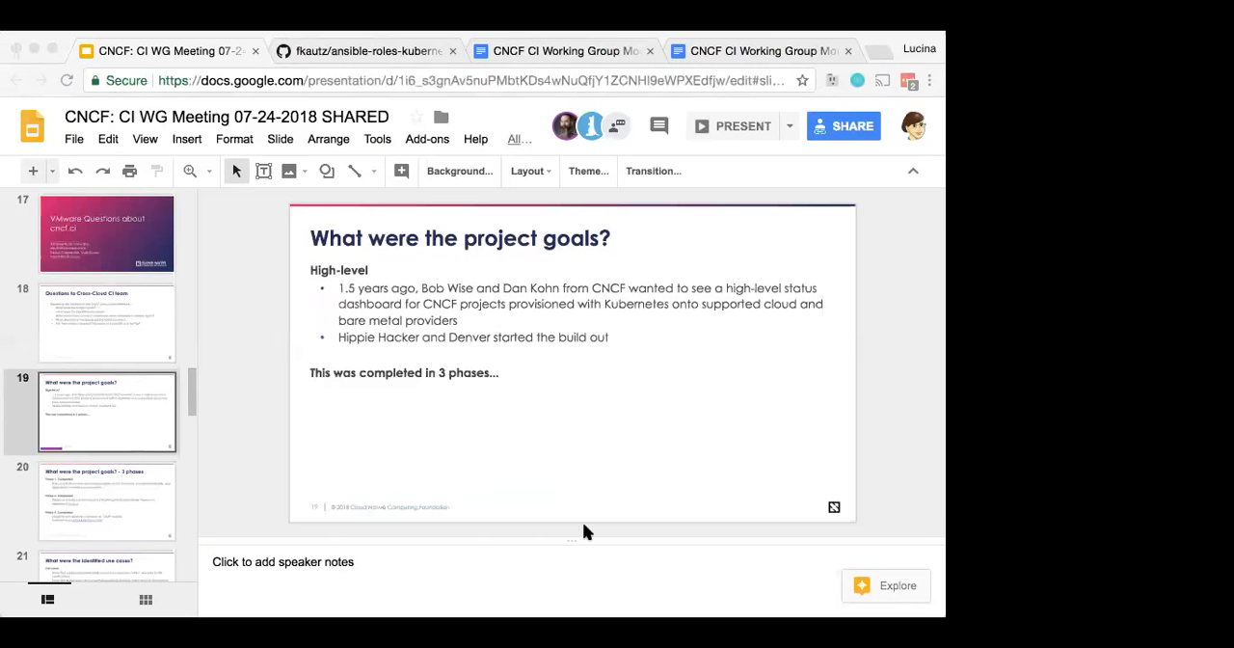
pyautogui.moveTo(601, 403)
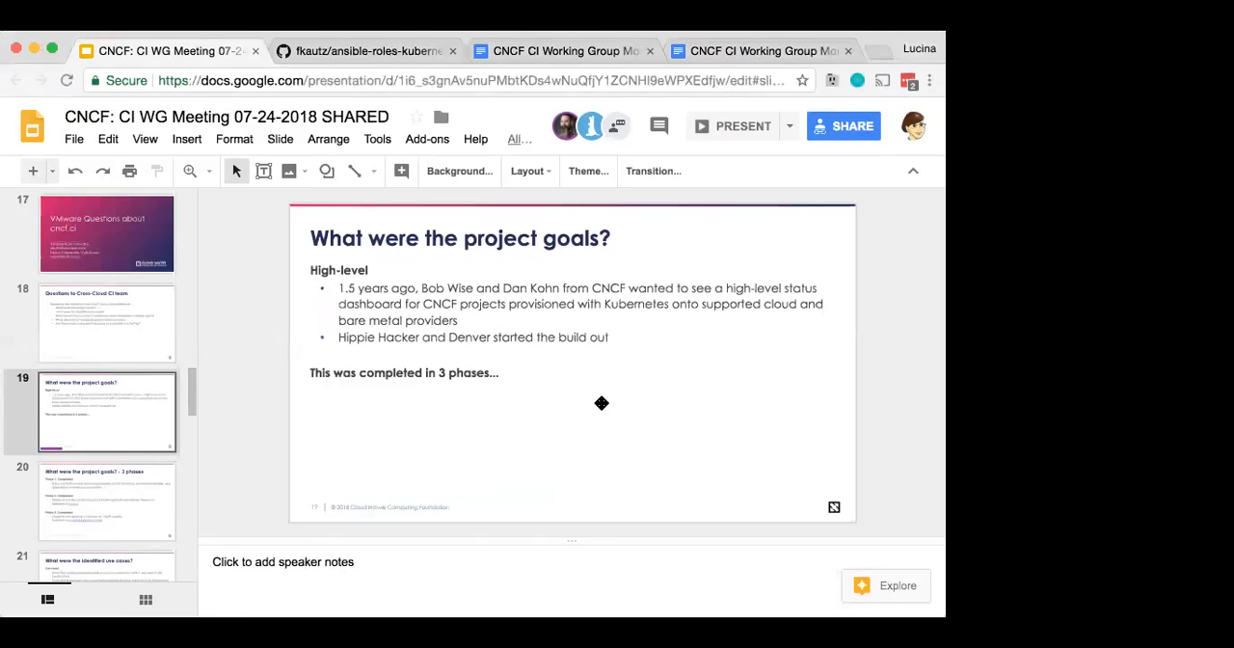
pyautogui.moveTo(589, 404)
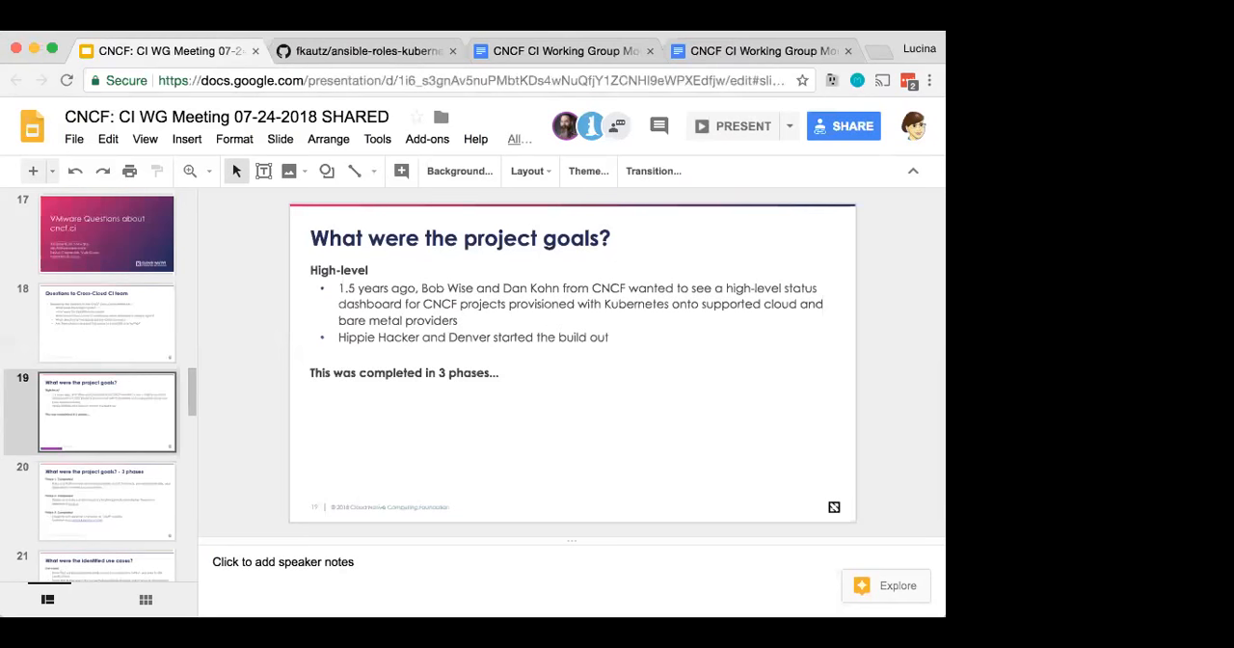
pyautogui.moveTo(422, 246)
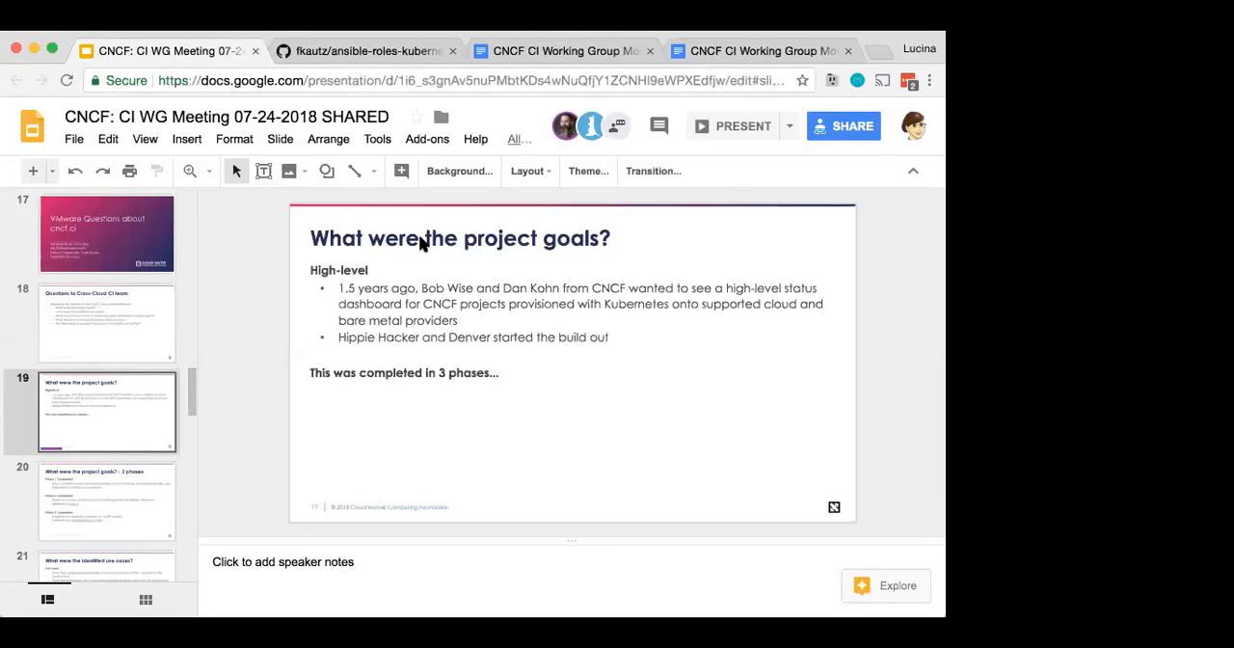
pyautogui.moveTo(8, 248)
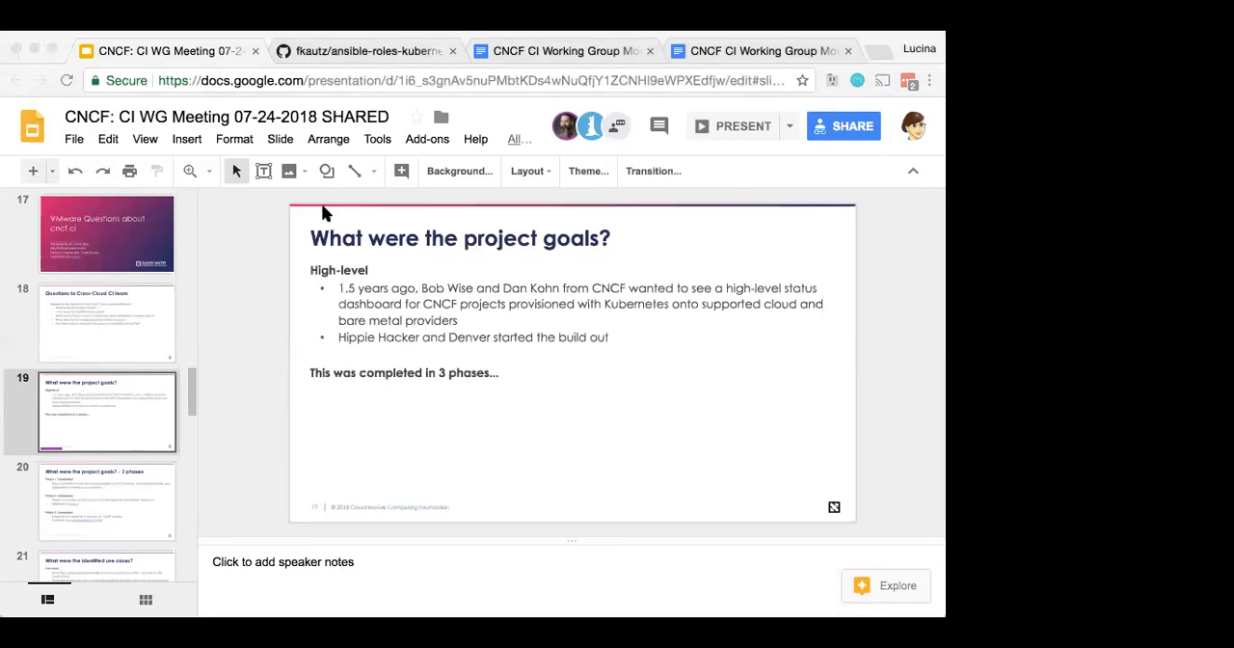
pyautogui.moveTo(258, 64)
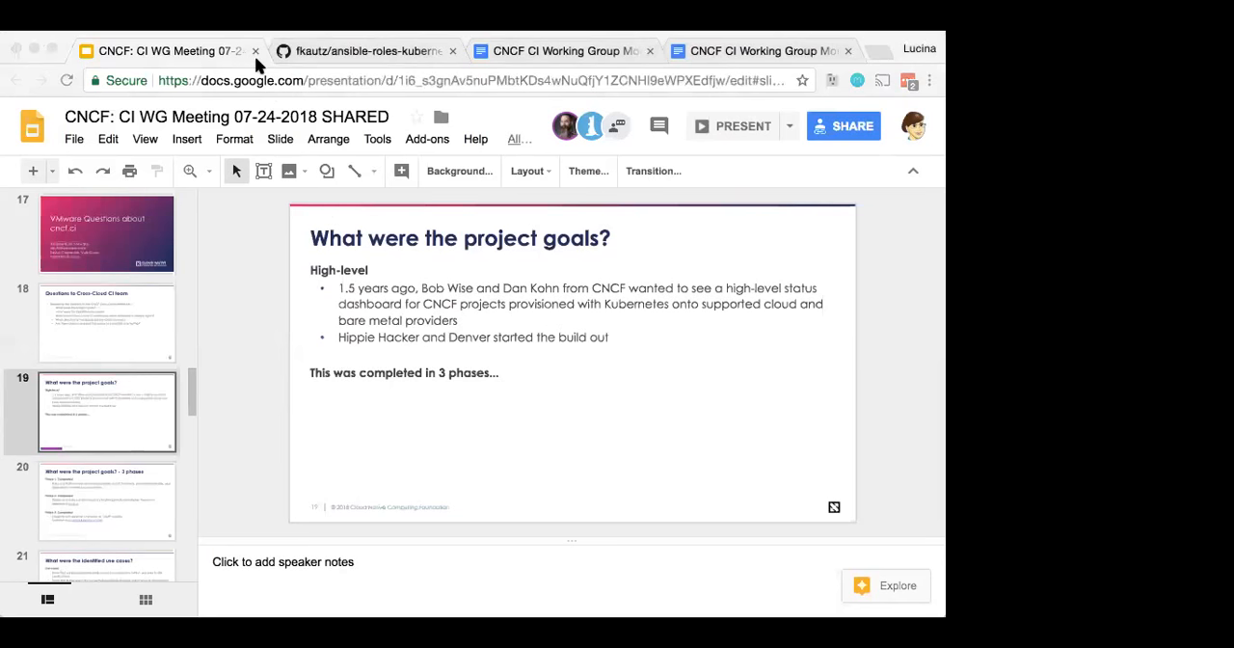
pyautogui.moveTo(57, 302)
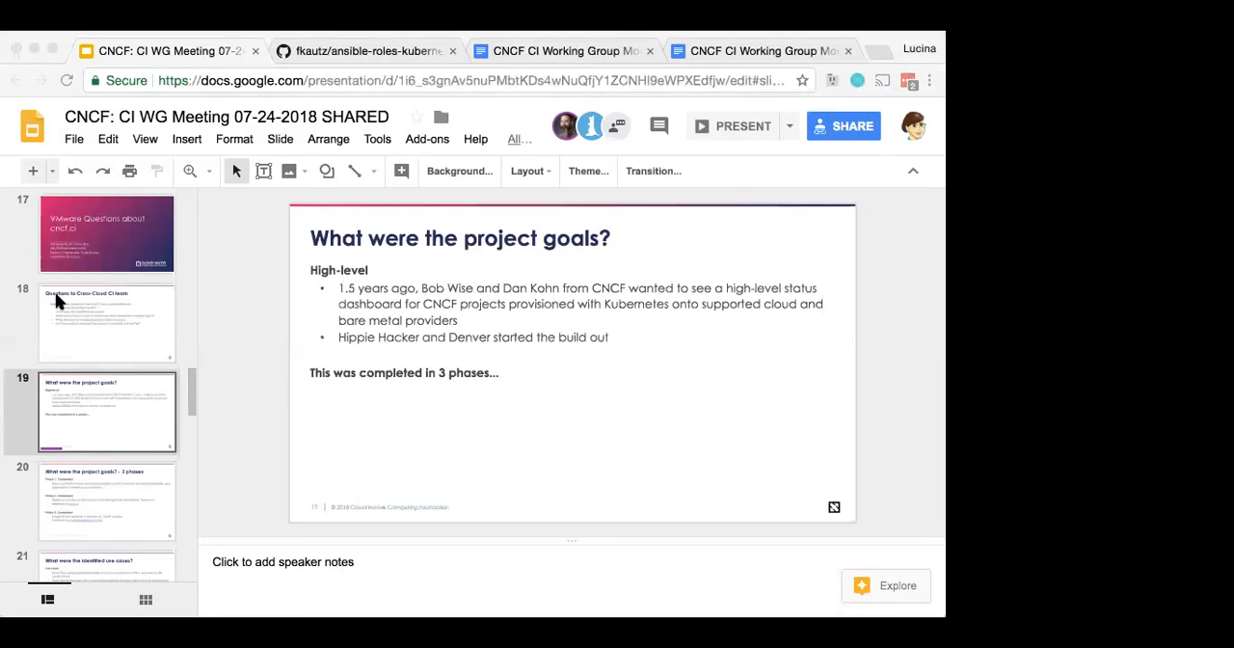
pyautogui.moveTo(58, 285)
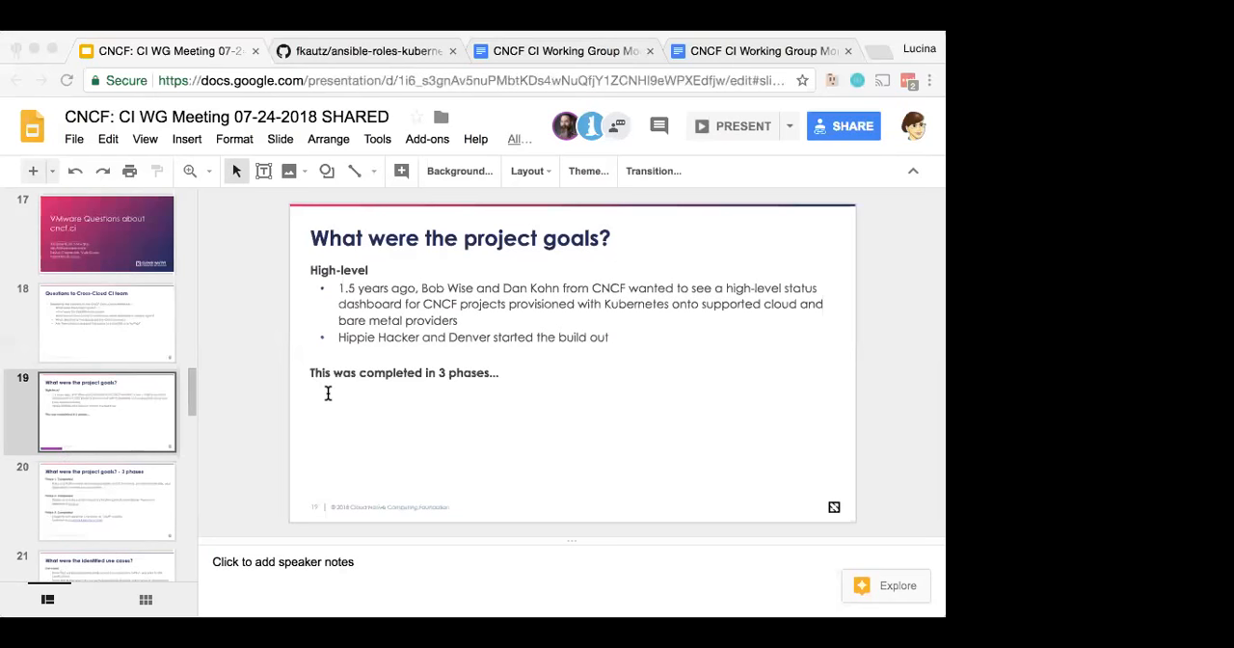
pyautogui.moveTo(259, 406)
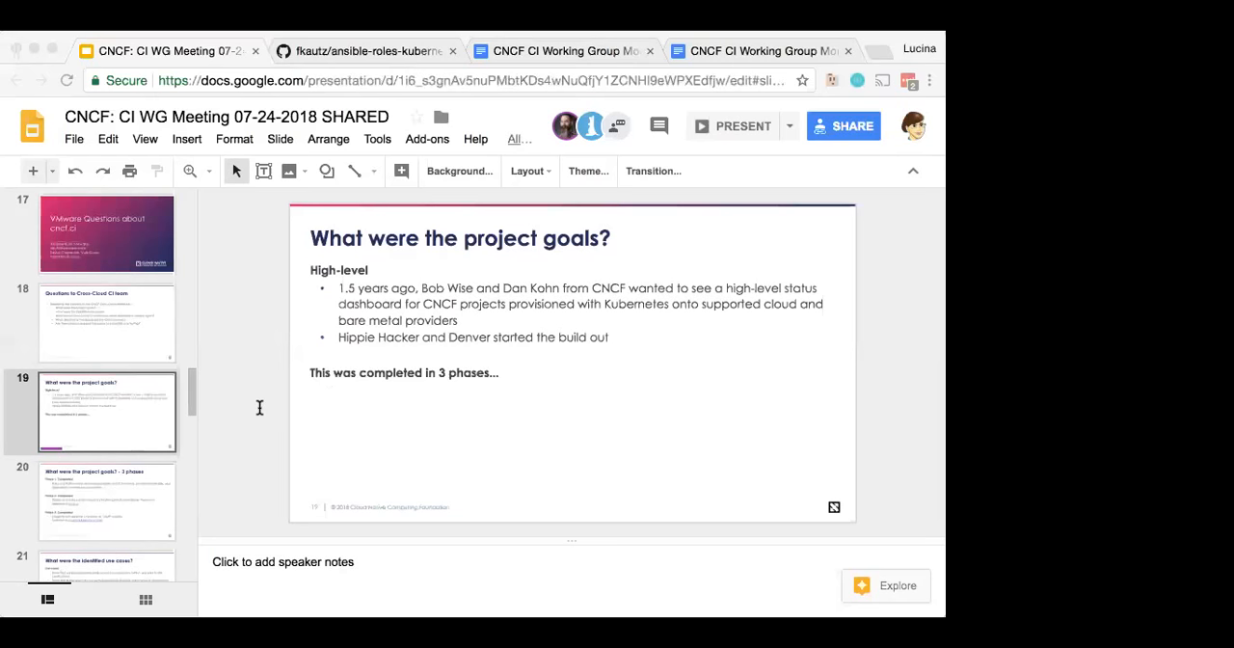
pyautogui.moveTo(85, 420)
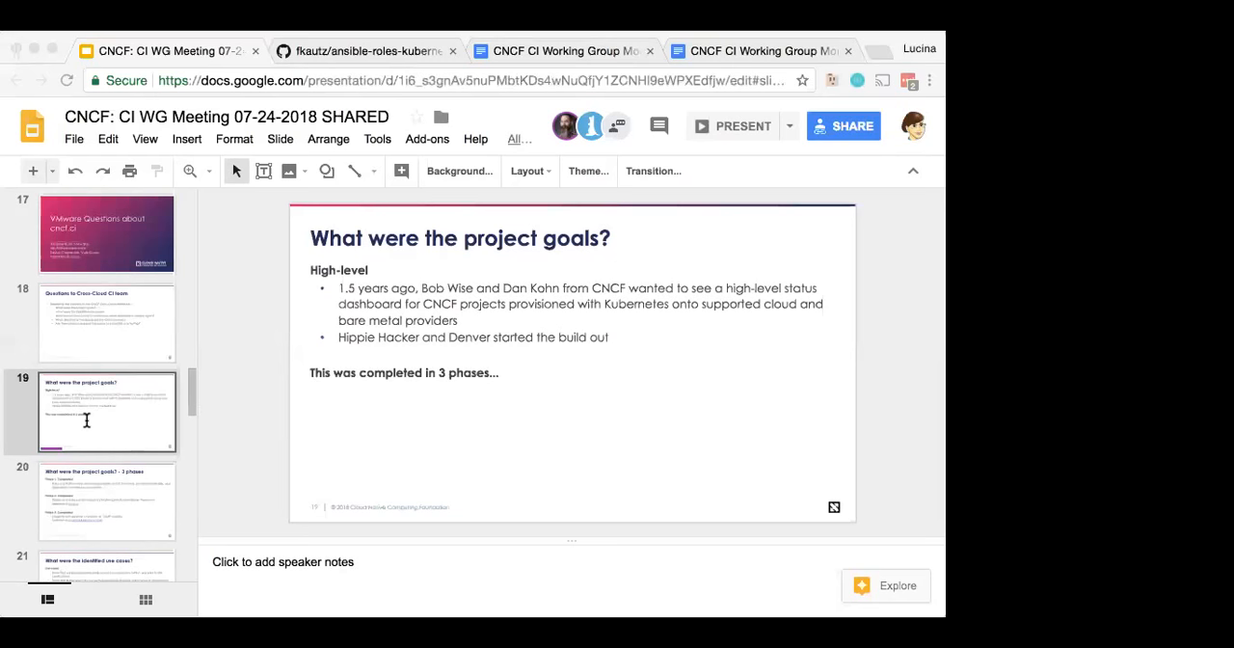
pyautogui.moveTo(95, 390)
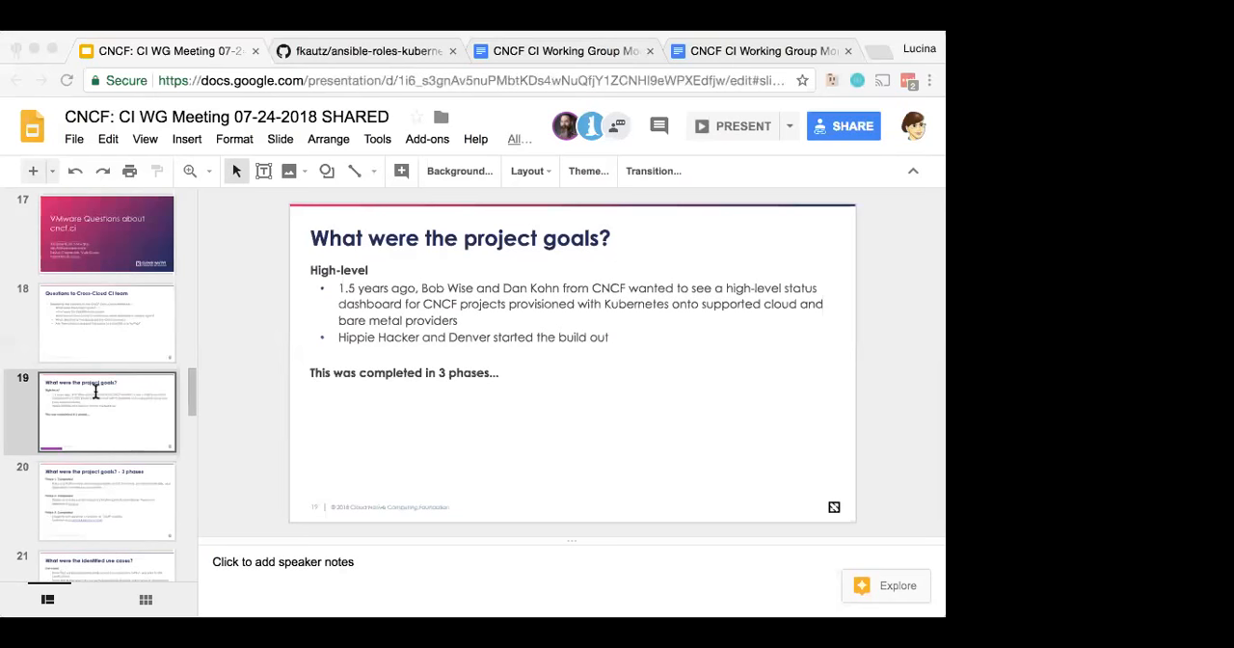
pyautogui.moveTo(95, 392)
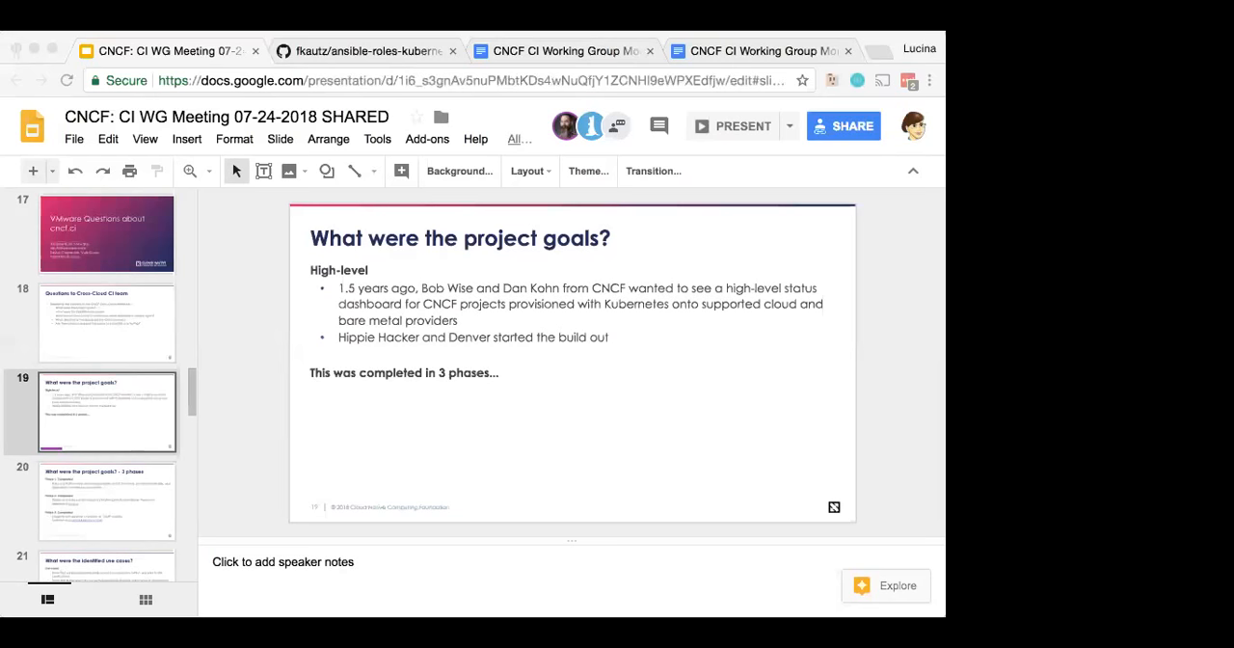
pyautogui.moveTo(21, 174)
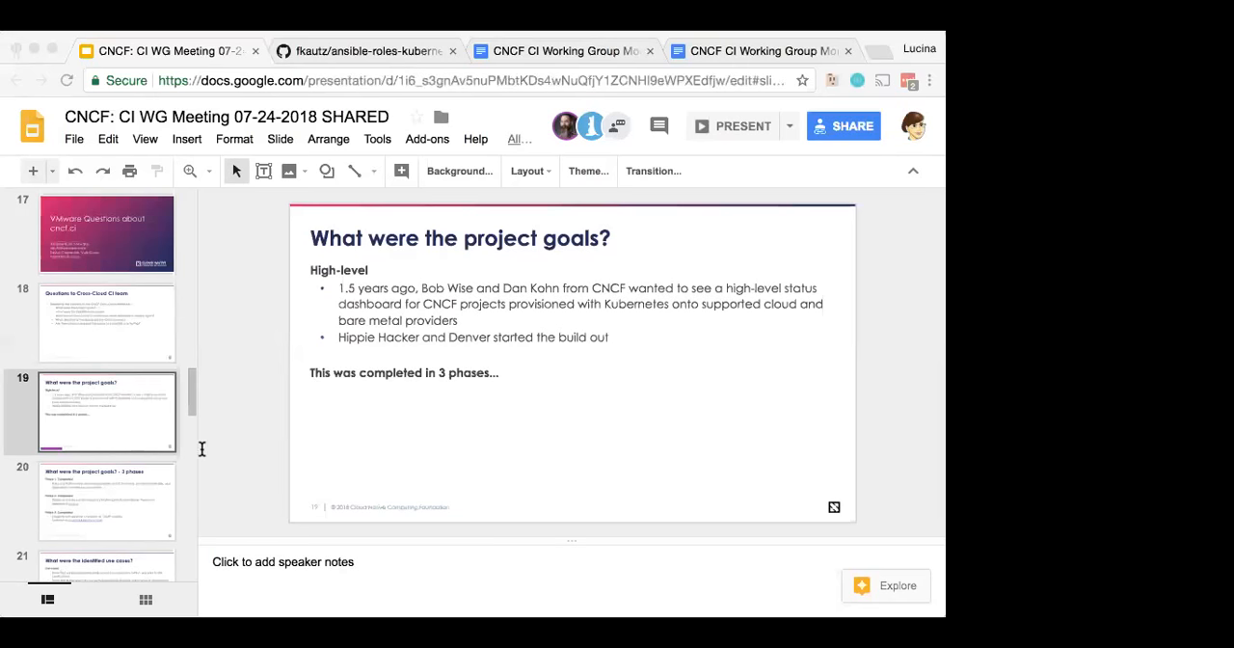
pyautogui.moveTo(562, 437)
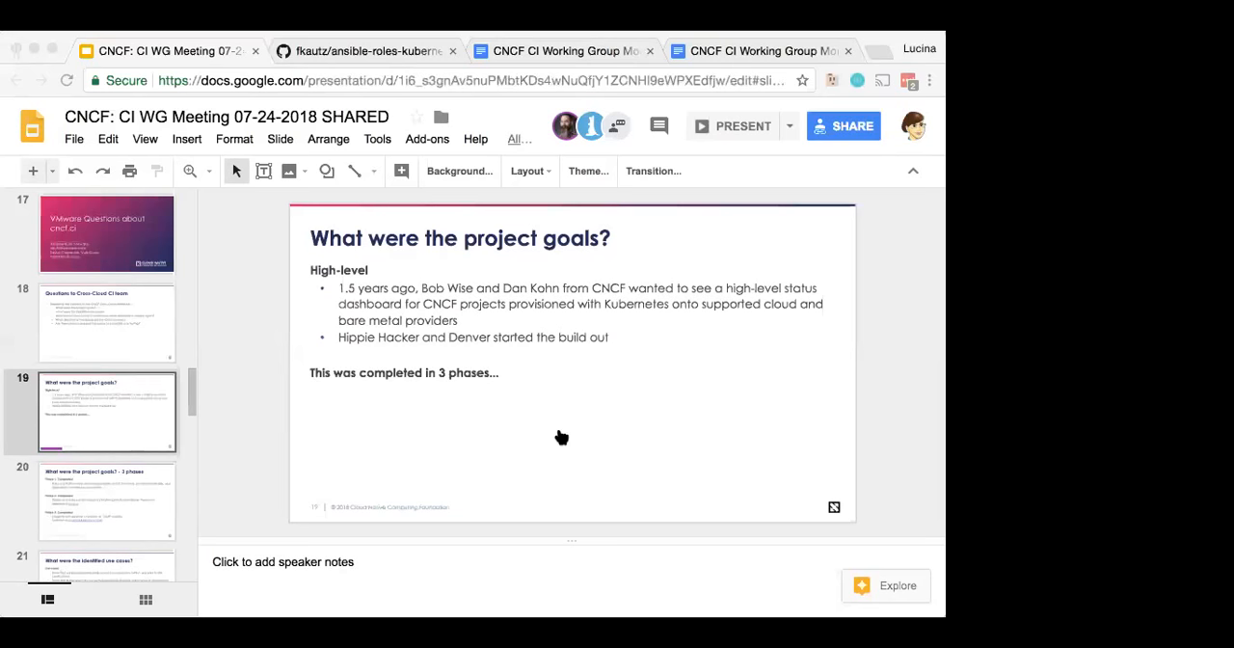
pyautogui.moveTo(239, 408)
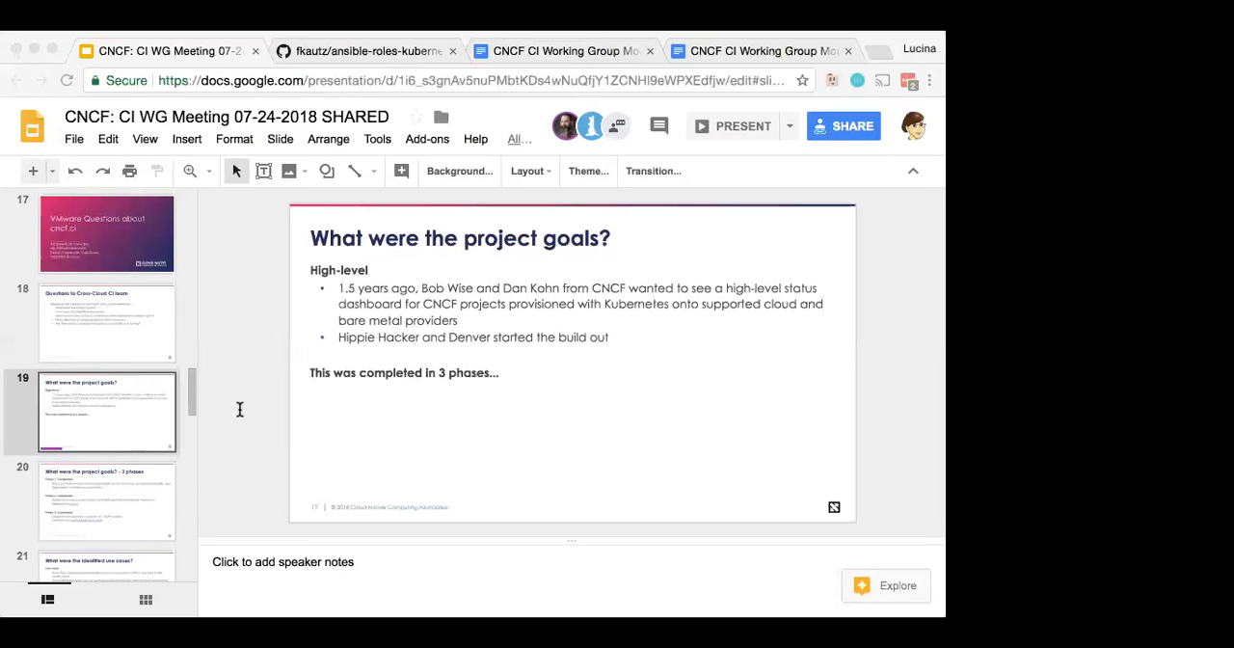
pyautogui.moveTo(514, 426)
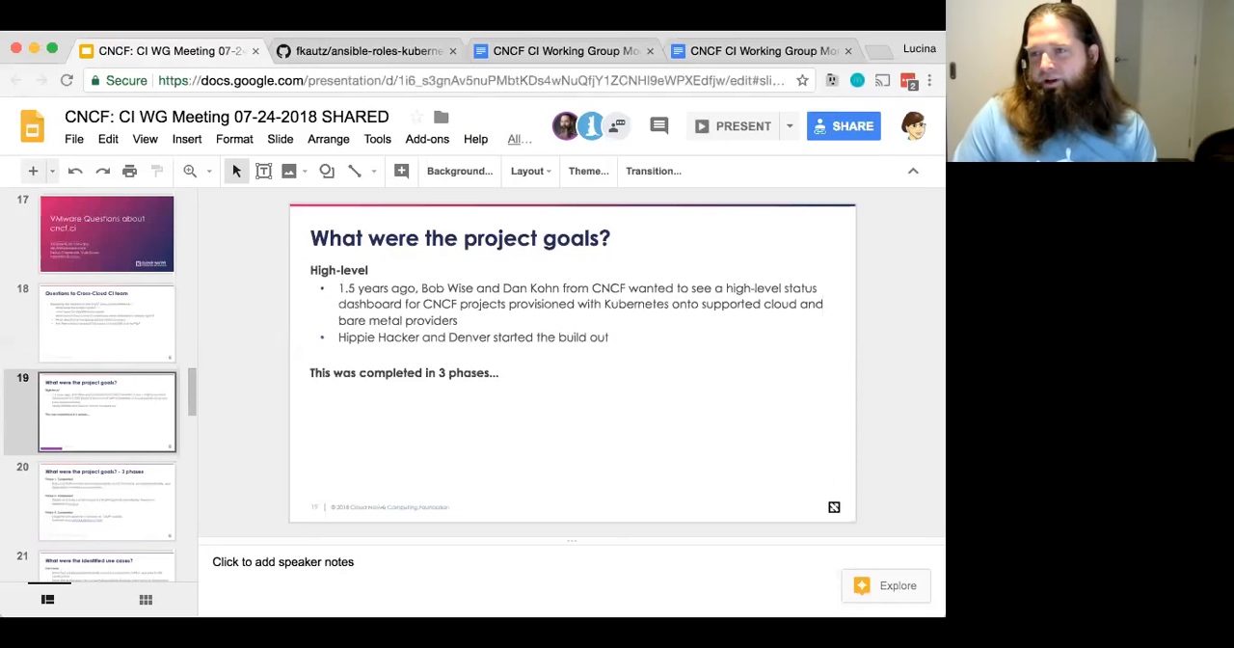
pyautogui.moveTo(553, 360)
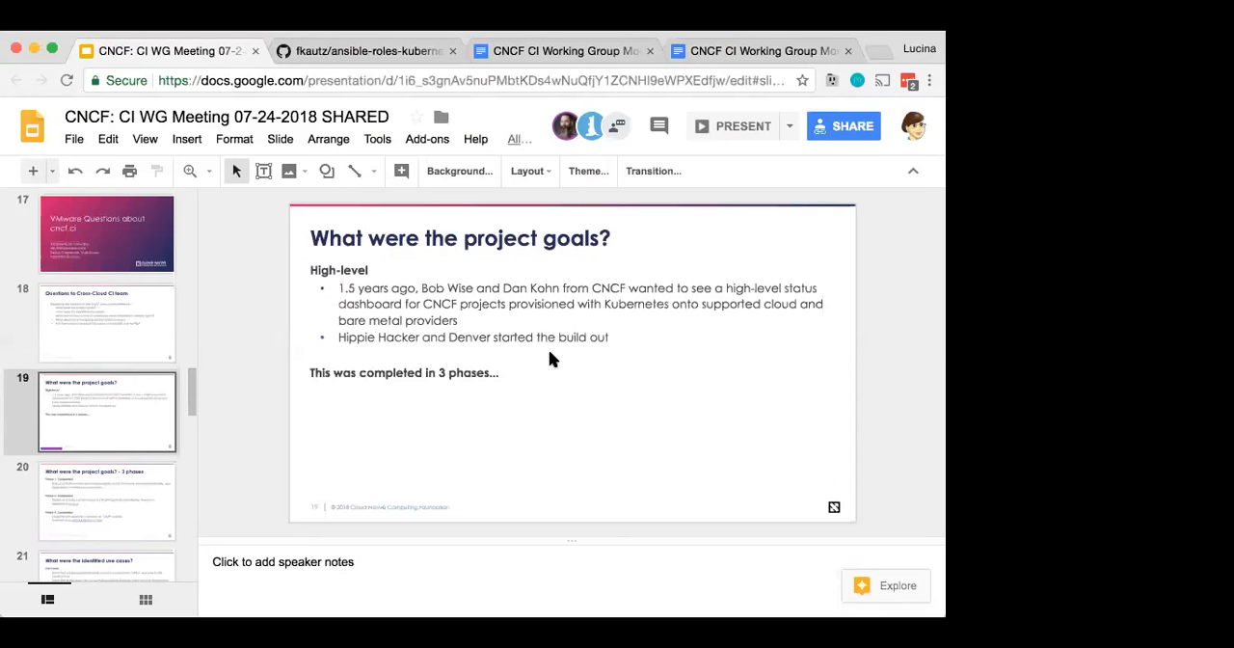
pyautogui.moveTo(510, 331)
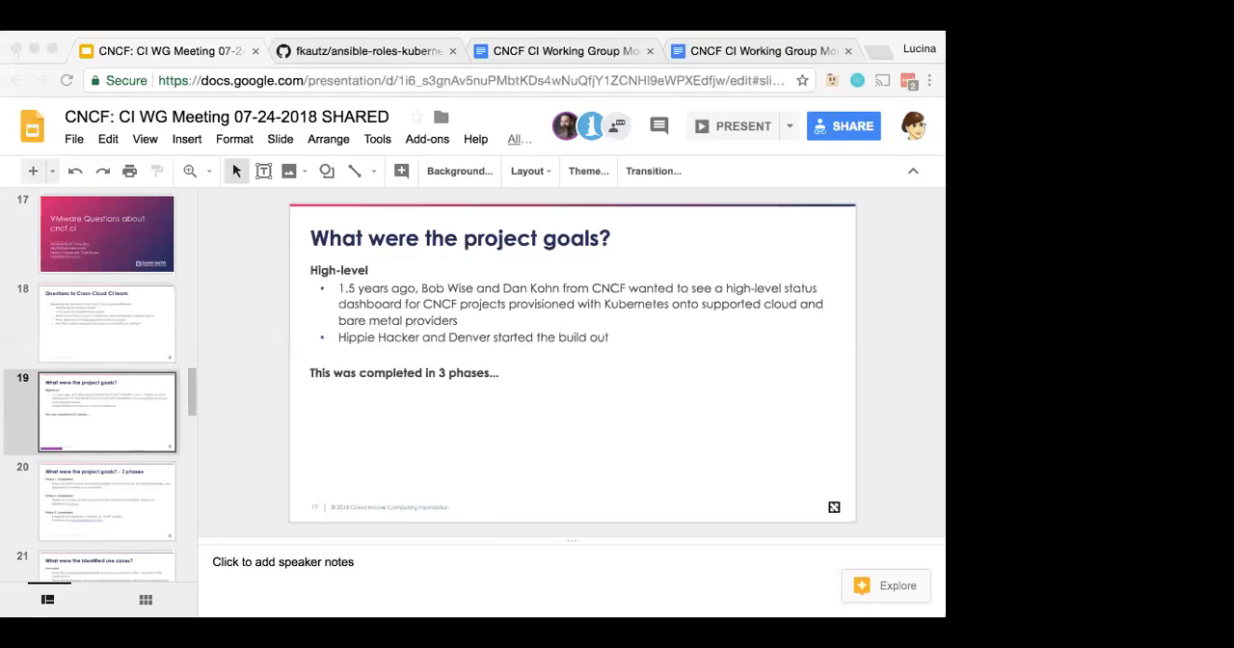
pyautogui.moveTo(681, 440)
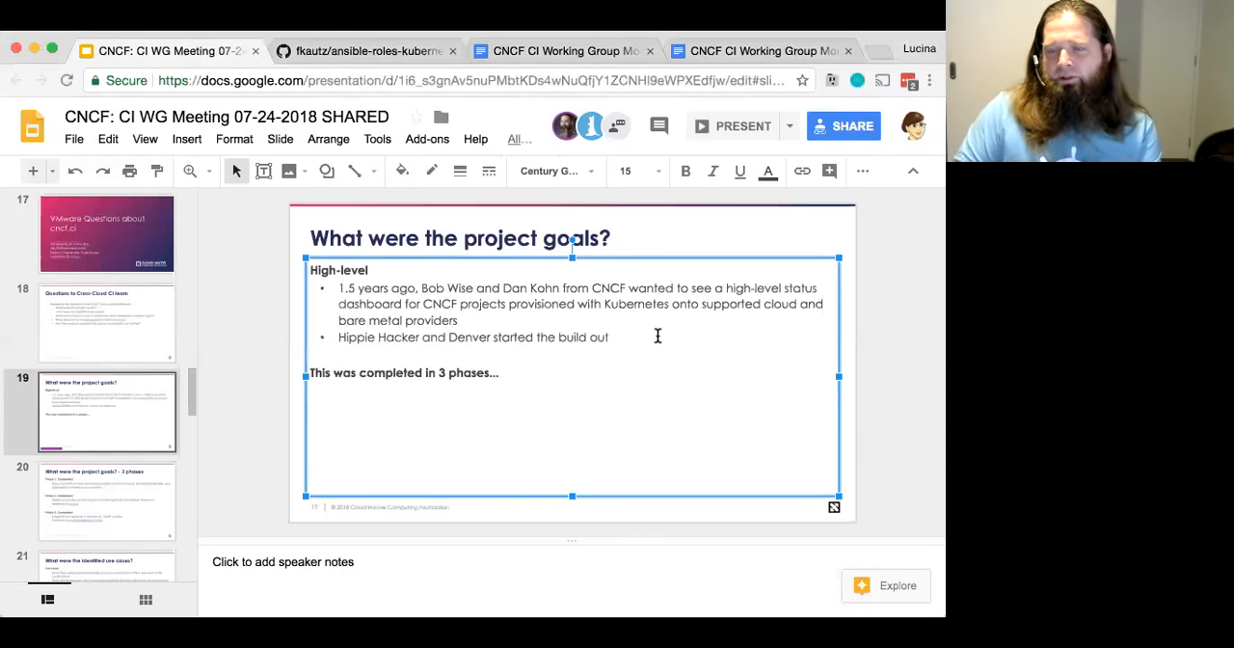
# Step: Add bullets on SIG testing with one cloud and a multi-cloud API (Terraform), plus an empty bullet
pyautogui.write('SIG testing was')
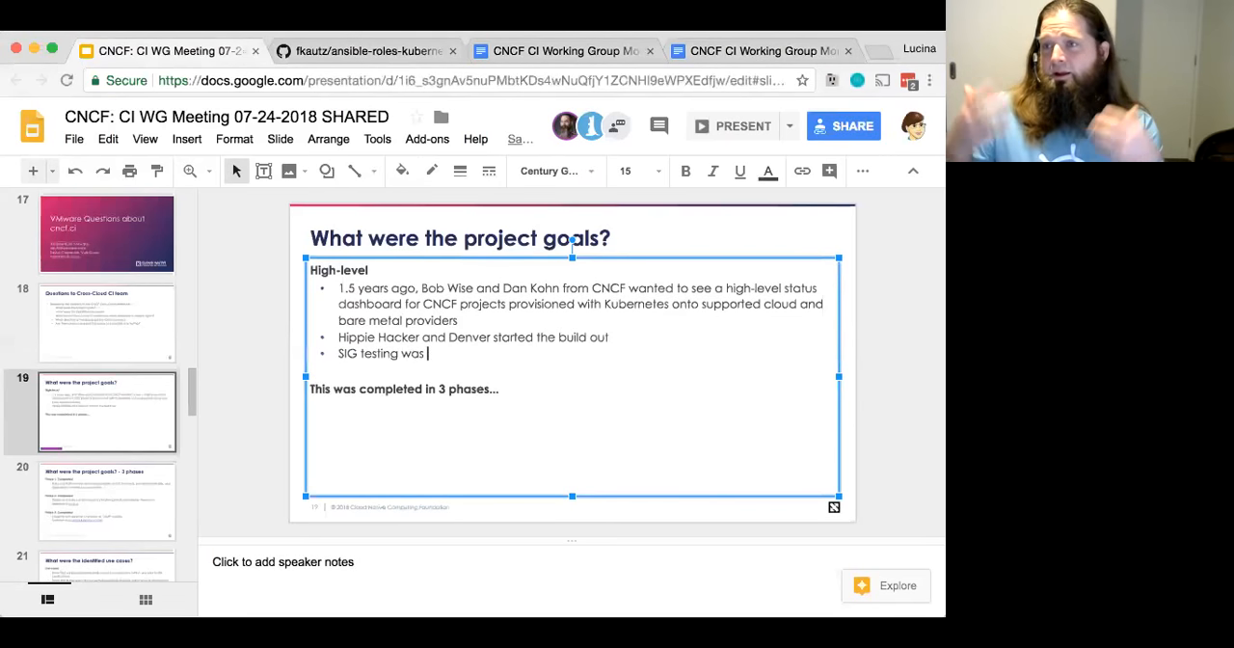
pyautogui.write('one cloud at the time')
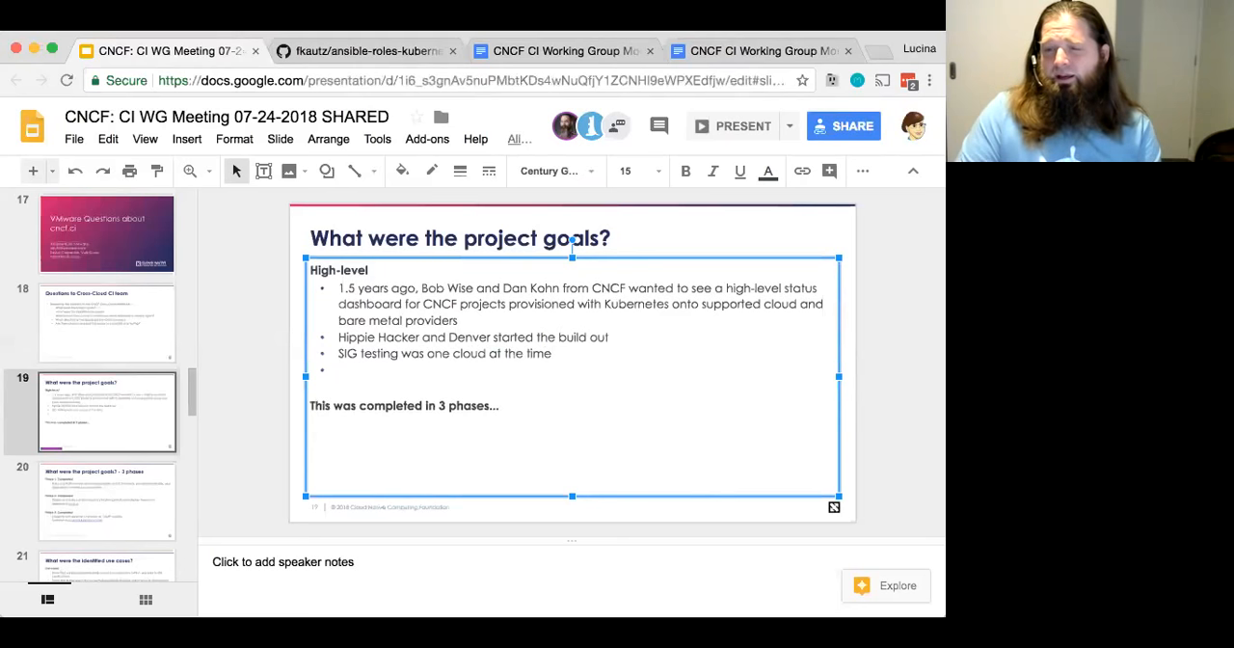
pyautogui.write('Used an API')
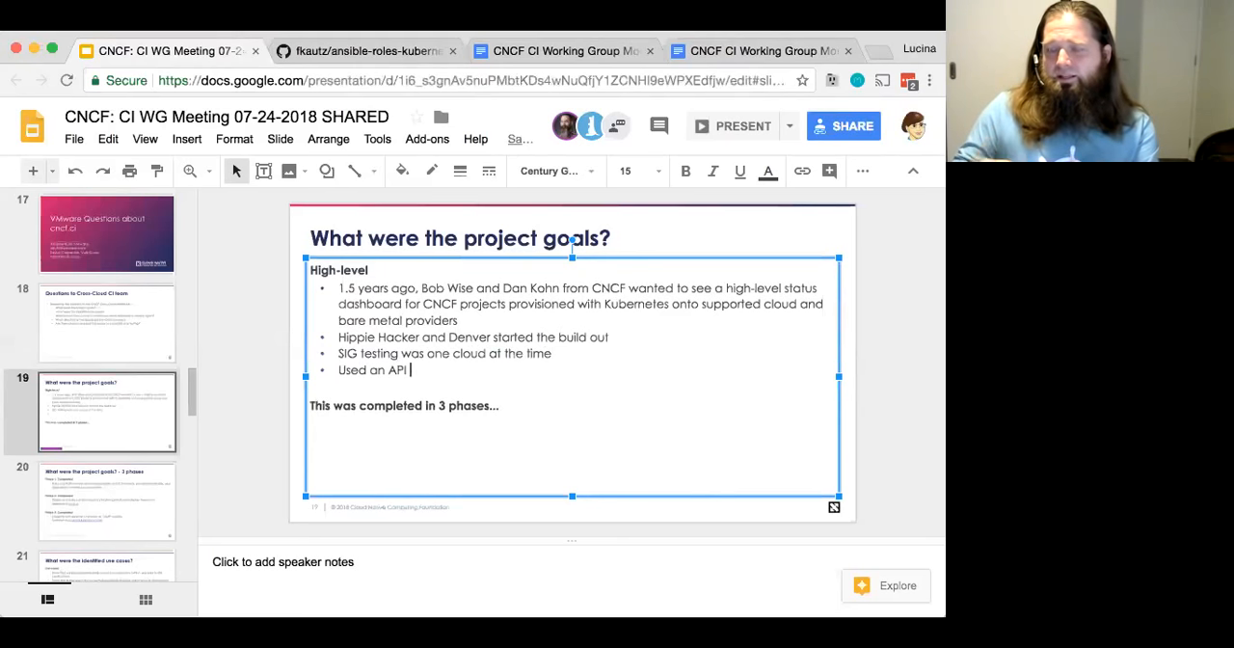
pyautogui.write('that supported m')
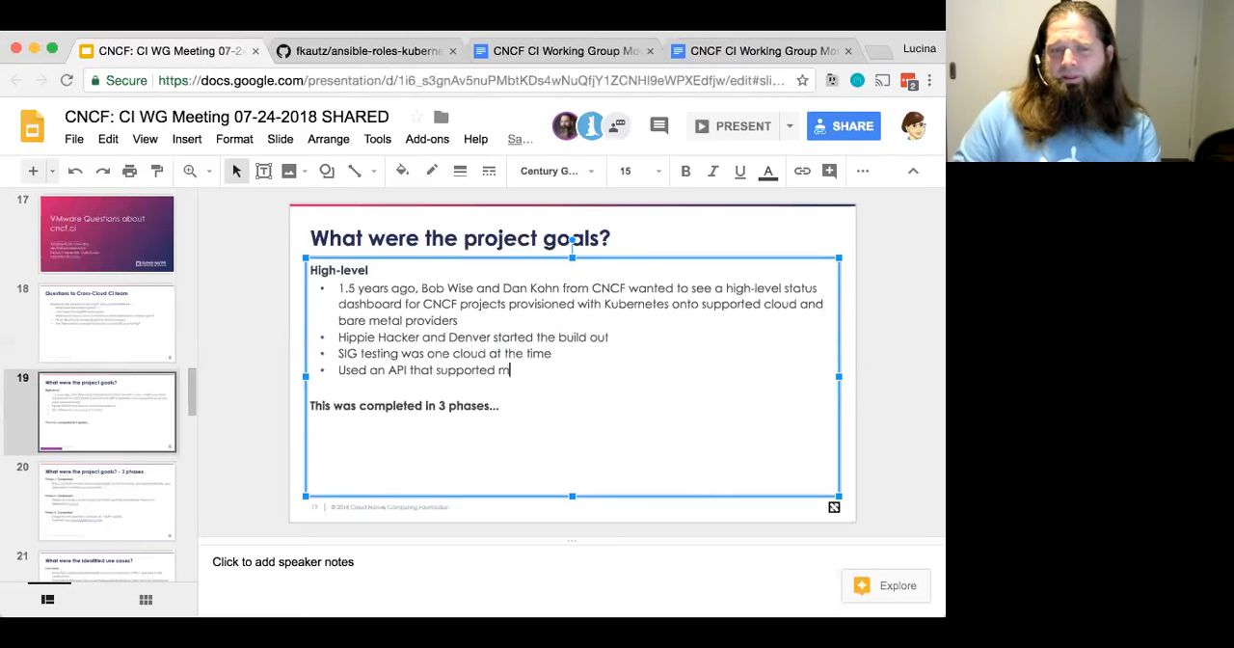
pyautogui.write('ulti')
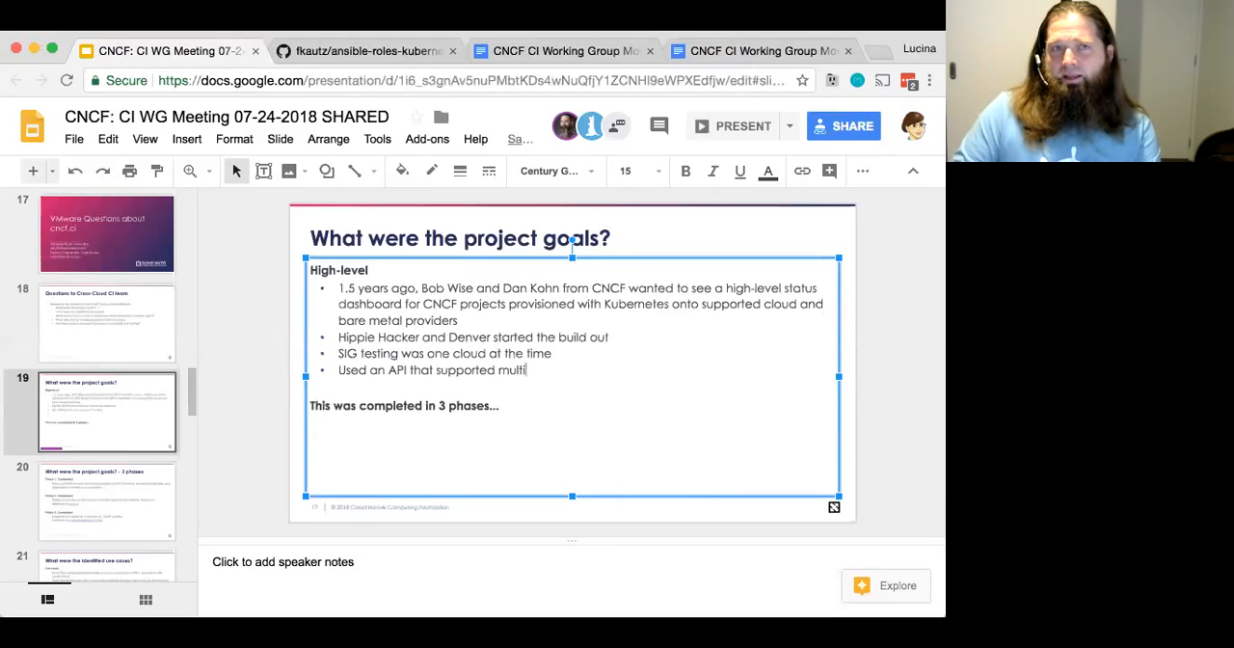
pyautogui.write('ple clouds')
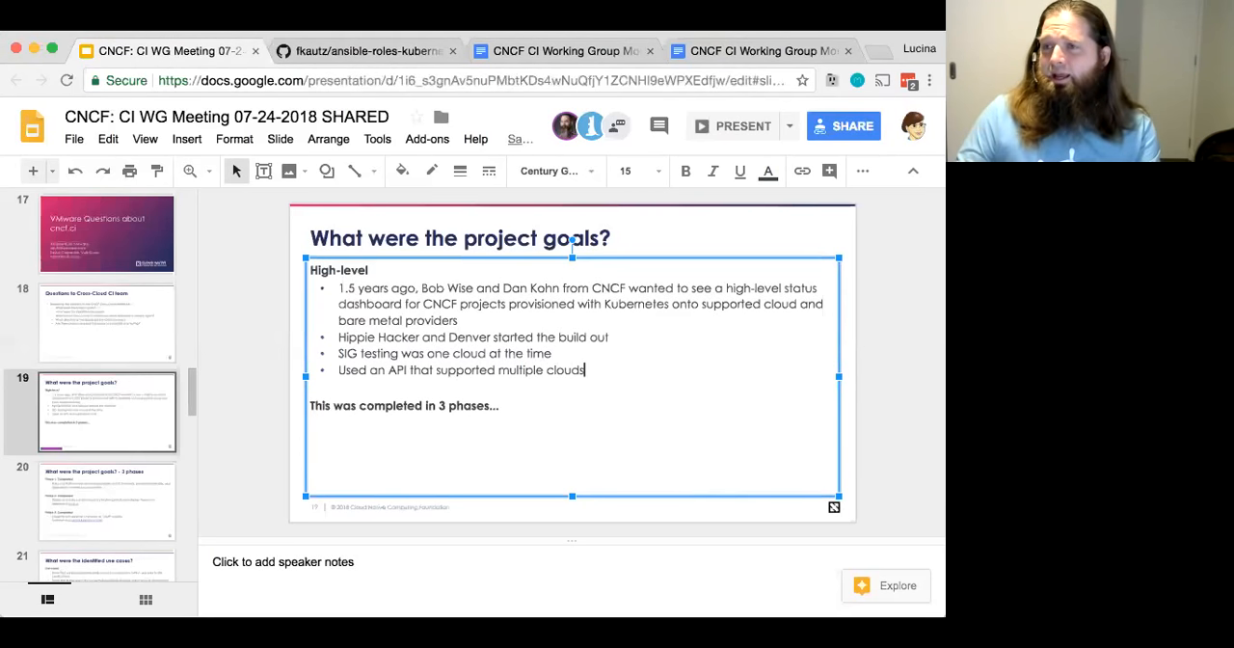
pyautogui.write('= Ter')
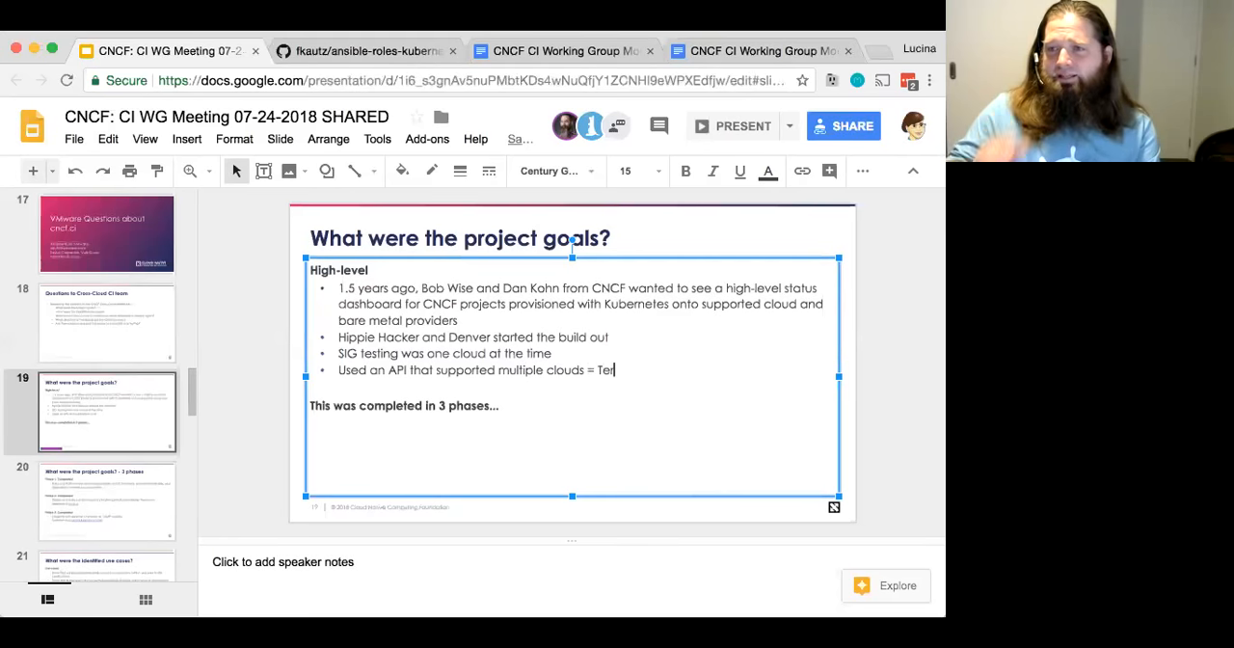
pyautogui.write('raform')
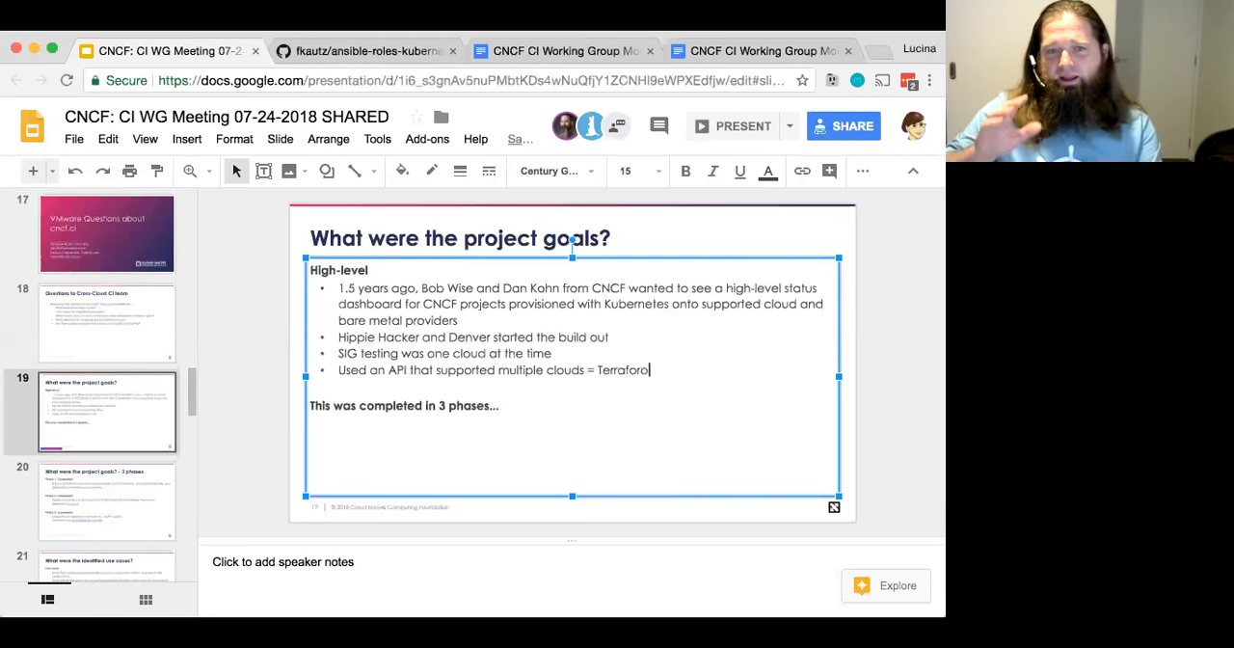
pyautogui.press('enter')
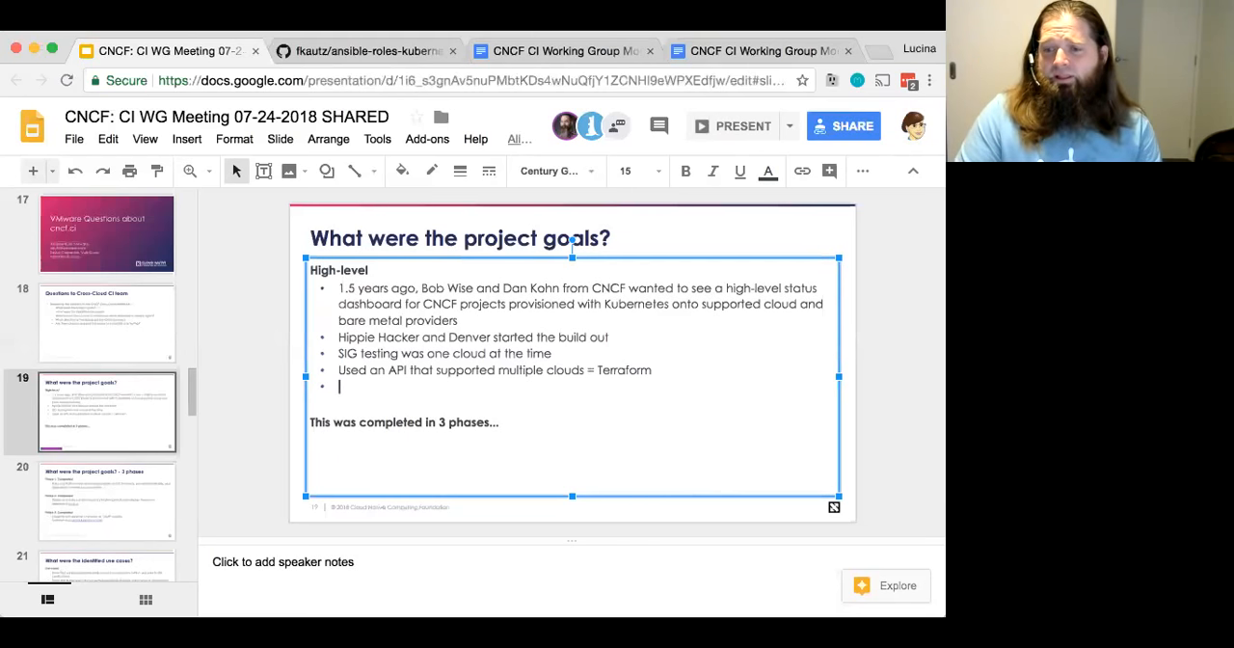
# Step: Add 'Chose cloud init' and 'CI Platform, chose GitLab', then nest four choices under 'Design choices:'
pyautogui.write('Chose cloud init')
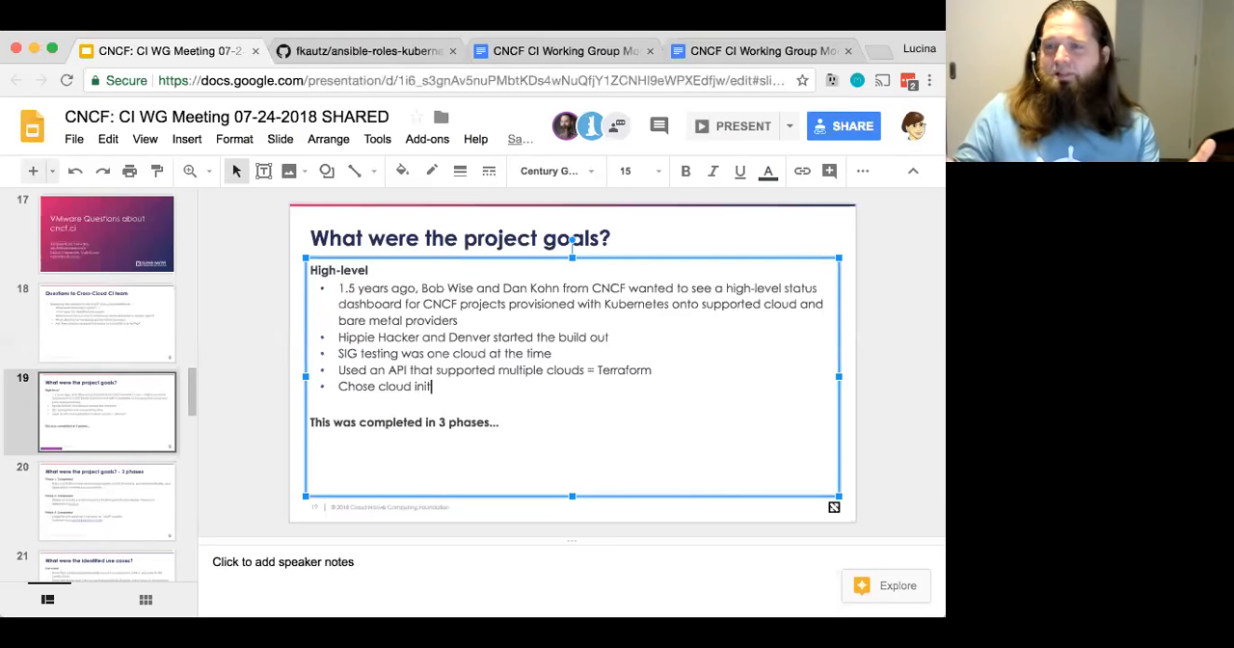
pyautogui.write('c')
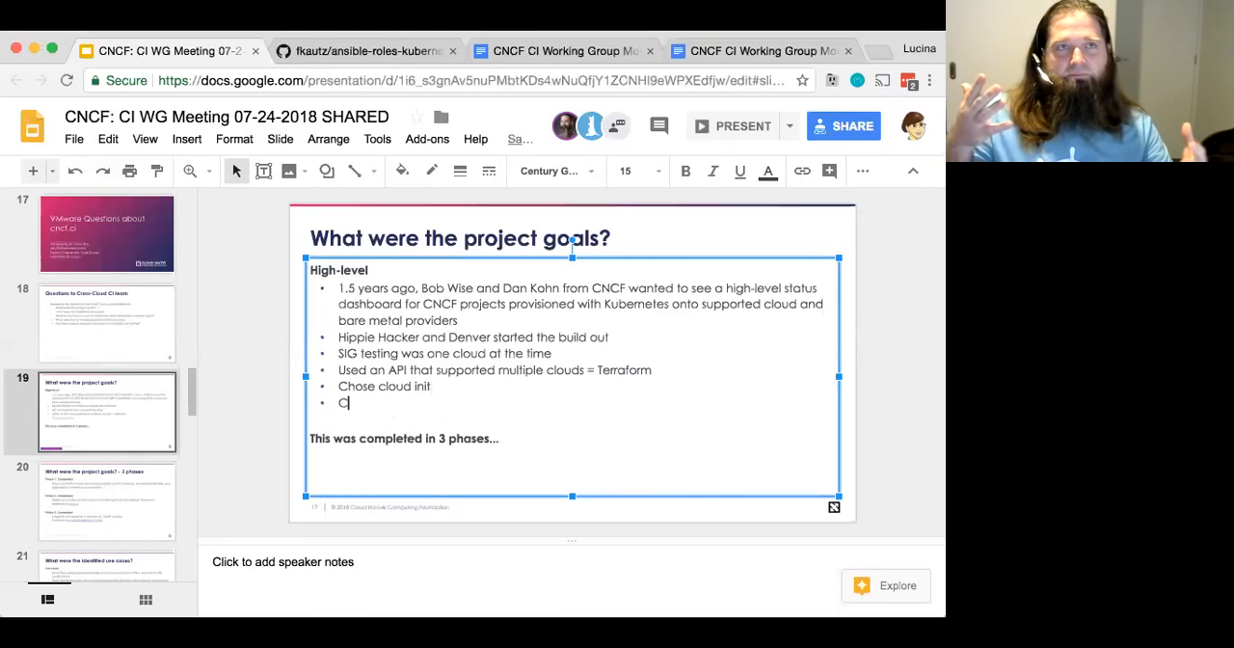
pyautogui.write('I Platform = GitLa')
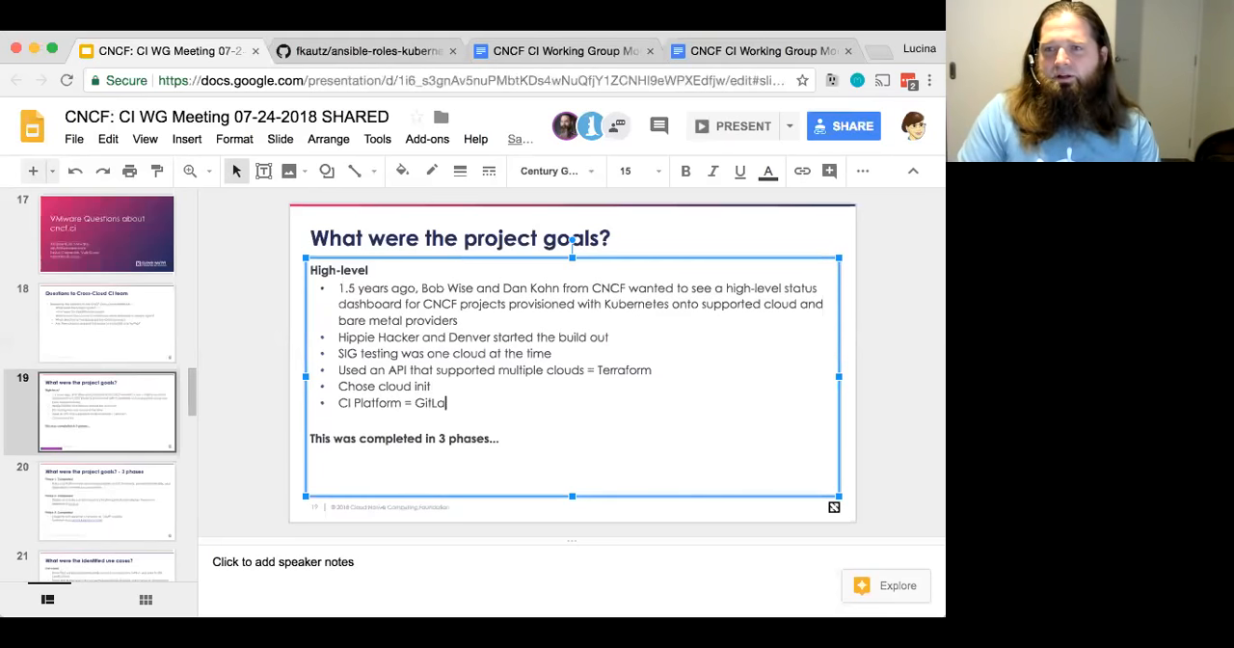
pyautogui.write('b')
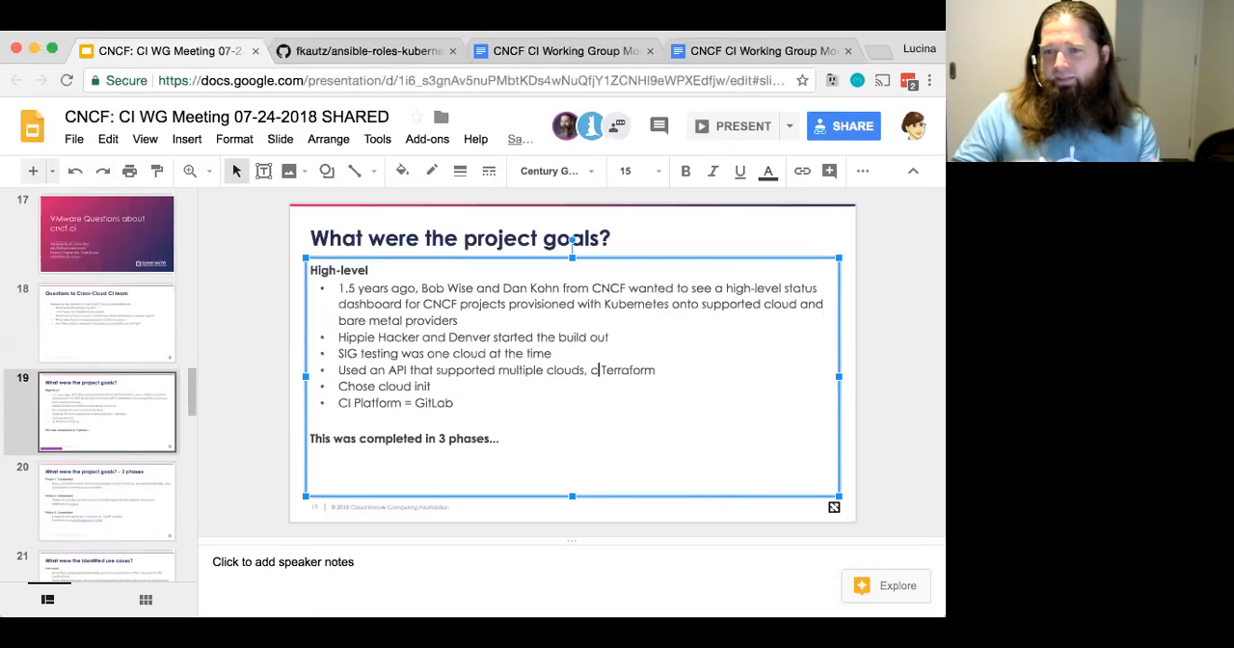
pyautogui.write('hose')
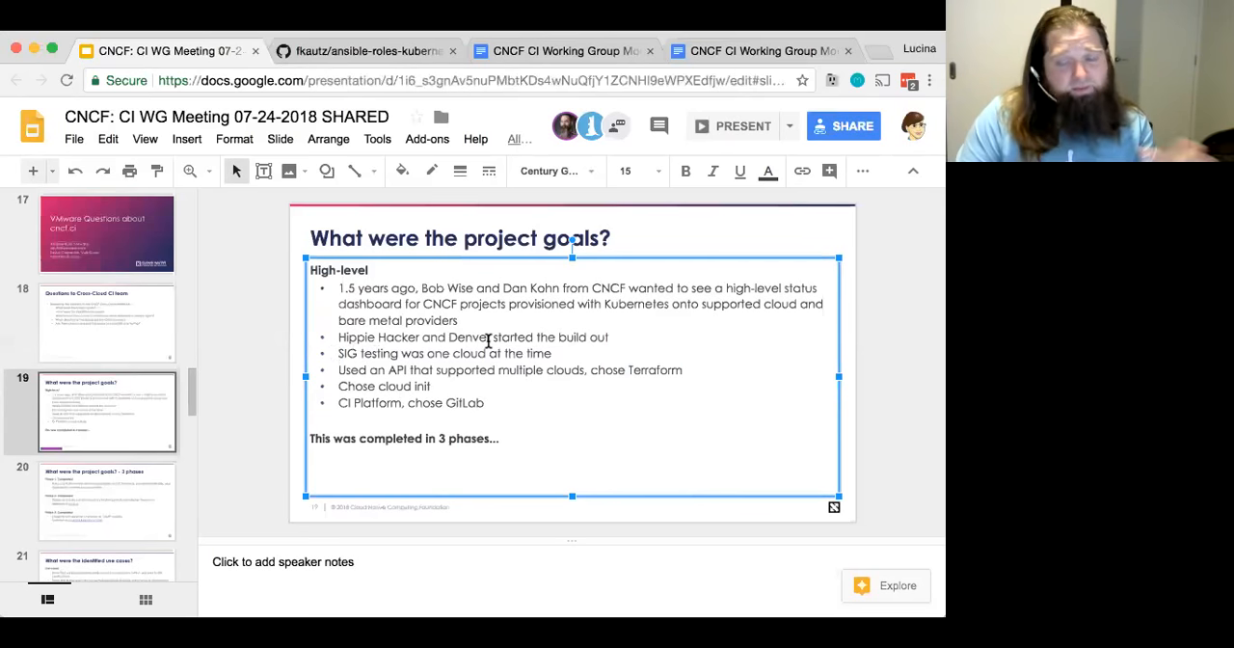
pyautogui.write('Design choices:')
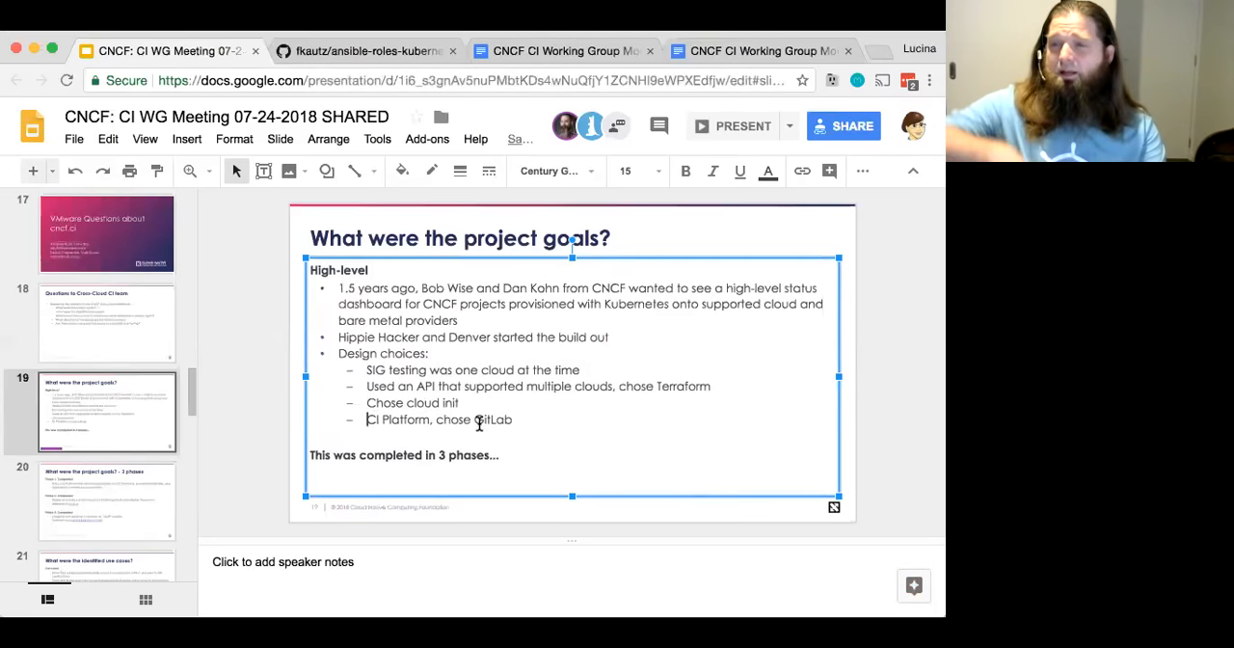
# Step: Add a 'Test Infra' sub-bullet after the GitLab choice, without a trailing colon
pyautogui.write('T')
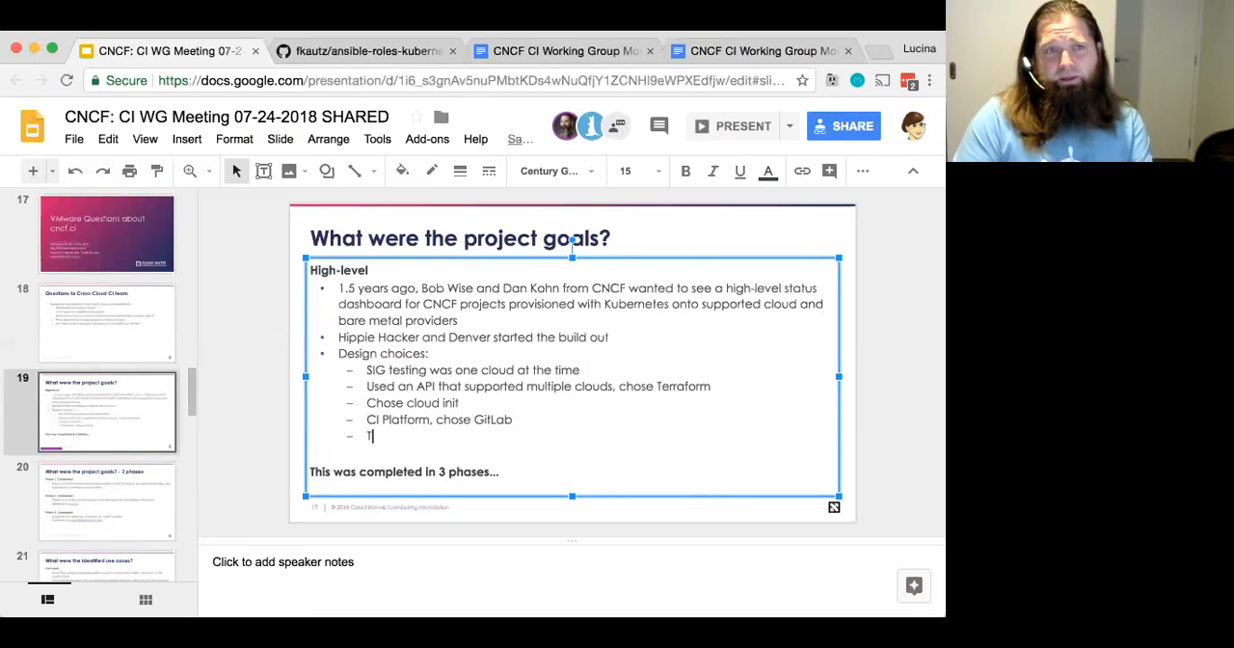
pyautogui.write('Test Infra:')
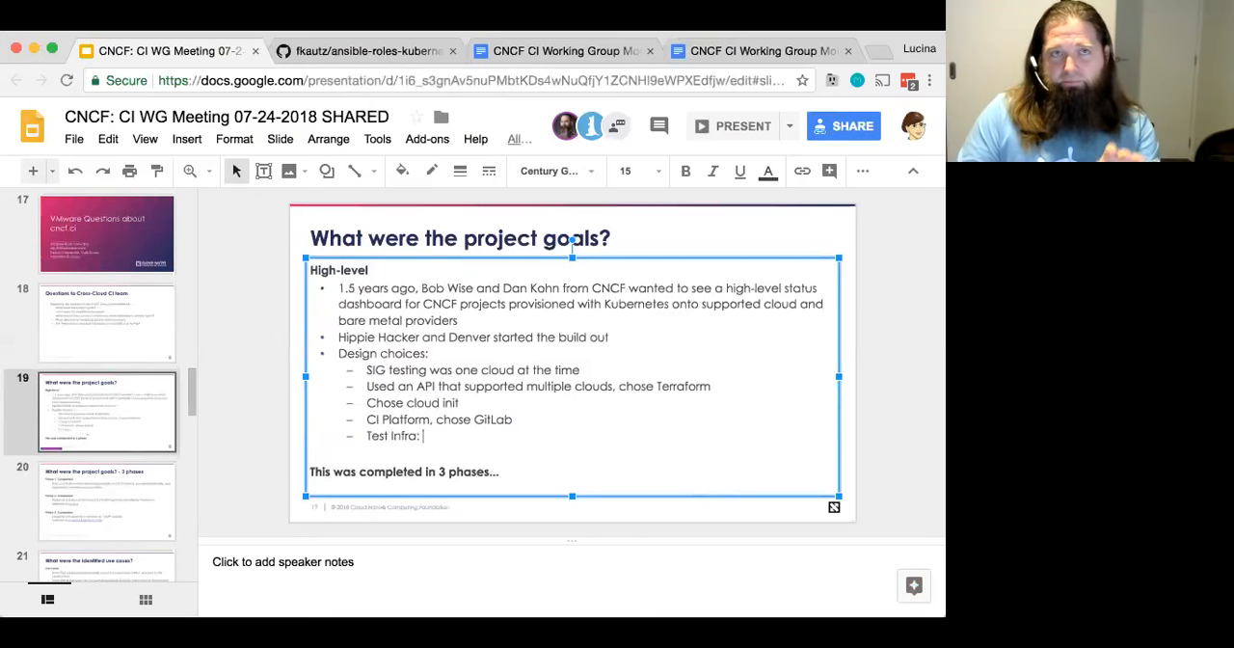
pyautogui.press('backspace')
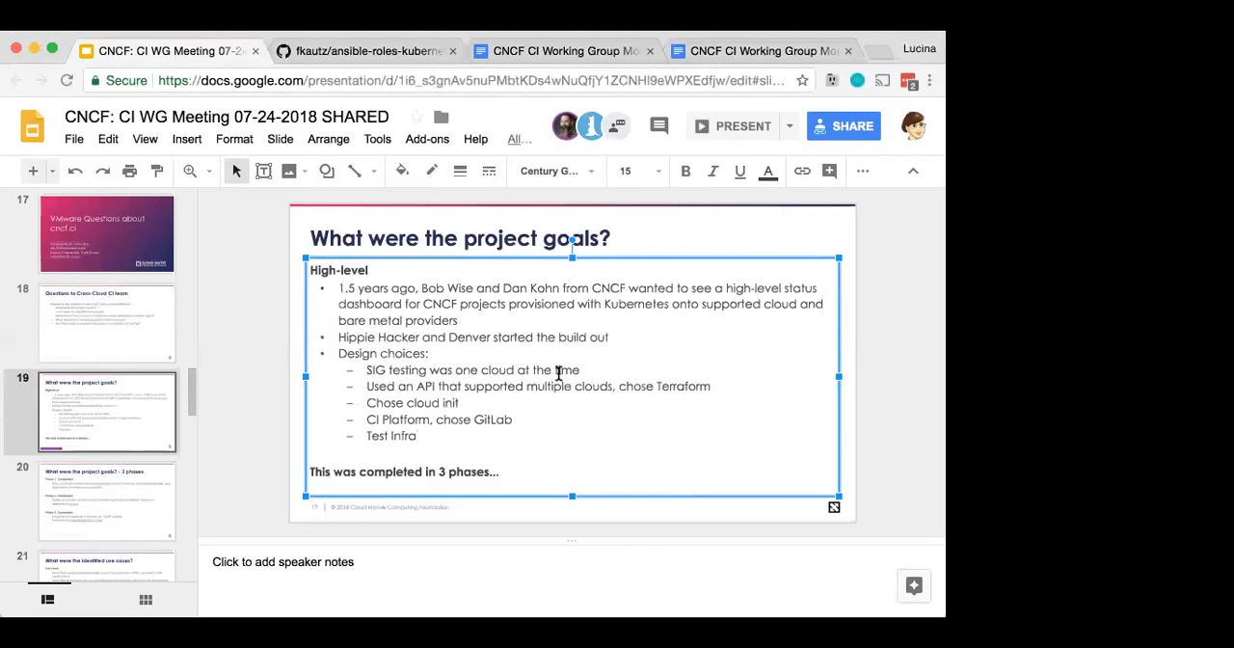
pyautogui.moveTo(299, 430)
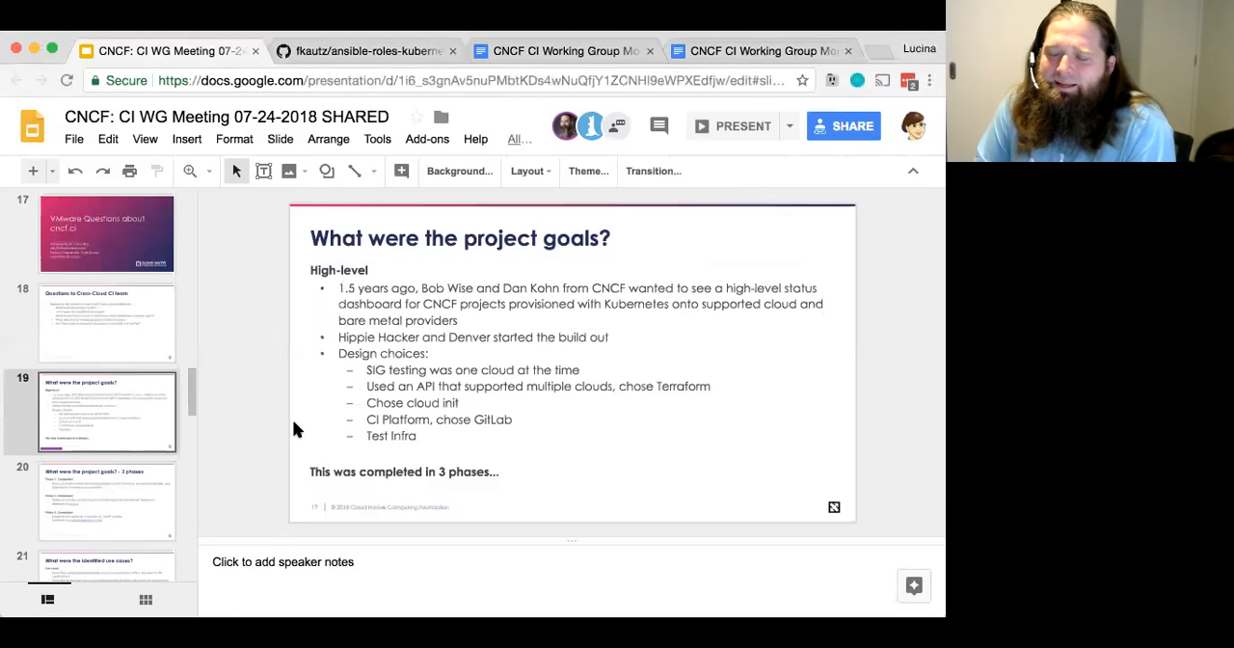
pyautogui.moveTo(144, 418)
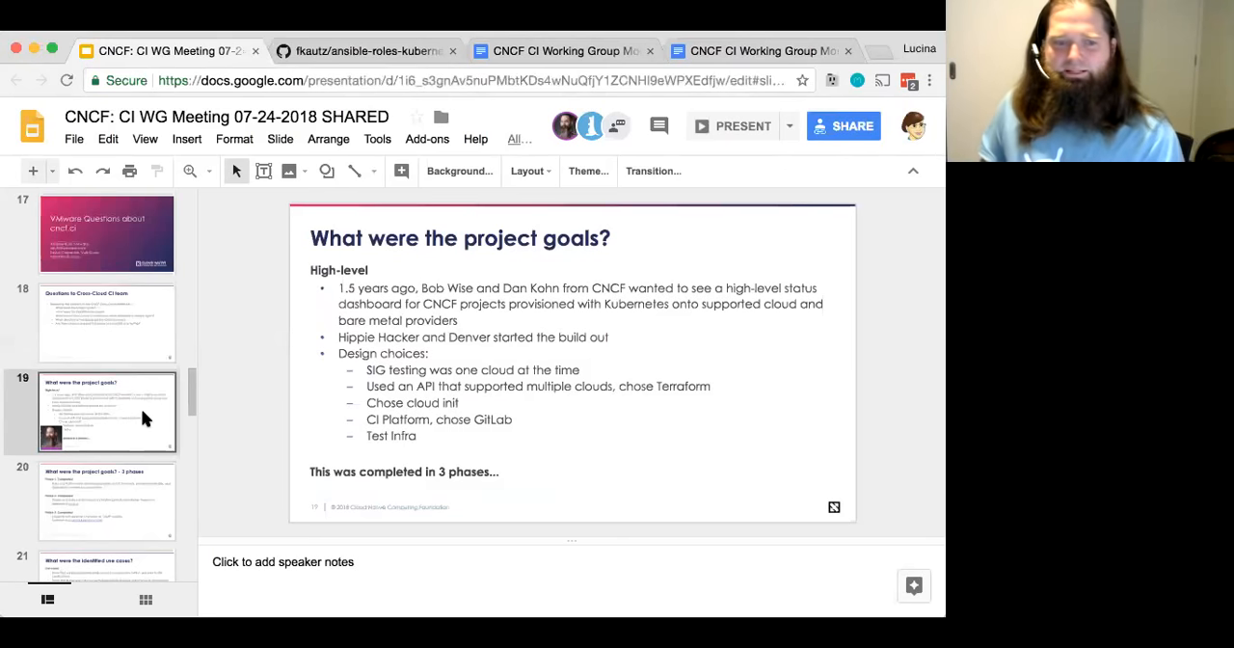
pyautogui.scroll(-3)
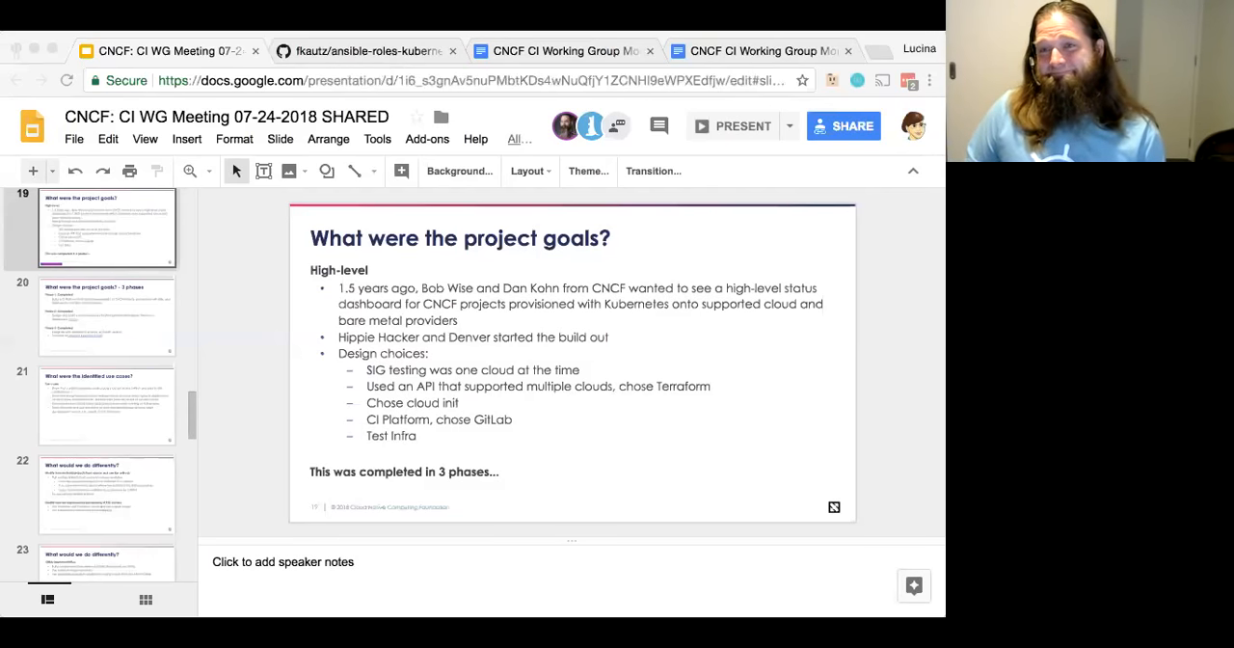
pyautogui.moveTo(709, 488)
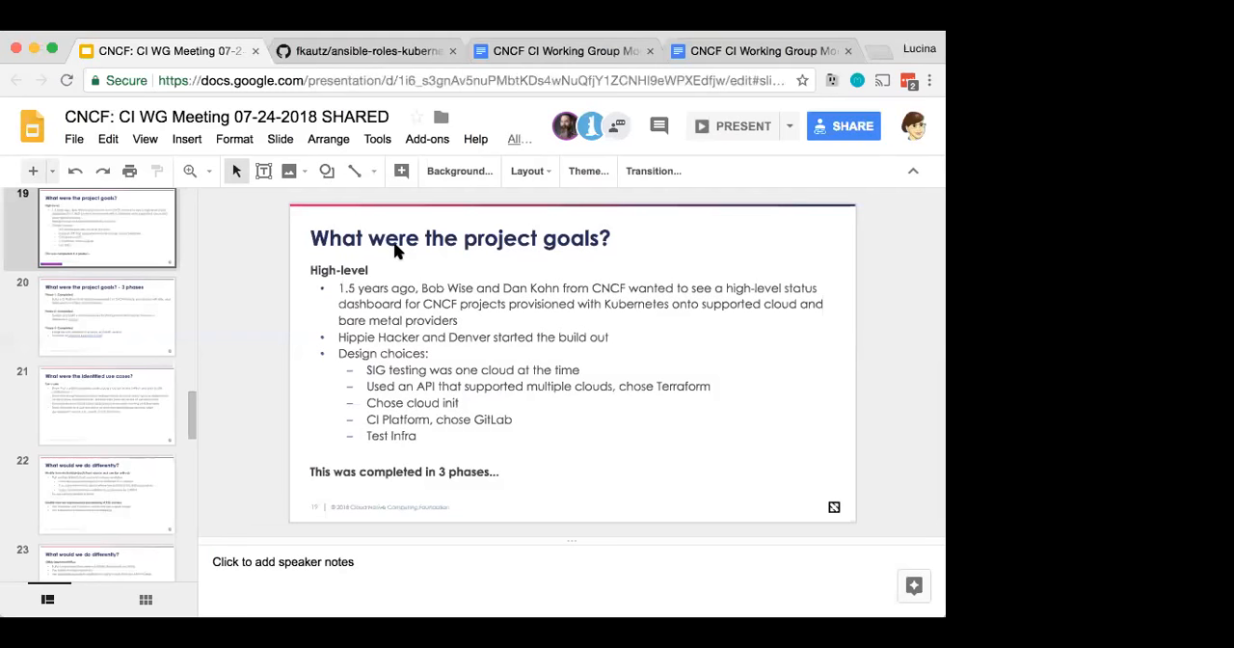
pyautogui.moveTo(257, 87)
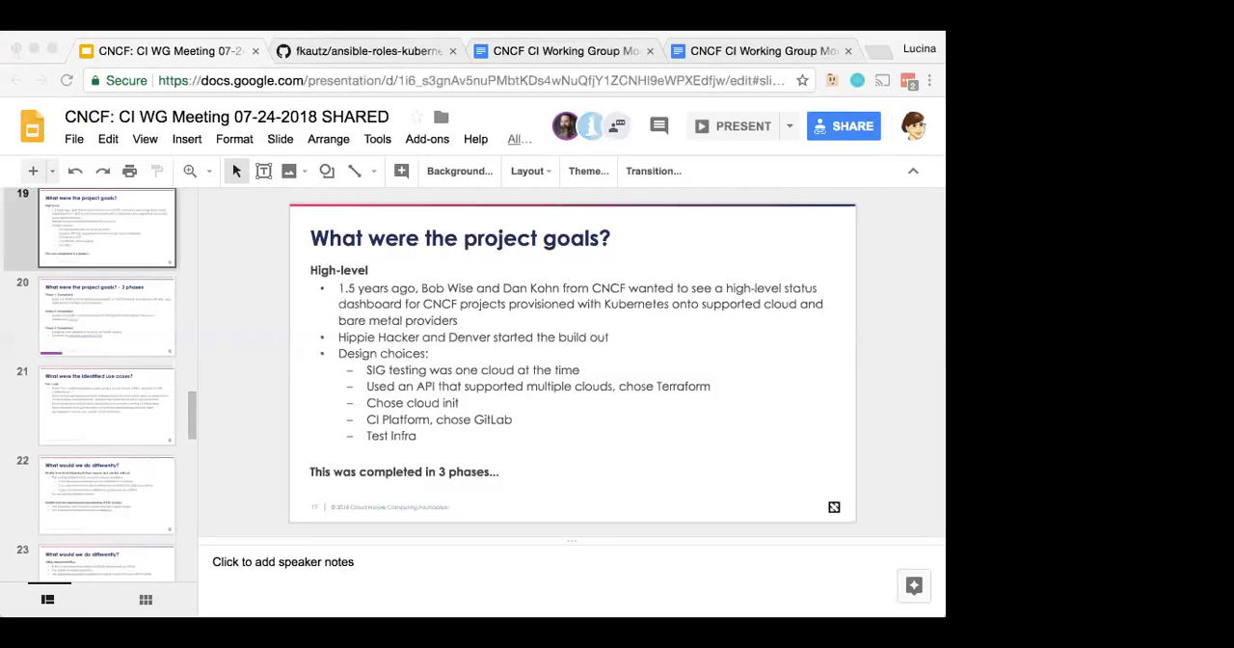
pyautogui.moveTo(655, 366)
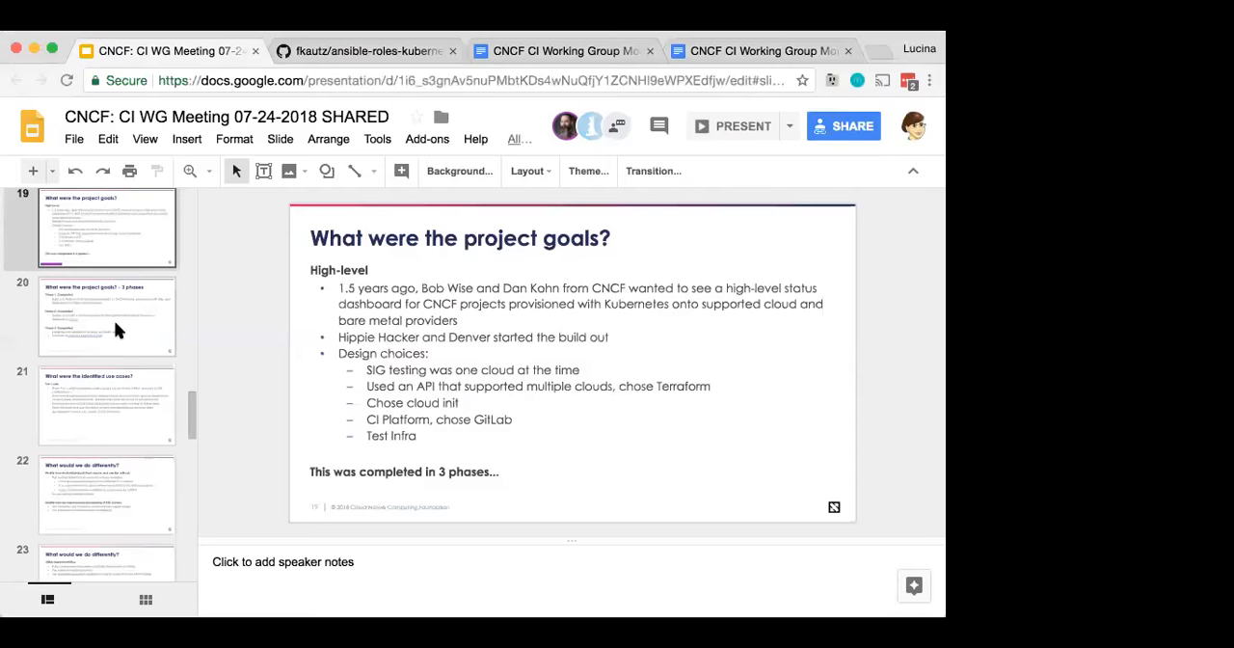
# Step: View slide 20, 'project goals - 3 phases', then return to slide 18, 'Questions to Cross-Cloud CI team'
pyautogui.click(106, 317)
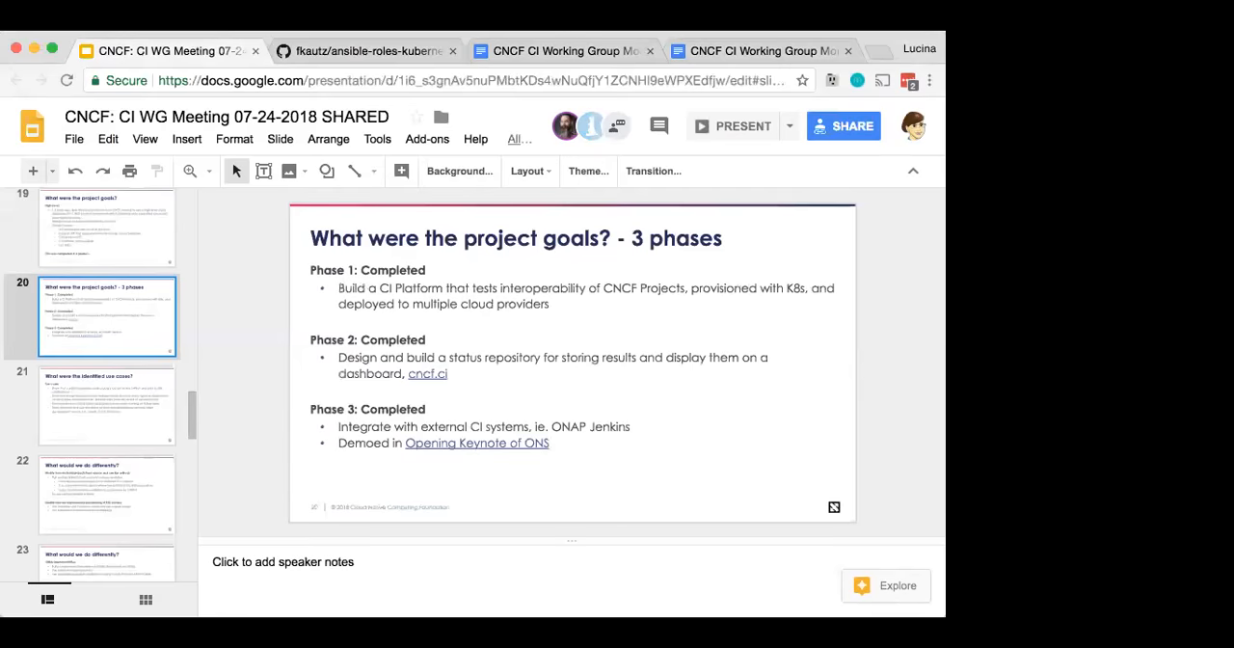
pyautogui.click(106, 249)
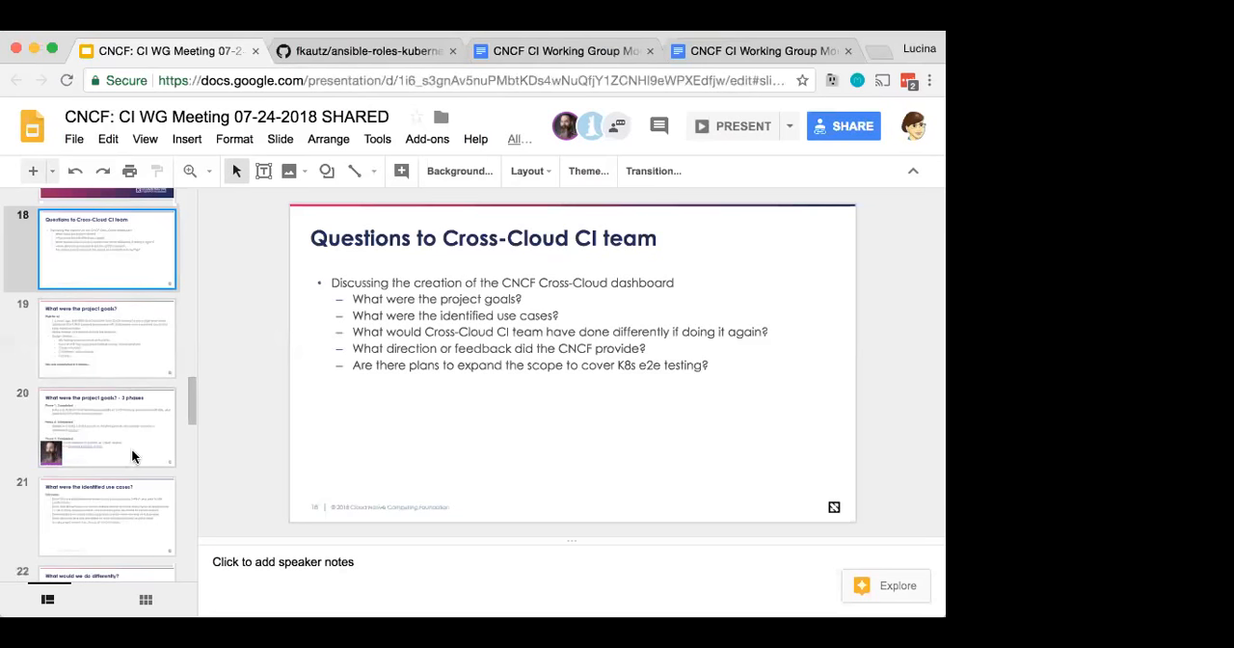
# Step: Show slide 20, 'What were the project goals? - 3 phases', again
pyautogui.click(106, 426)
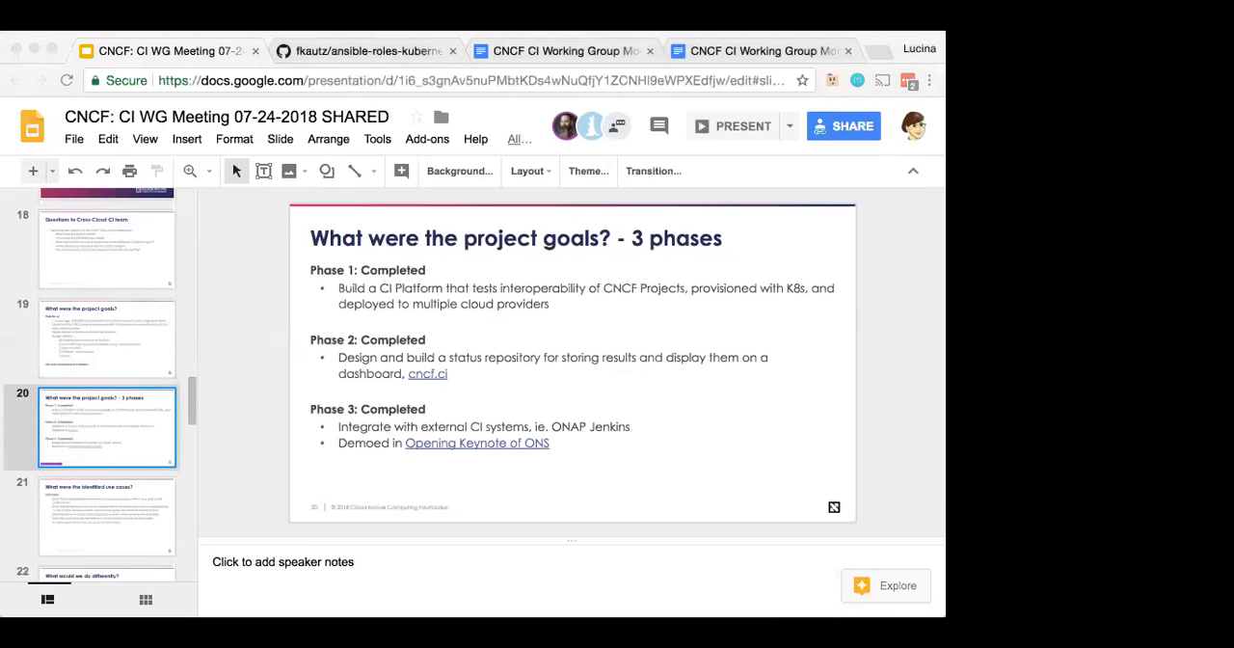
pyautogui.moveTo(92, 79)
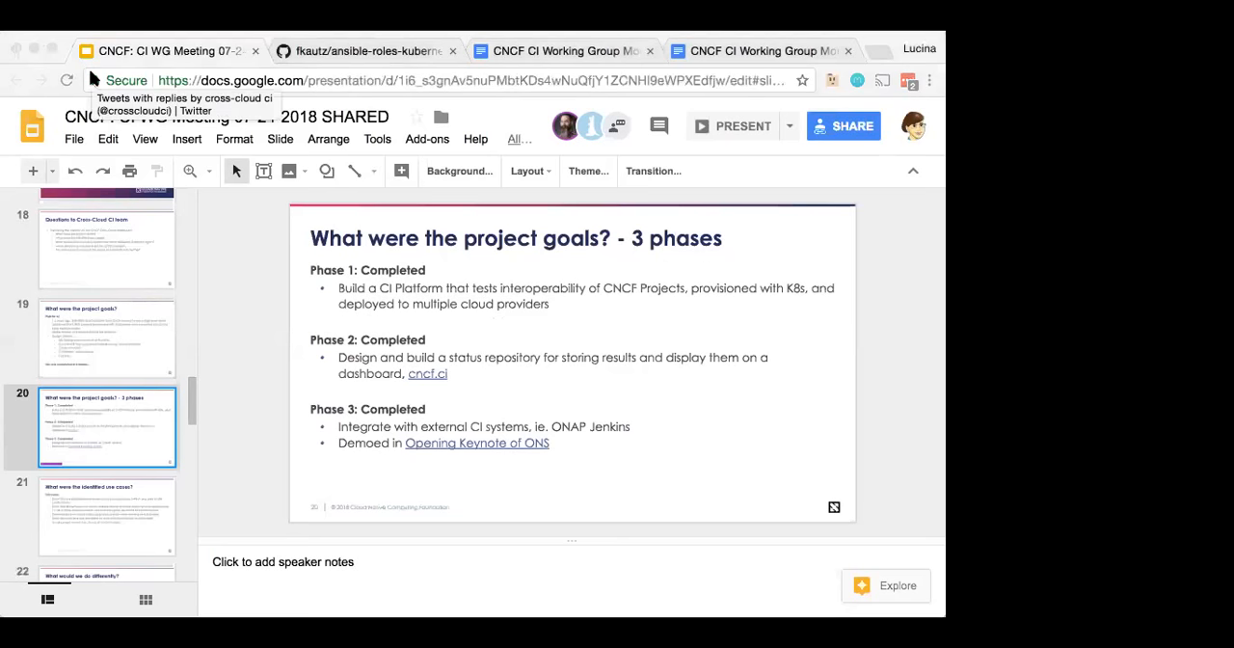
pyautogui.moveTo(467, 70)
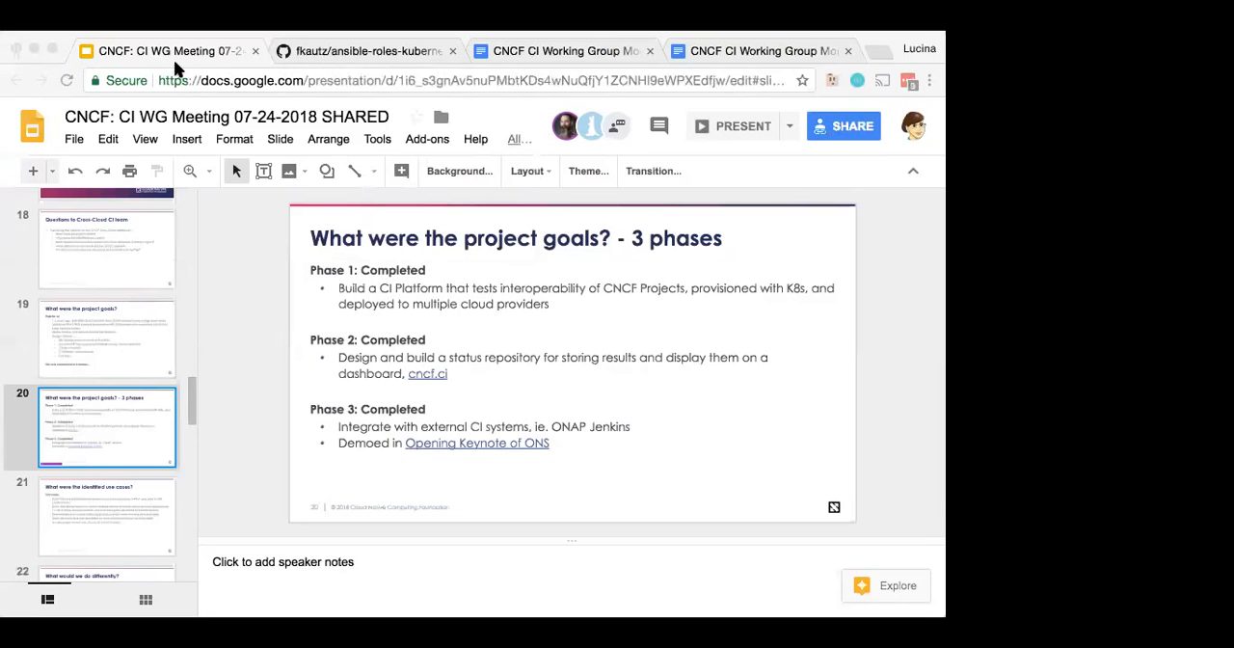
pyautogui.moveTo(168, 325)
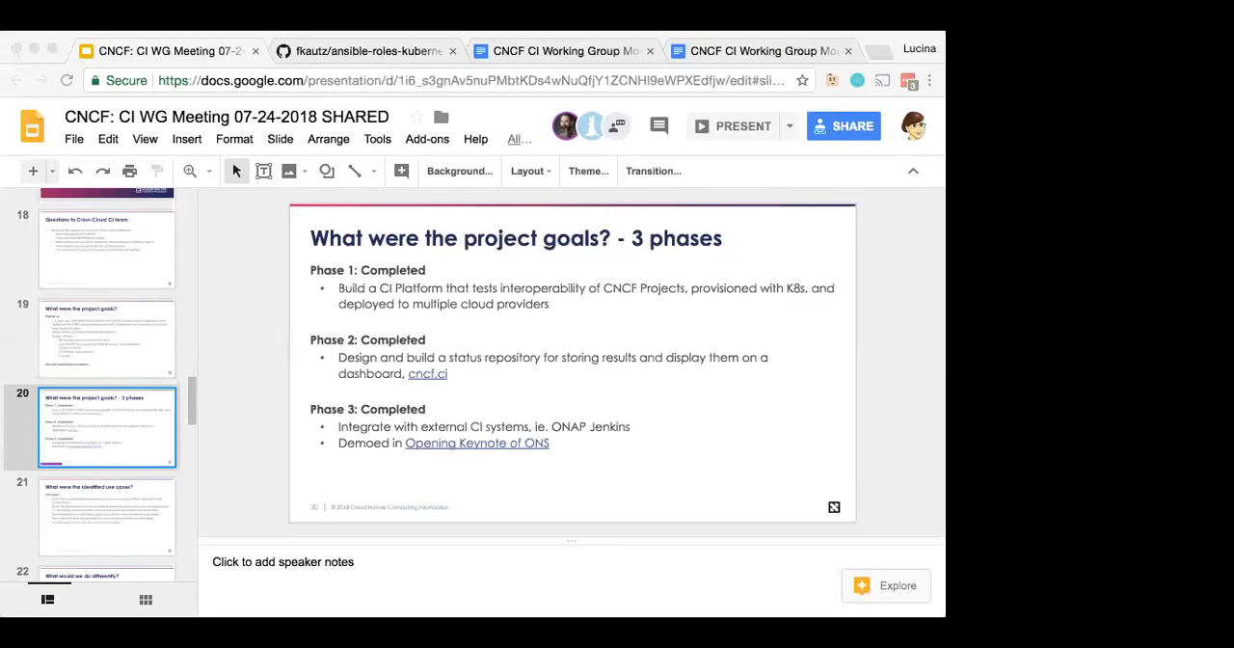
pyautogui.moveTo(219, 227)
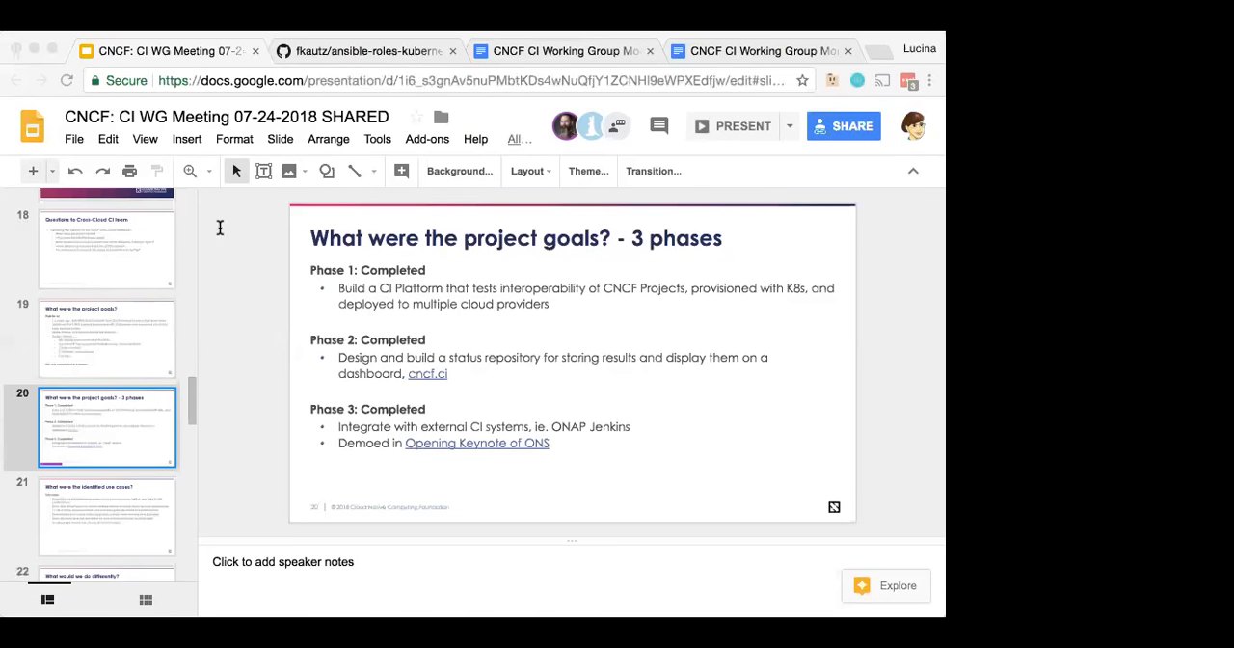
pyautogui.moveTo(85, 483)
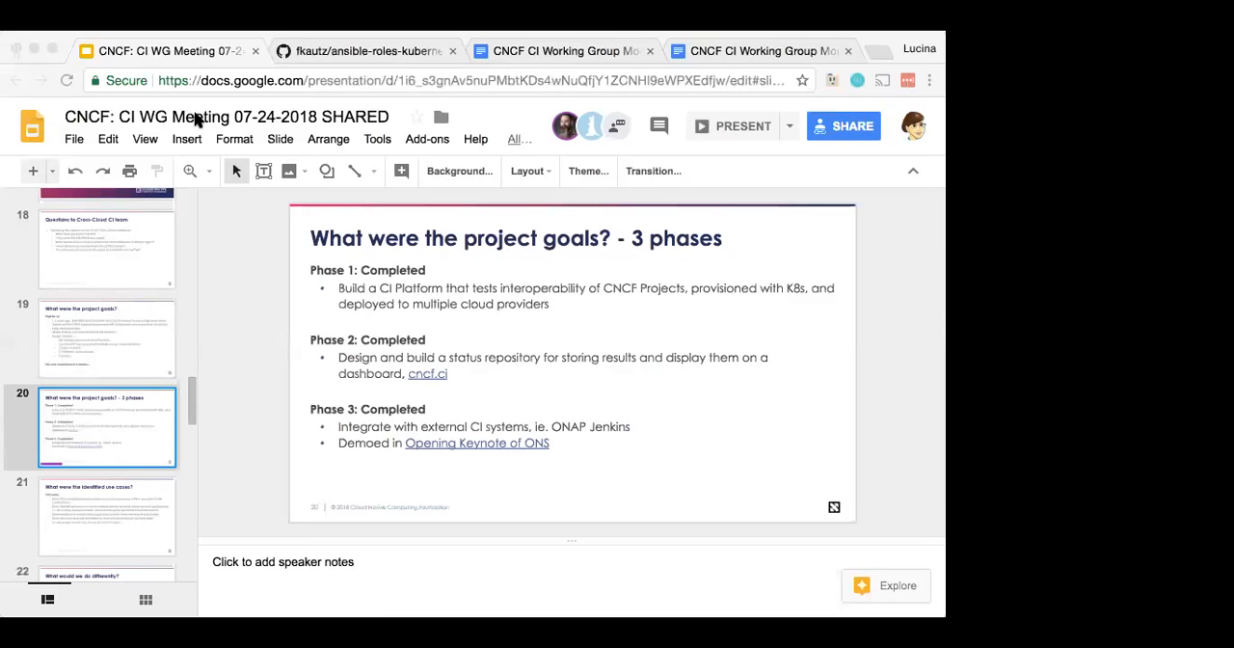
pyautogui.moveTo(42, 63)
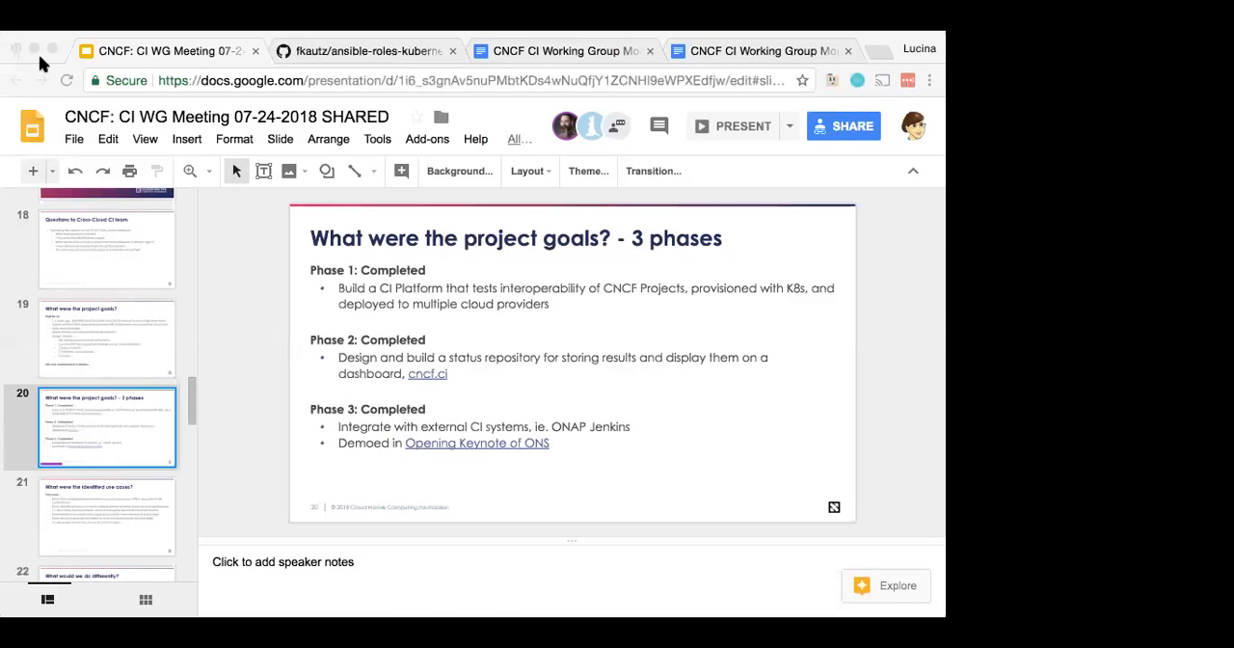
pyautogui.moveTo(154, 268)
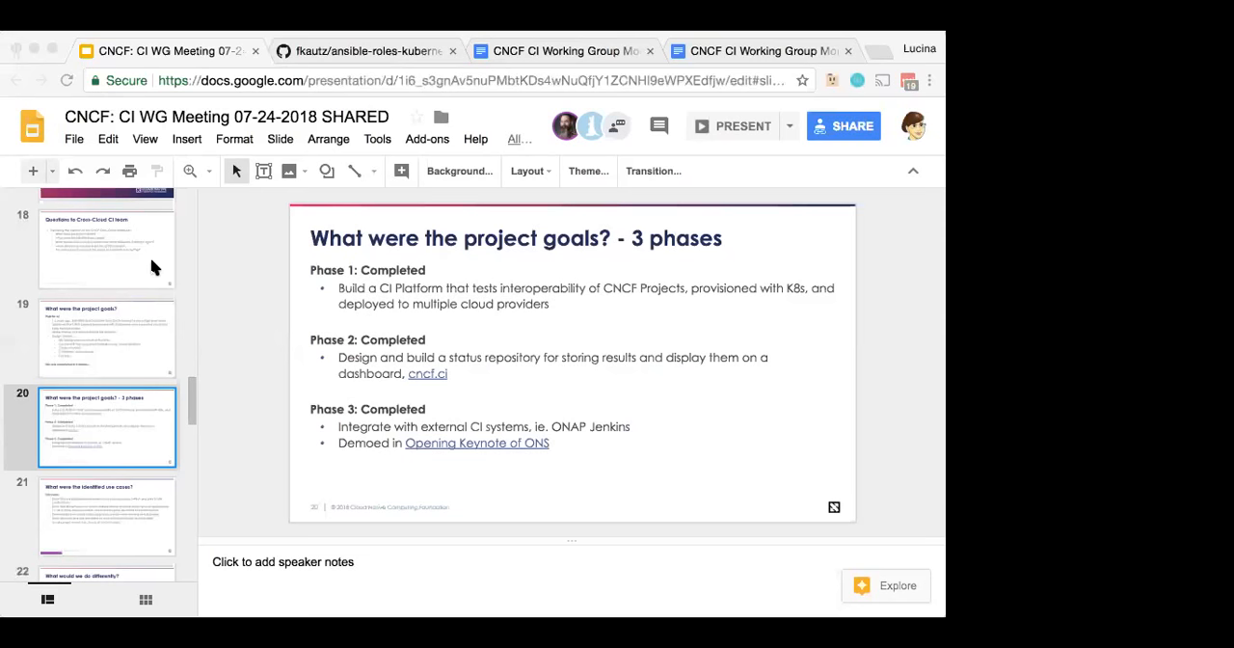
pyautogui.moveTo(100, 423)
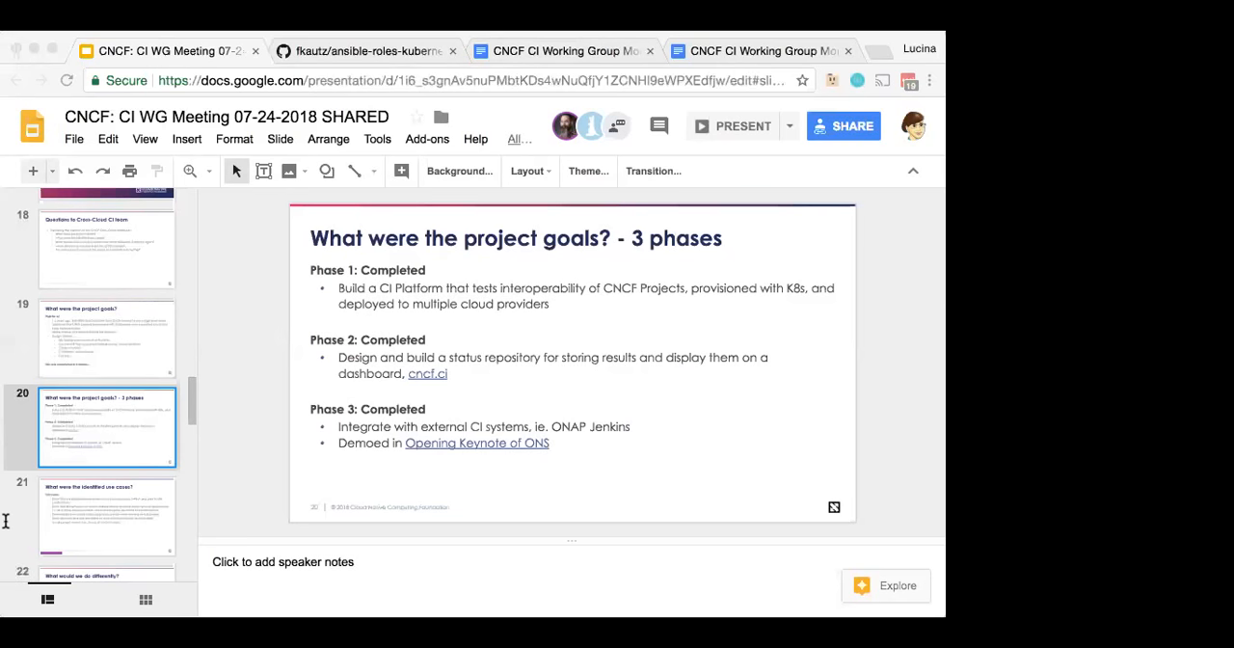
pyautogui.moveTo(21, 180)
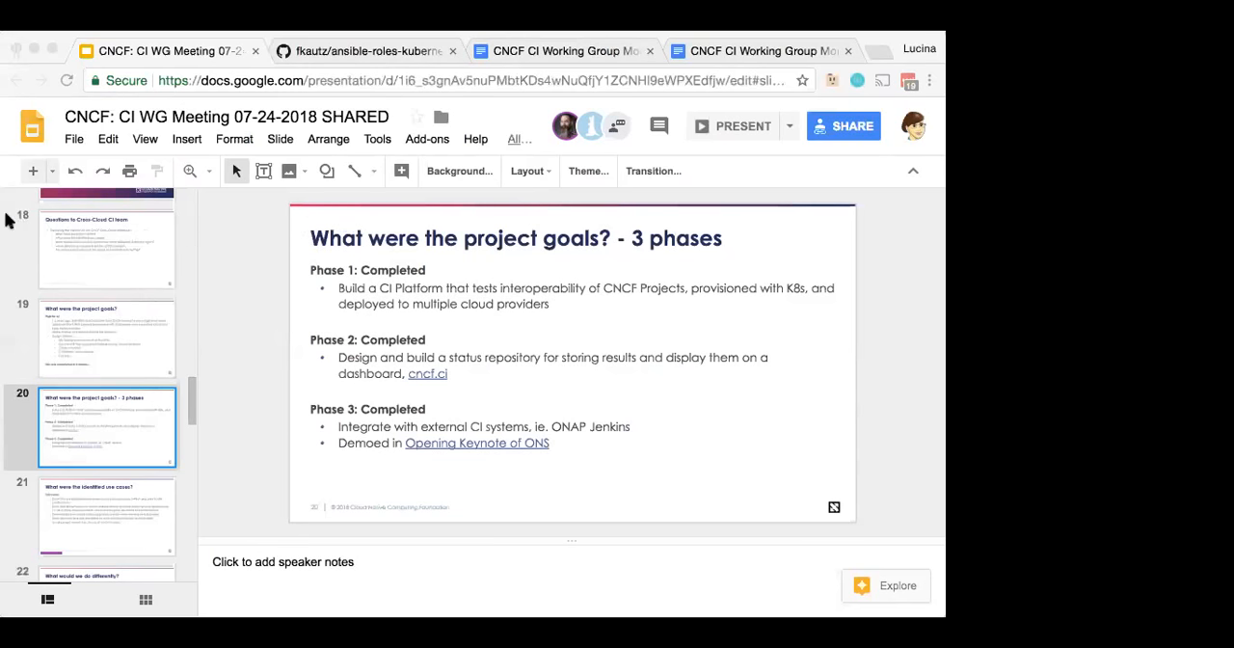
pyautogui.moveTo(241, 435)
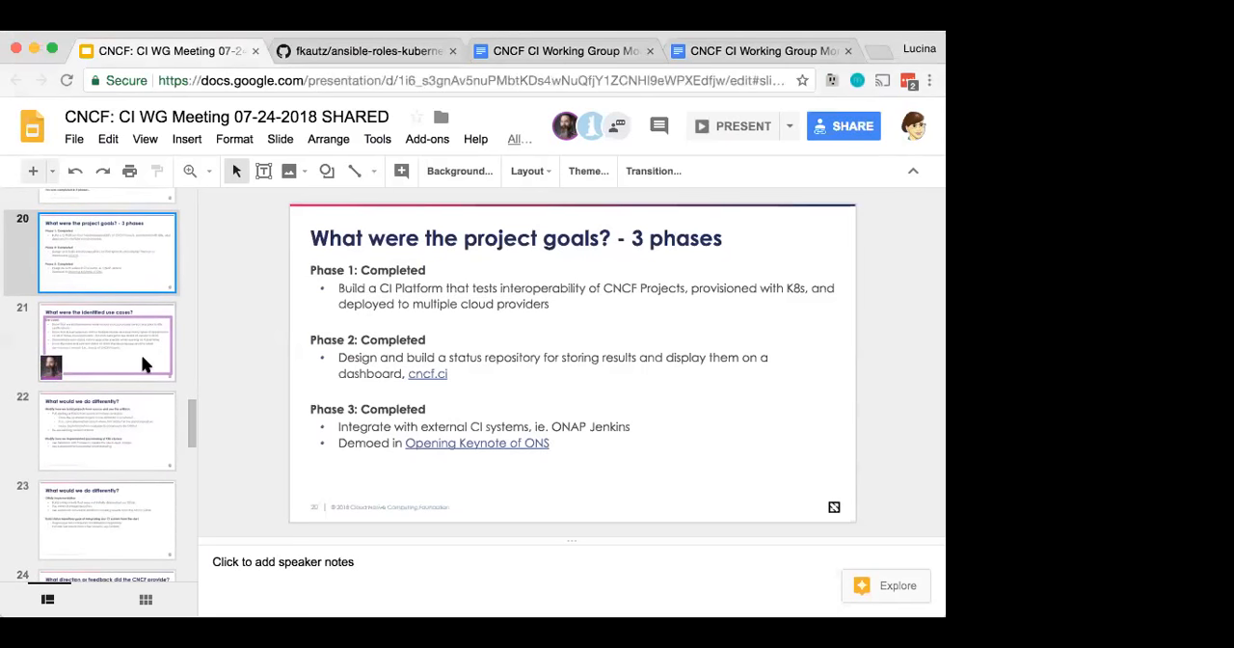
# Step: Show slide 21, 'What were the identified use cases?', with four multi-cloud use cases
pyautogui.click(106, 341)
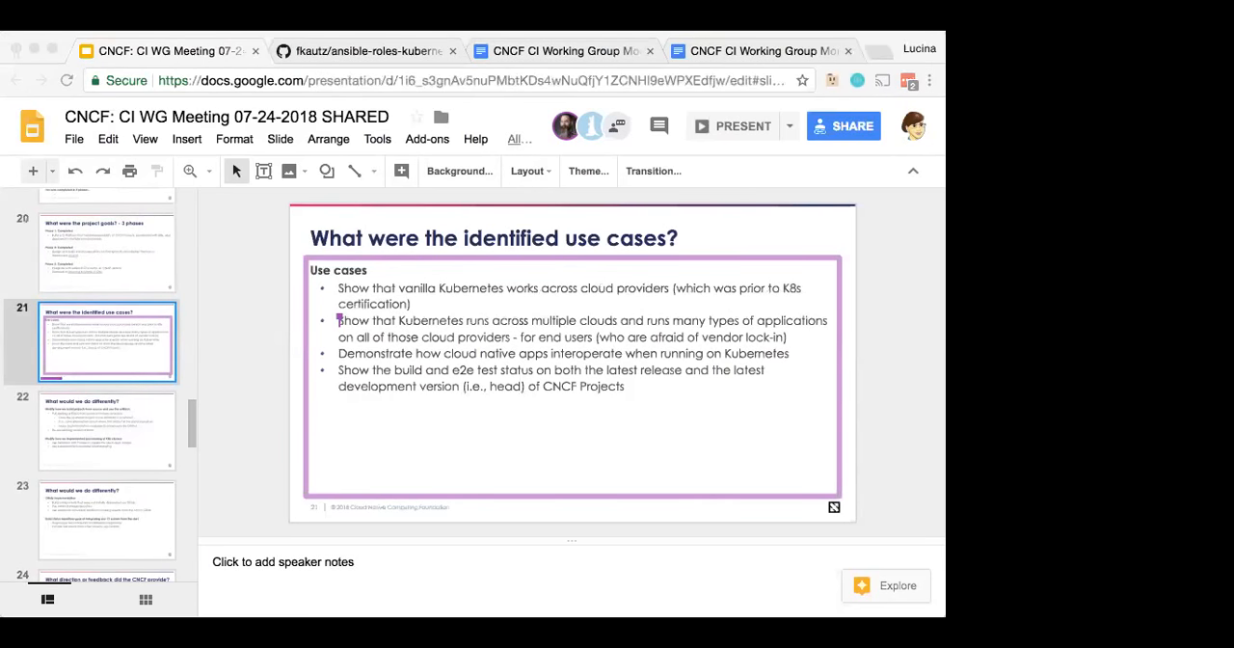
pyautogui.moveTo(166, 241)
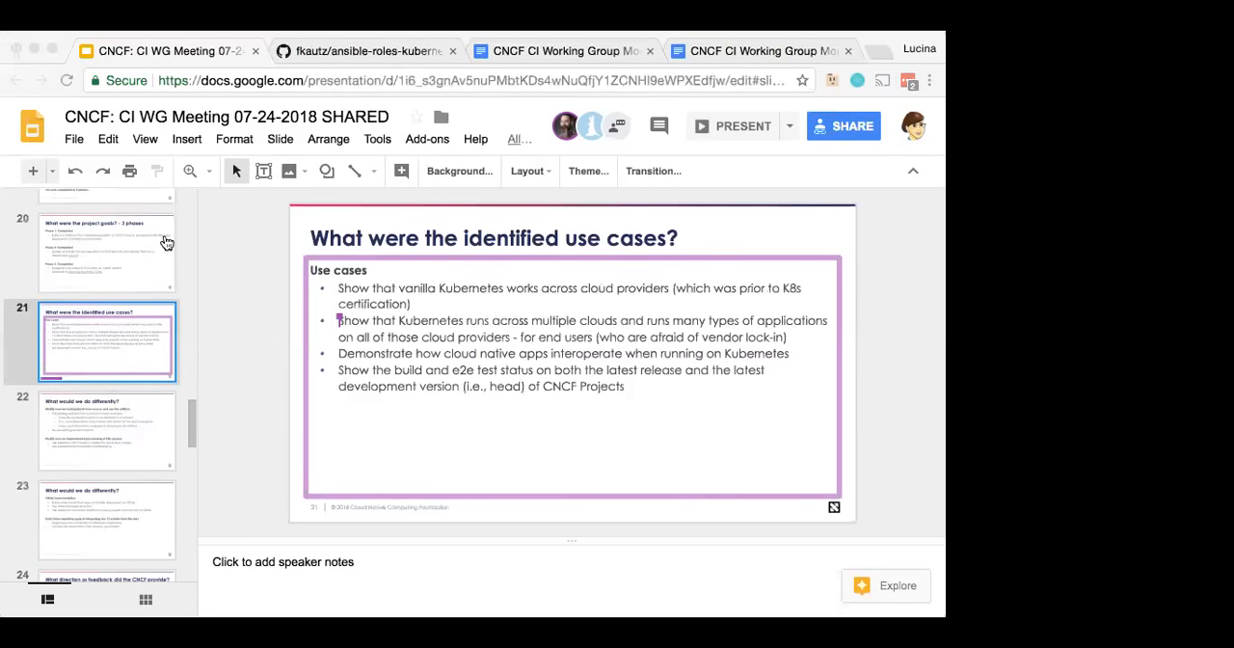
pyautogui.moveTo(5, 559)
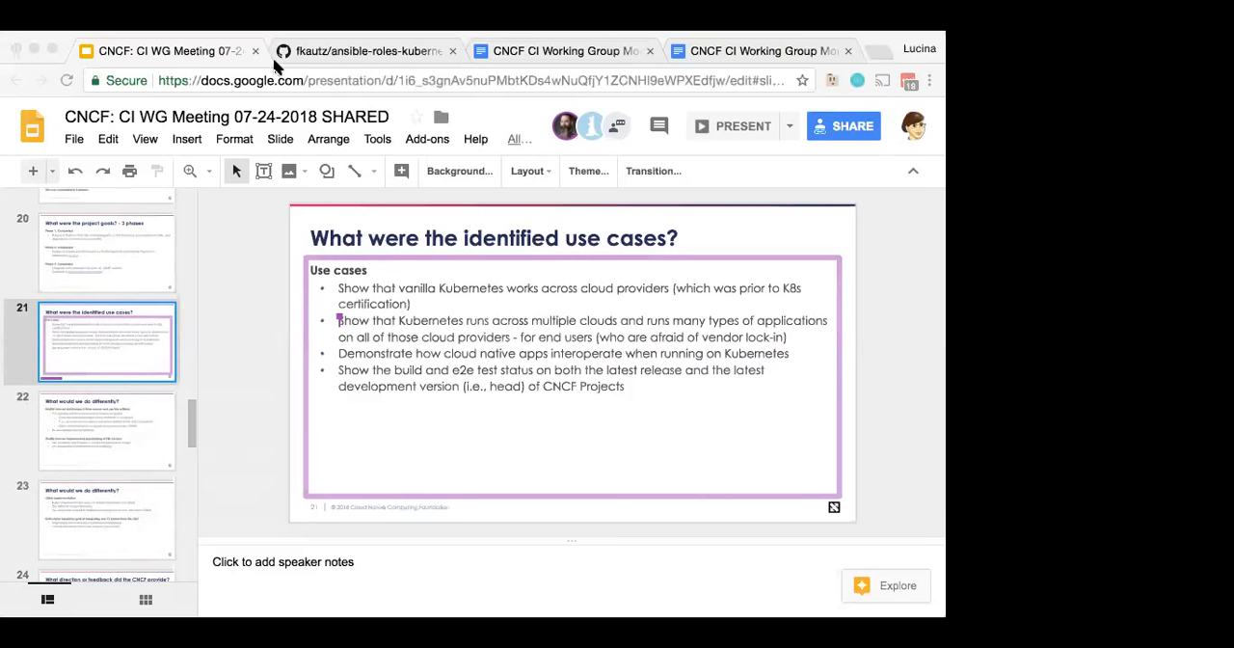
pyautogui.moveTo(21, 237)
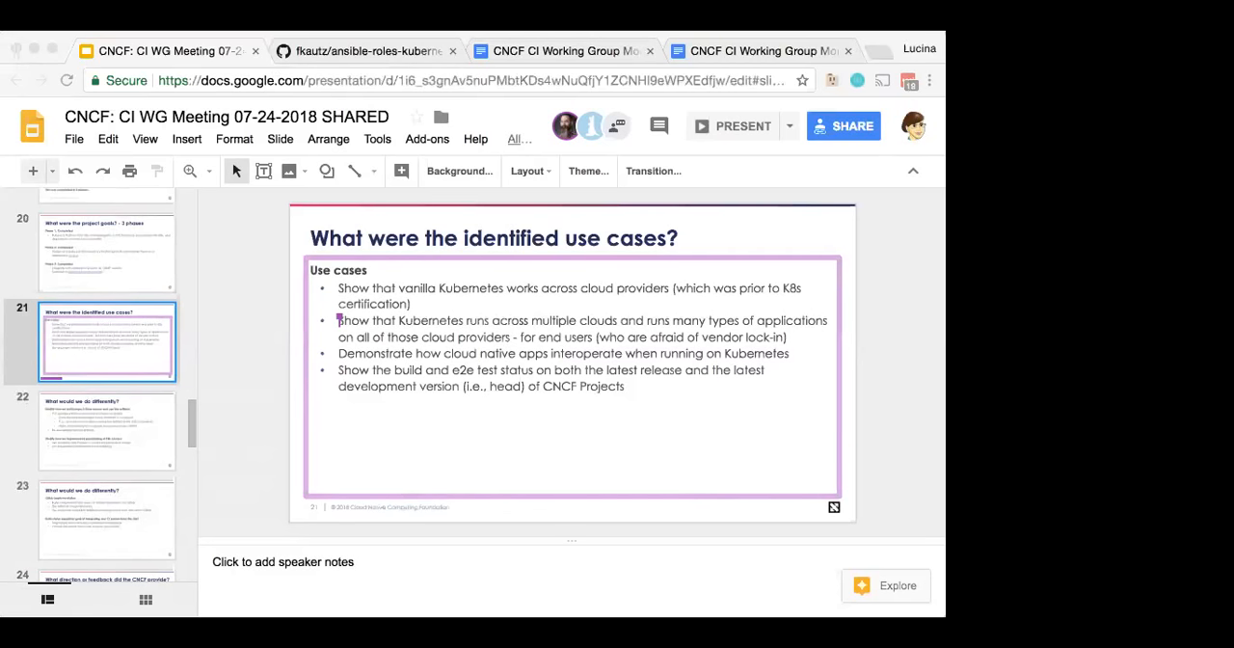
pyautogui.moveTo(199, 405)
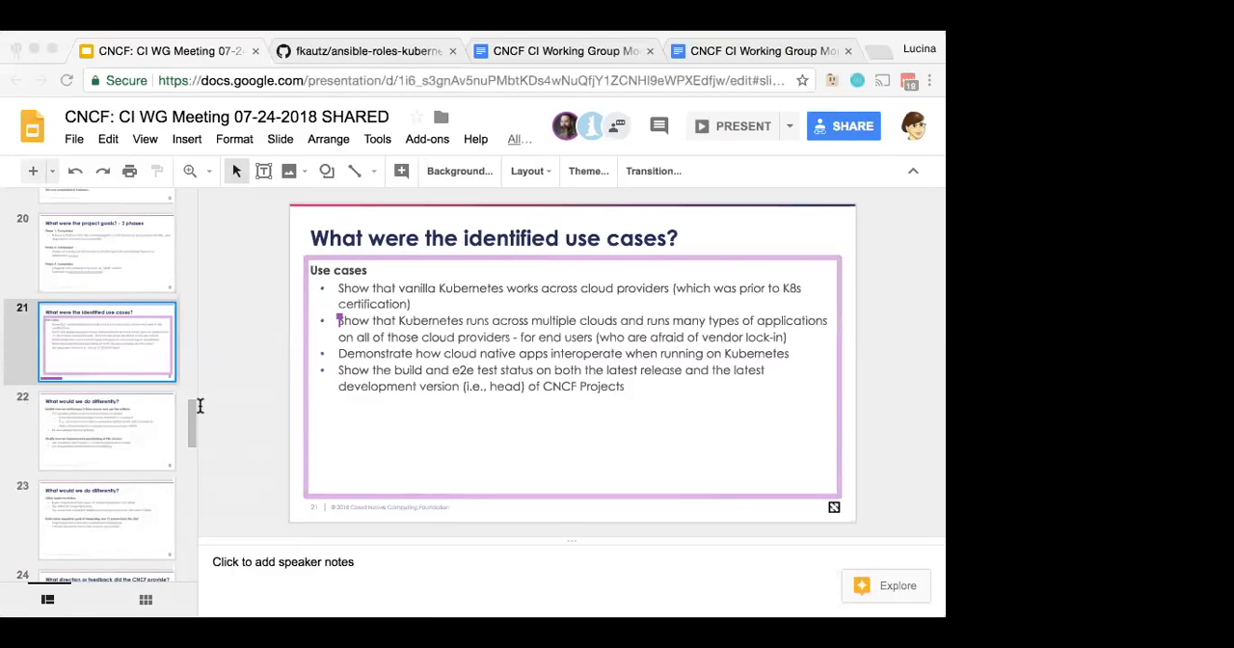
pyautogui.moveTo(191, 440)
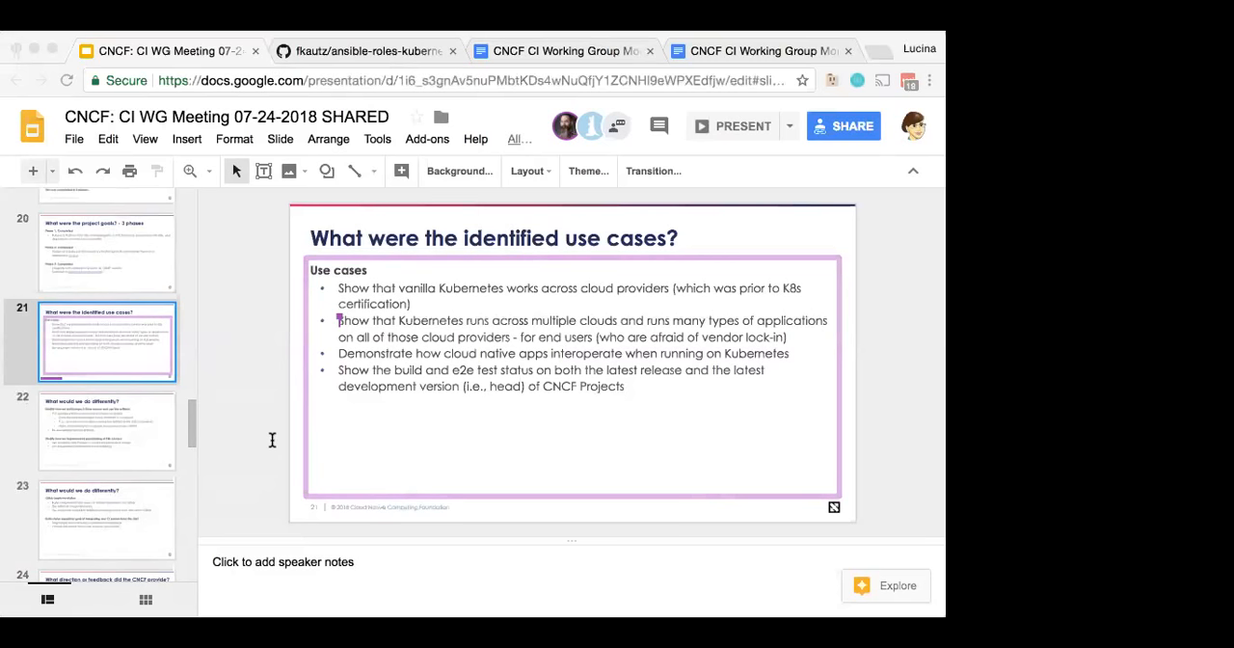
pyautogui.moveTo(86, 325)
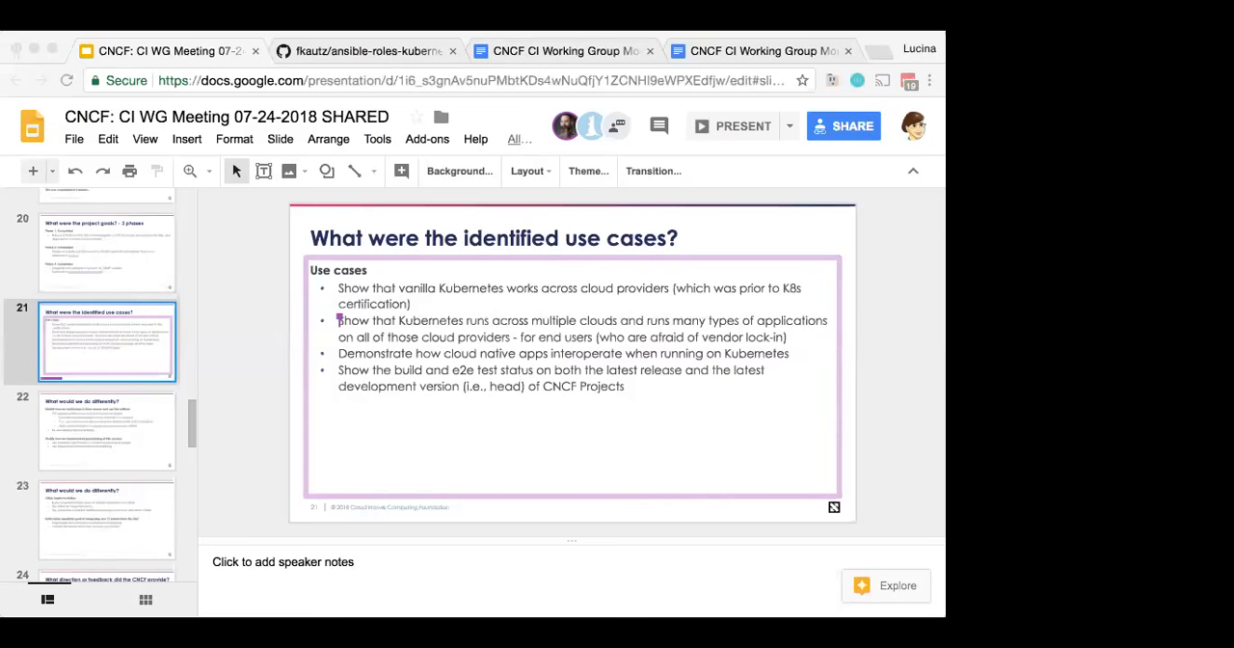
pyautogui.moveTo(110, 445)
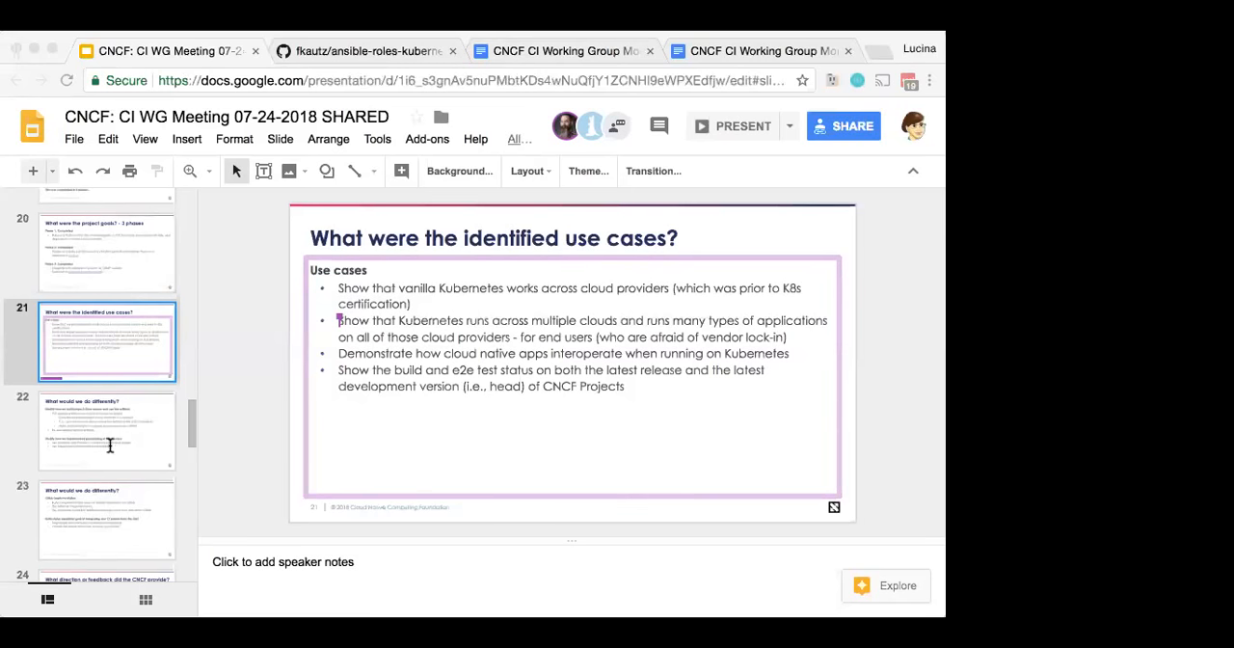
pyautogui.moveTo(55, 445)
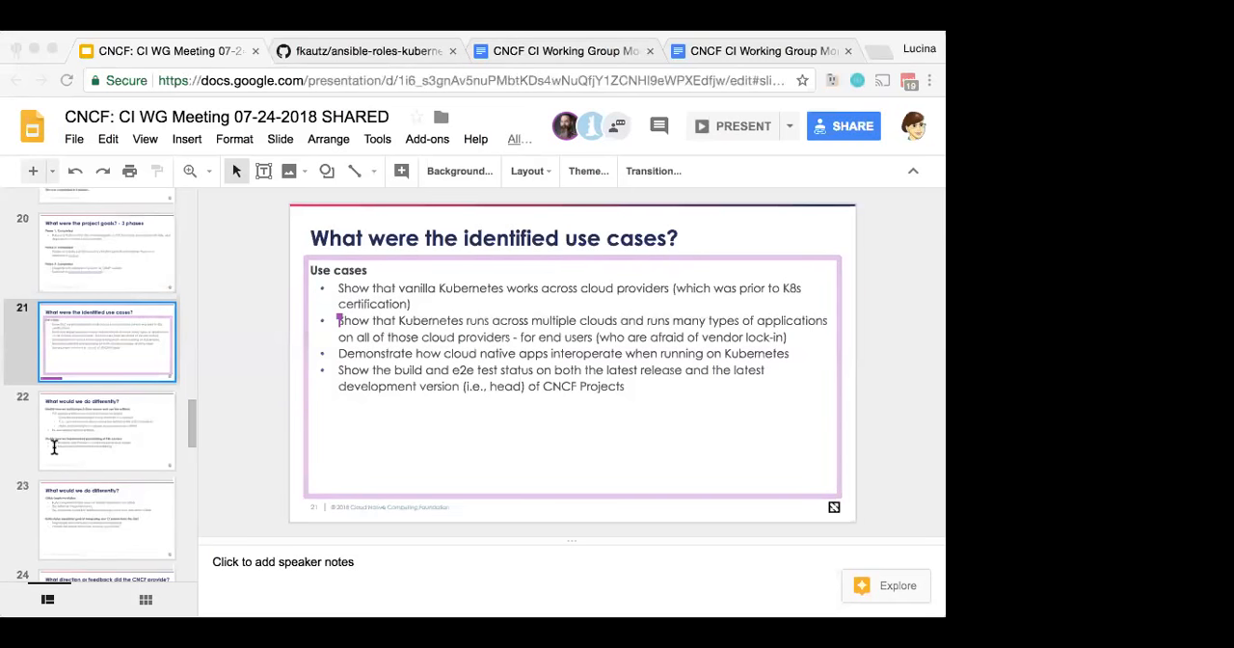
pyautogui.moveTo(120, 398)
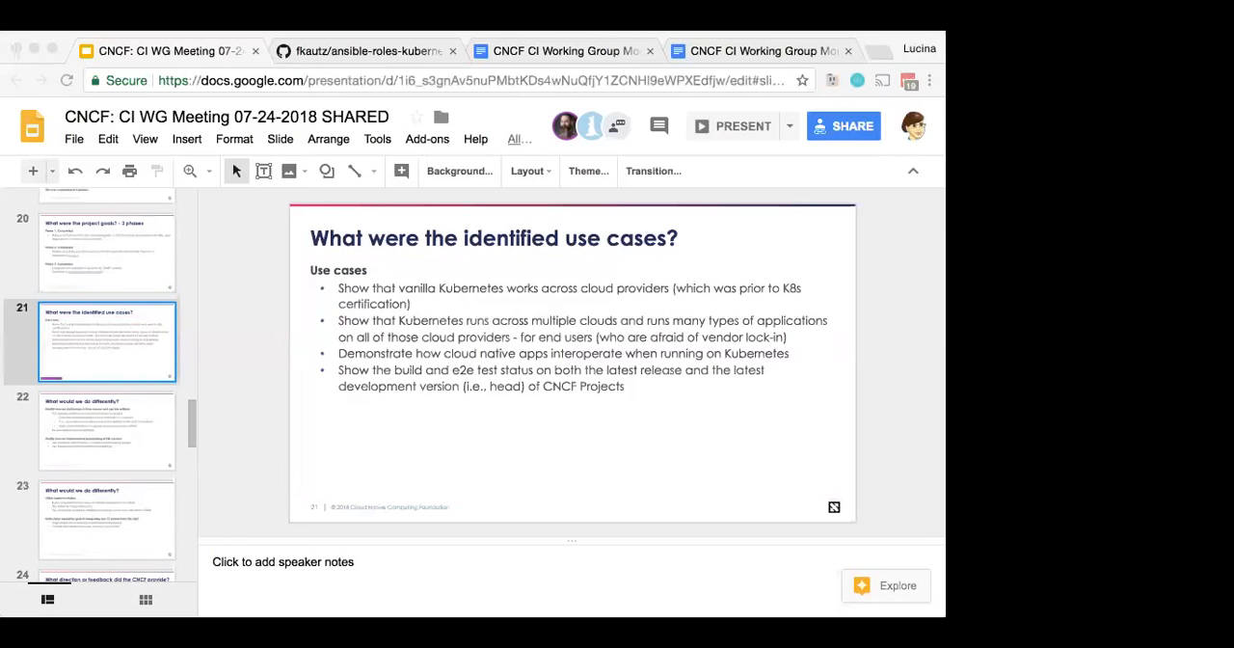
pyautogui.moveTo(648, 388)
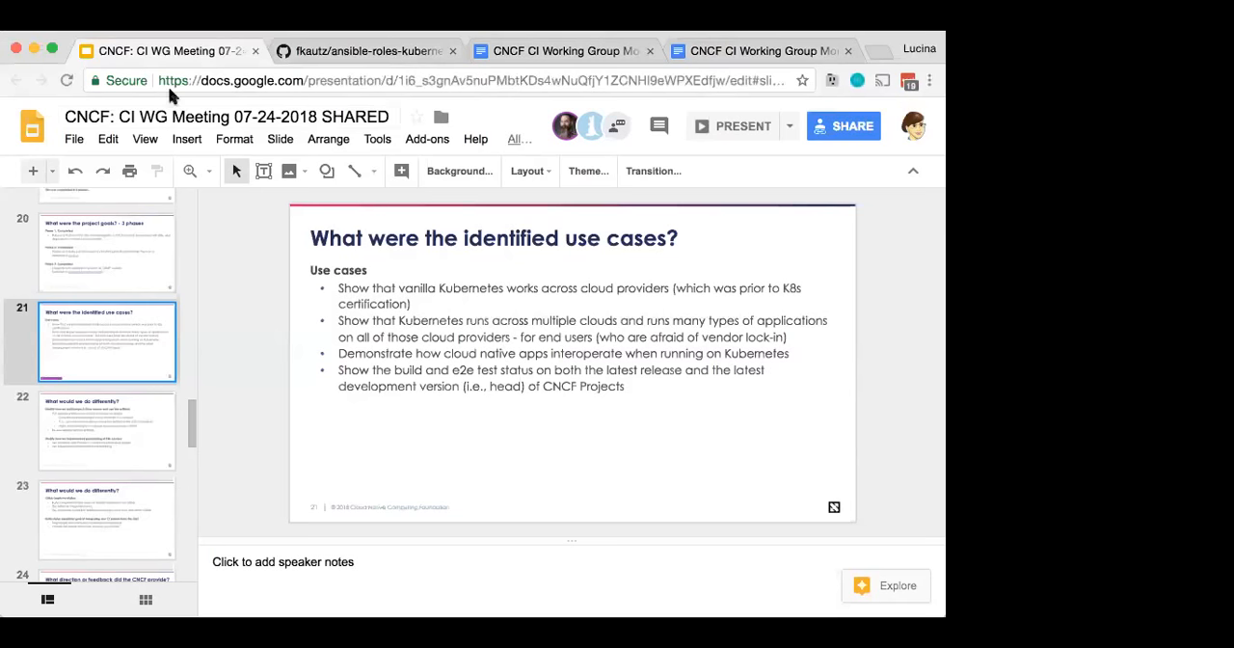
pyautogui.moveTo(20, 270)
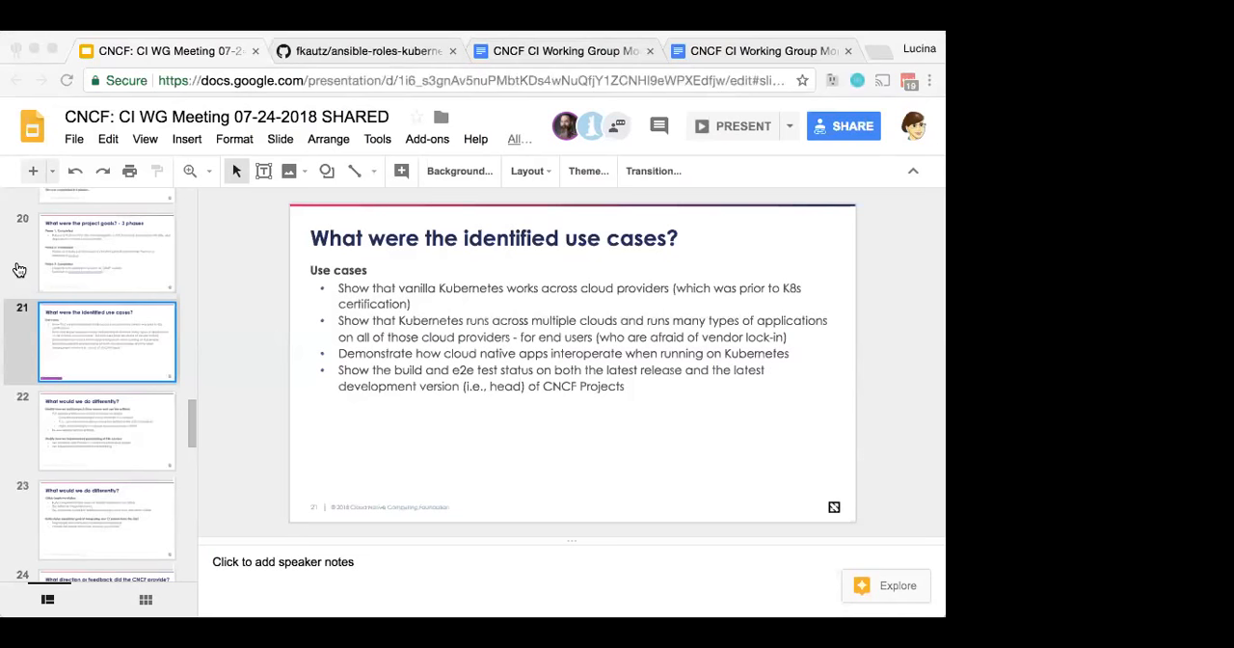
pyautogui.moveTo(19, 270)
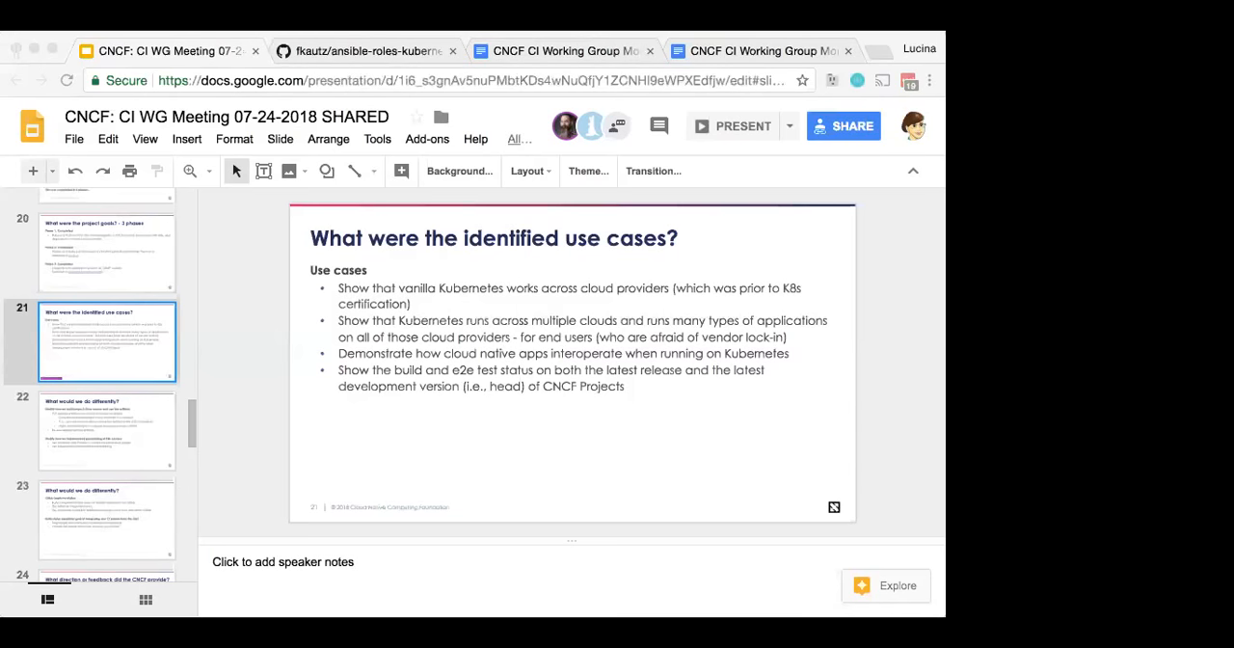
pyautogui.moveTo(55, 325)
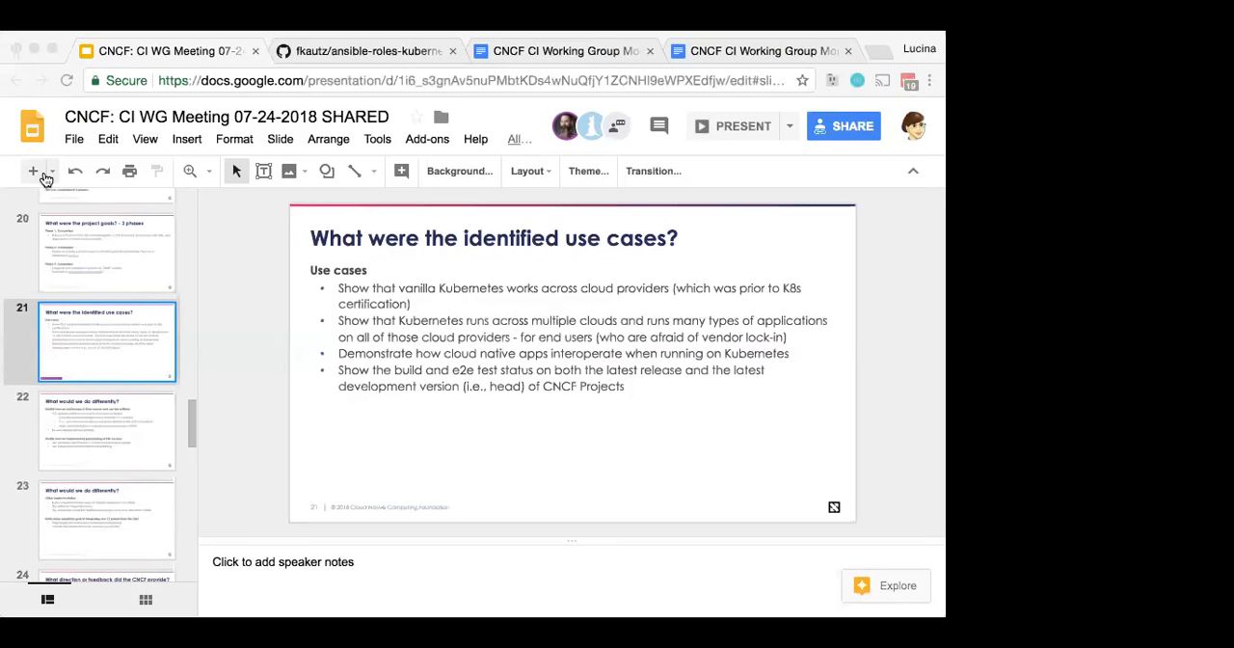
pyautogui.moveTo(46, 178)
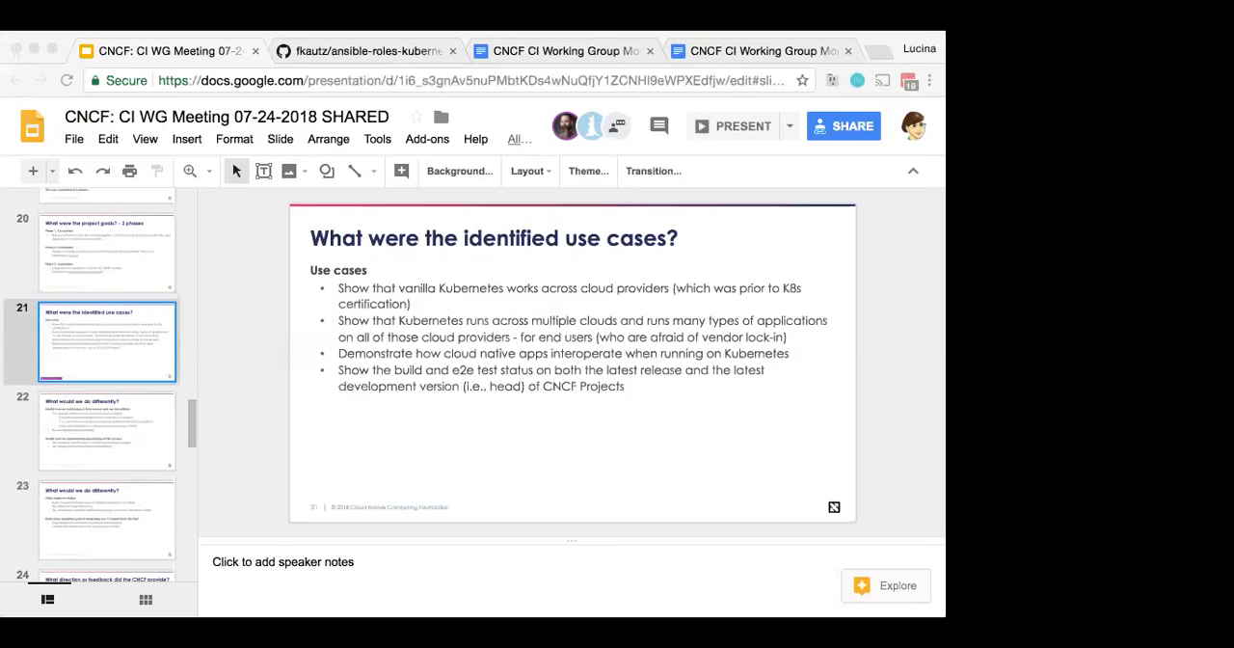
pyautogui.moveTo(63, 524)
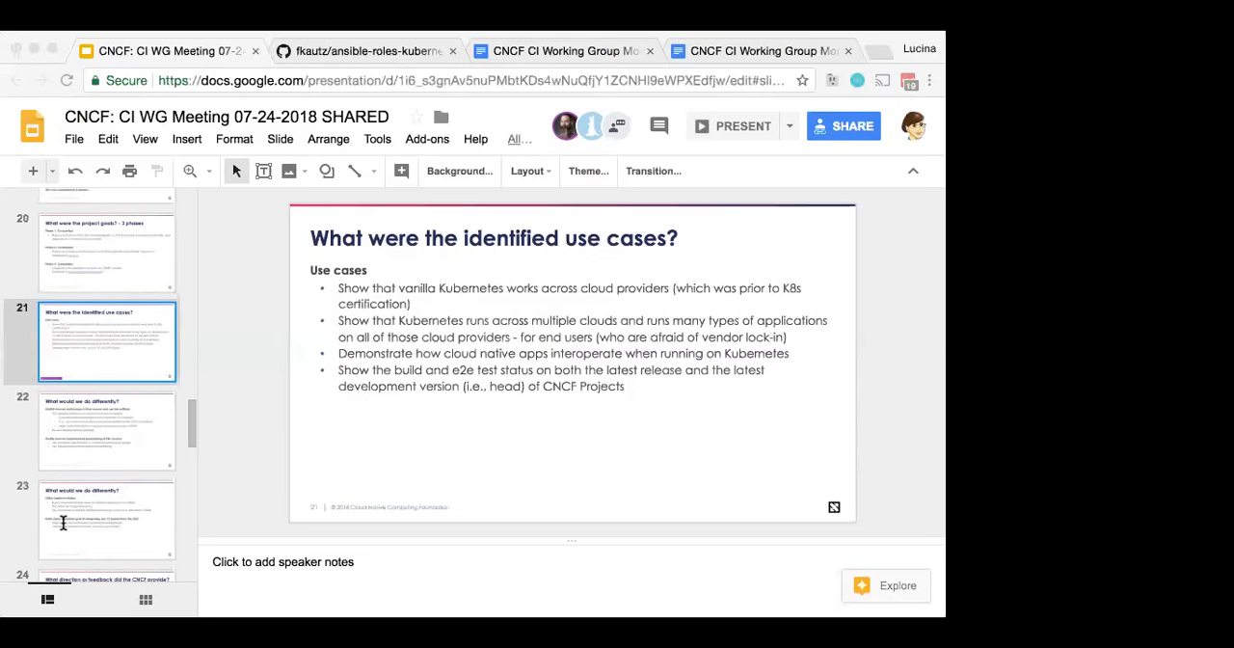
pyautogui.moveTo(21, 321)
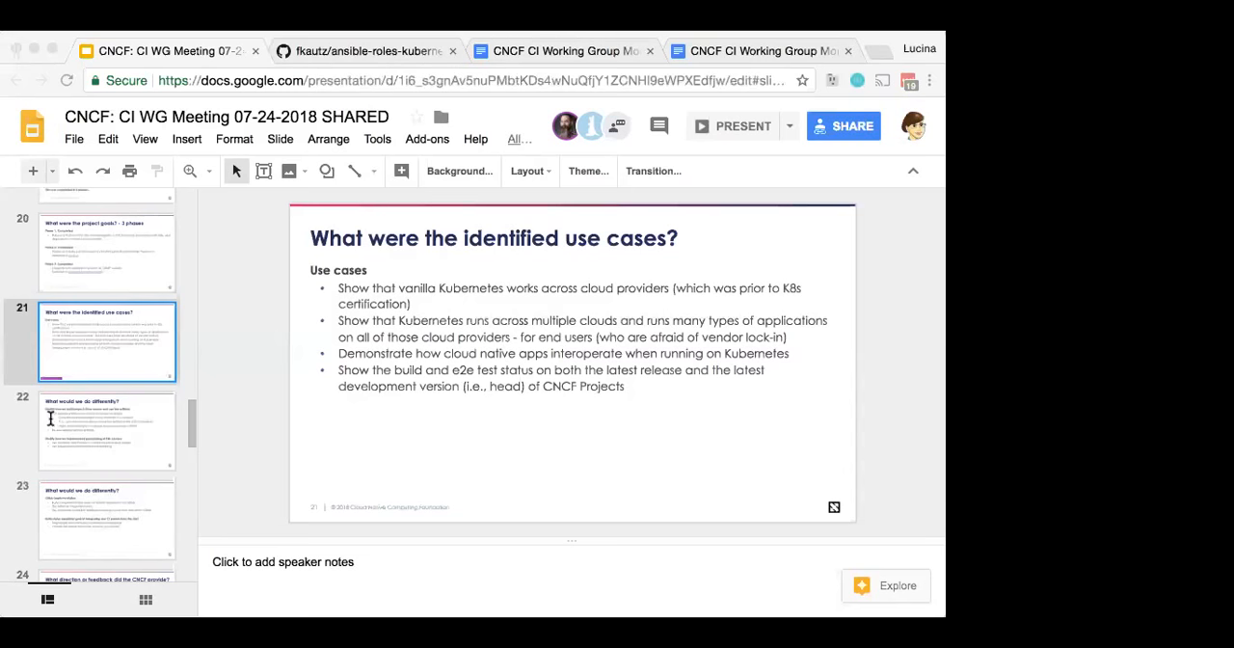
pyautogui.moveTo(43, 541)
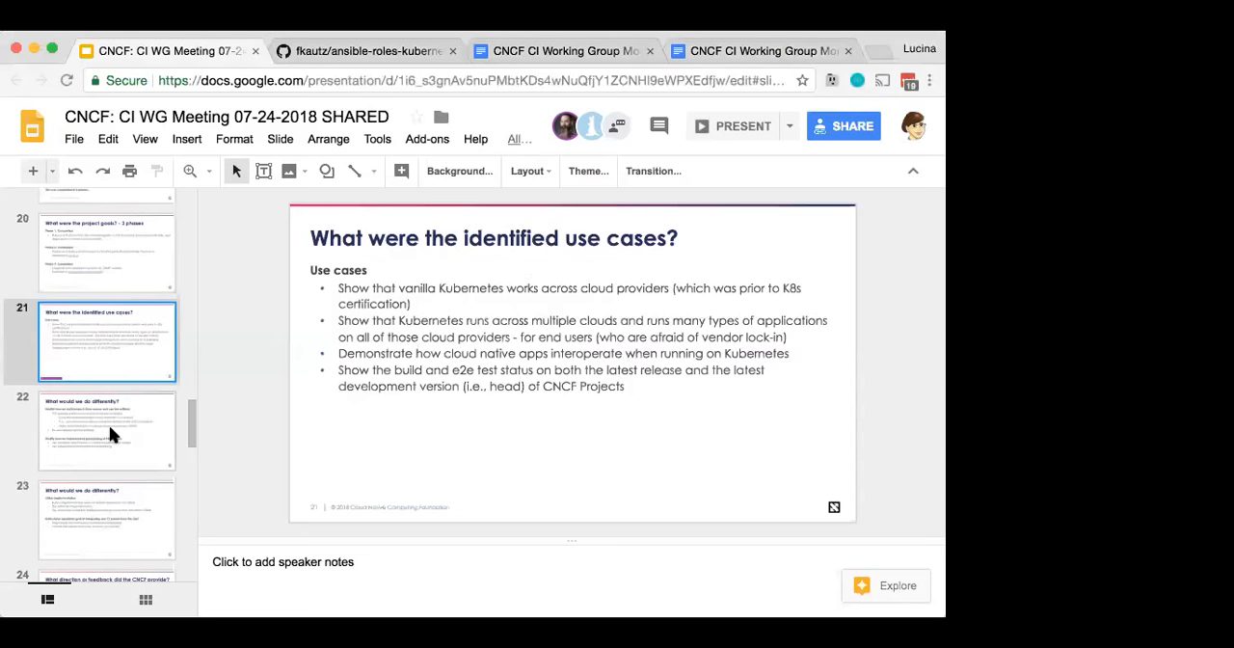
# Step: Show slide 22, 'What would we do differently?', about building from source and reusing artifacts
pyautogui.click(106, 431)
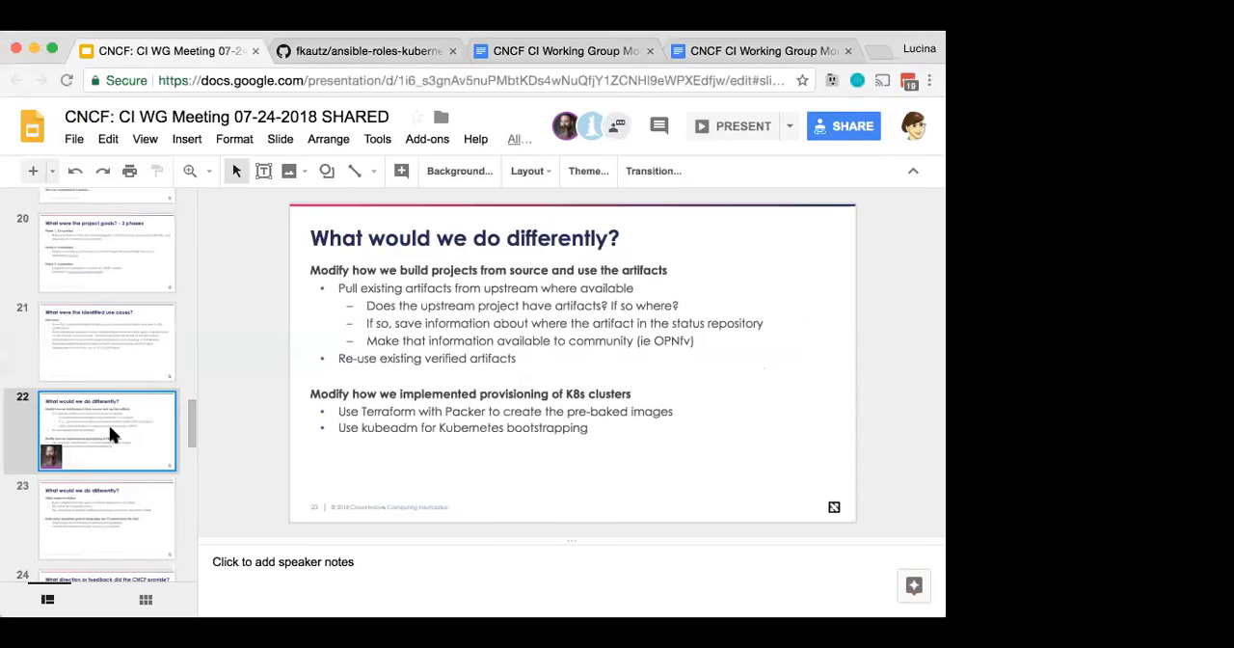
pyautogui.scroll(-3)
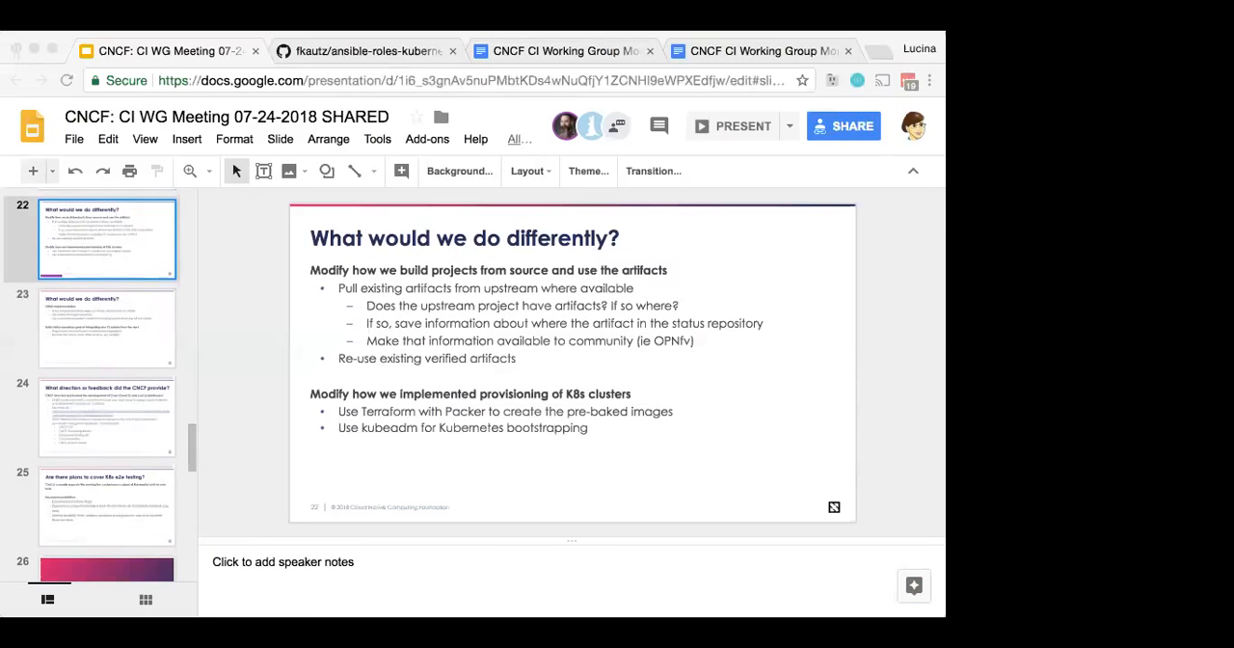
pyautogui.moveTo(832, 349)
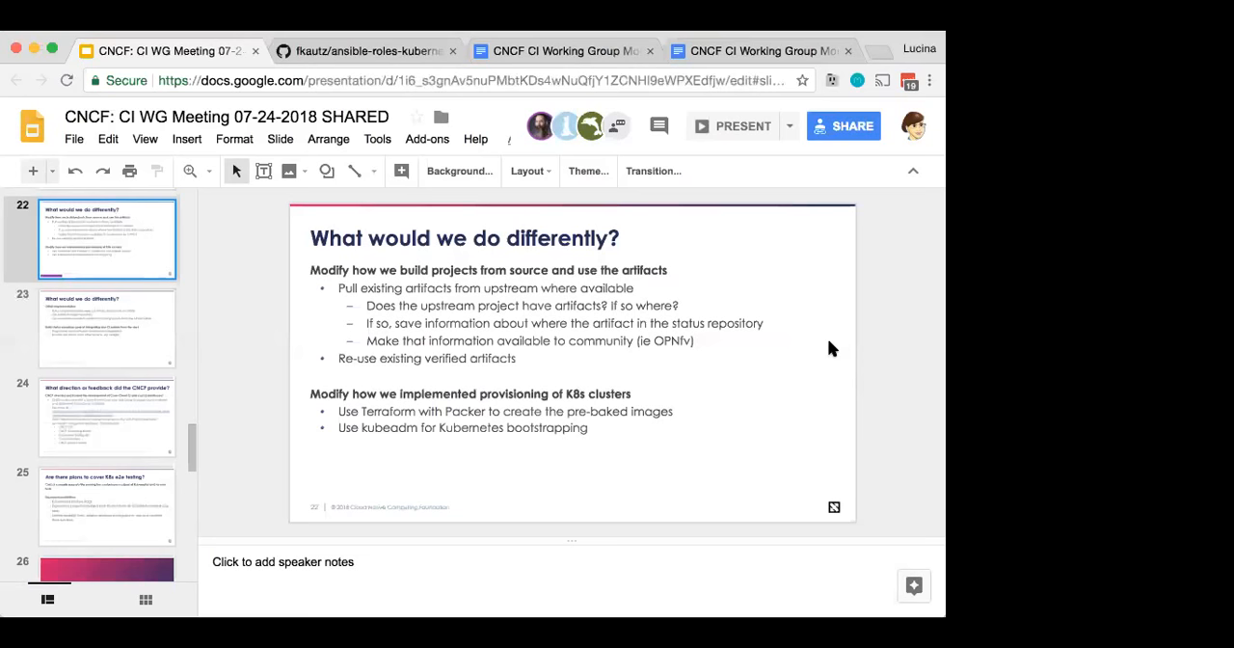
pyautogui.moveTo(162, 374)
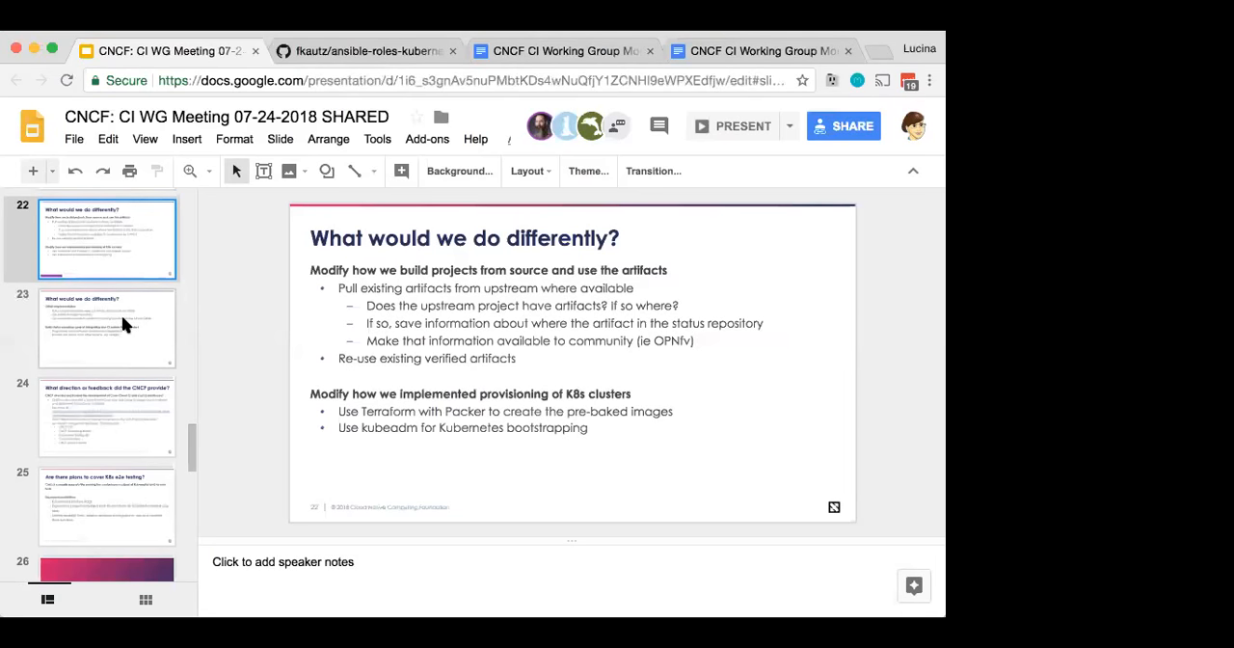
pyautogui.click(106, 328)
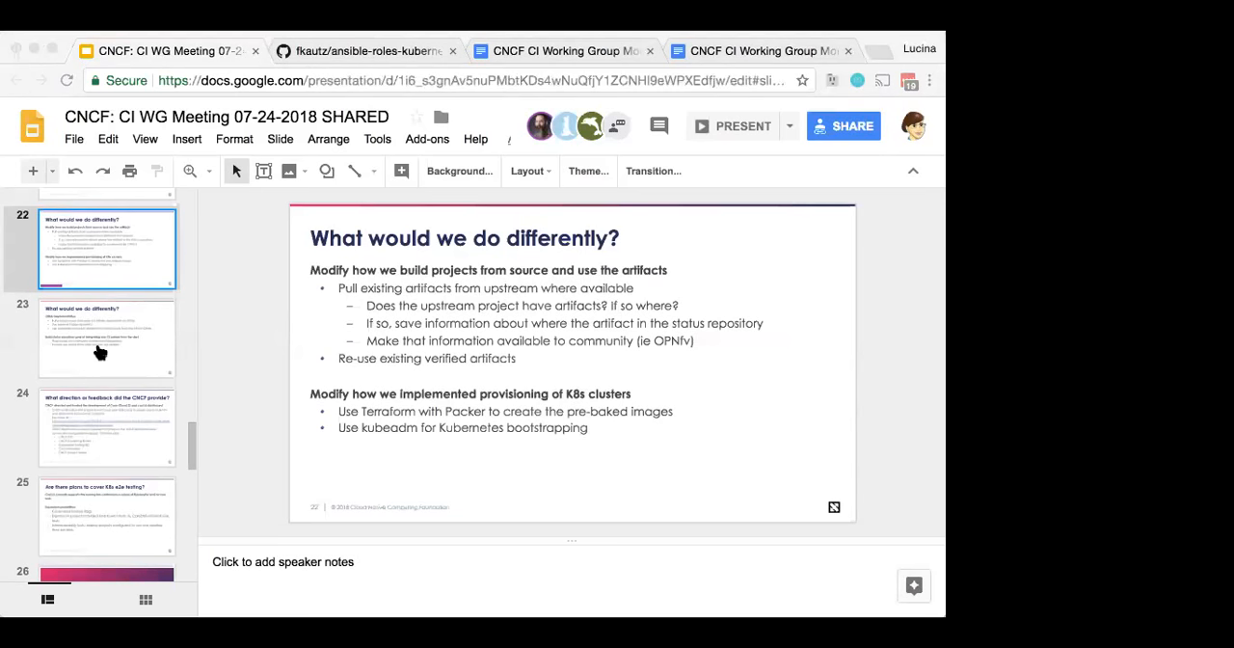
pyautogui.moveTo(91, 342)
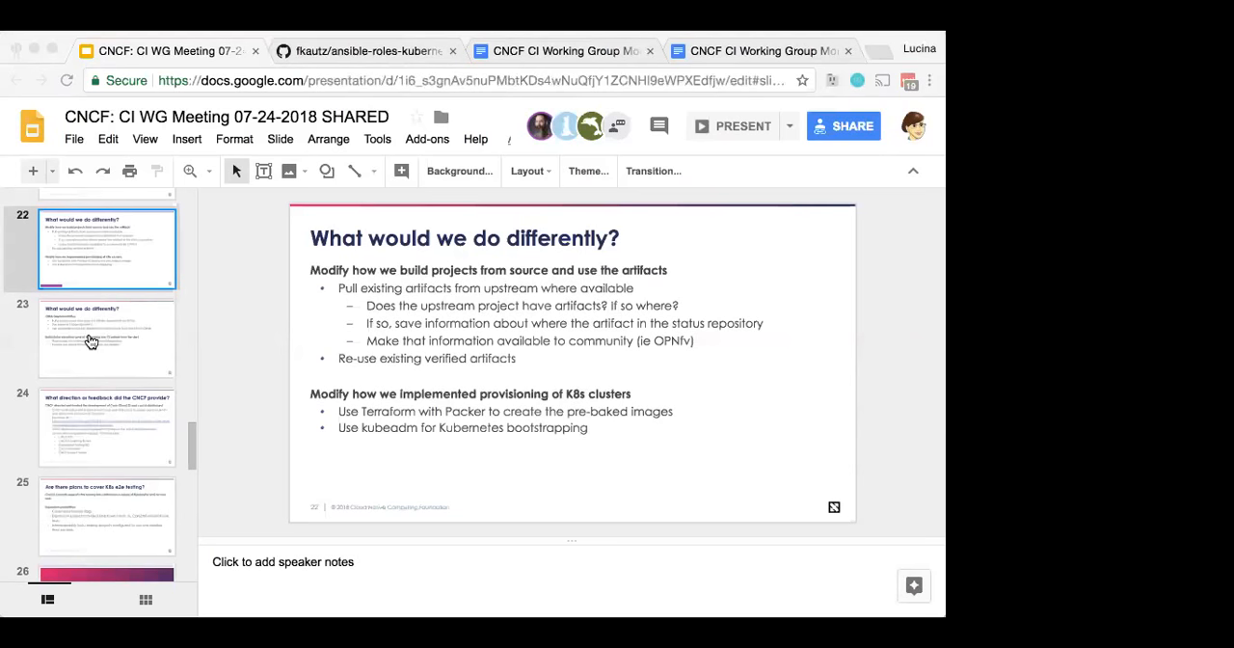
pyautogui.moveTo(471, 443)
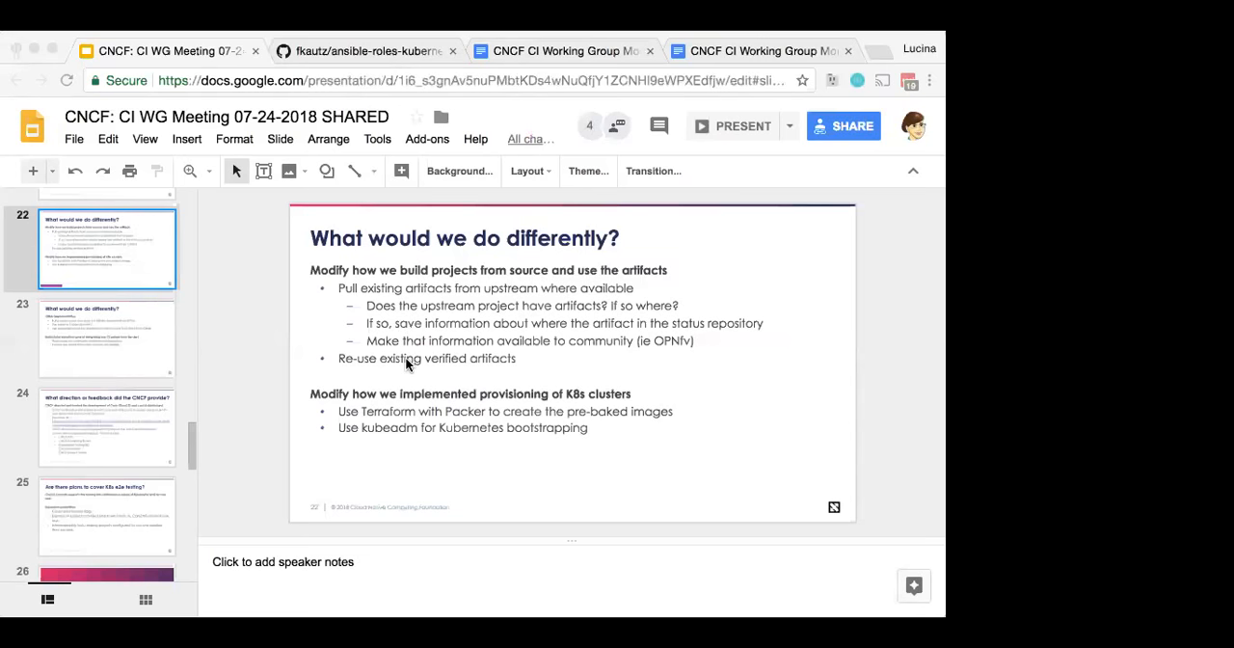
pyautogui.moveTo(400, 325)
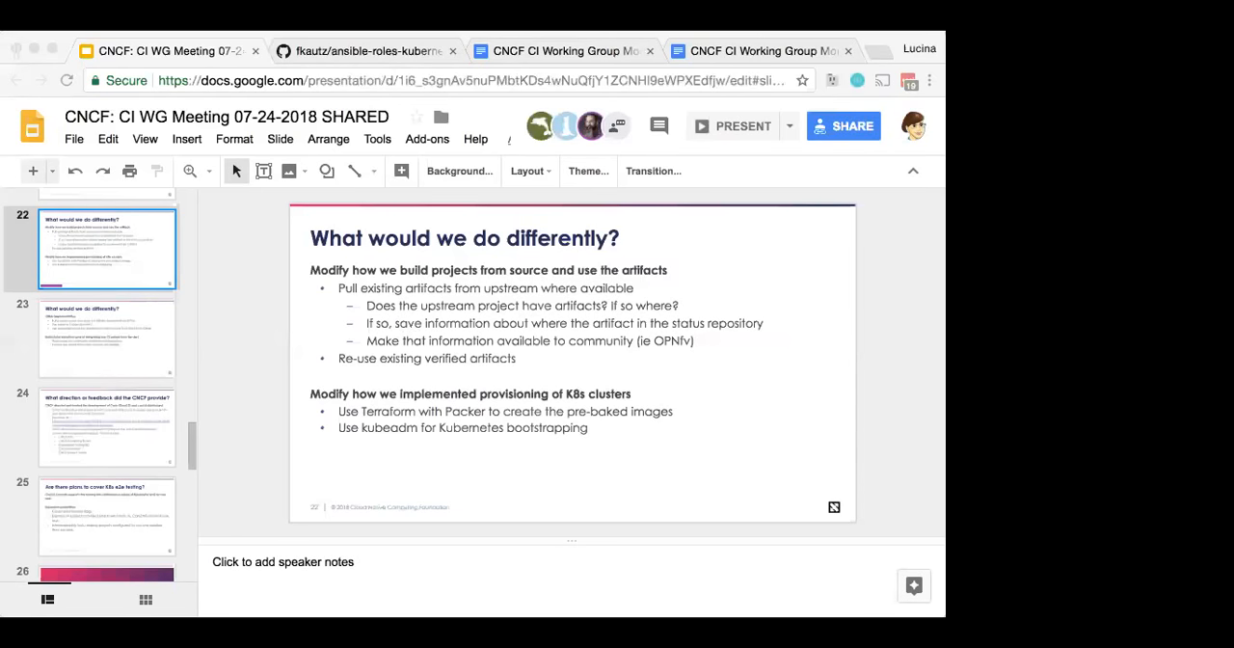
pyautogui.moveTo(83, 421)
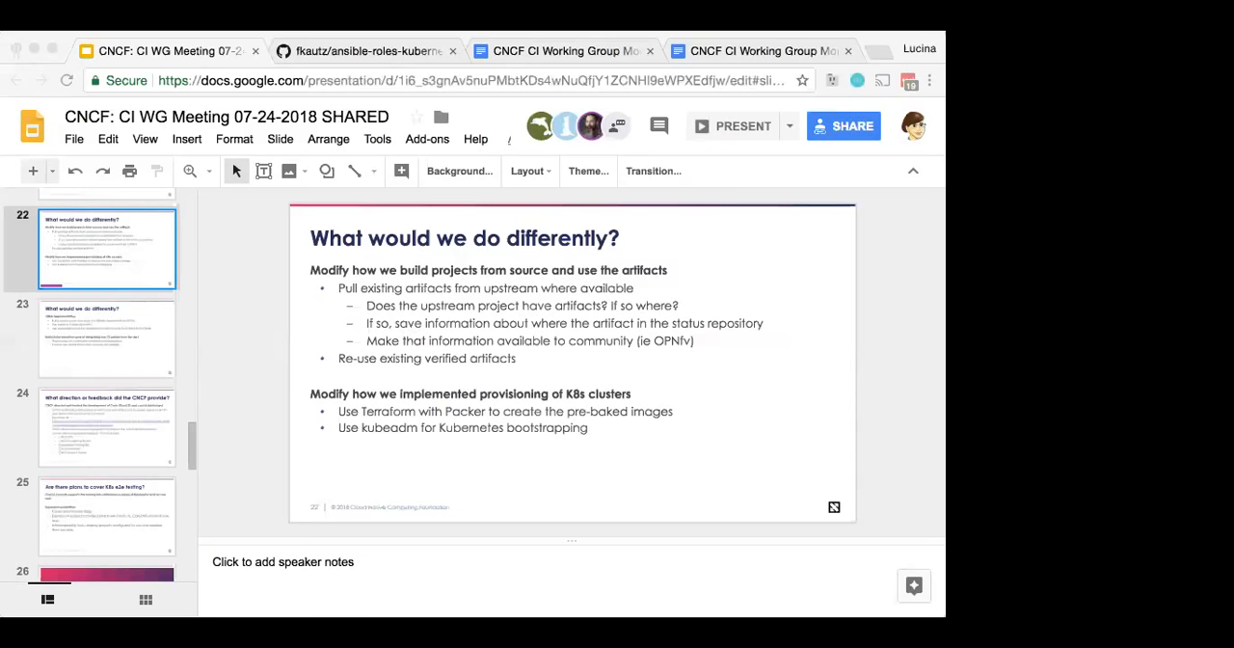
pyautogui.moveTo(69, 393)
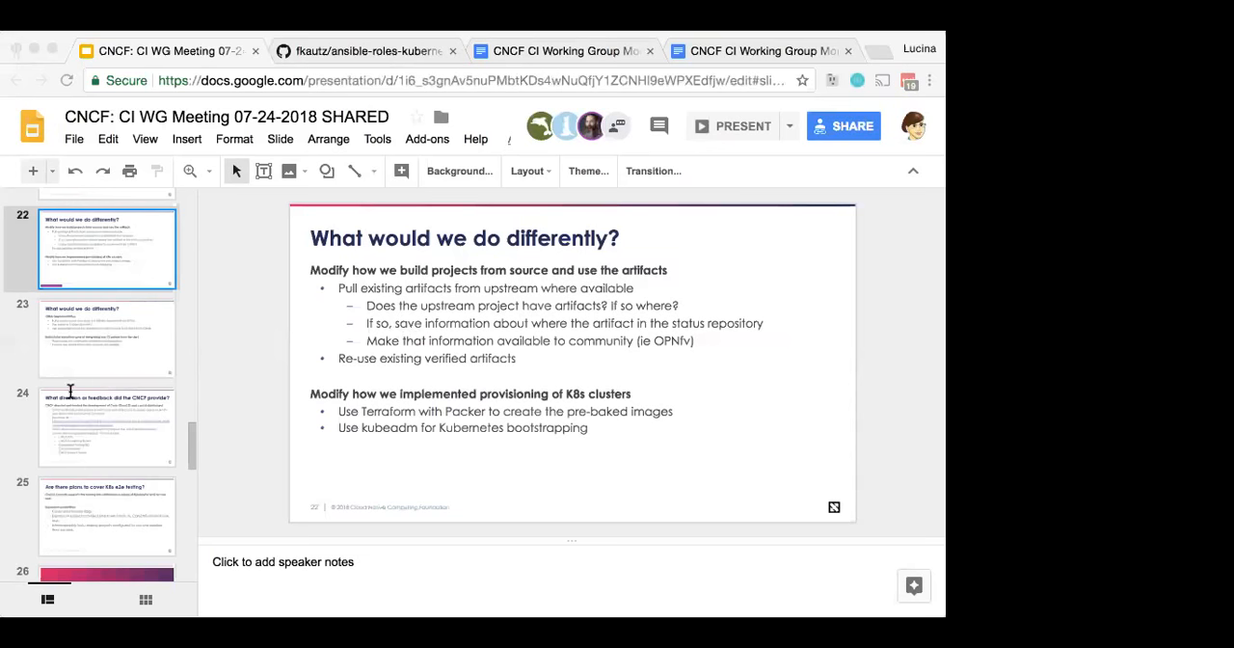
pyautogui.moveTo(294, 364)
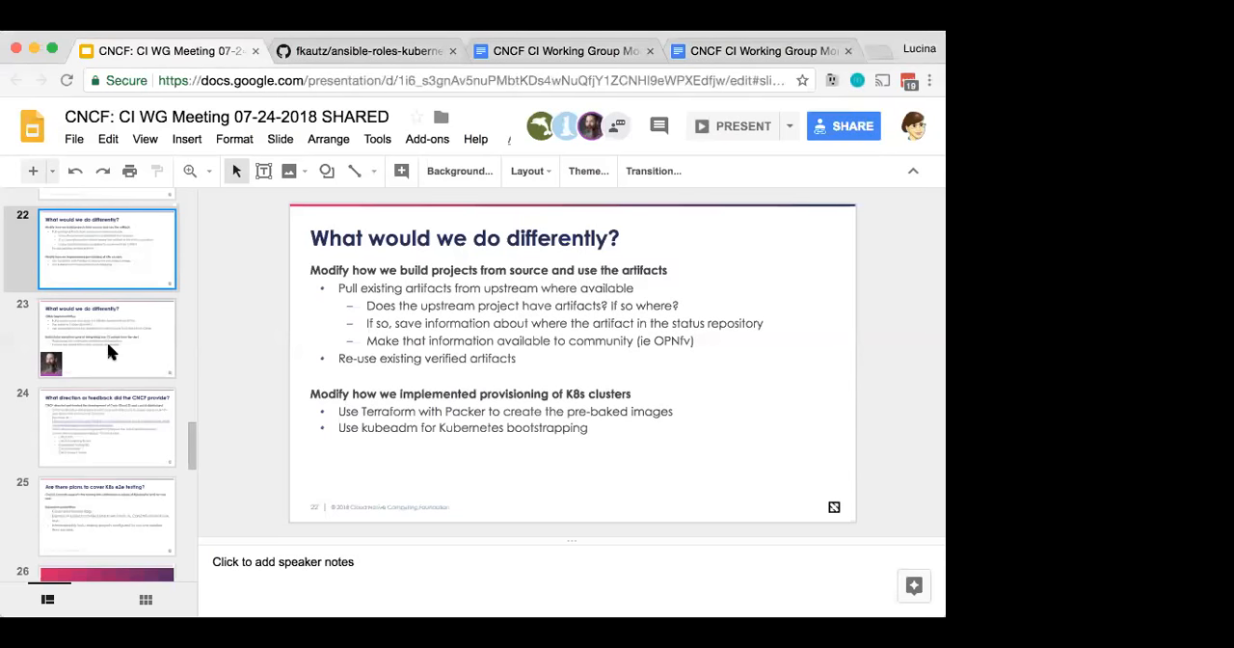
# Step: View slide 23, then slide 32 announcing the next CI WG meeting on Aug 28th
pyautogui.click(106, 337)
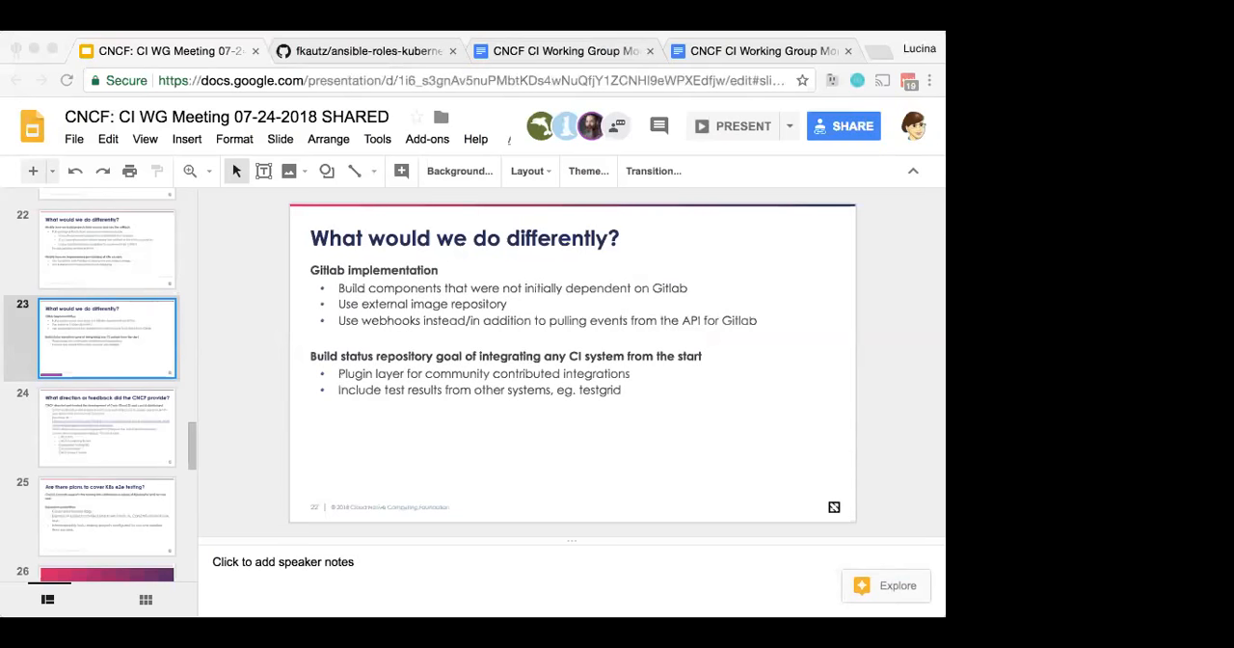
pyautogui.moveTo(251, 413)
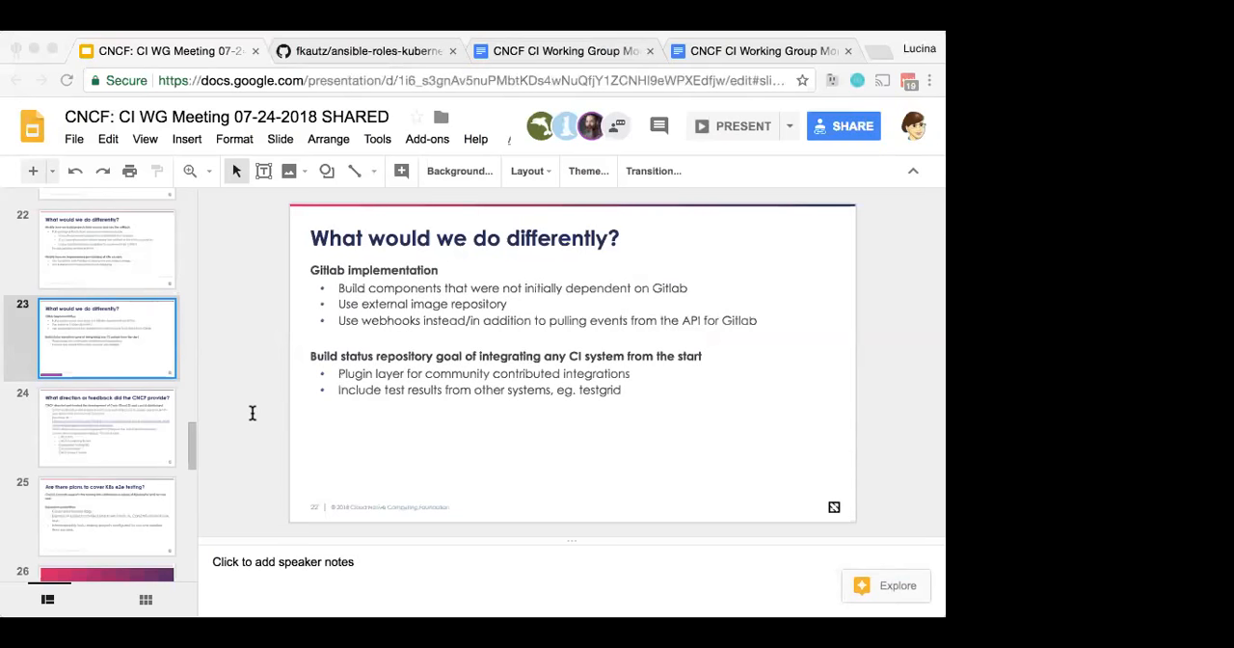
pyautogui.moveTo(201, 381)
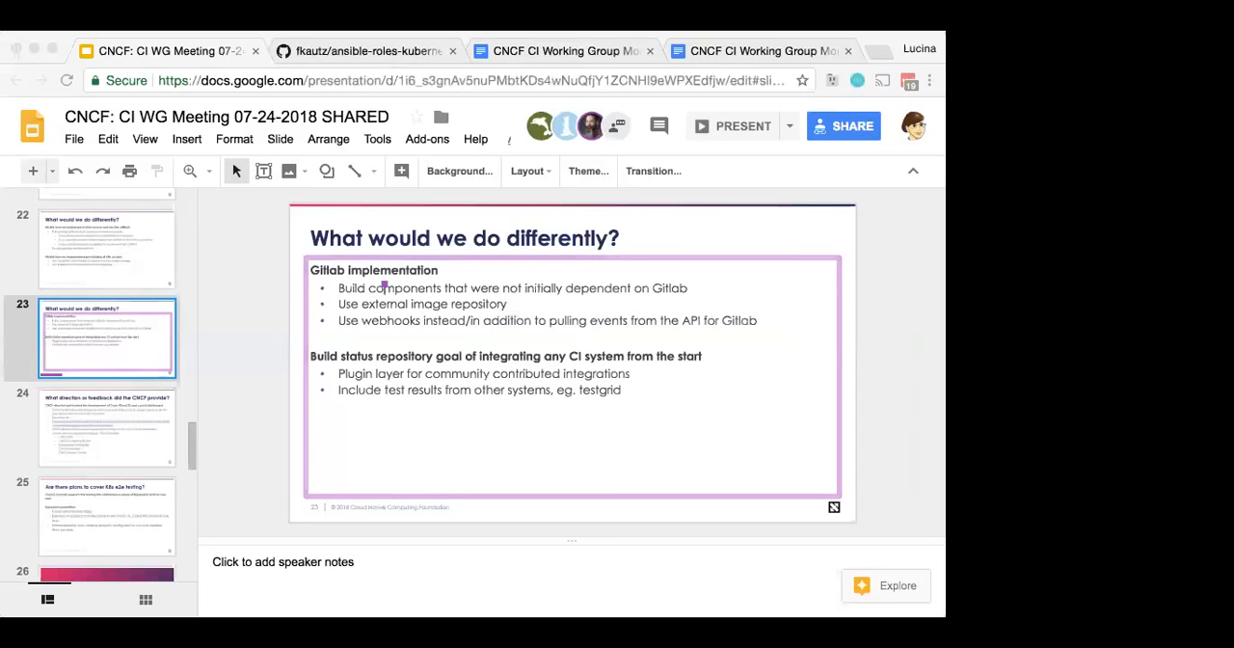
pyautogui.moveTo(90, 456)
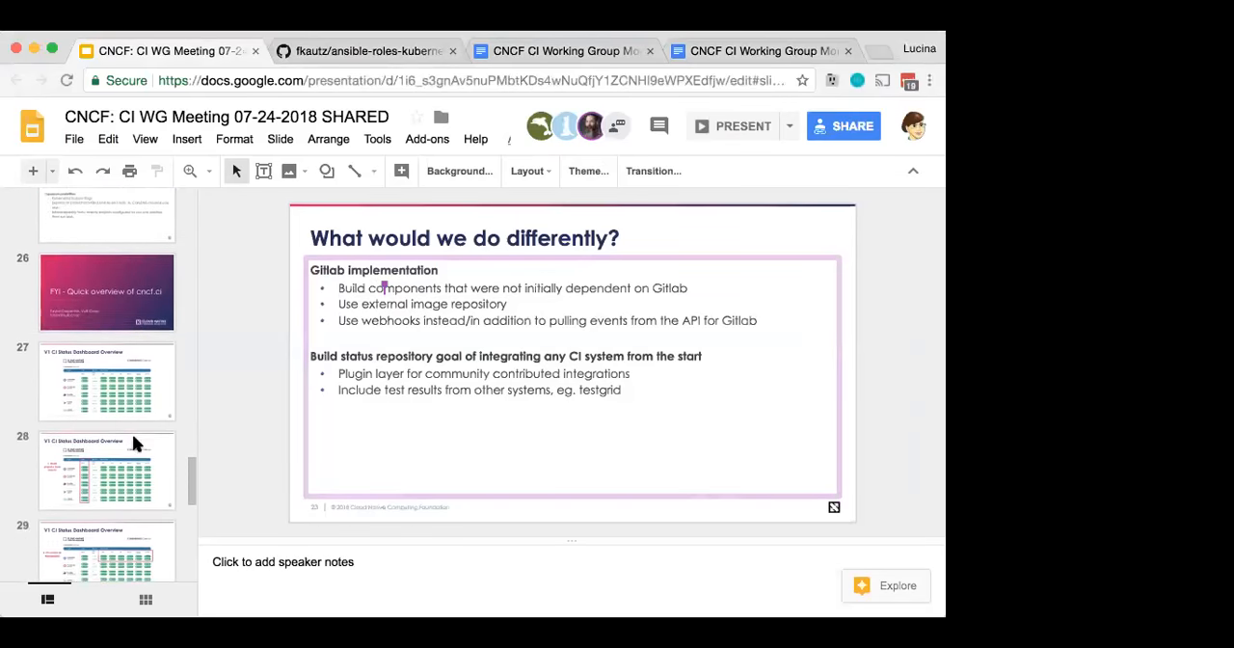
pyautogui.scroll(-3)
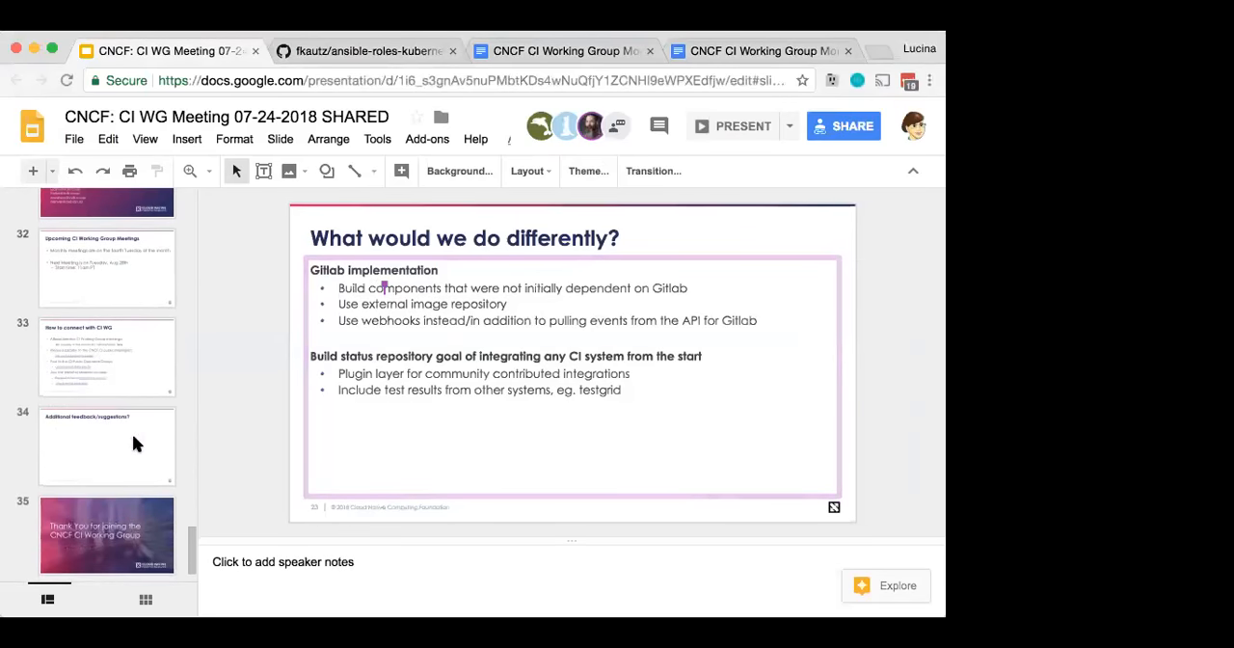
pyautogui.click(106, 268)
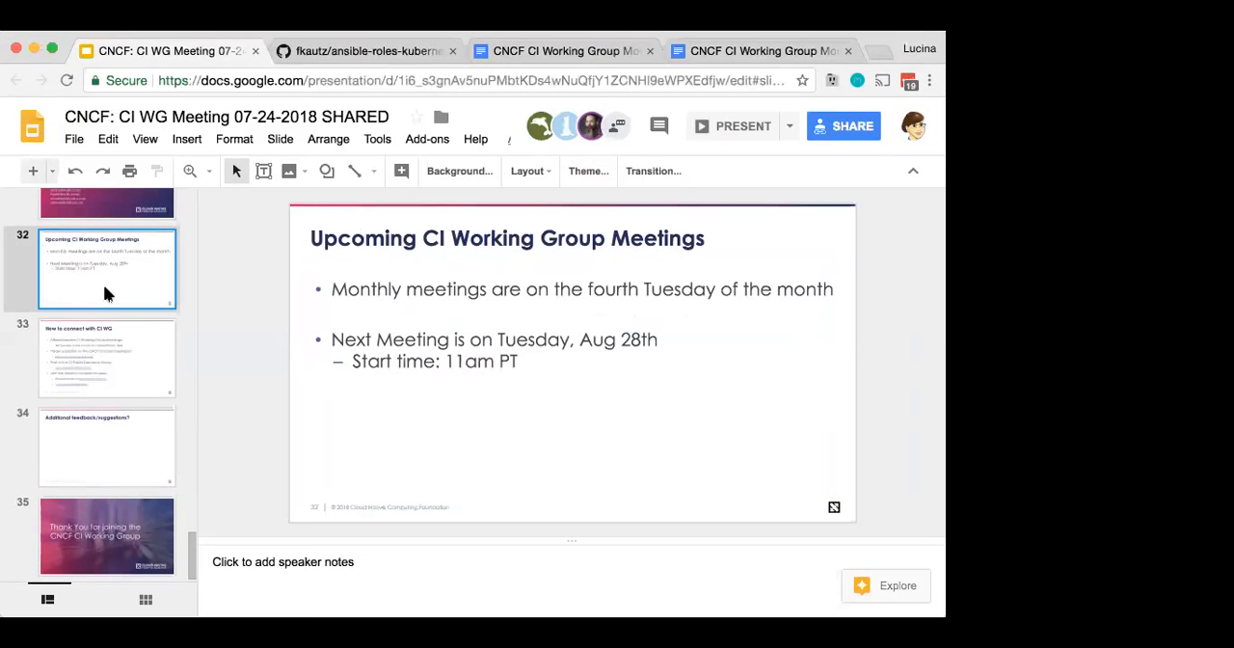
pyautogui.moveTo(106, 340)
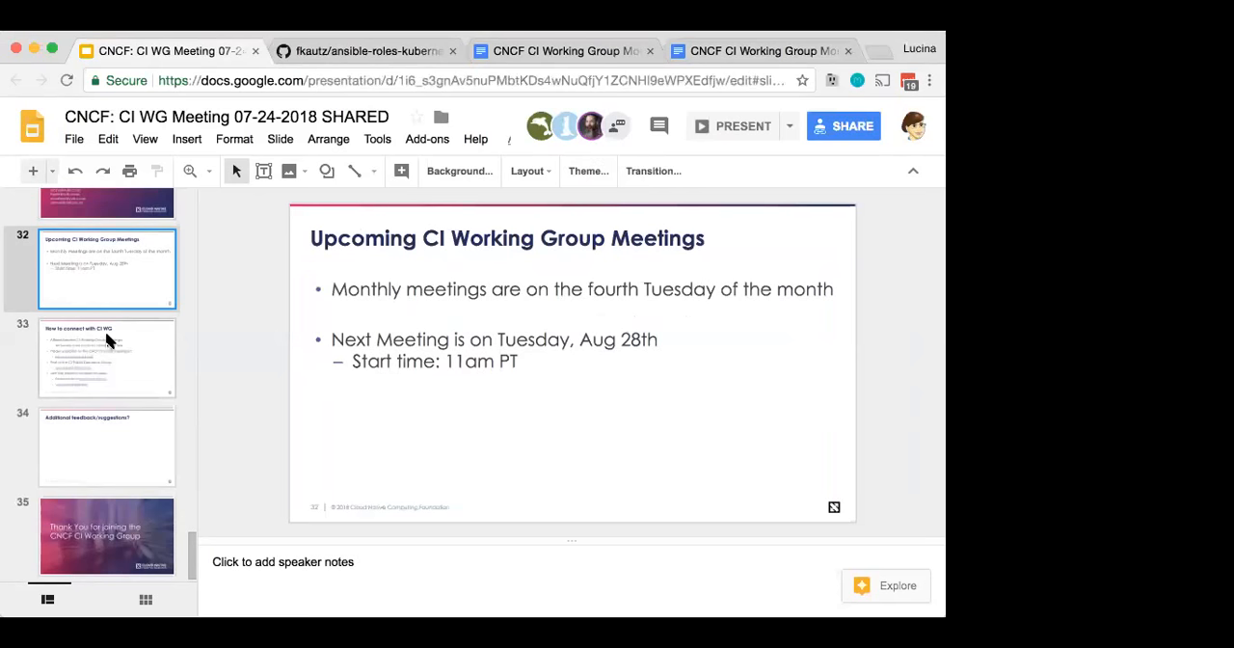
# Step: Go through the connect, feedback, and closing 'Thank You for joining' slides (33-35)
pyautogui.click(106, 358)
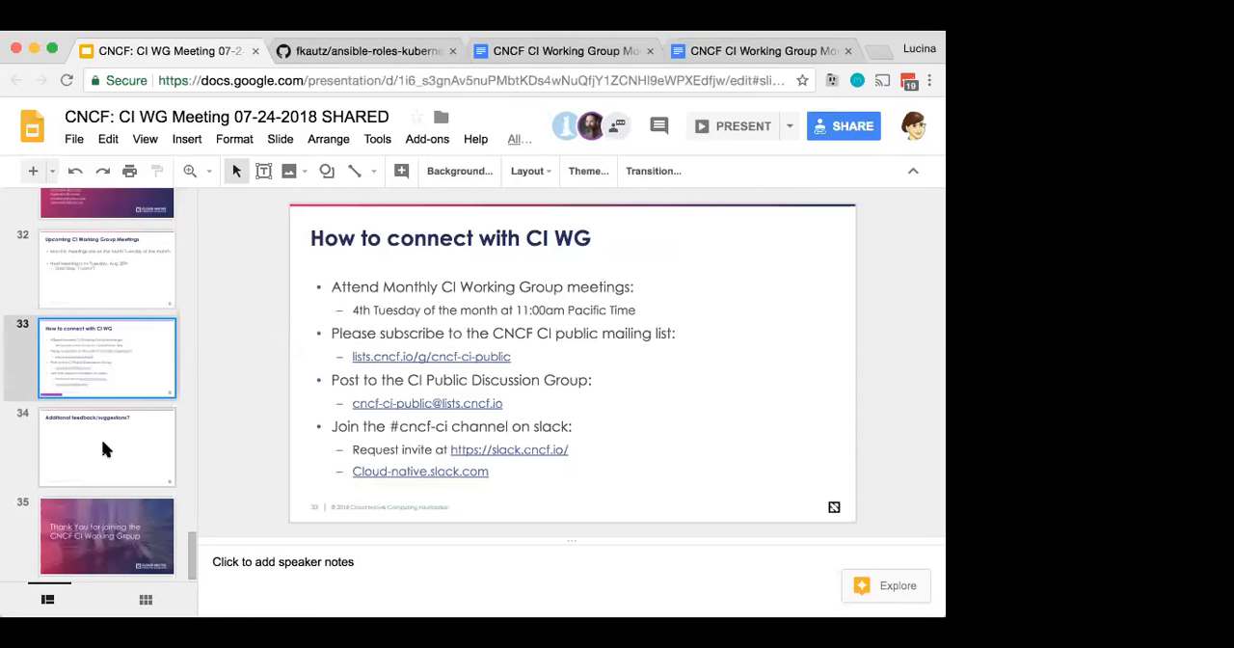
pyautogui.click(106, 446)
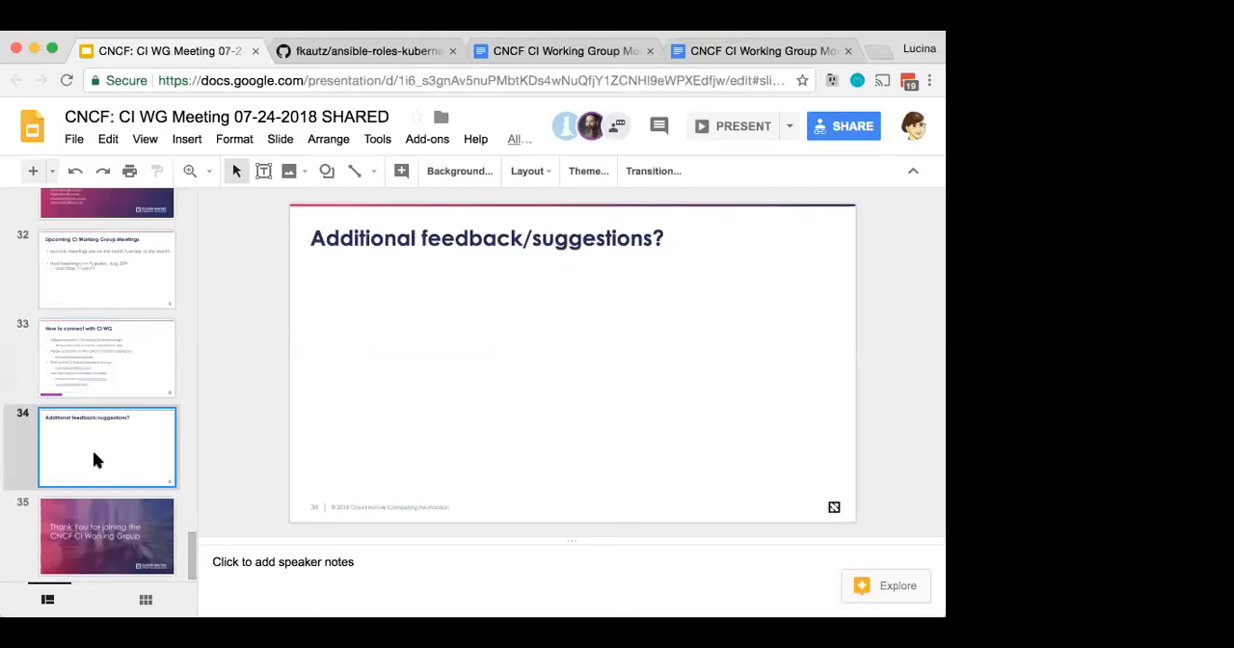
pyautogui.click(106, 535)
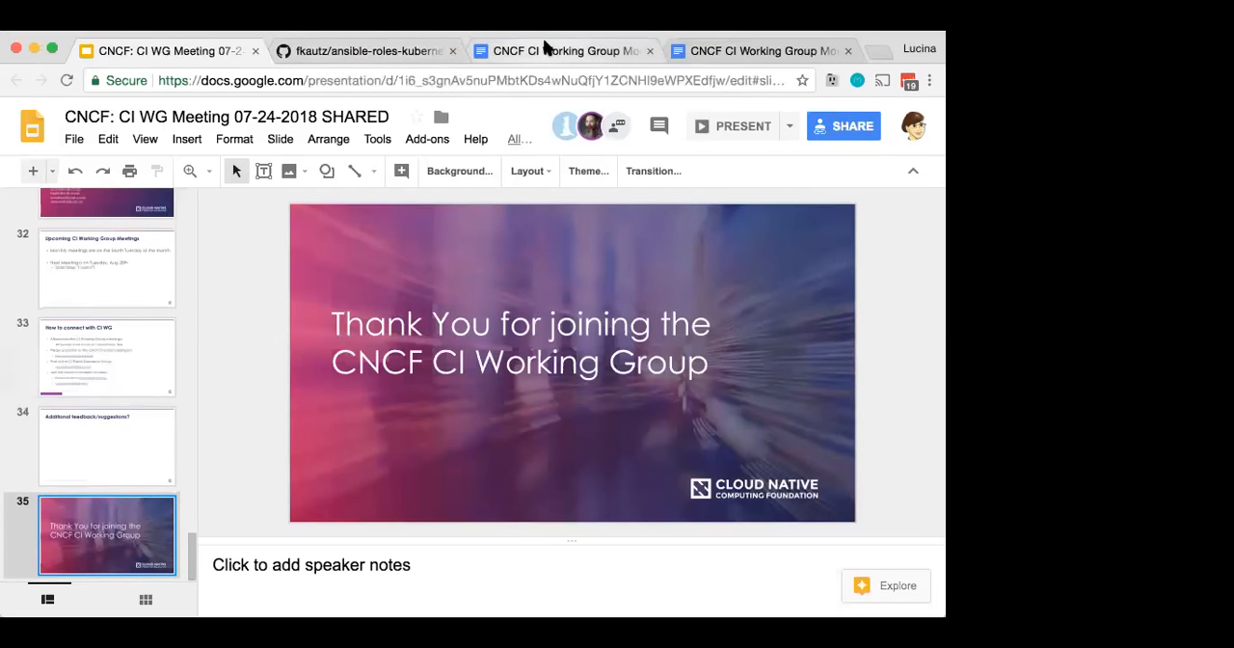
# Step: Scroll the meeting notes doc to Action Items and the Tuesday, August 28 meeting
pyautogui.click(564, 50)
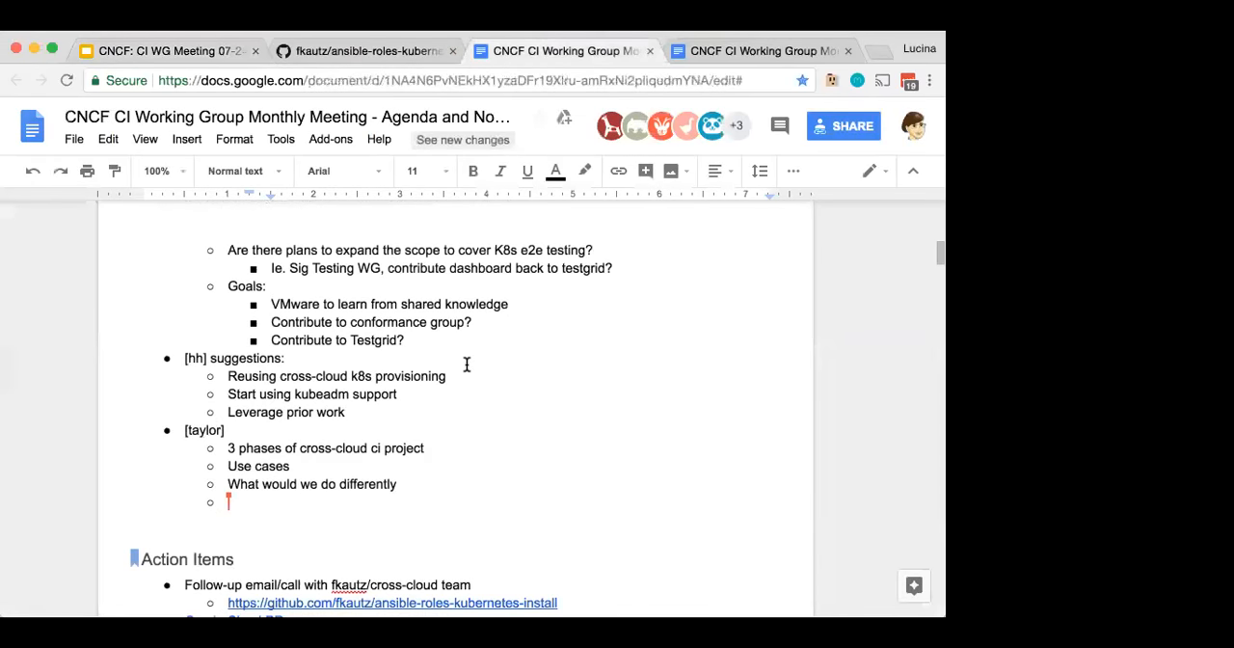
pyautogui.scroll(-3)
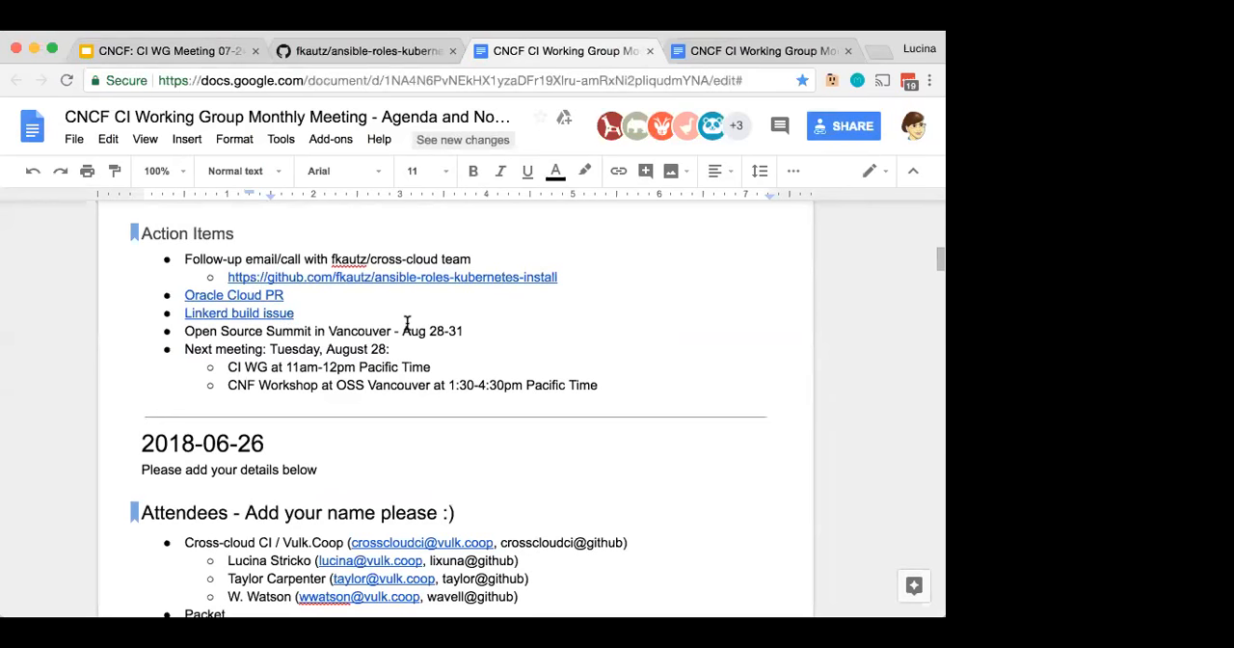
pyautogui.moveTo(504, 350)
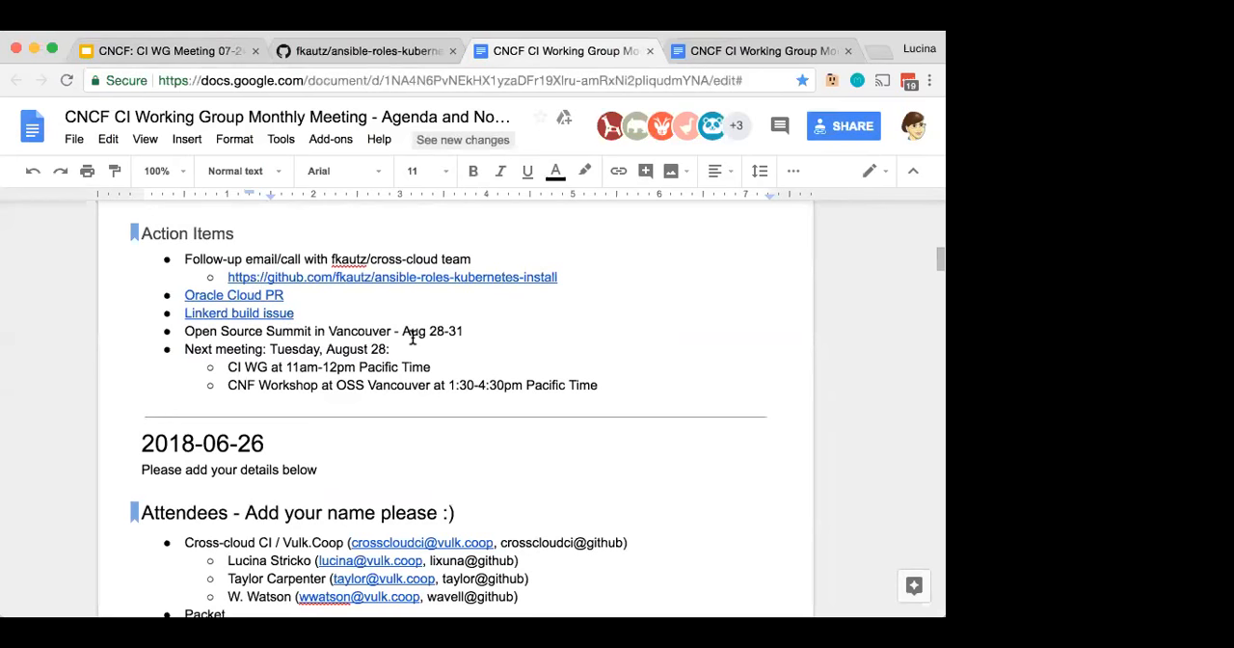
pyautogui.moveTo(279, 393)
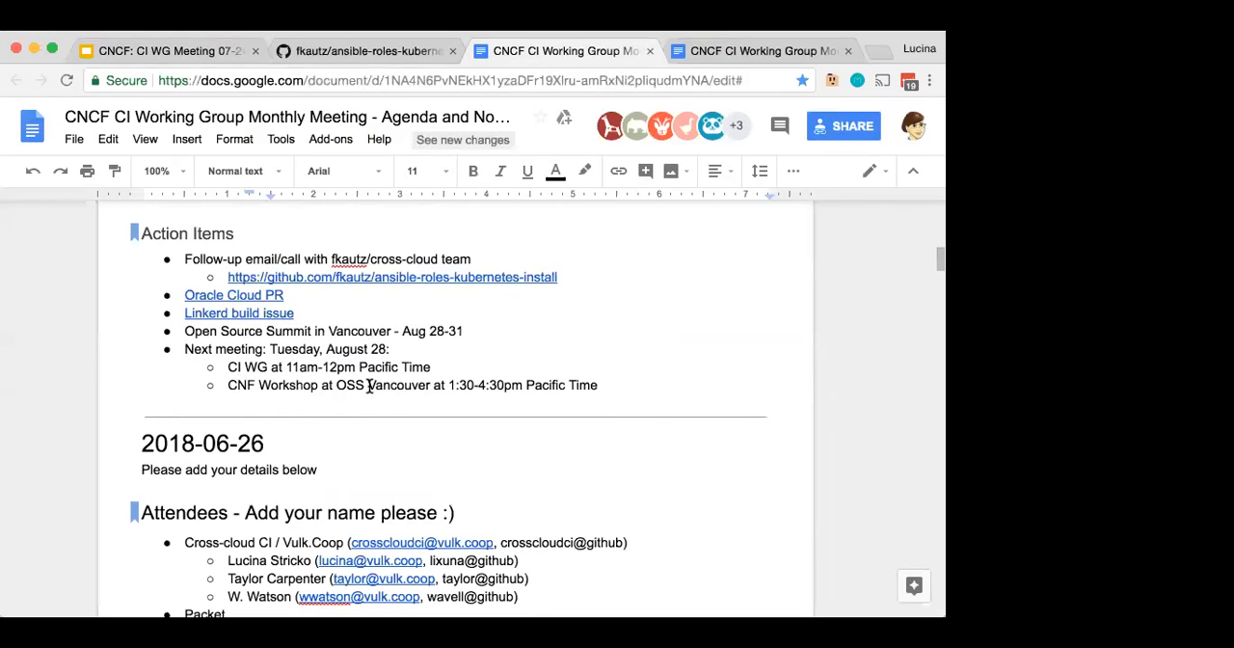
pyautogui.moveTo(429, 367)
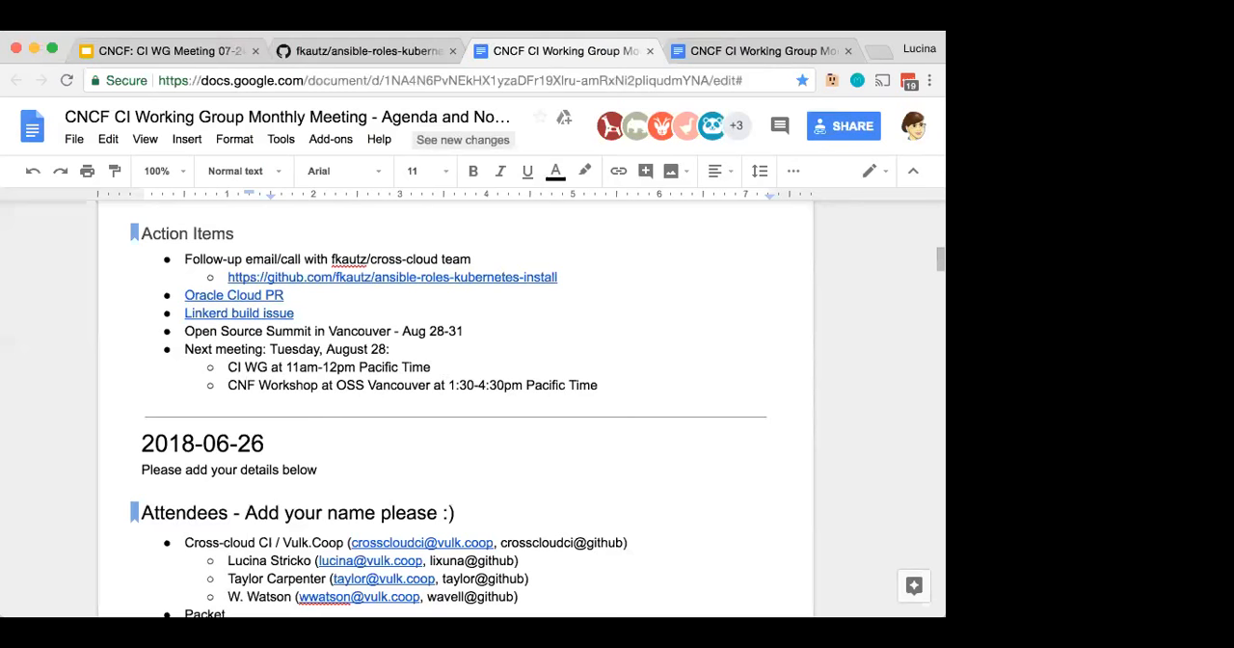
pyautogui.moveTo(671, 74)
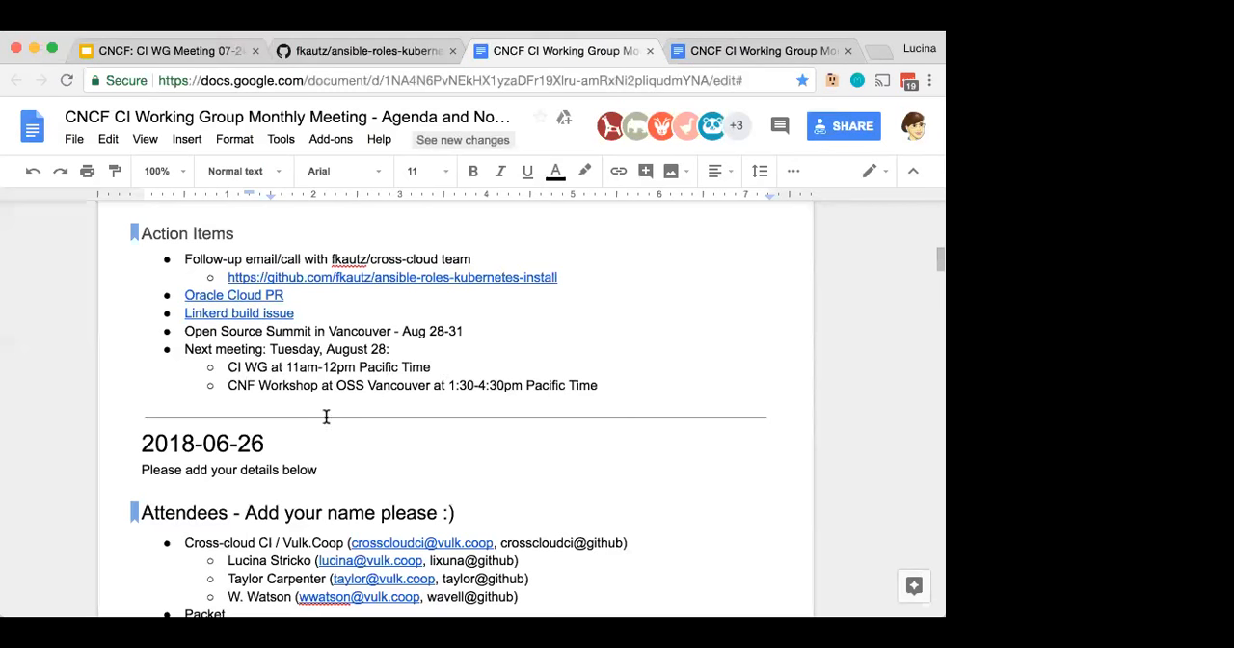
pyautogui.moveTo(310, 408)
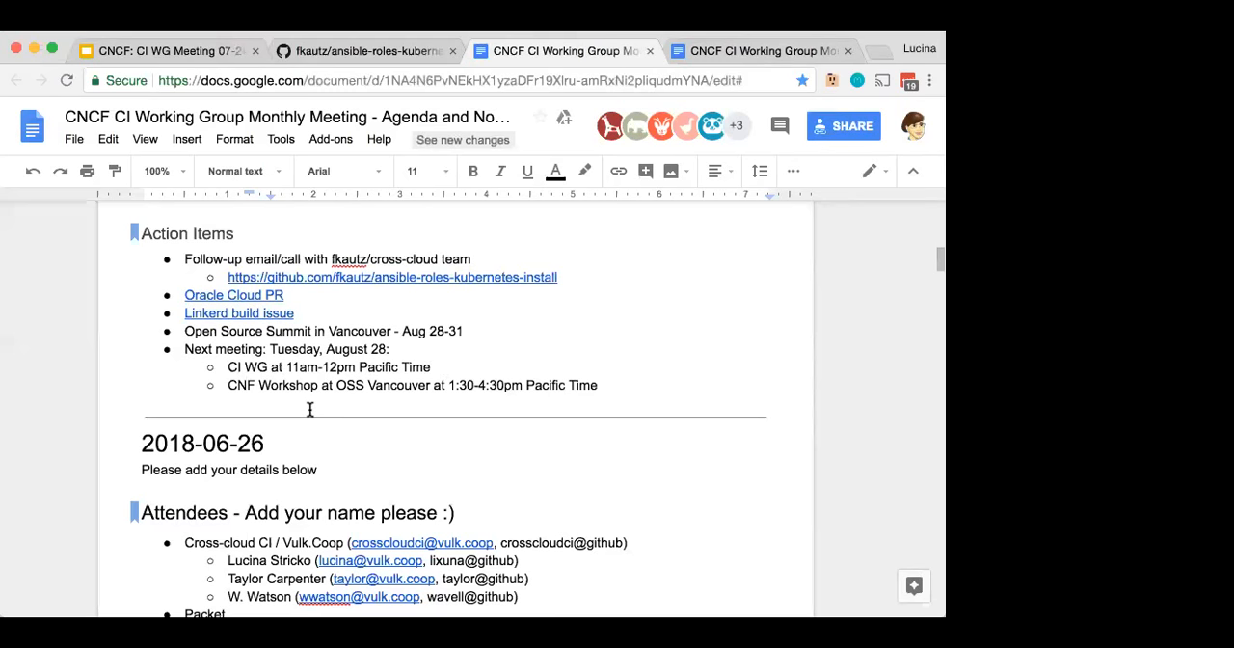